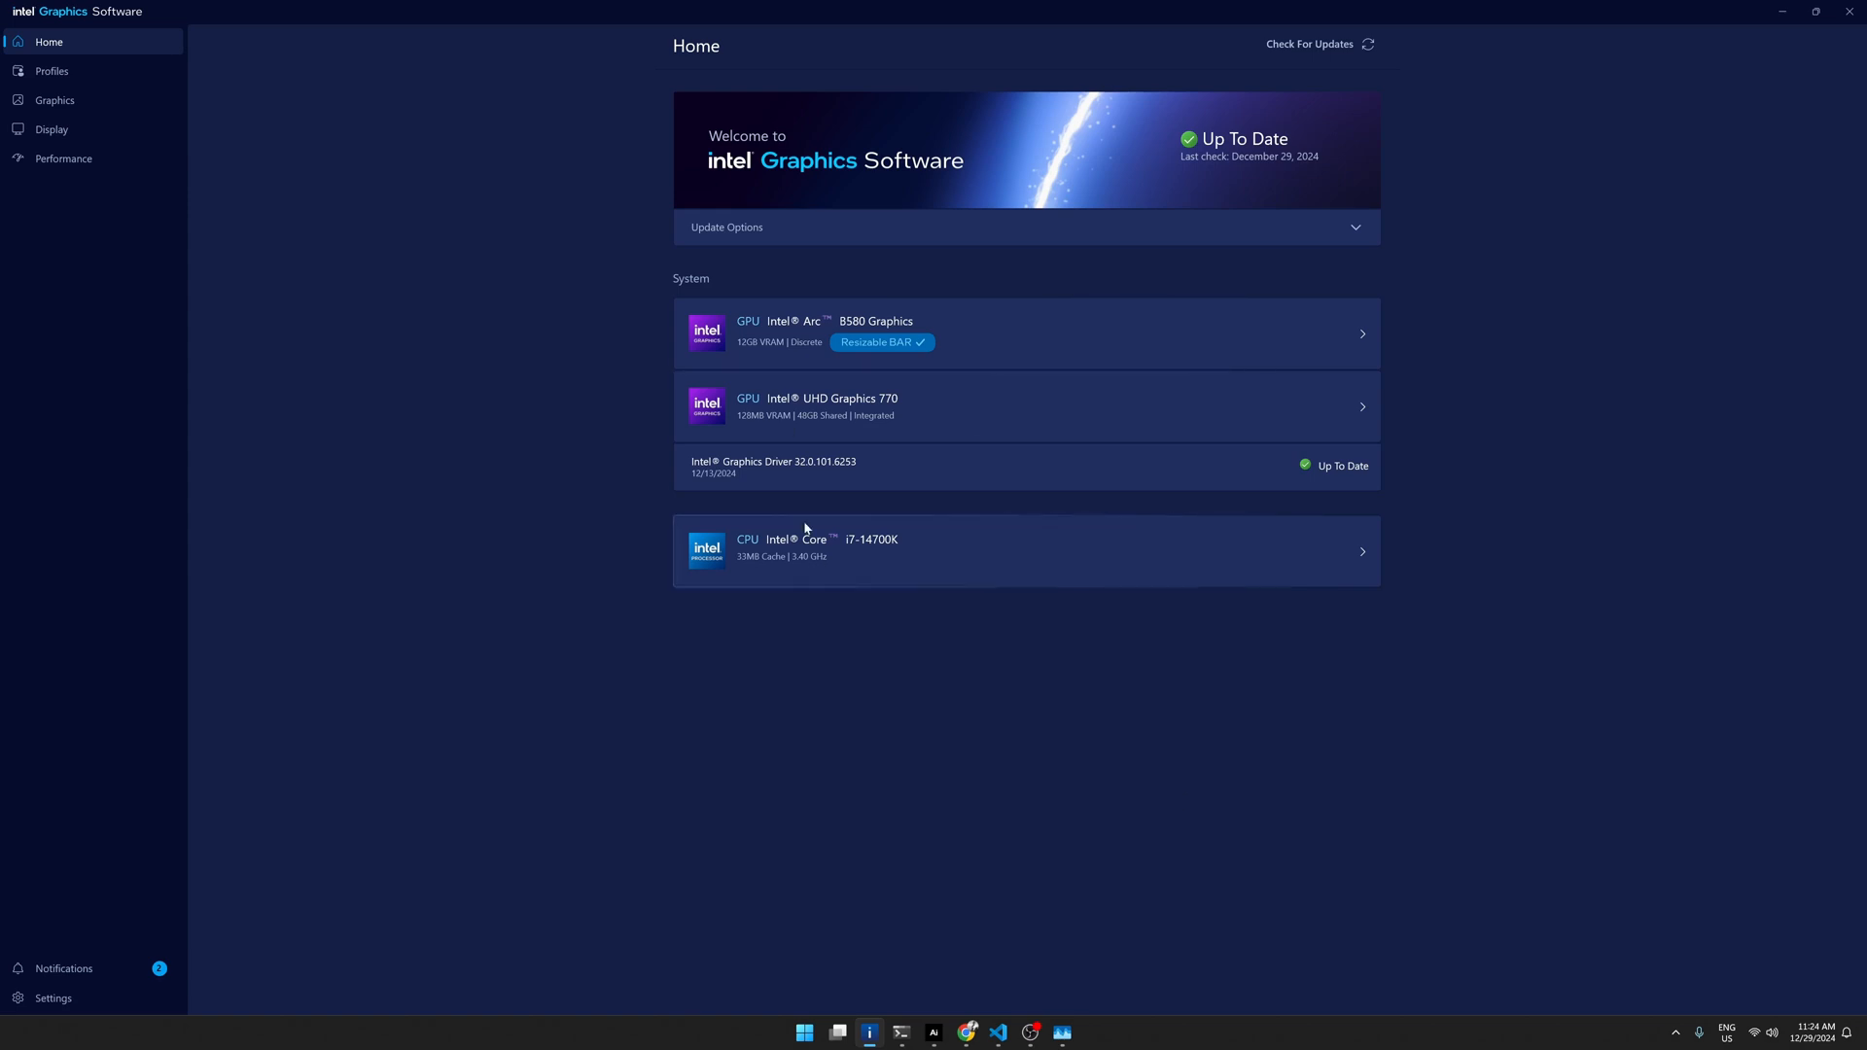
mouse_move(813, 397)
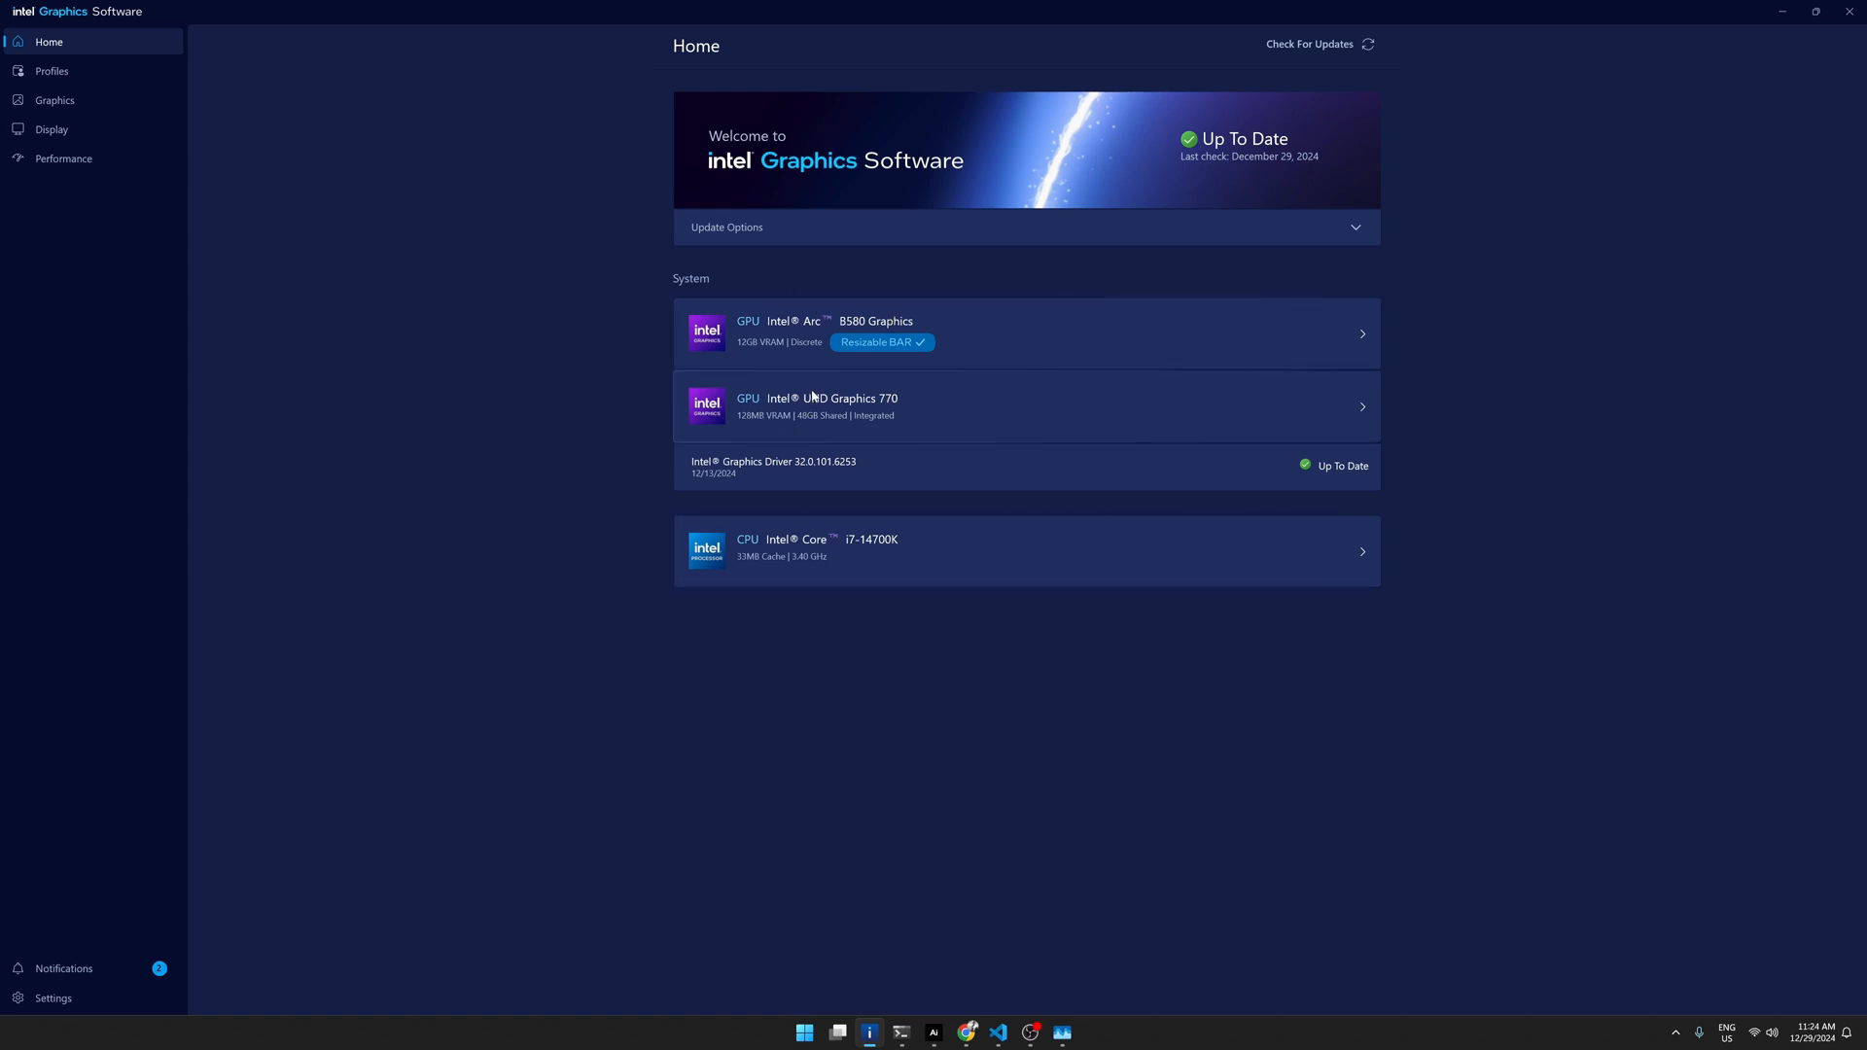
mouse_move(837, 413)
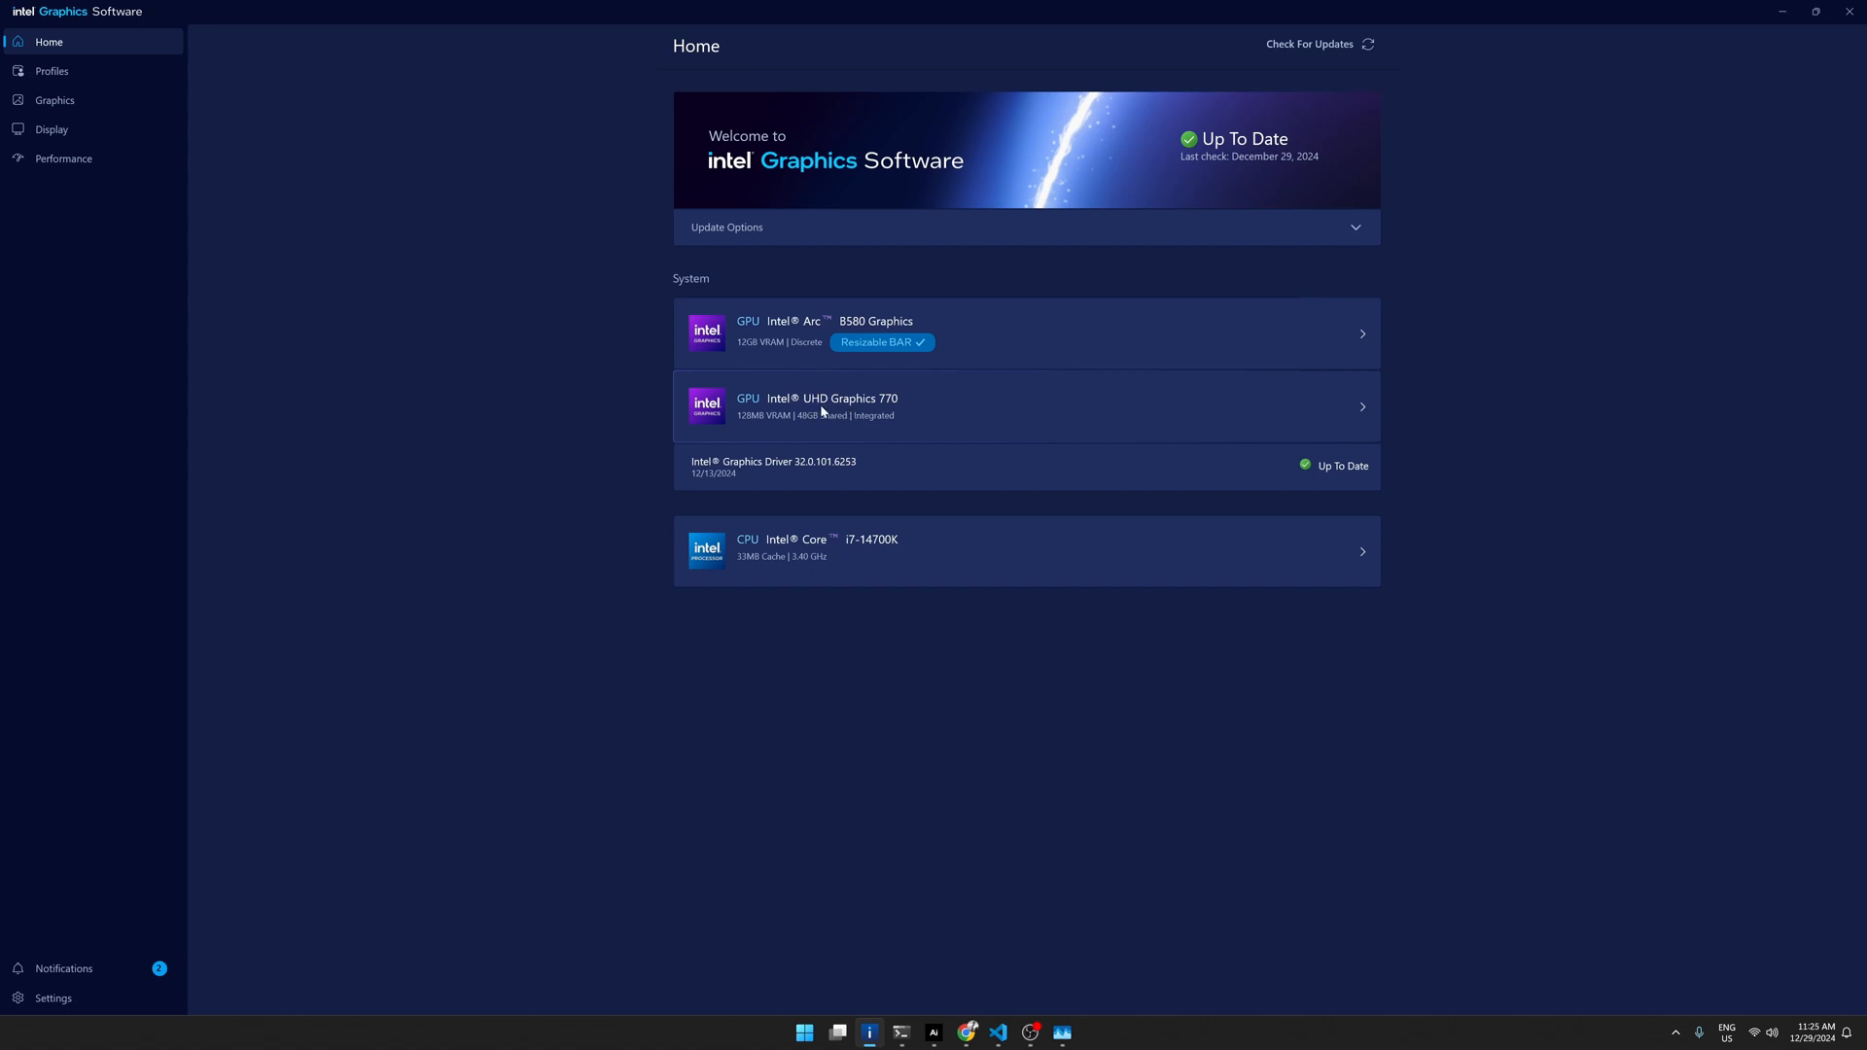
mouse_move(880, 413)
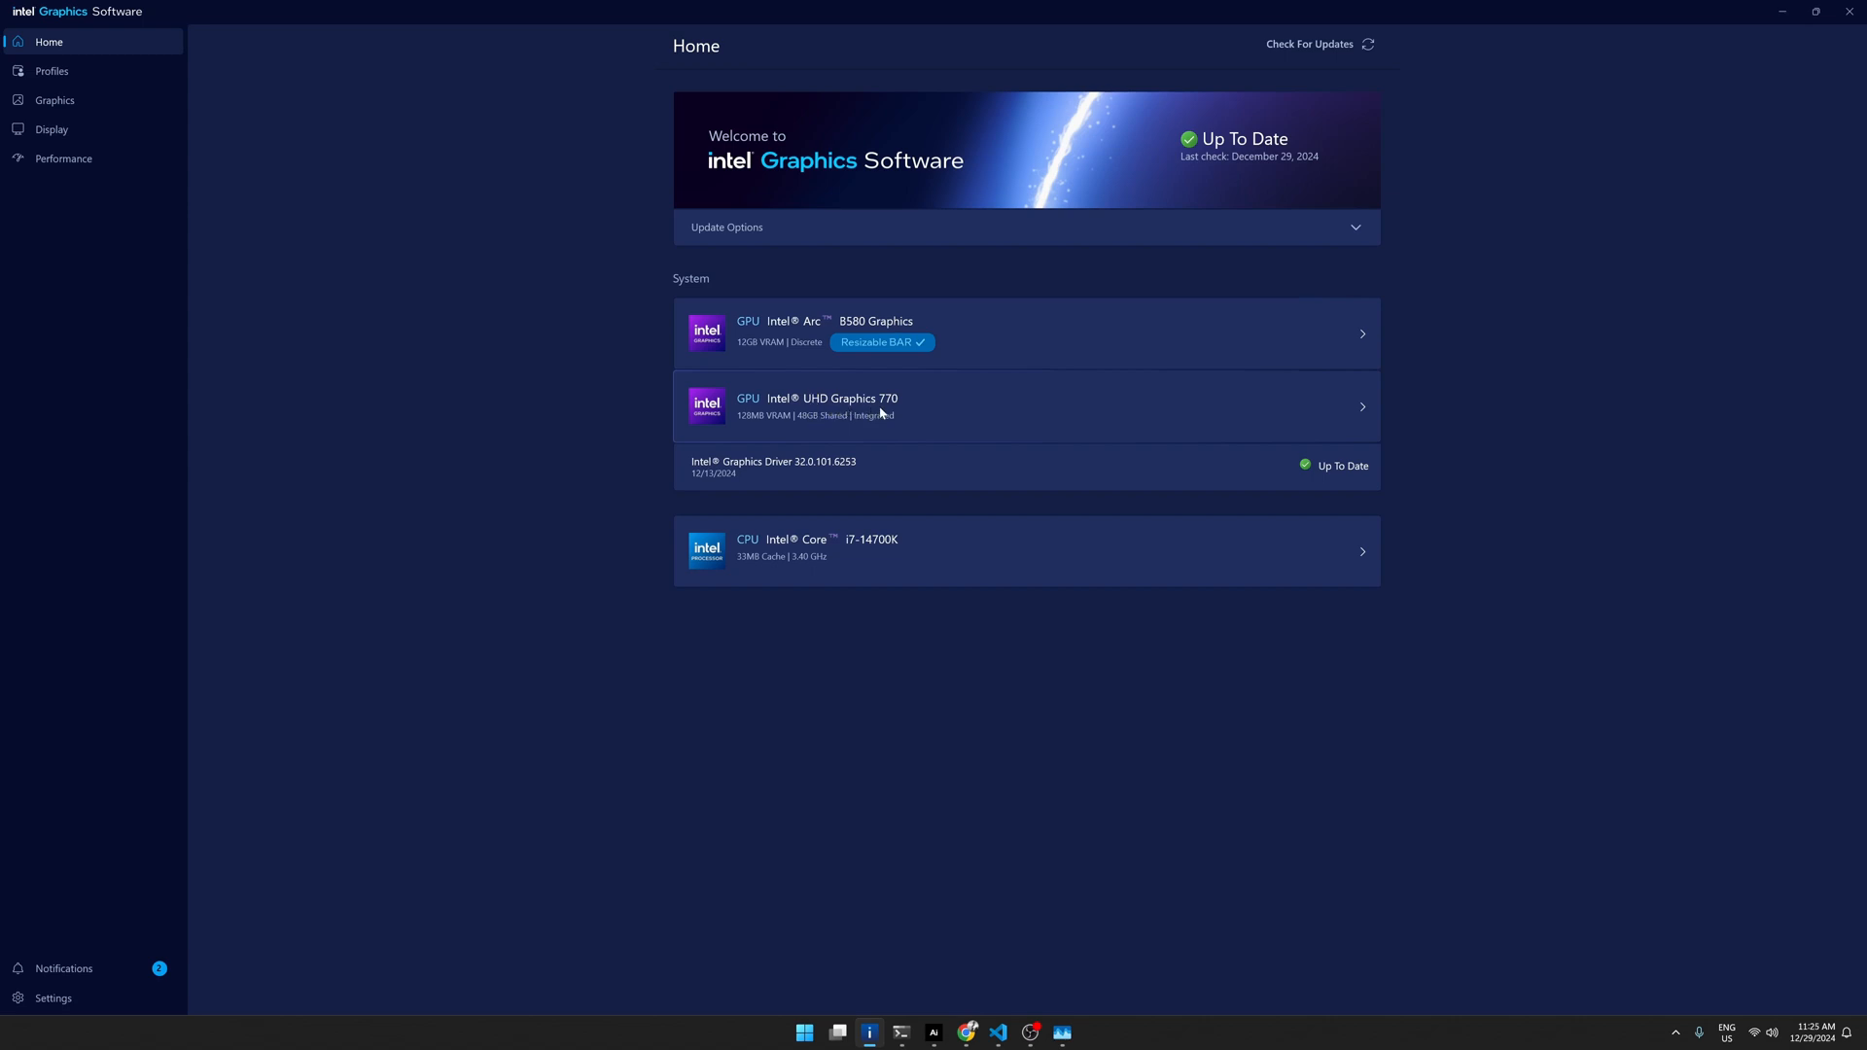
mouse_move(912, 404)
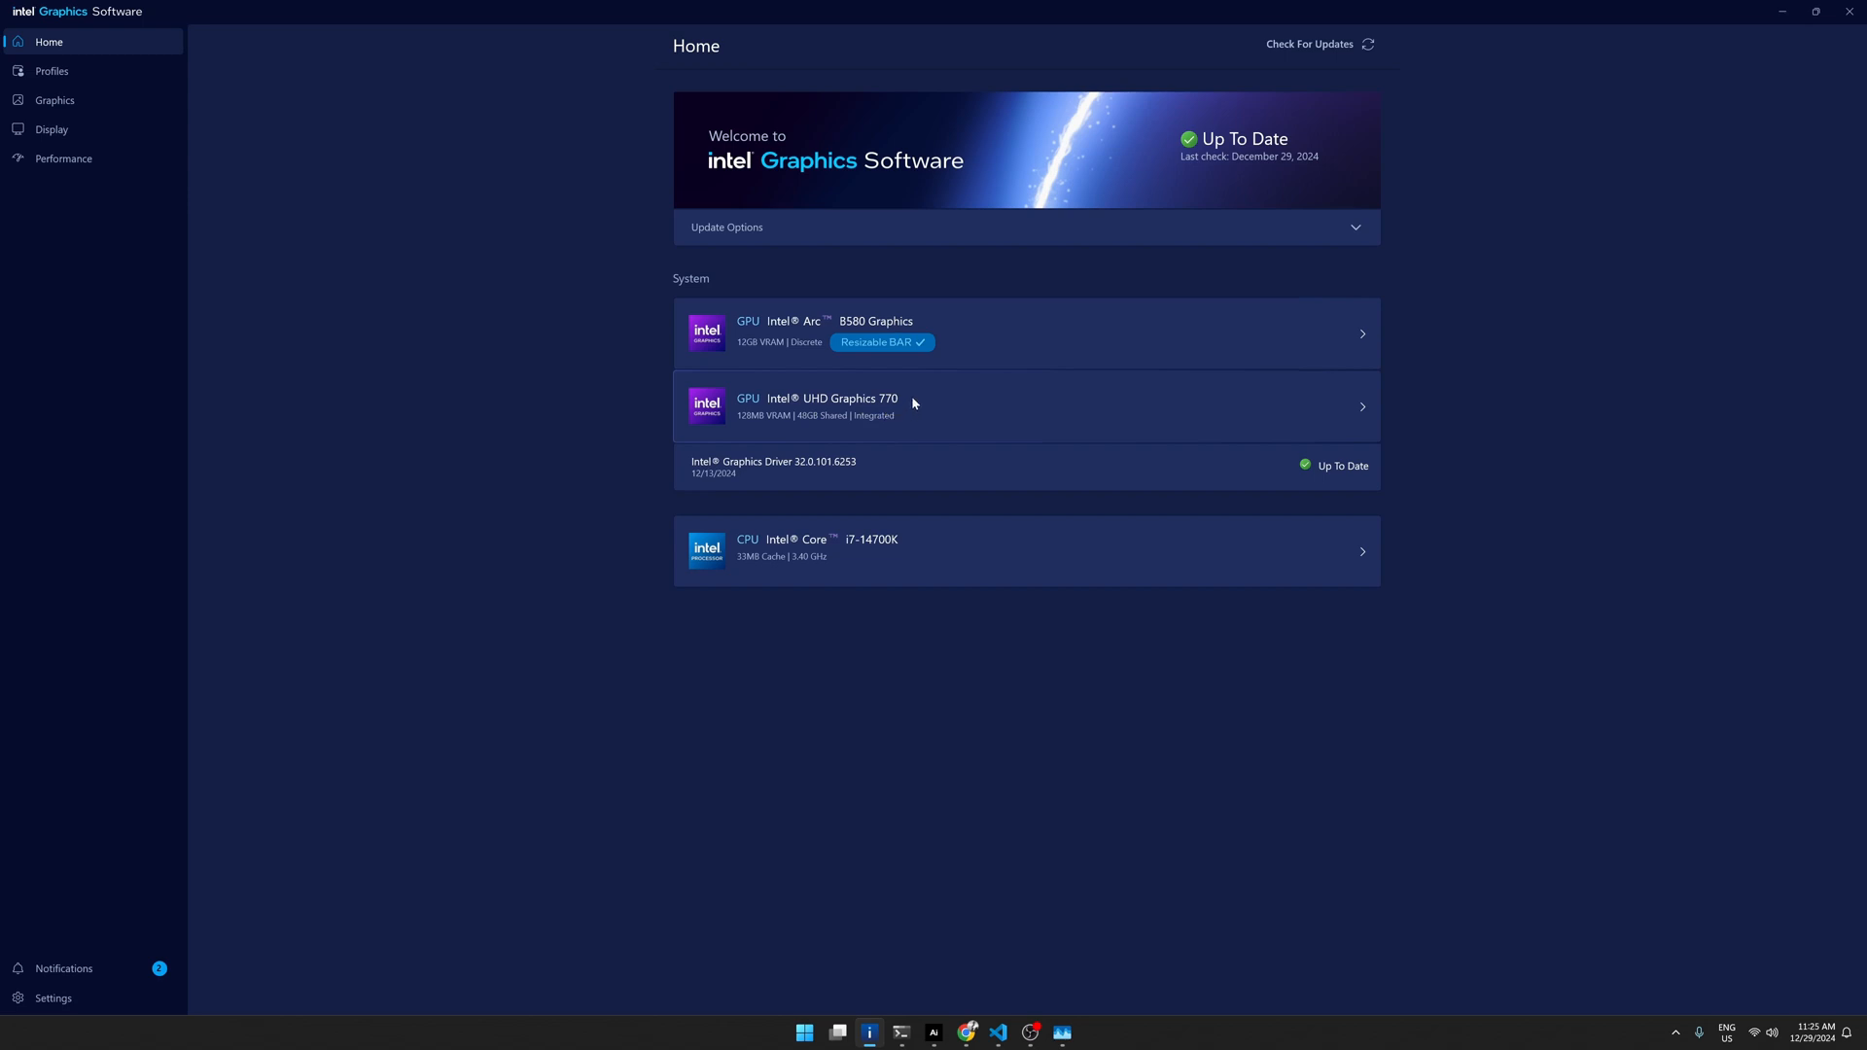
mouse_move(838, 561)
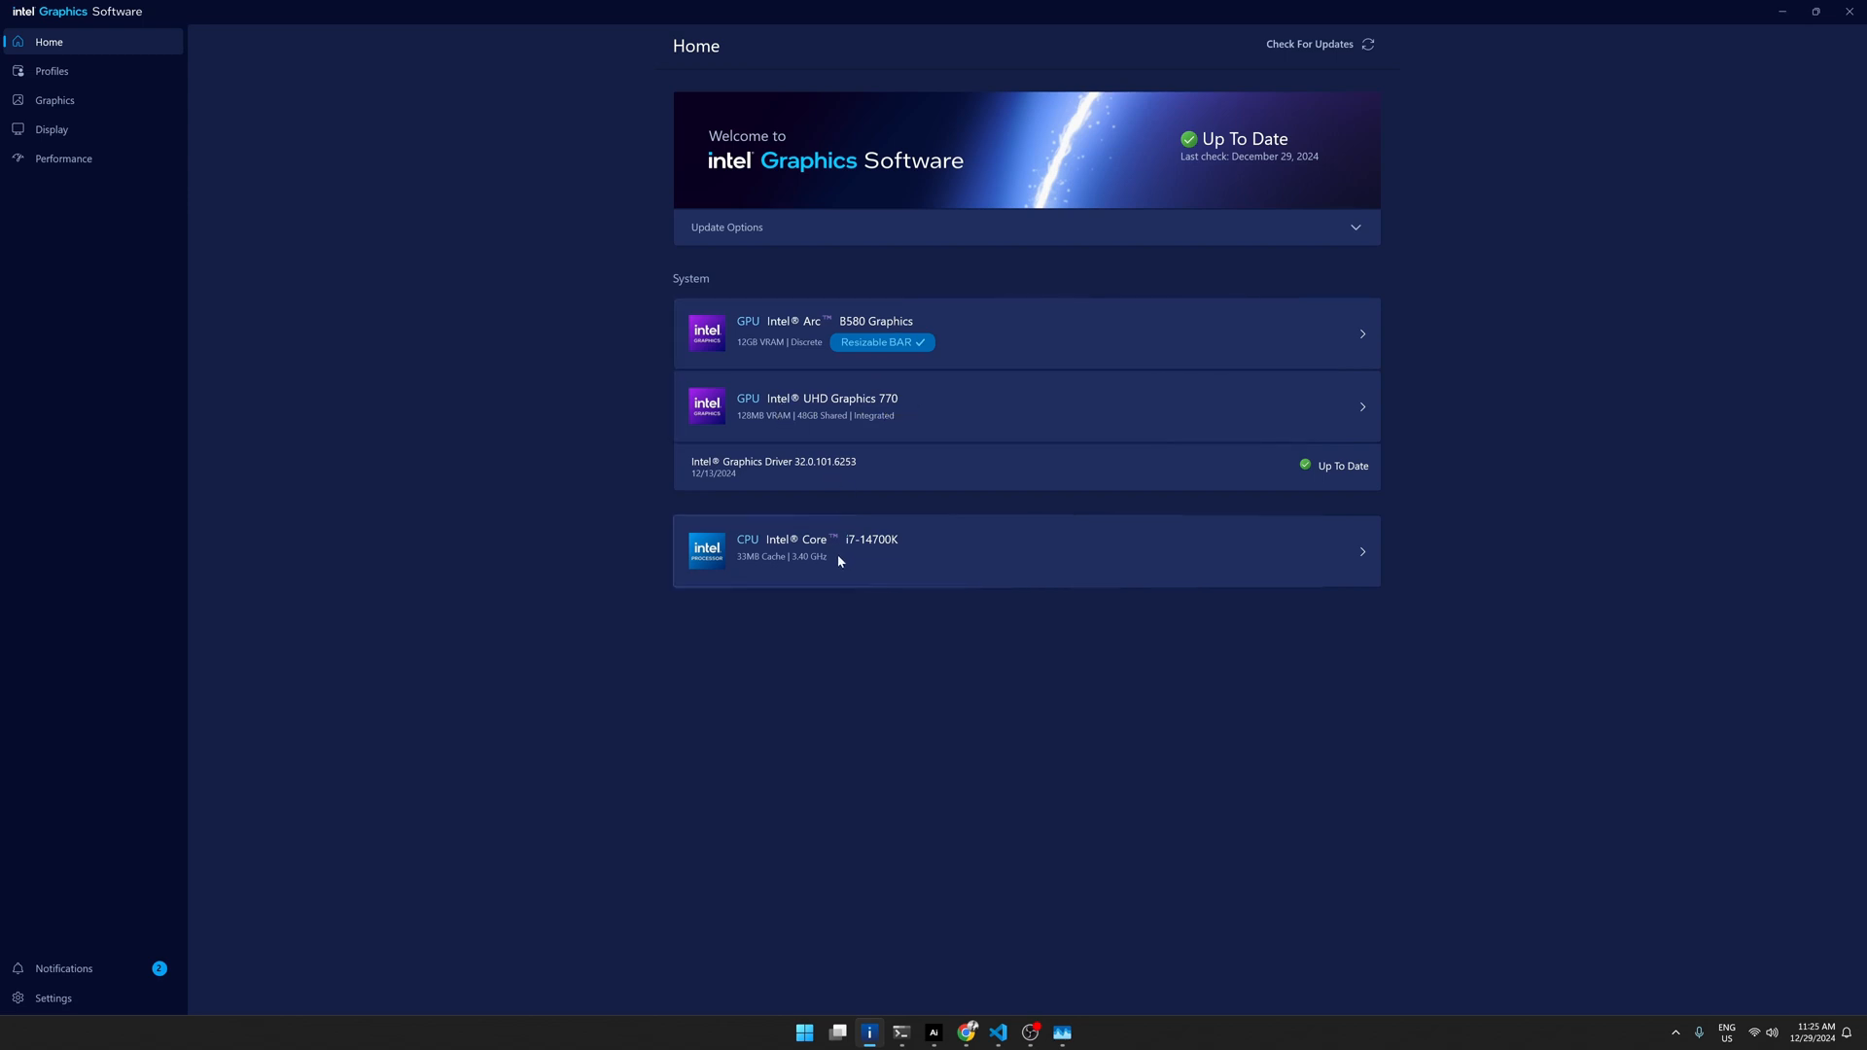
mouse_move(872, 555)
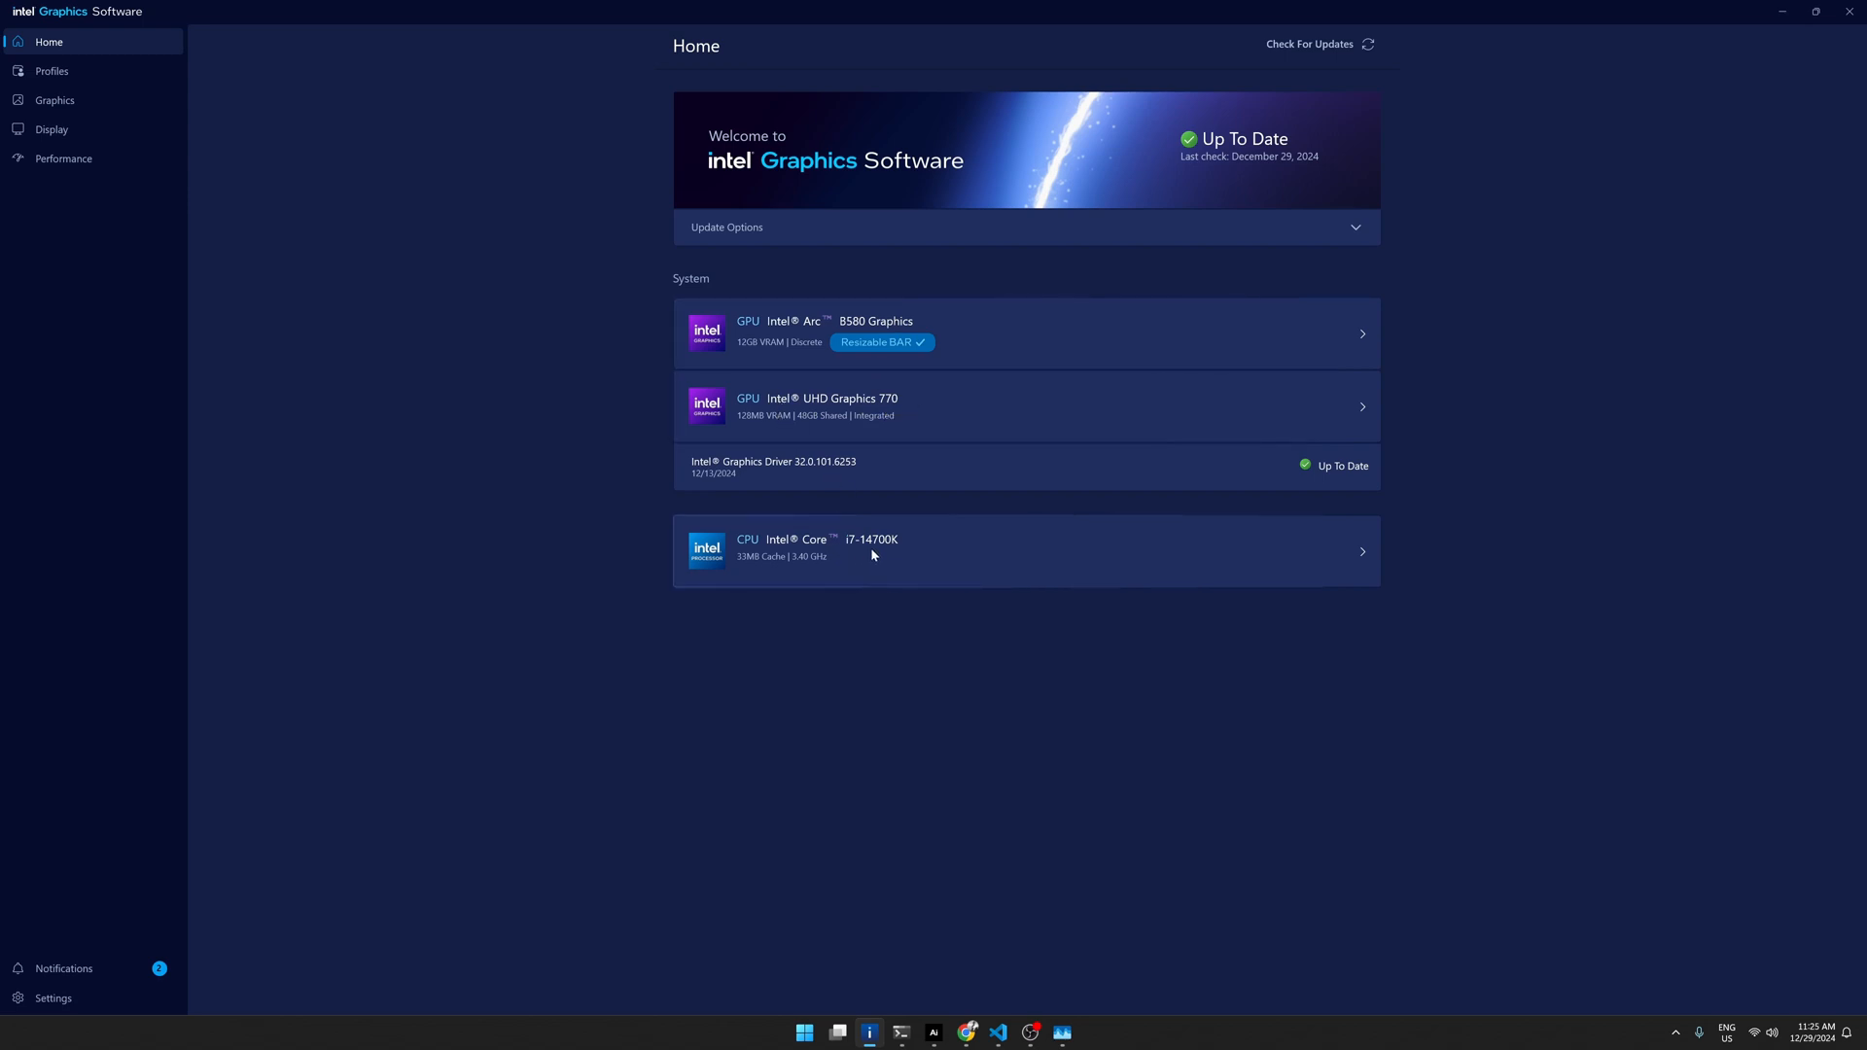
mouse_move(888, 558)
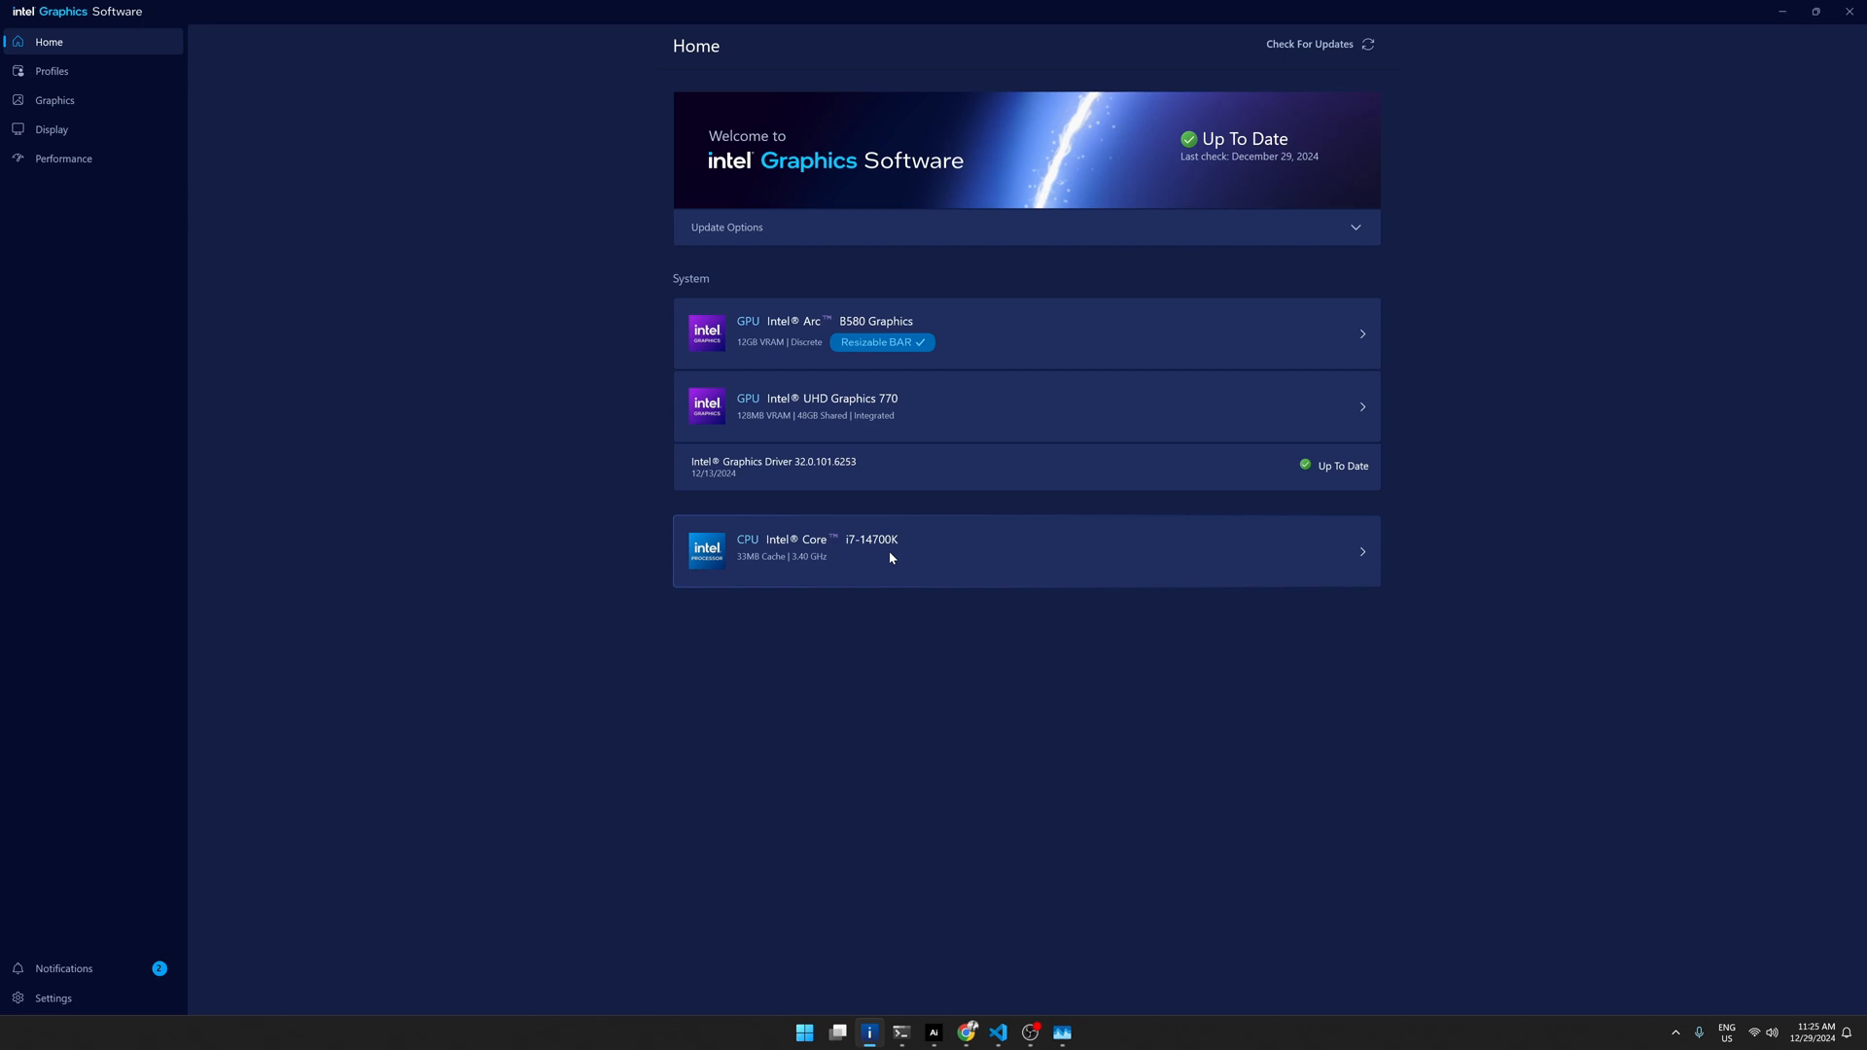
mouse_move(832, 357)
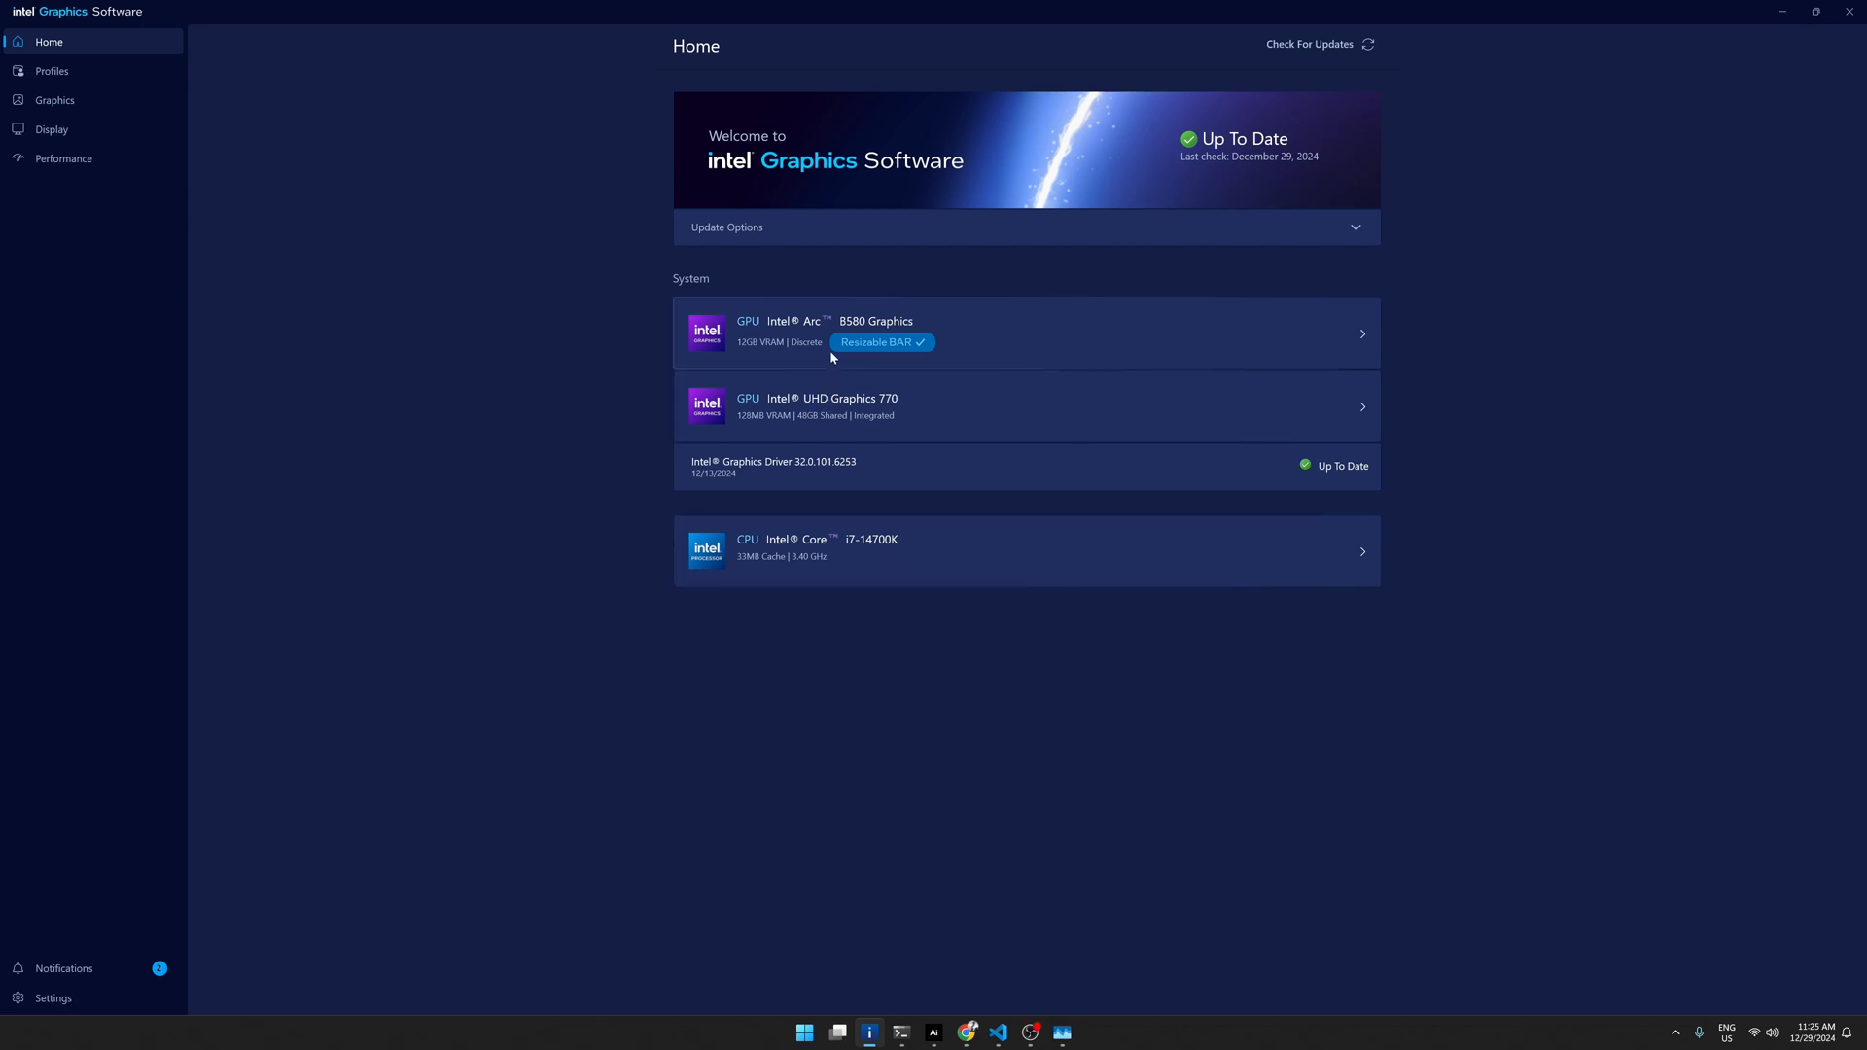
mouse_move(850, 354)
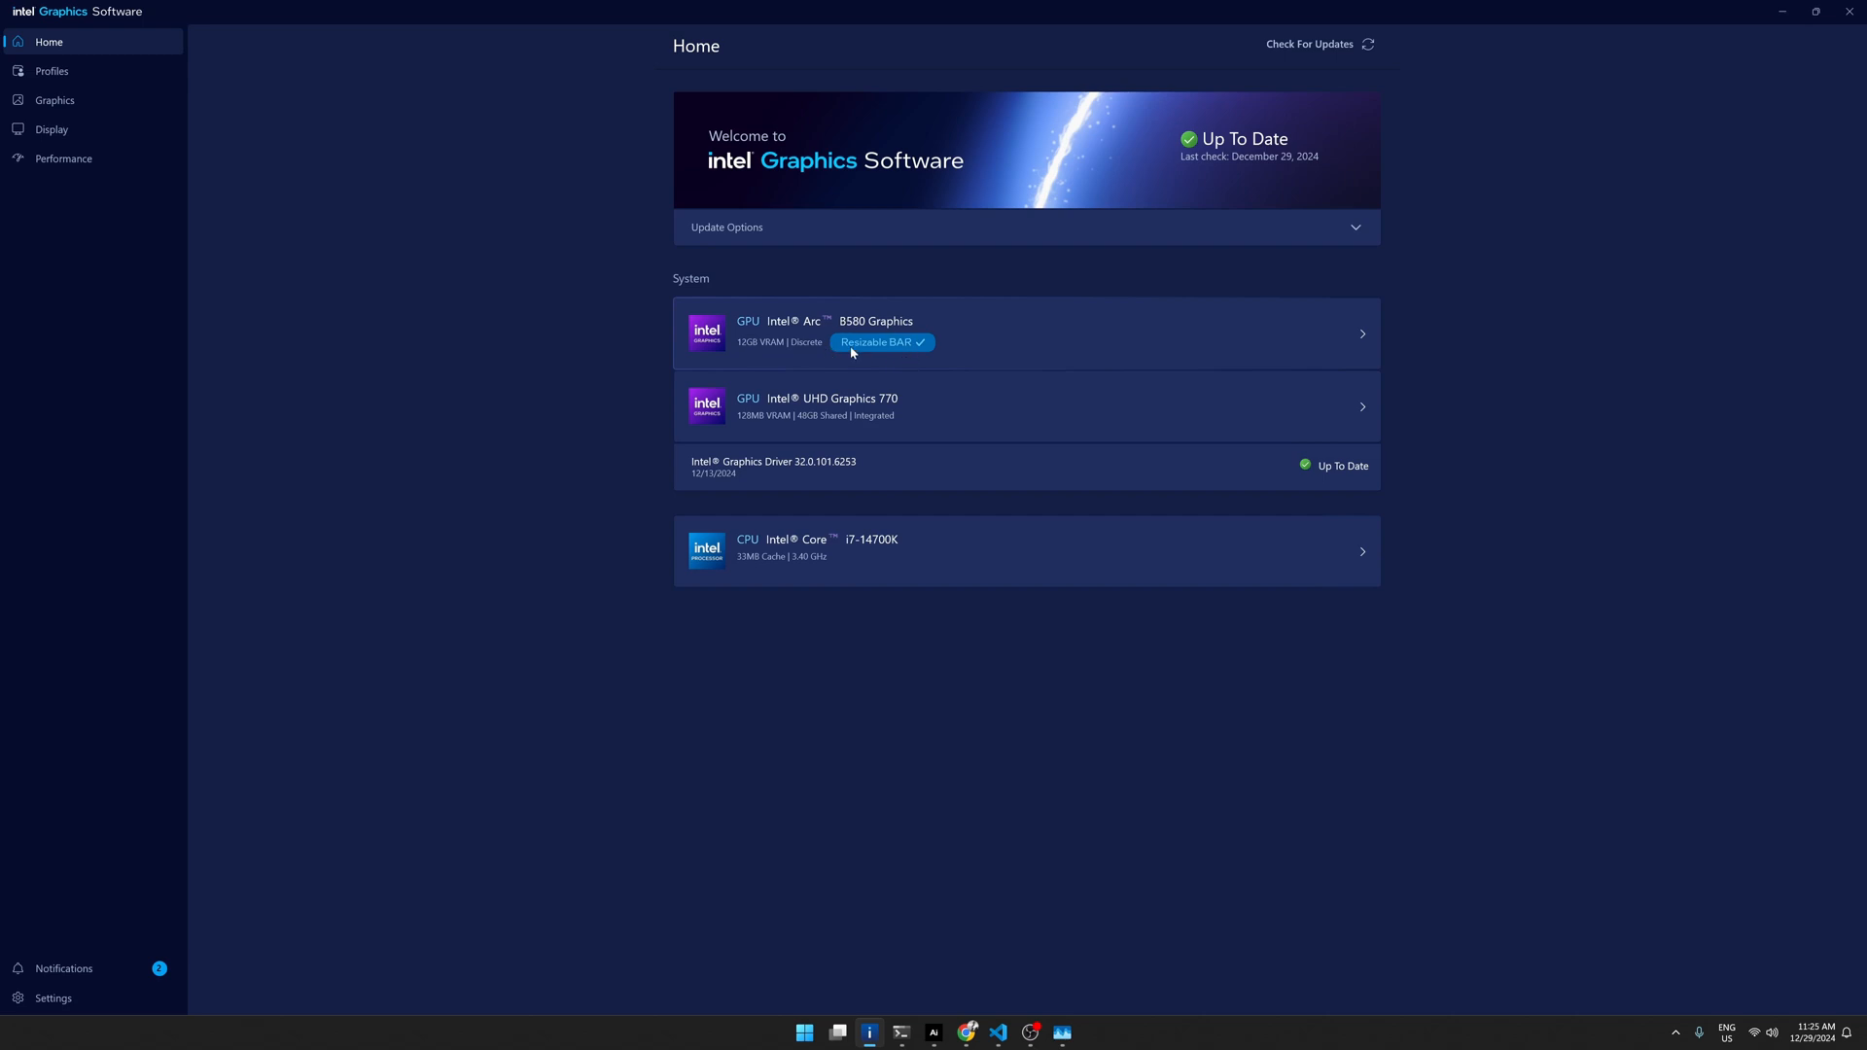
mouse_move(619, 477)
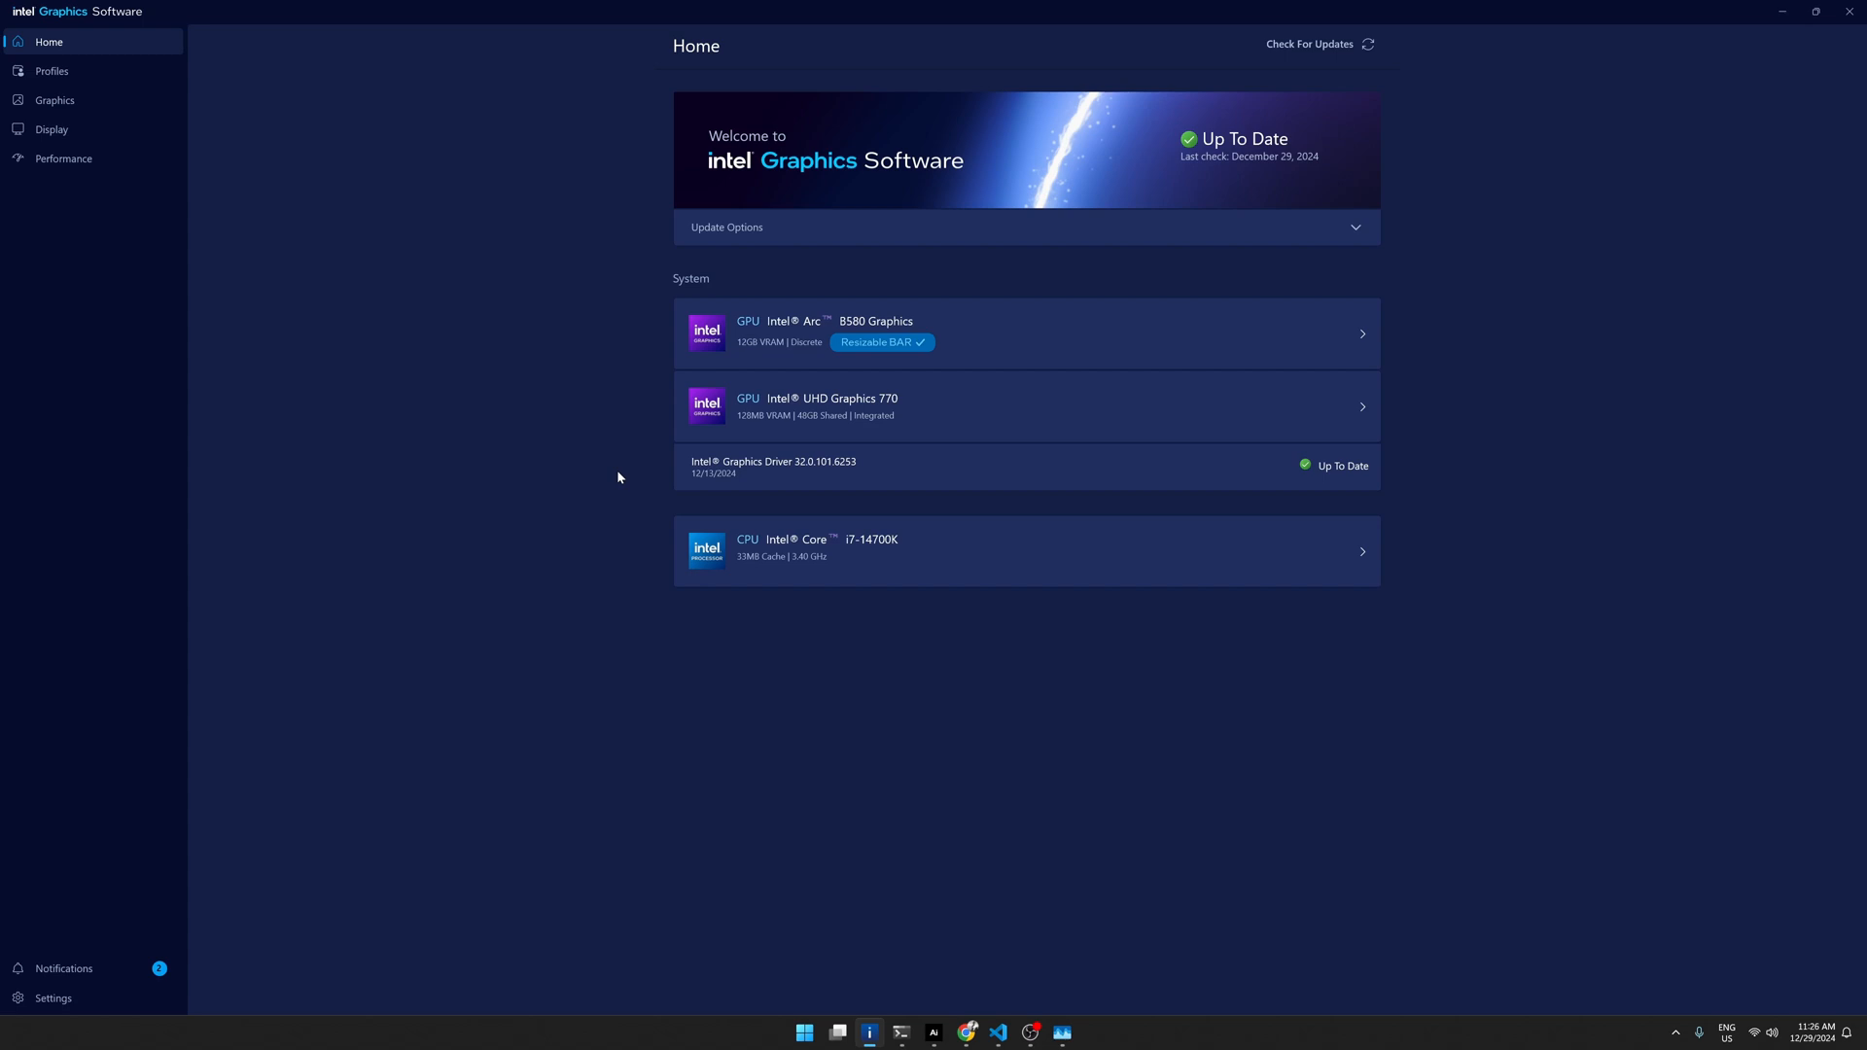
mouse_move(1783, 11)
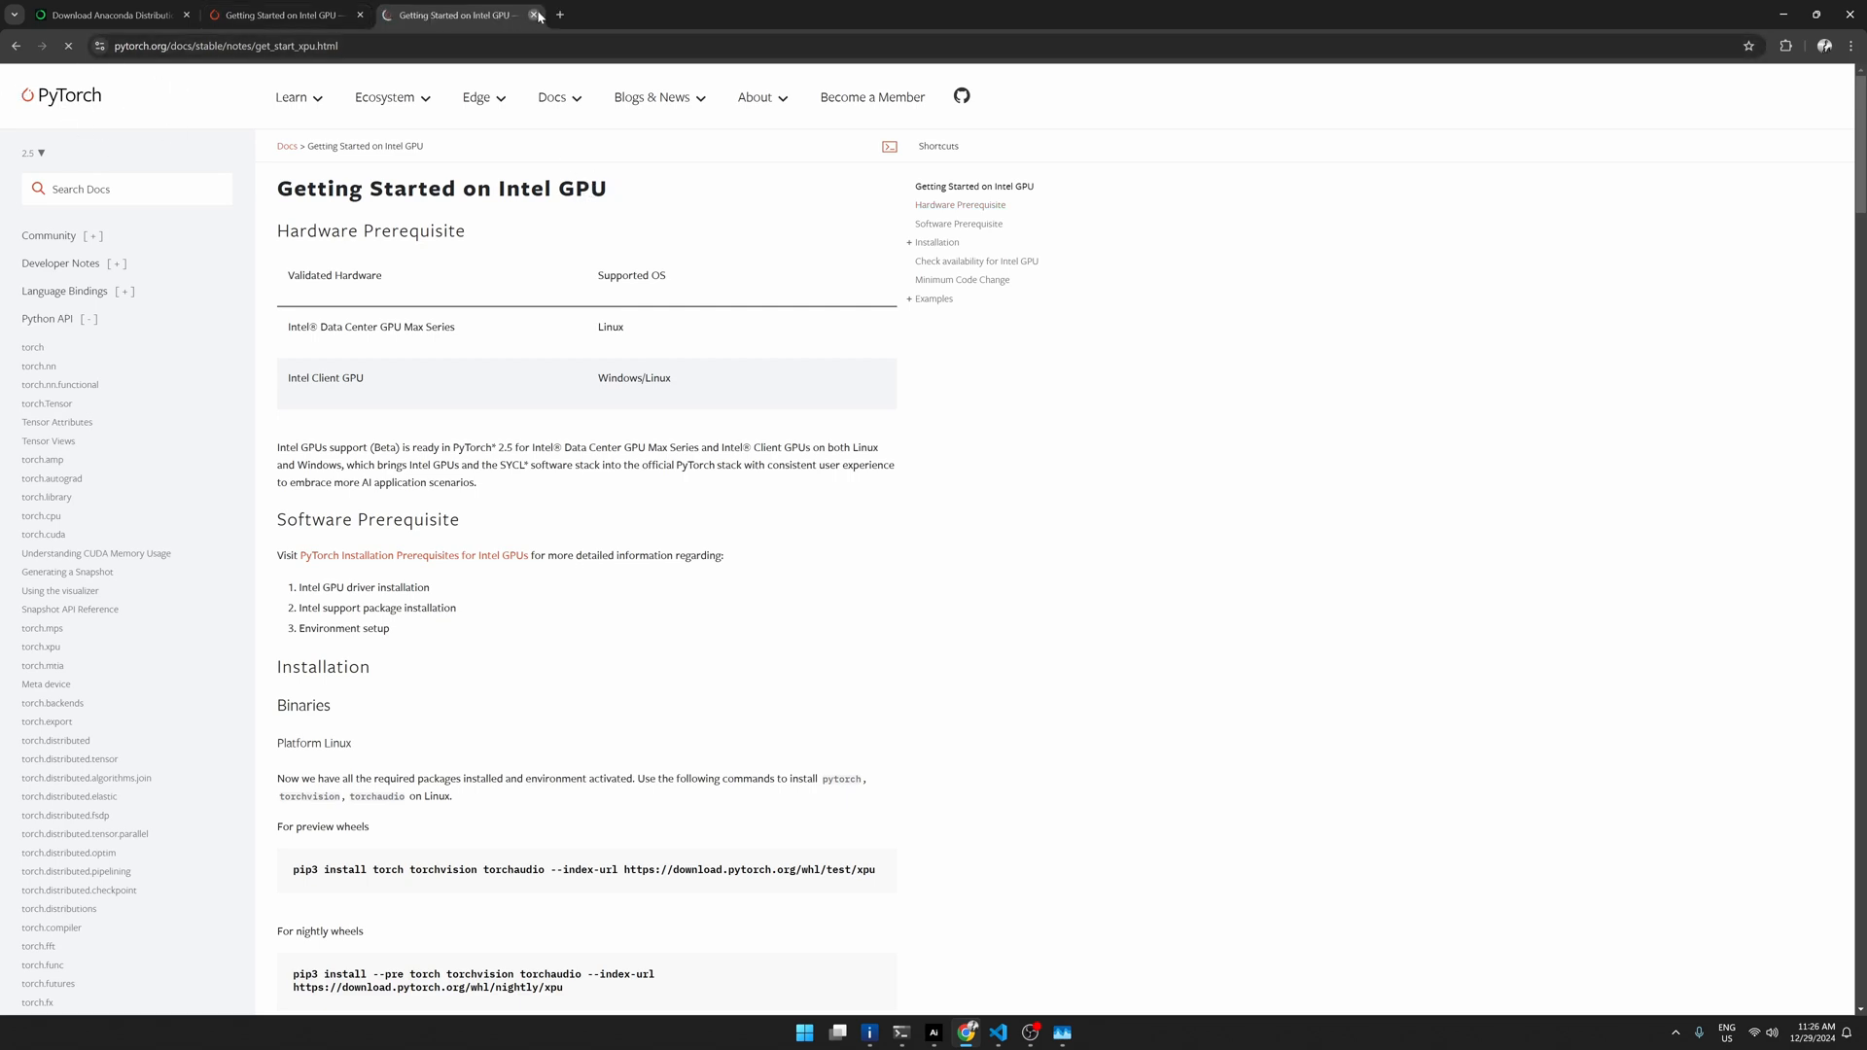
Step: Close the duplicate 'Getting Started on Intel GPU' tab
click(534, 15)
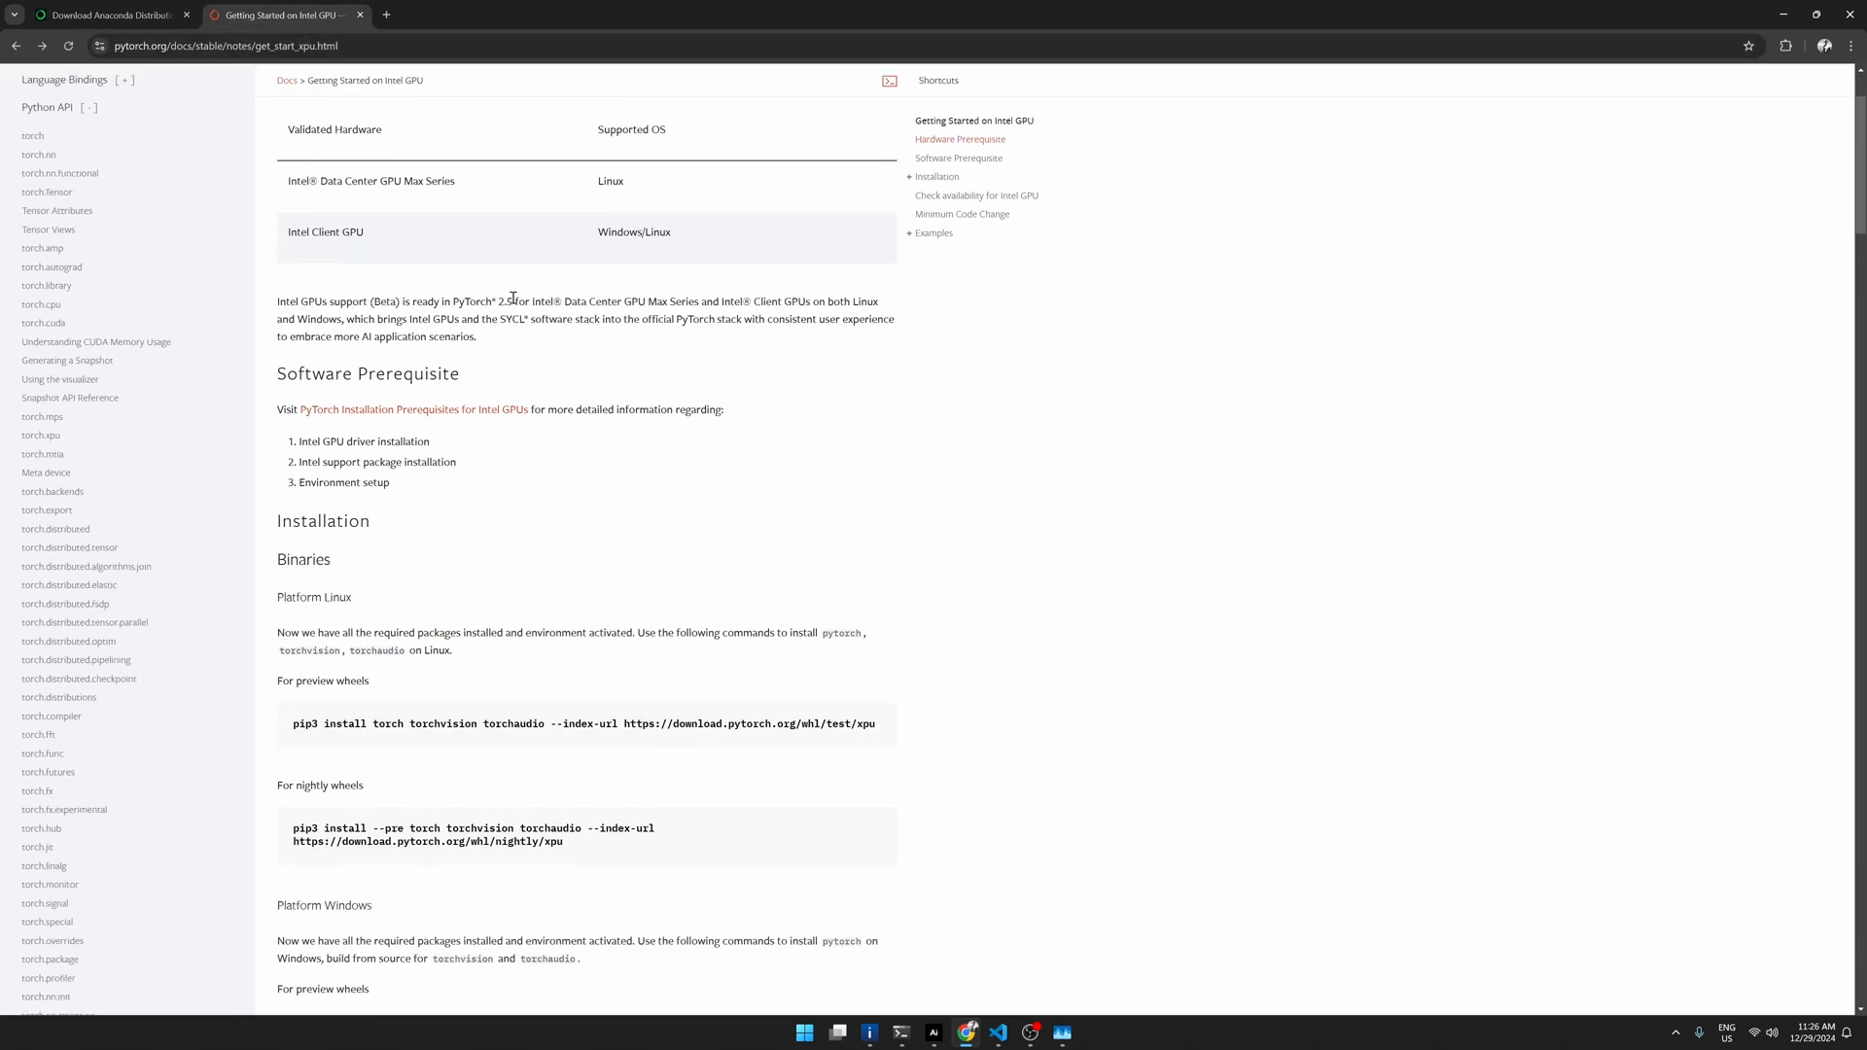
mouse_move(435, 320)
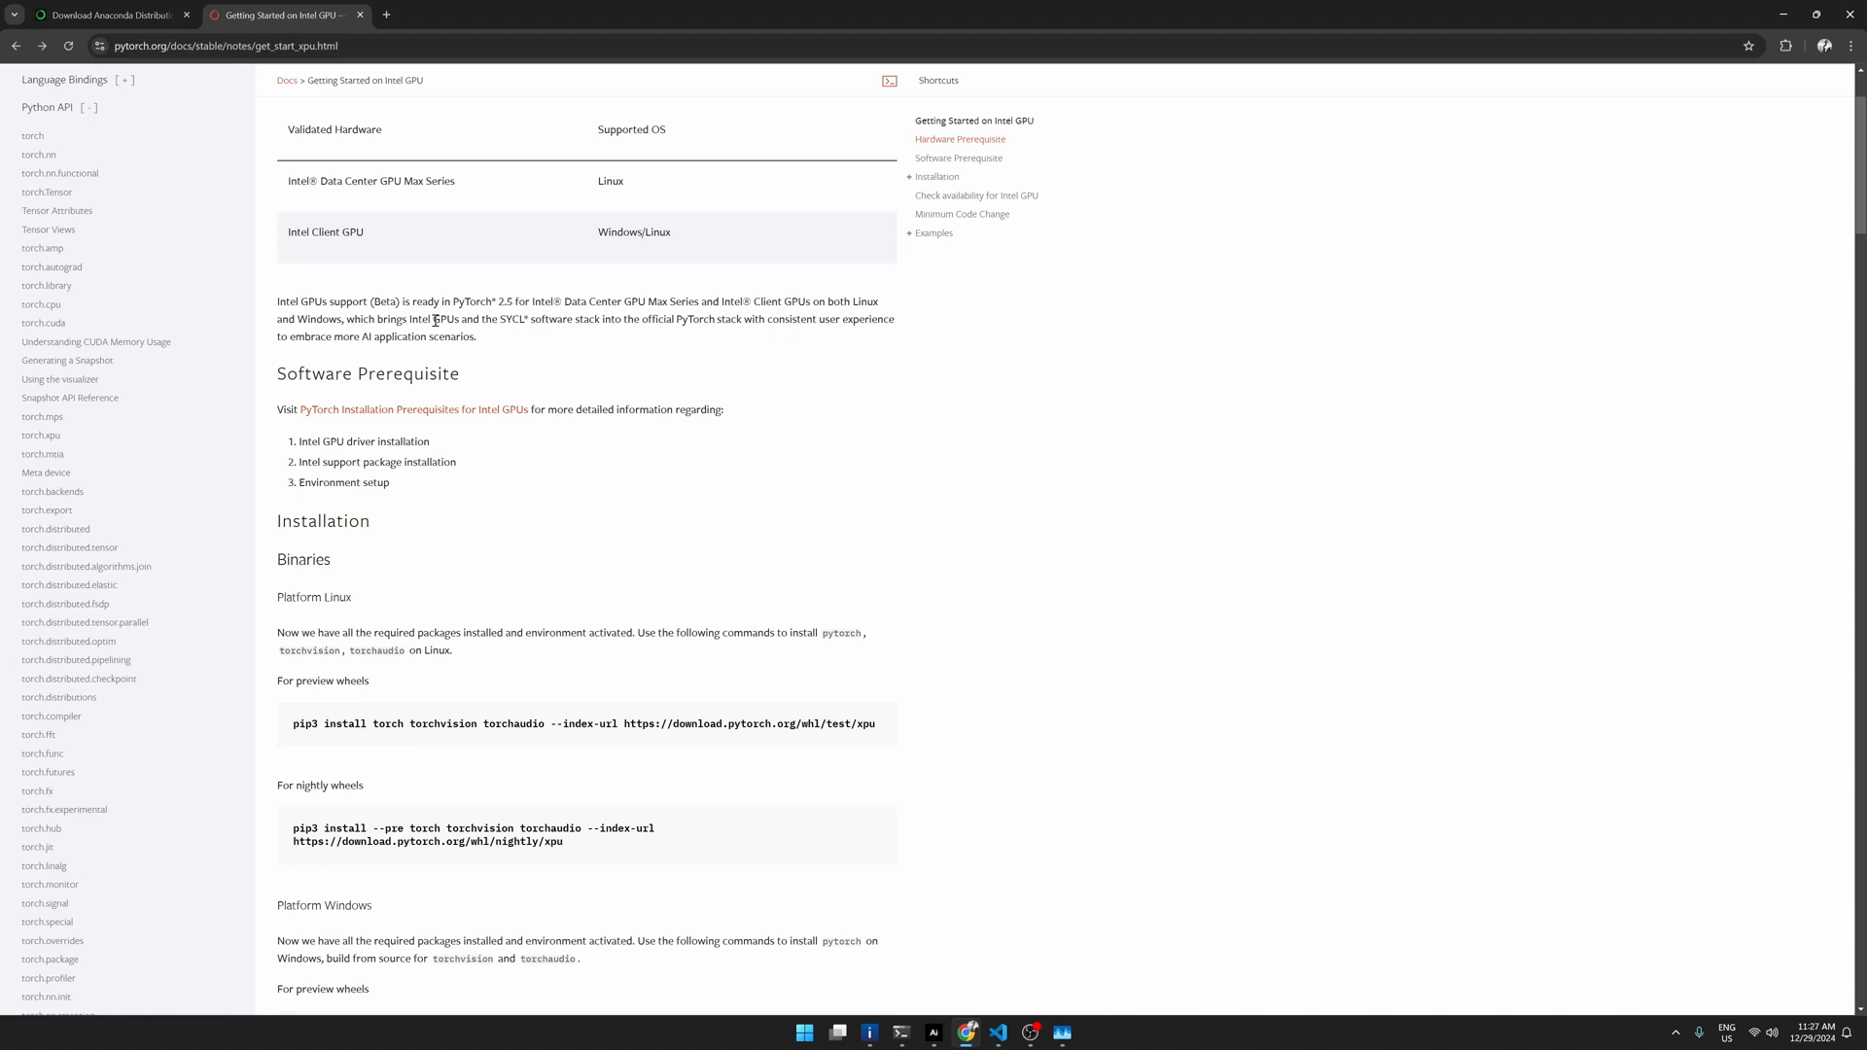
mouse_move(349, 364)
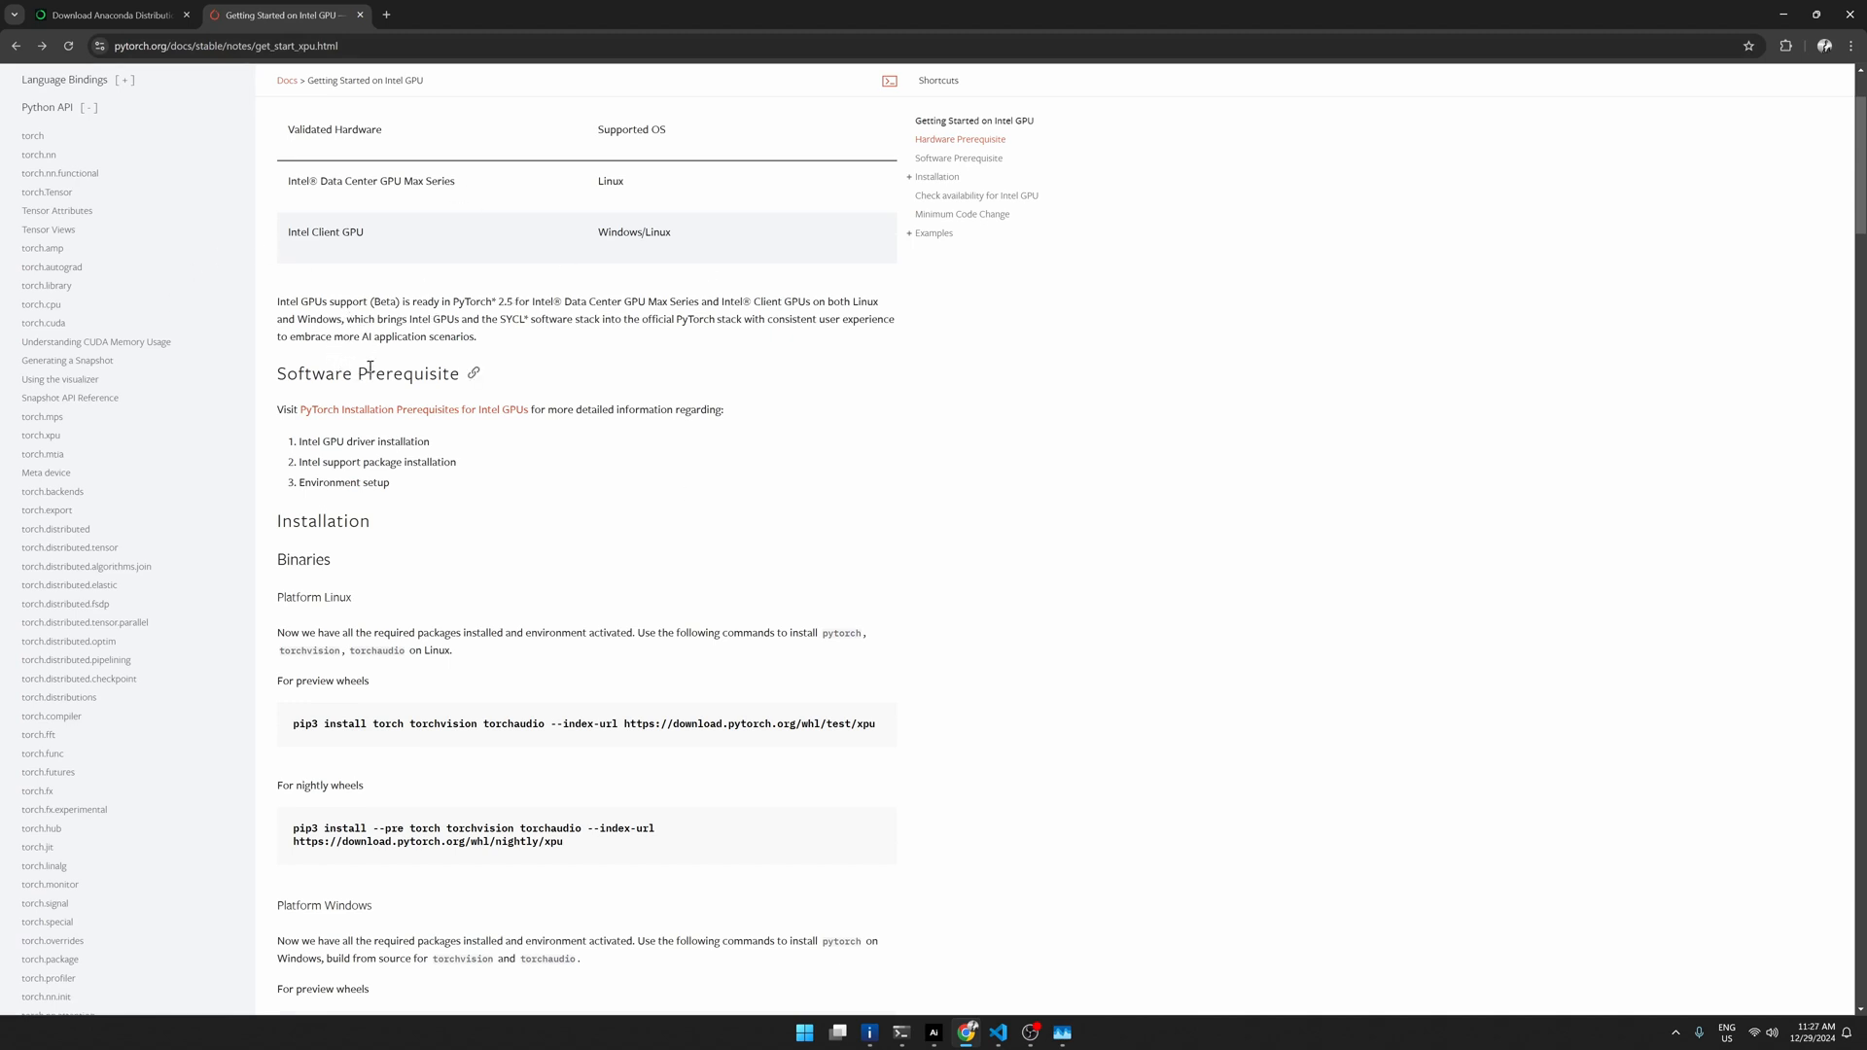
Step: Open Intel's PyTorch prerequisites page and scroll to the Windows 10/11 client GPU driver instructions
click(413, 408)
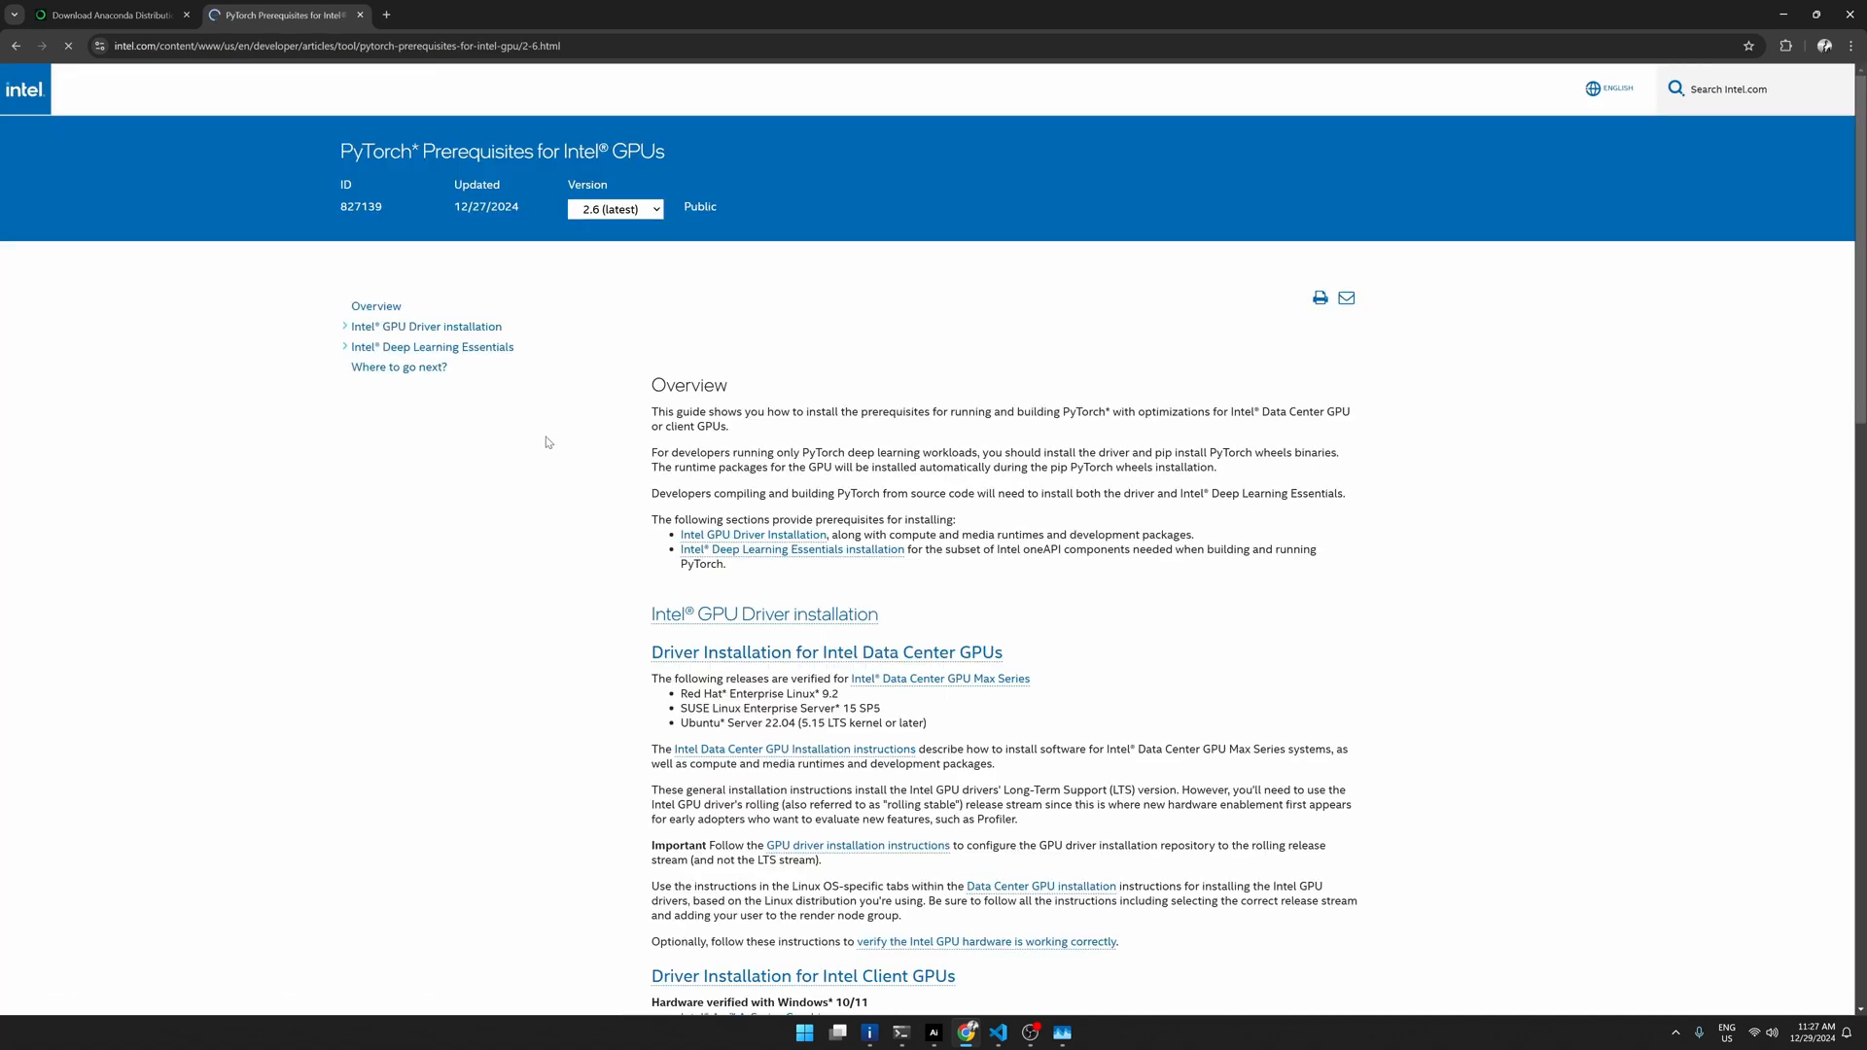
scroll(down, 3)
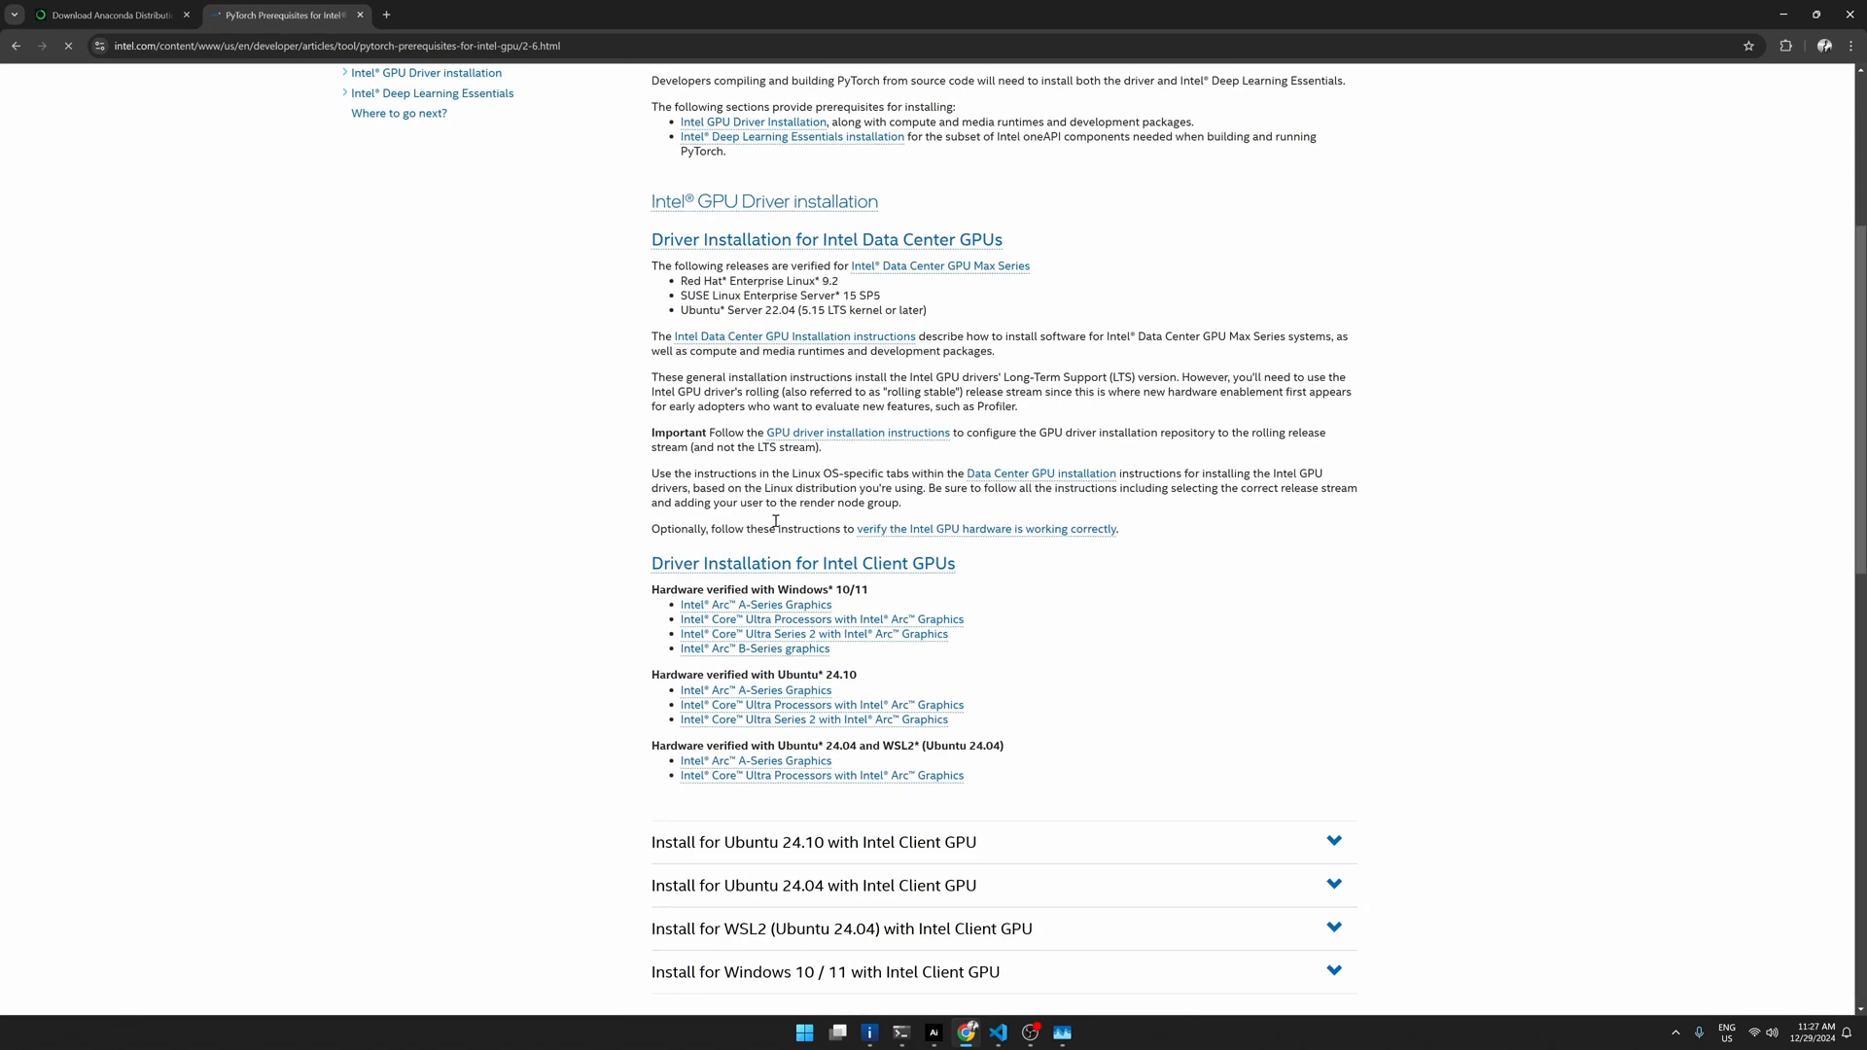
scroll(down, 3)
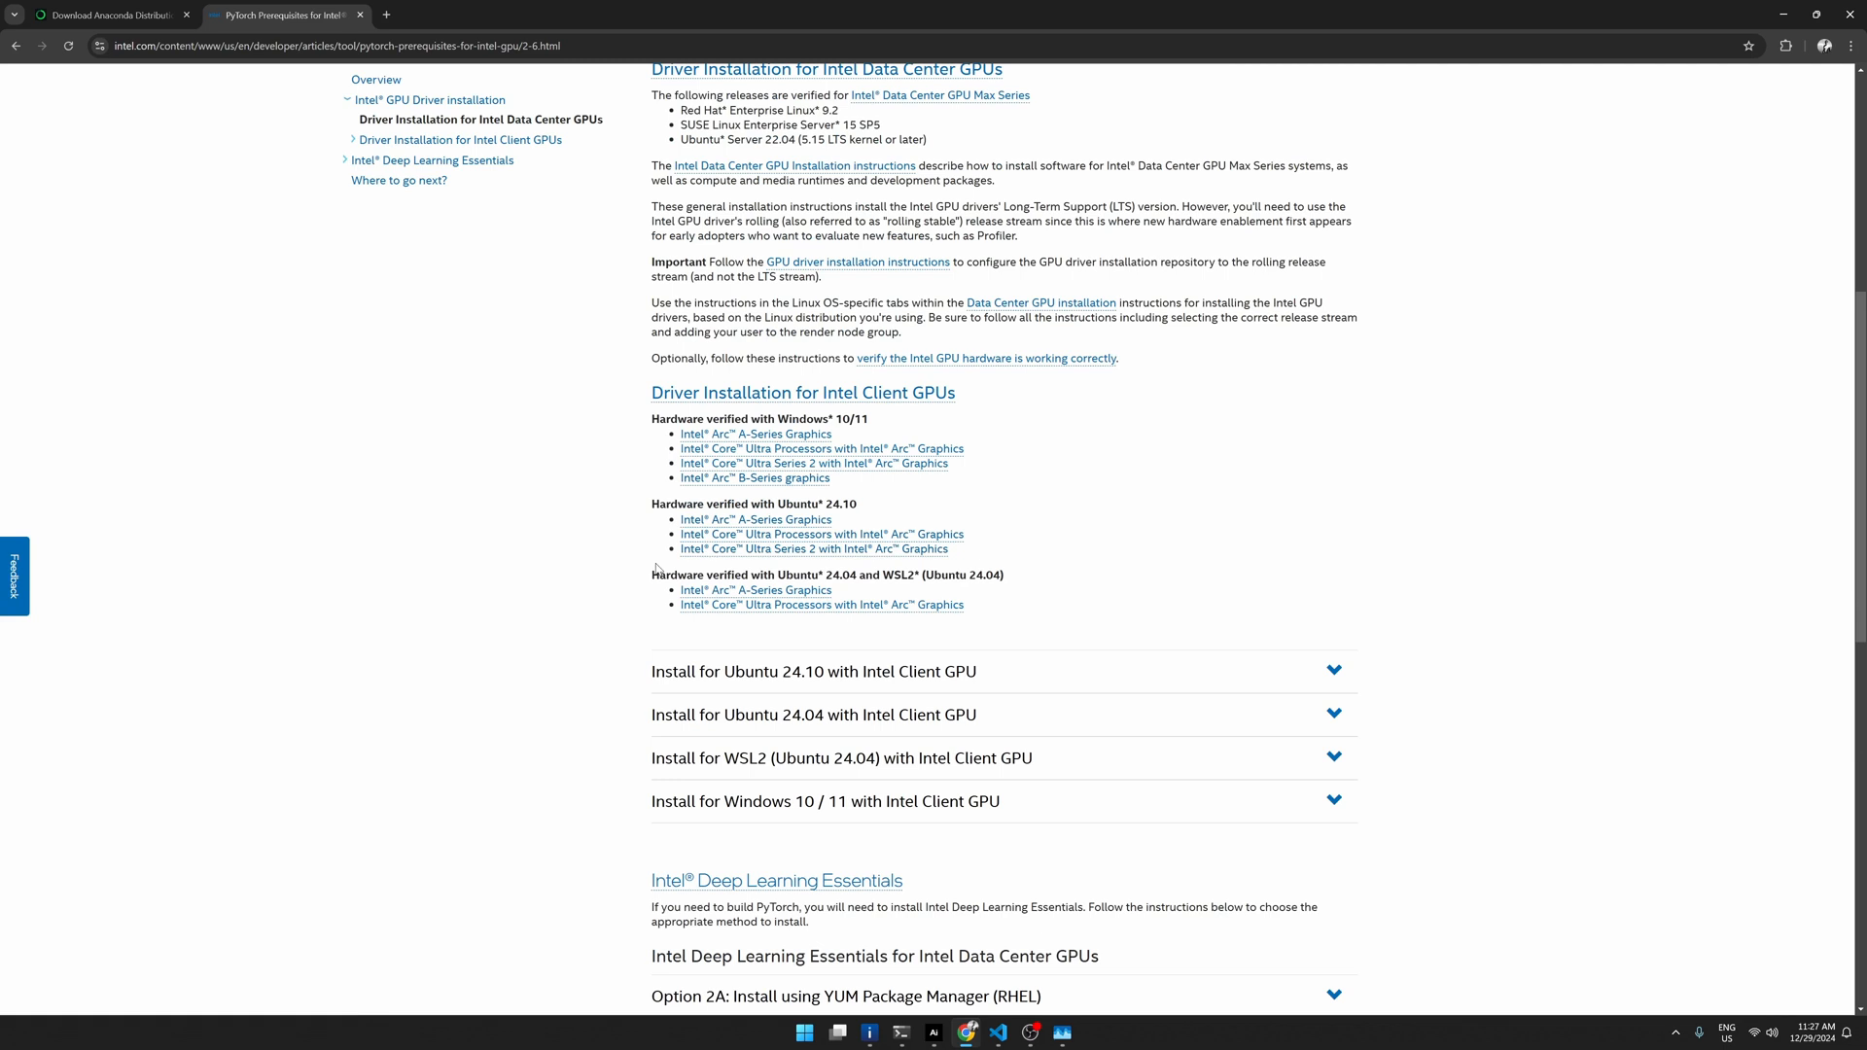
mouse_move(885, 739)
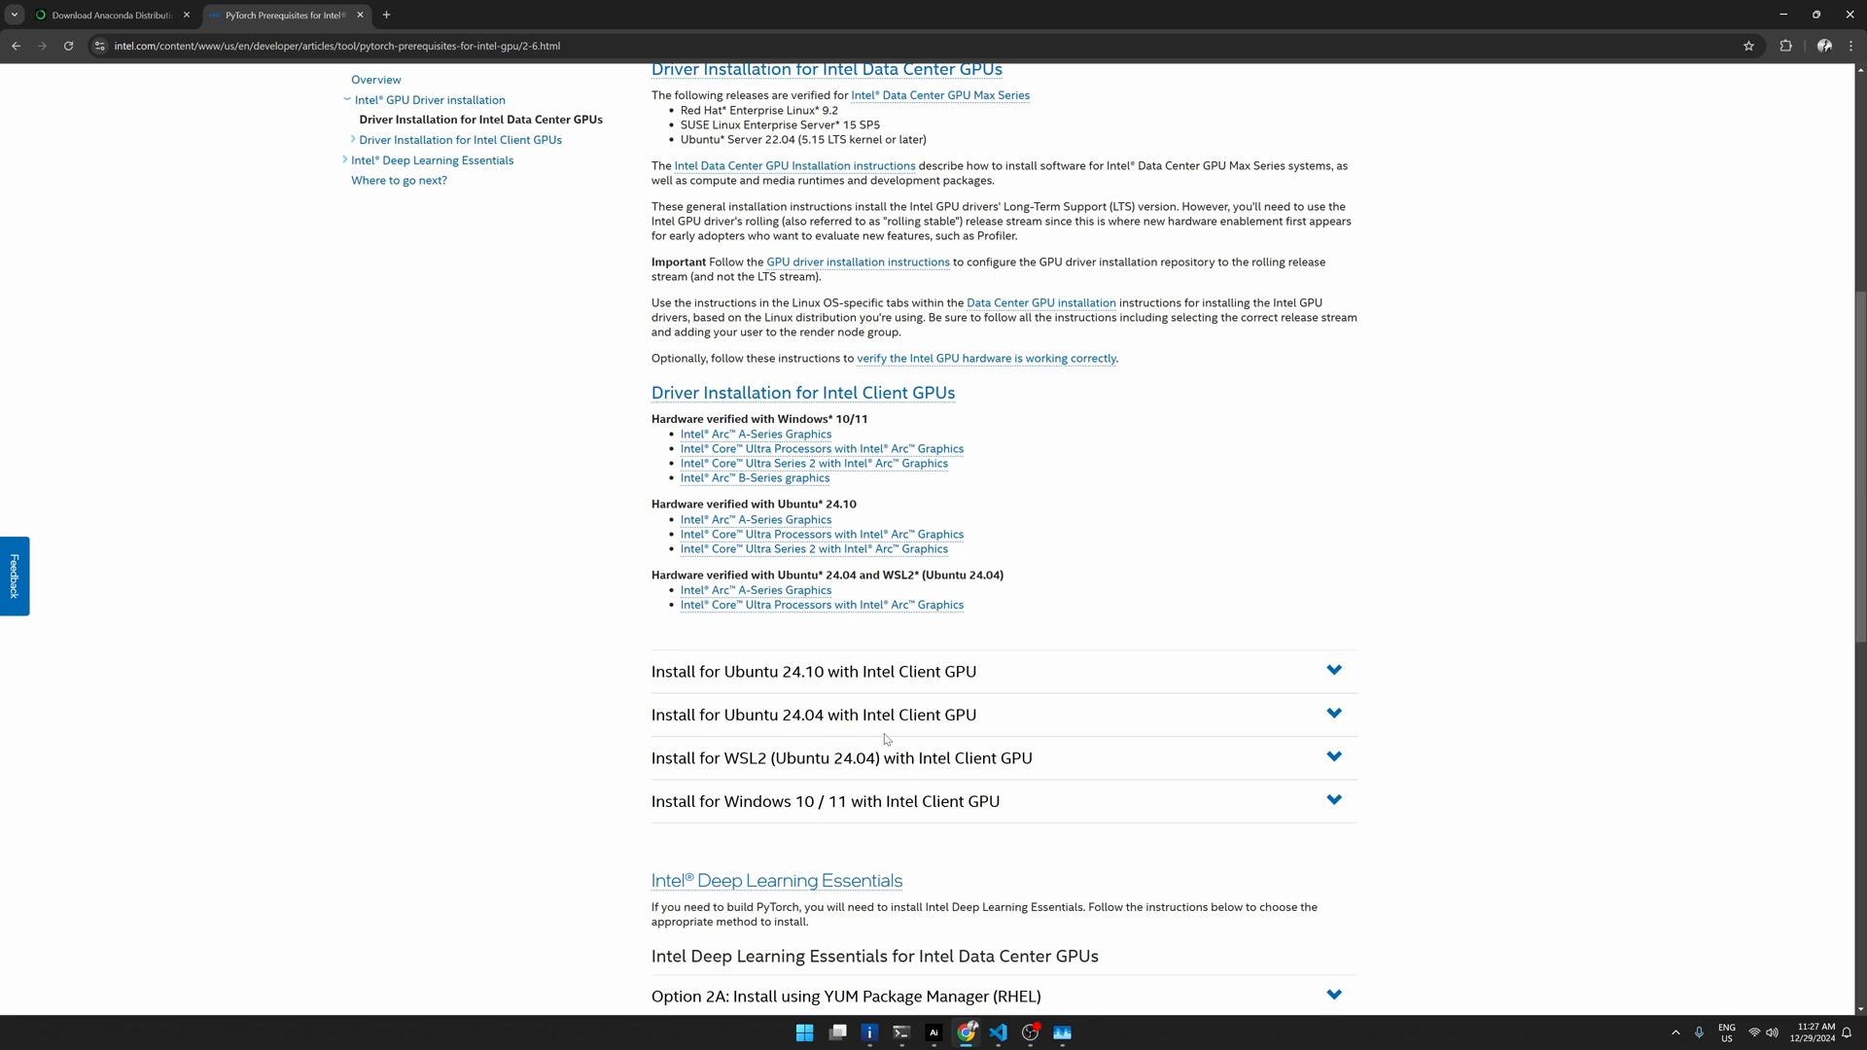
mouse_move(755, 519)
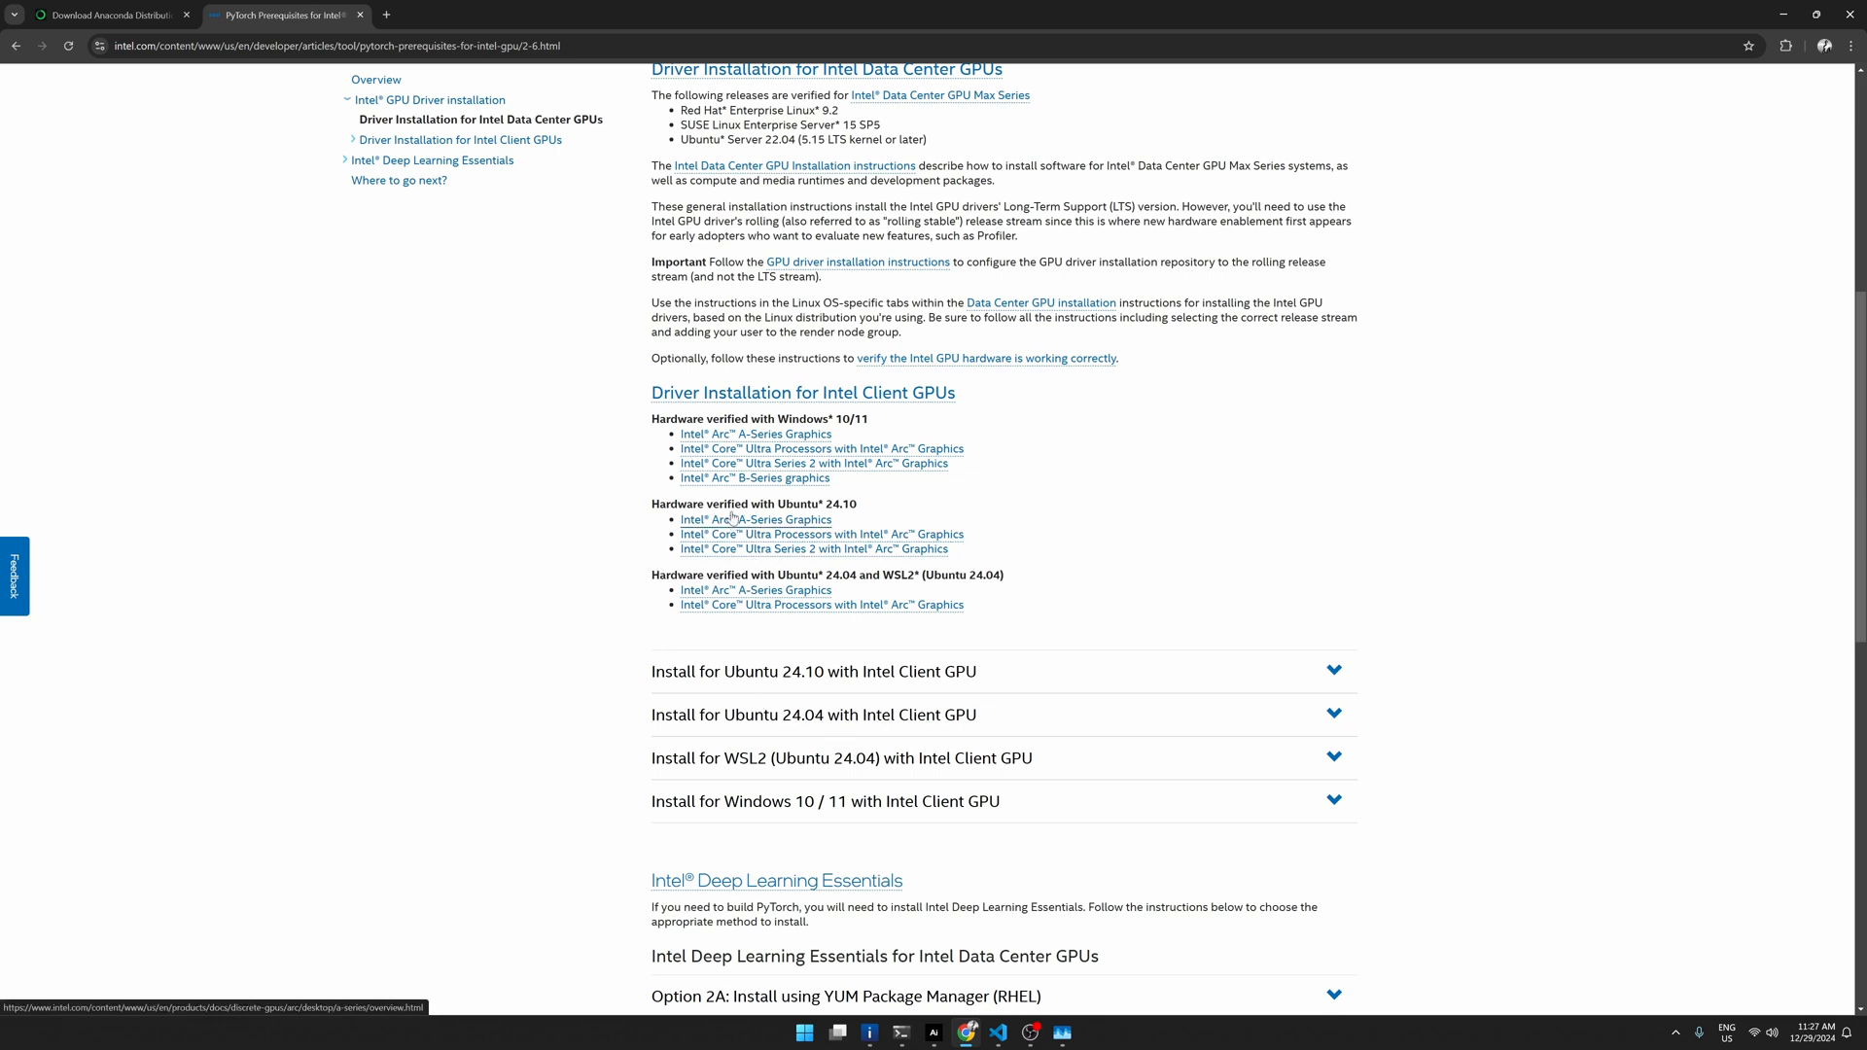
mouse_move(848, 511)
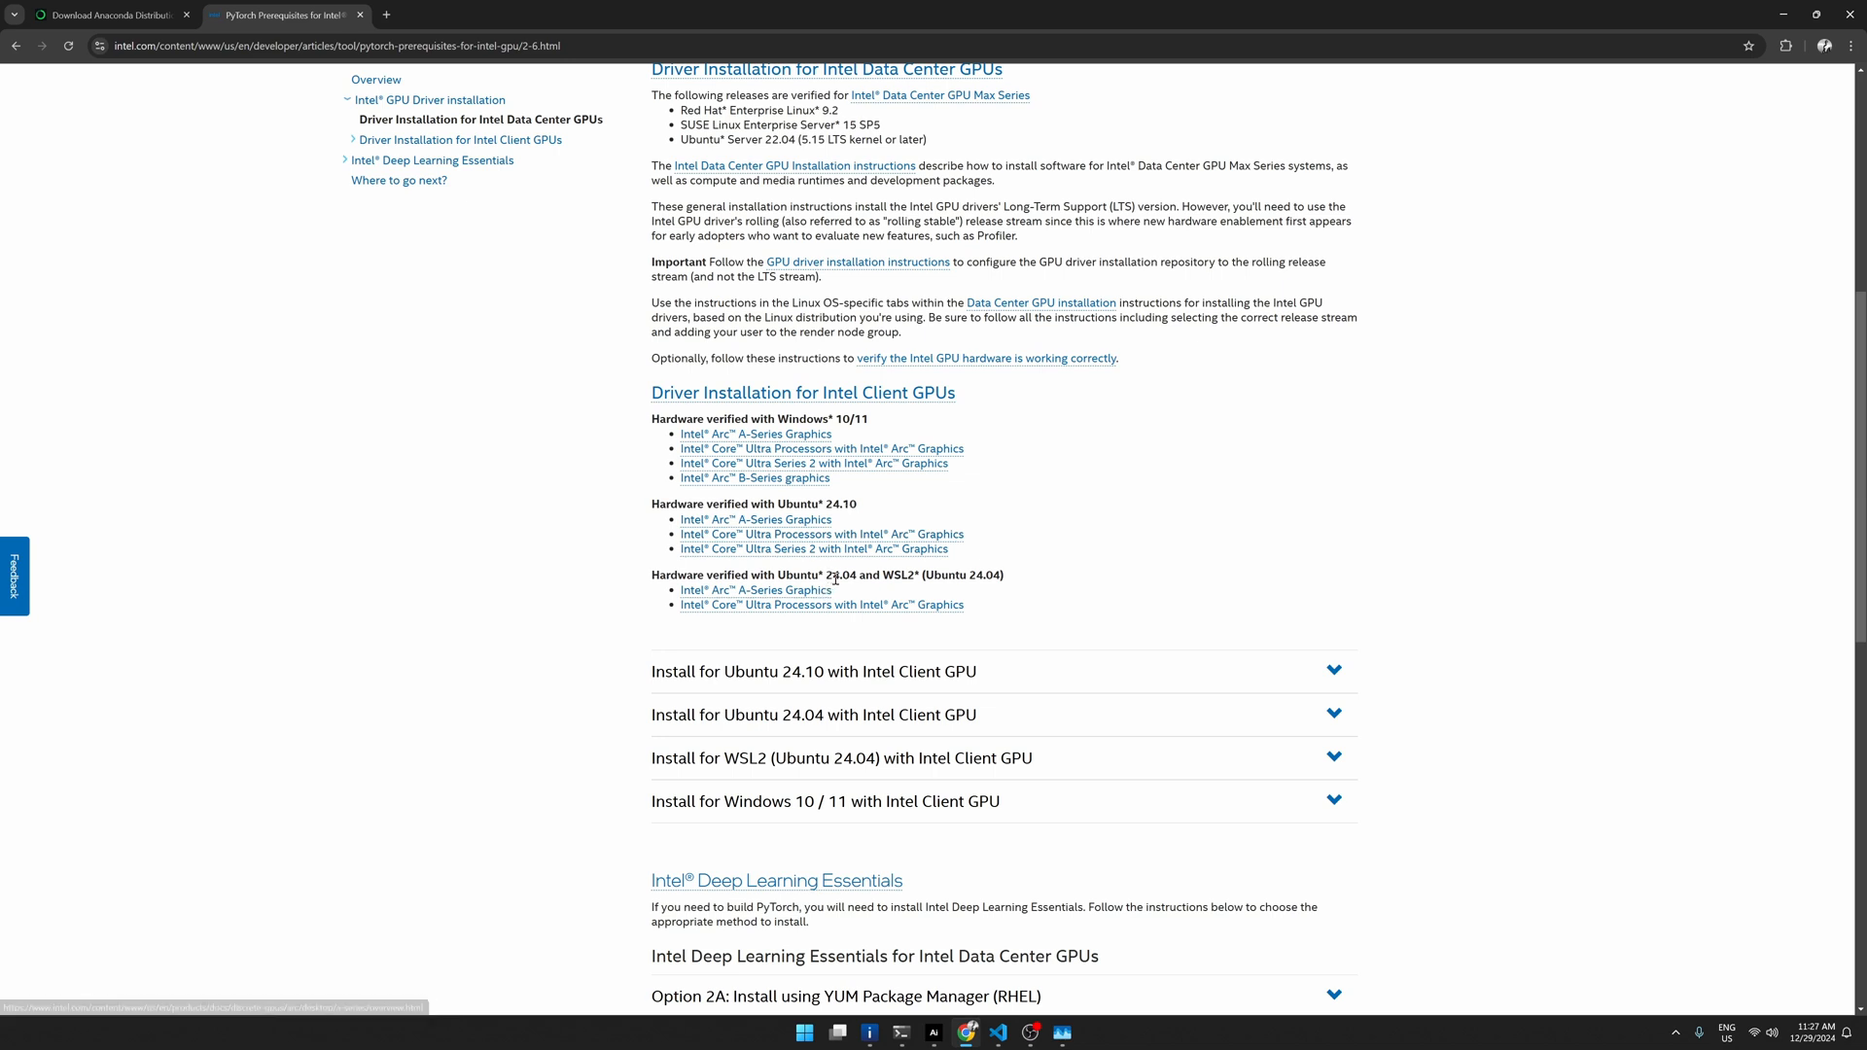
mouse_move(839, 584)
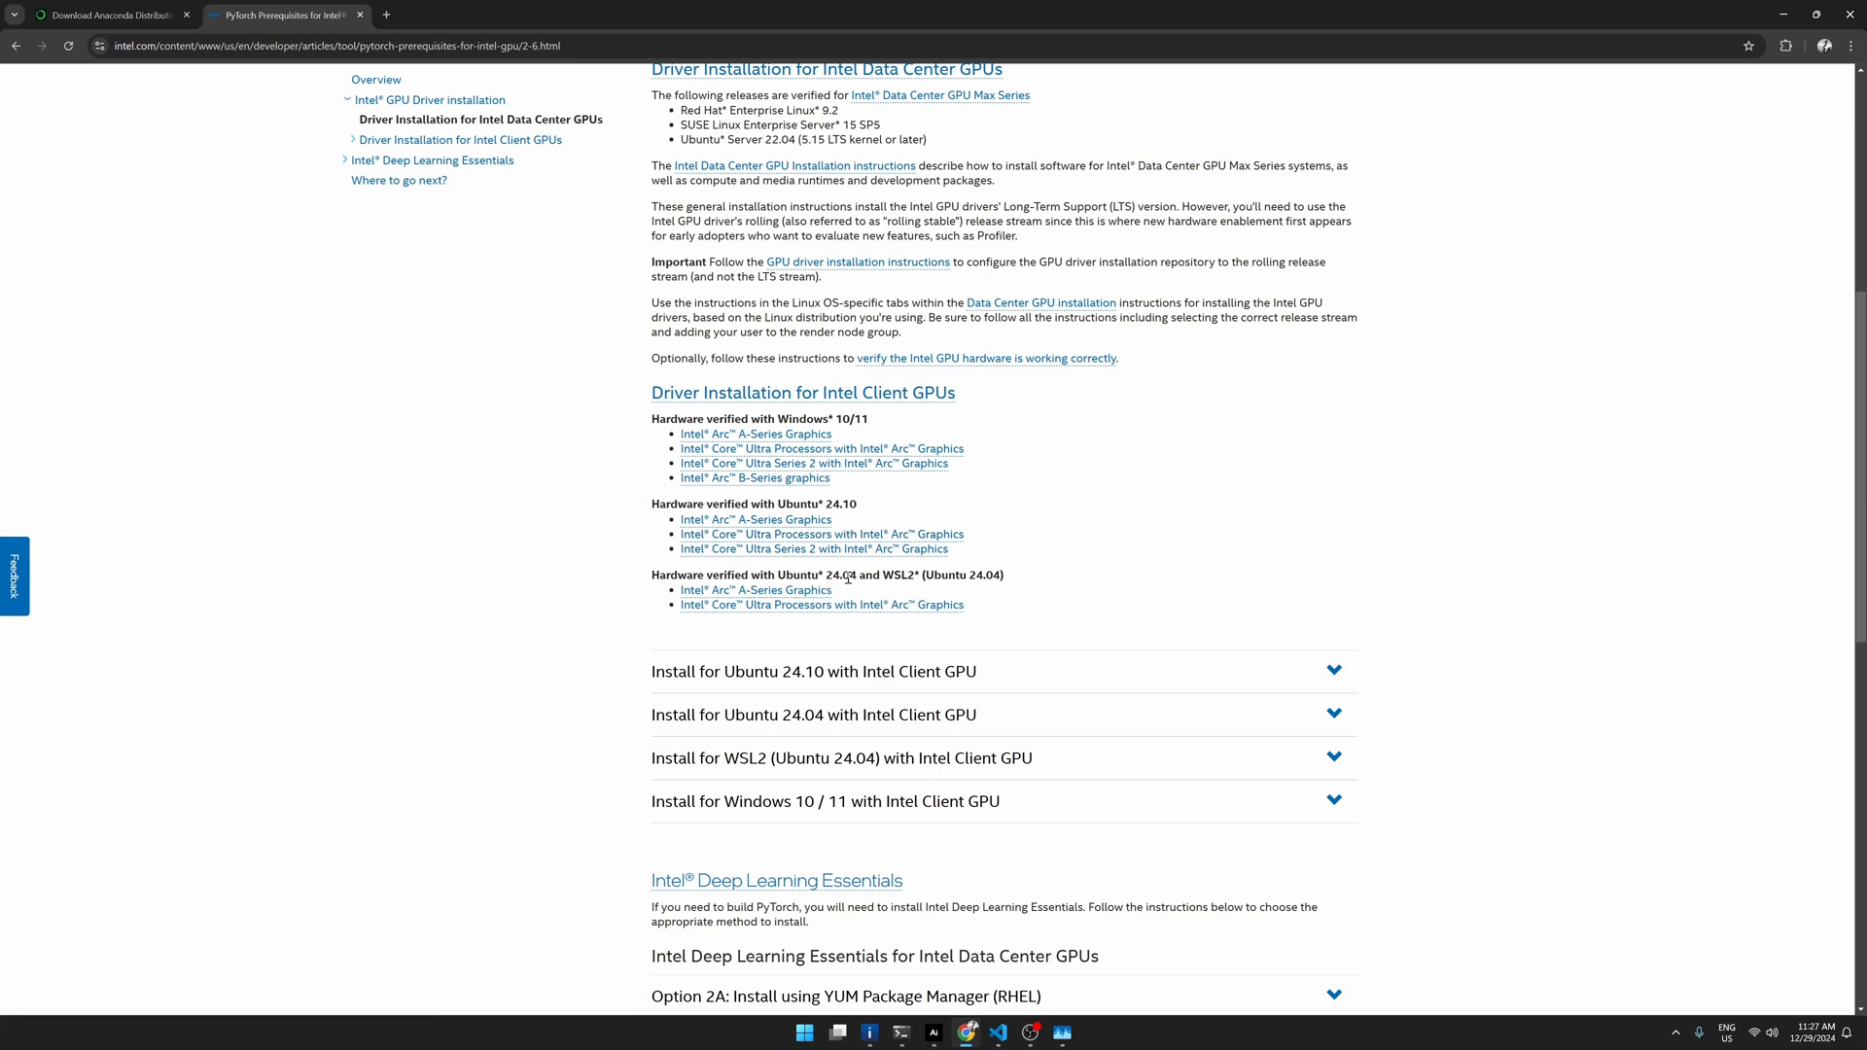
mouse_move(755, 590)
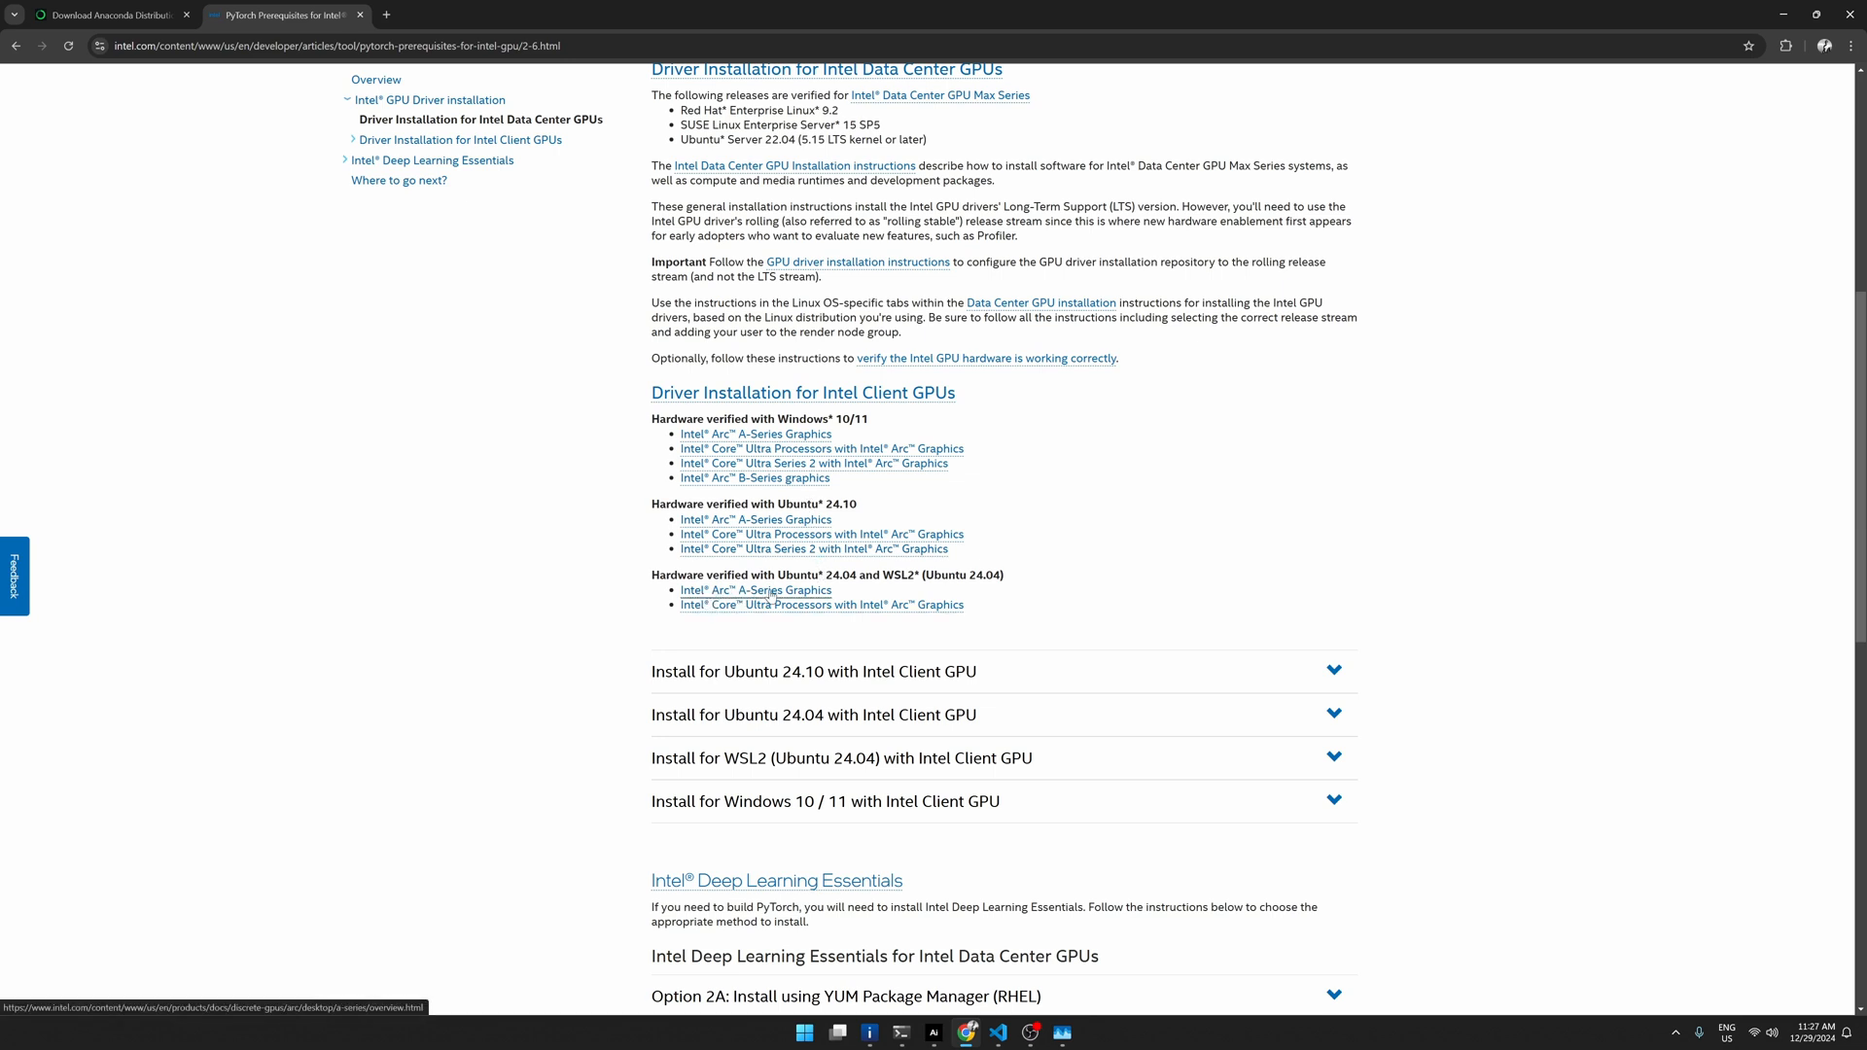
mouse_move(754, 481)
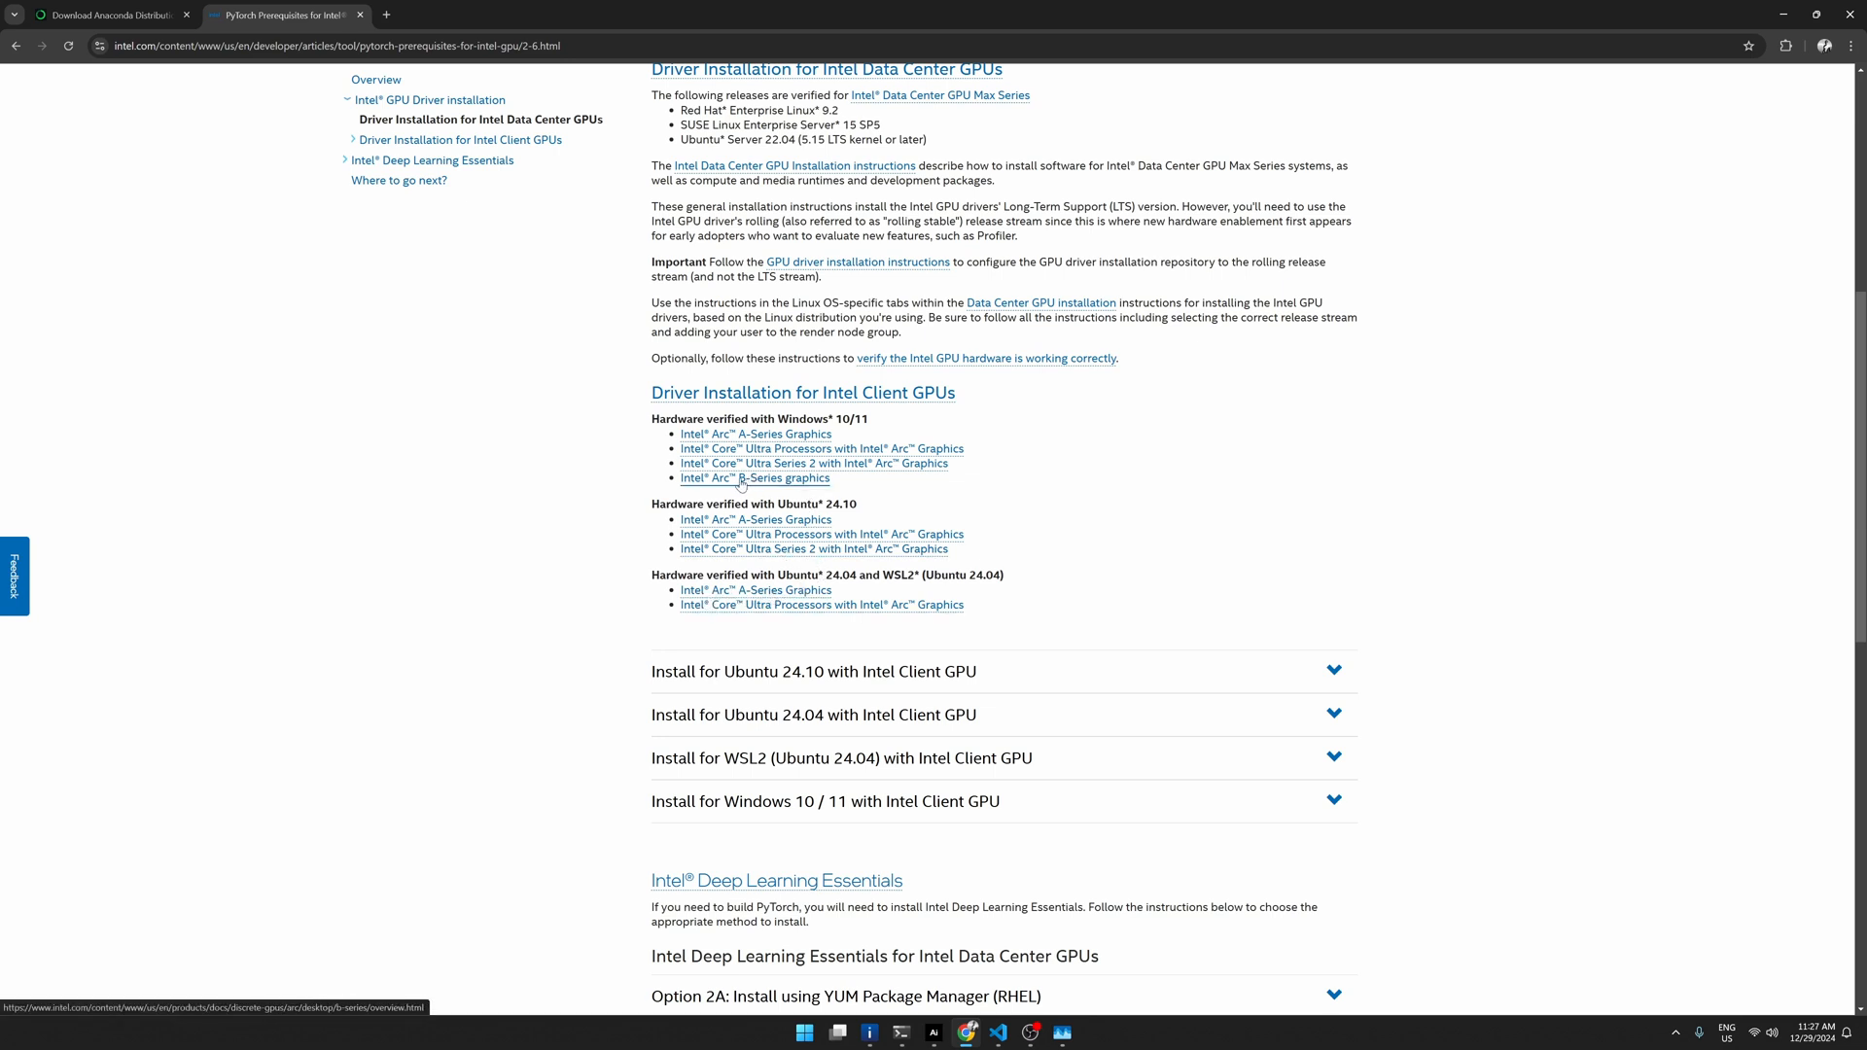
mouse_move(711, 574)
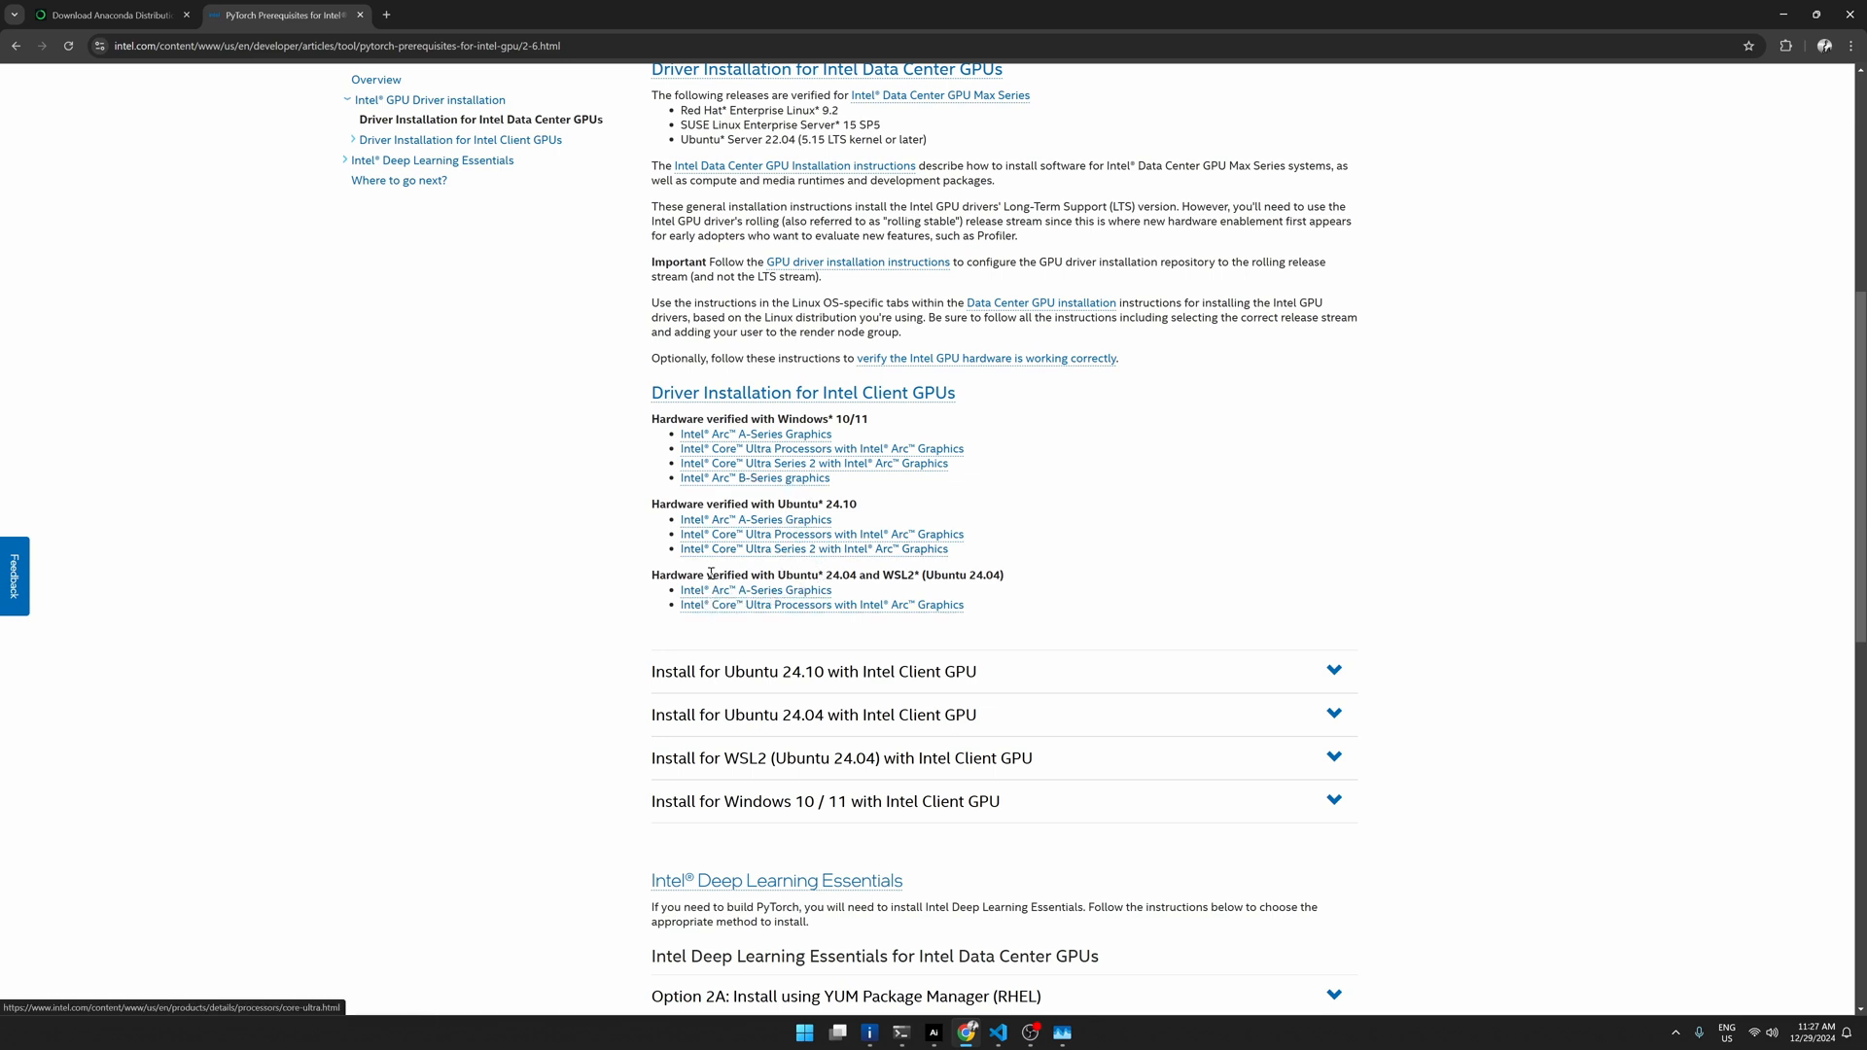
mouse_move(715, 490)
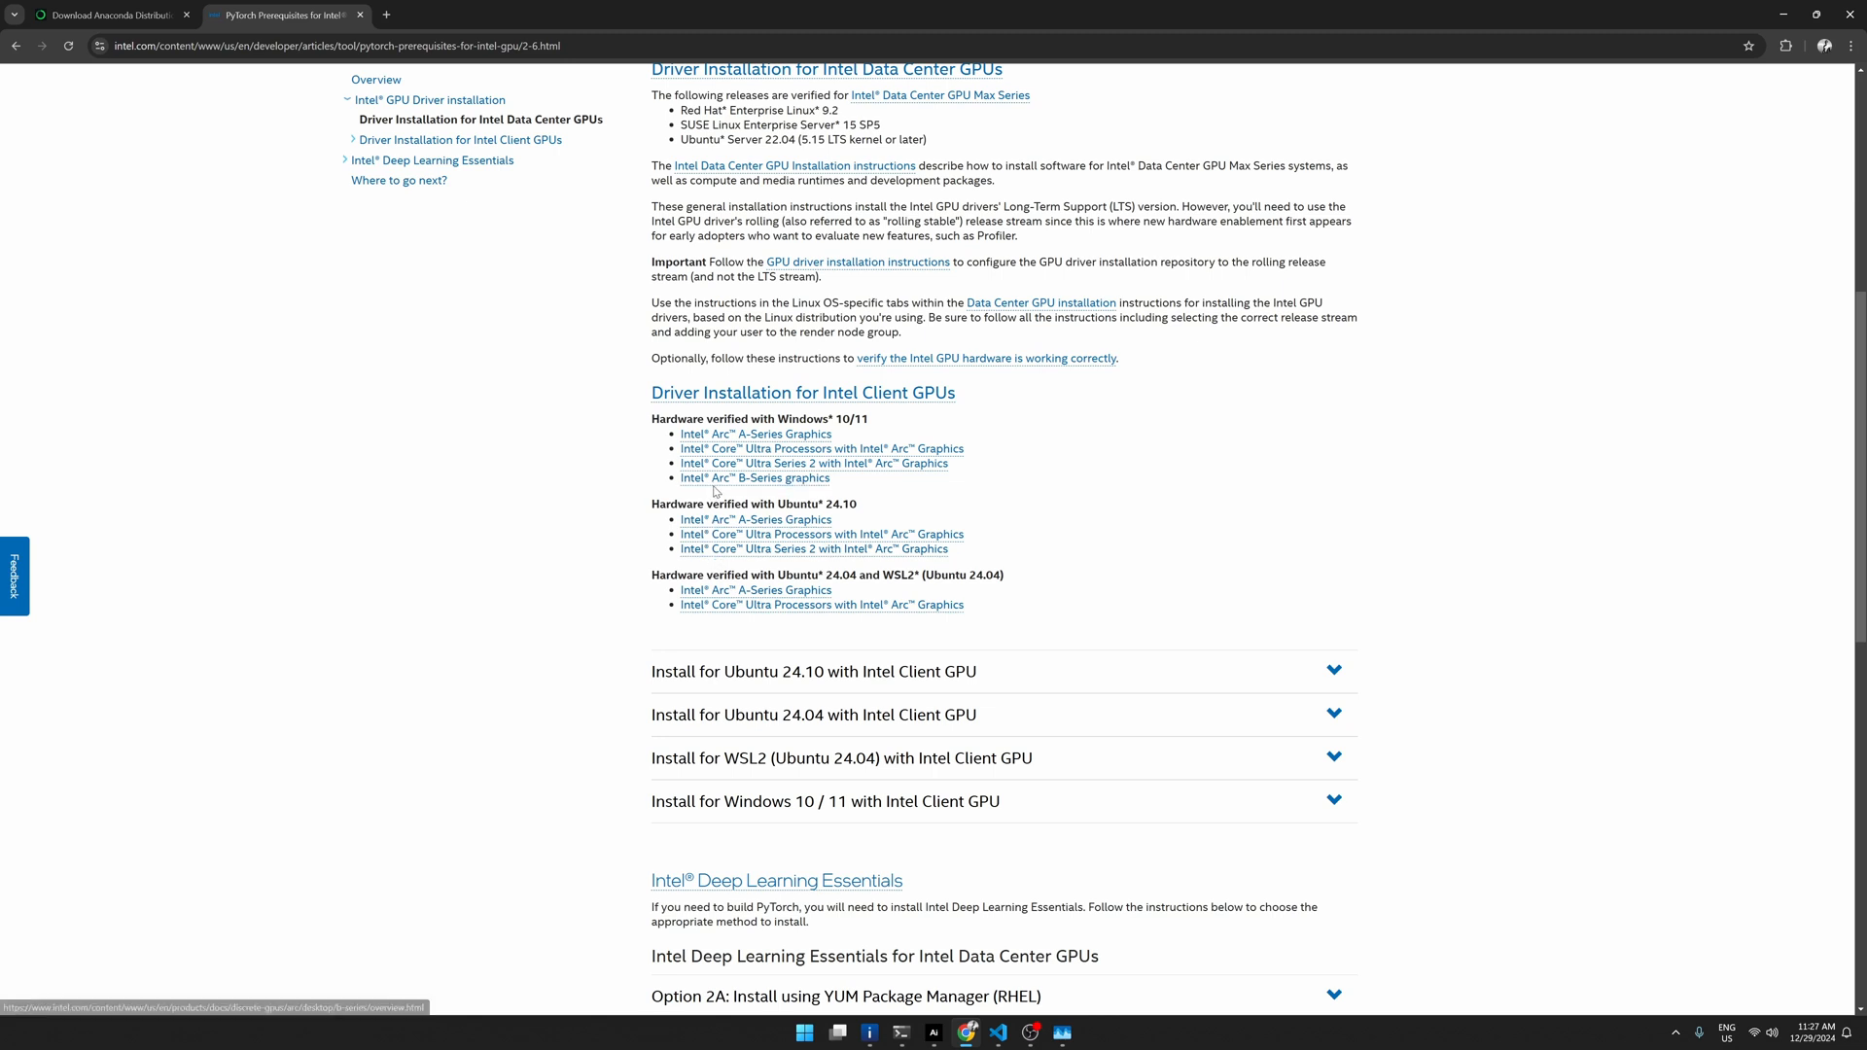
mouse_move(755, 434)
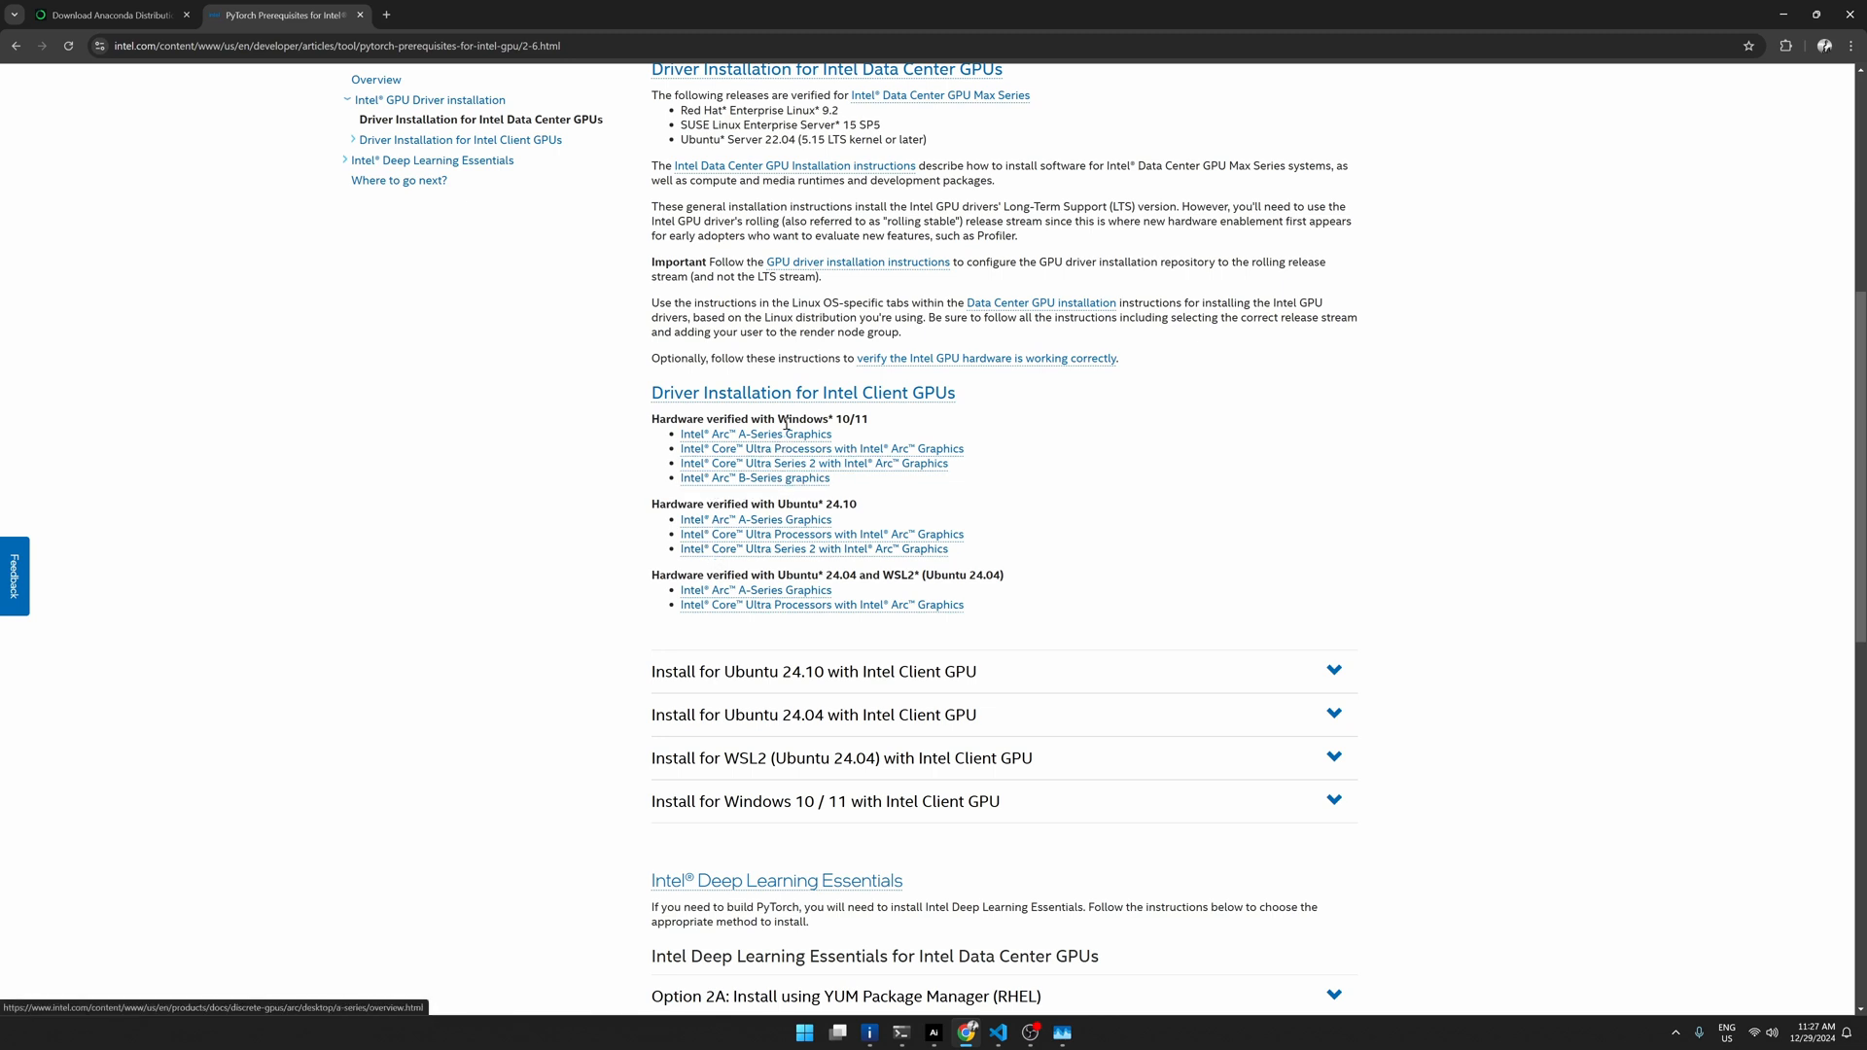
mouse_move(792, 435)
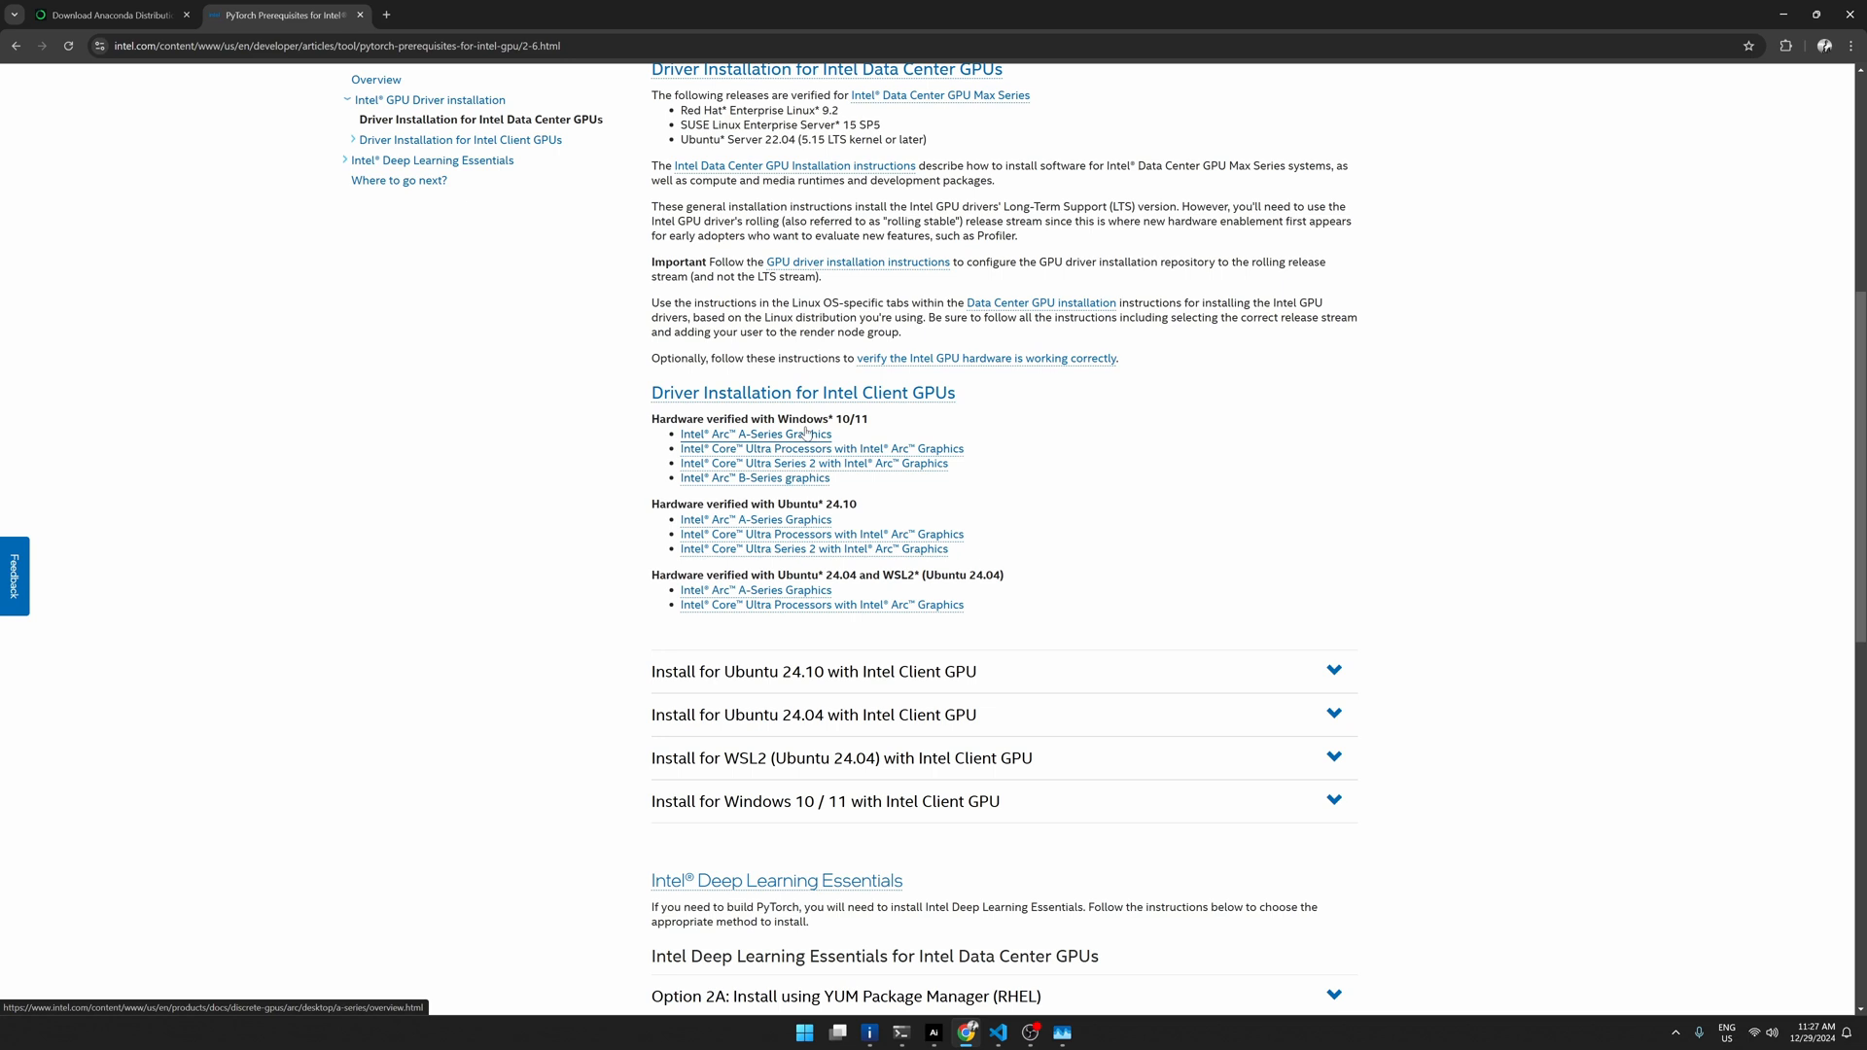
mouse_move(818, 545)
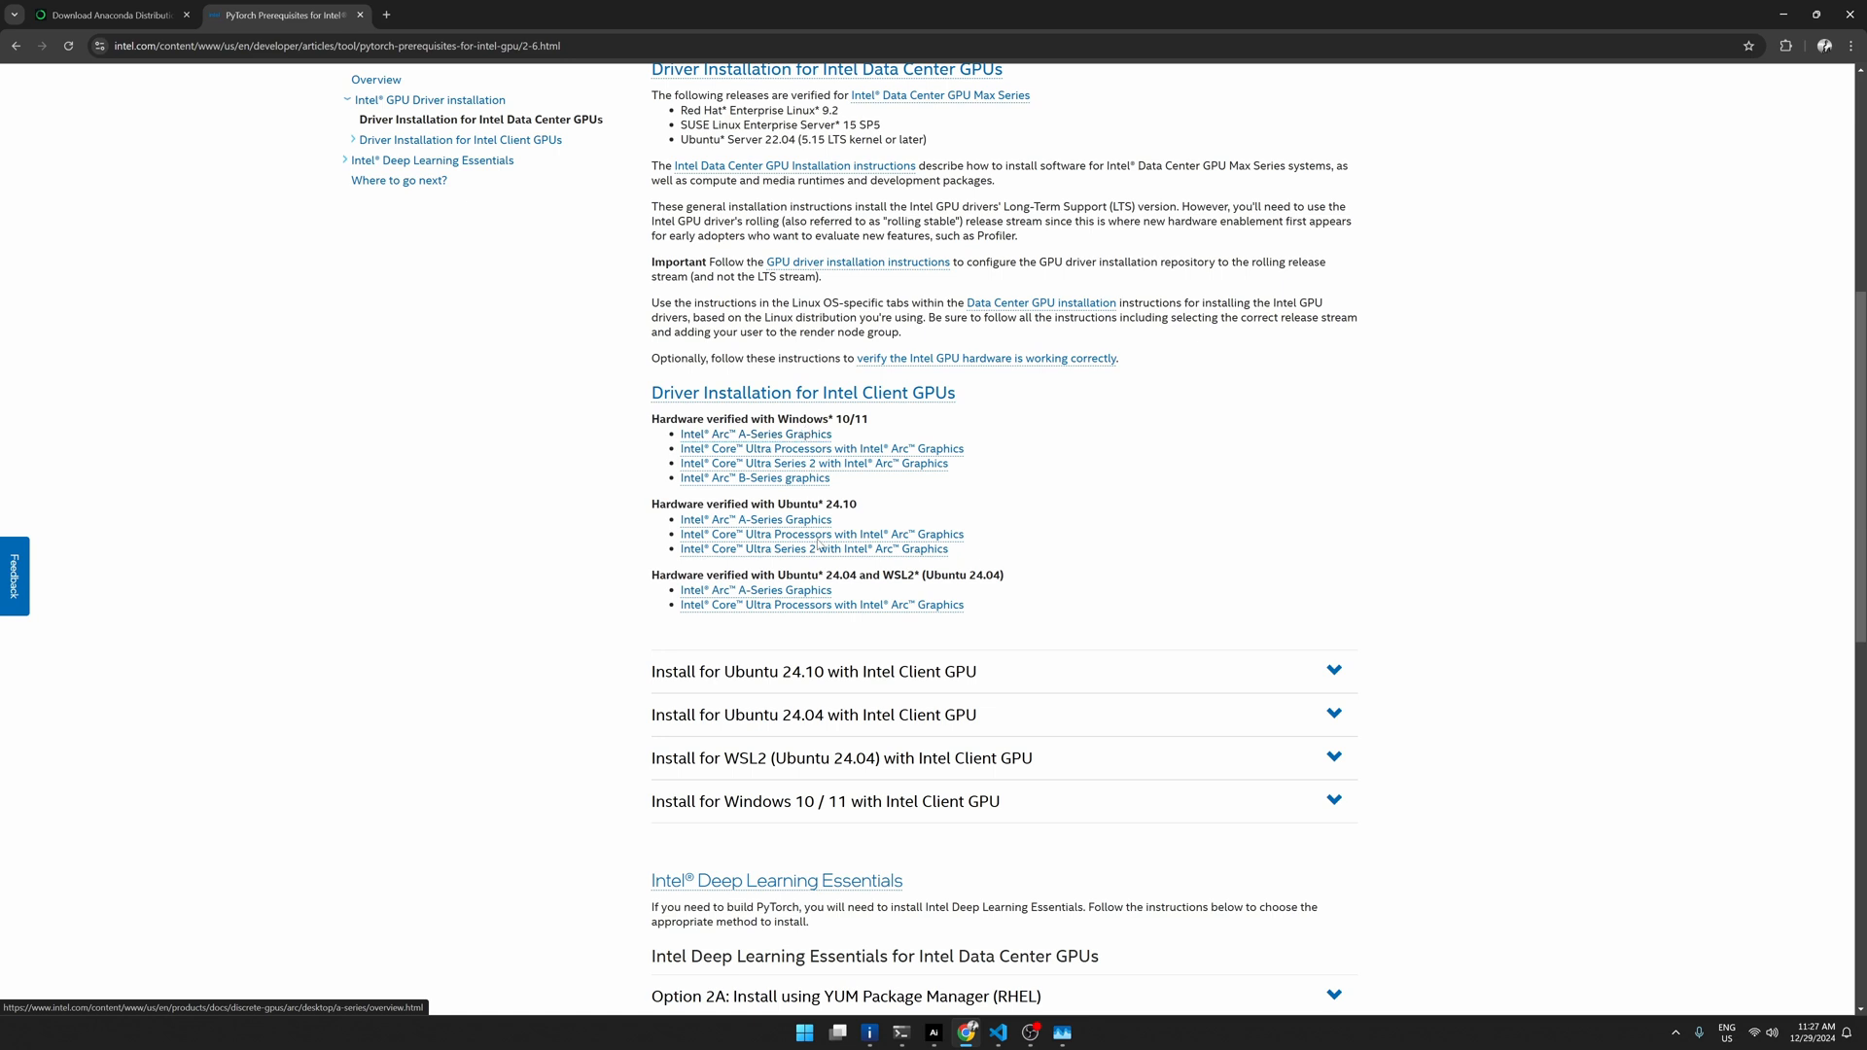
scroll(down, 3)
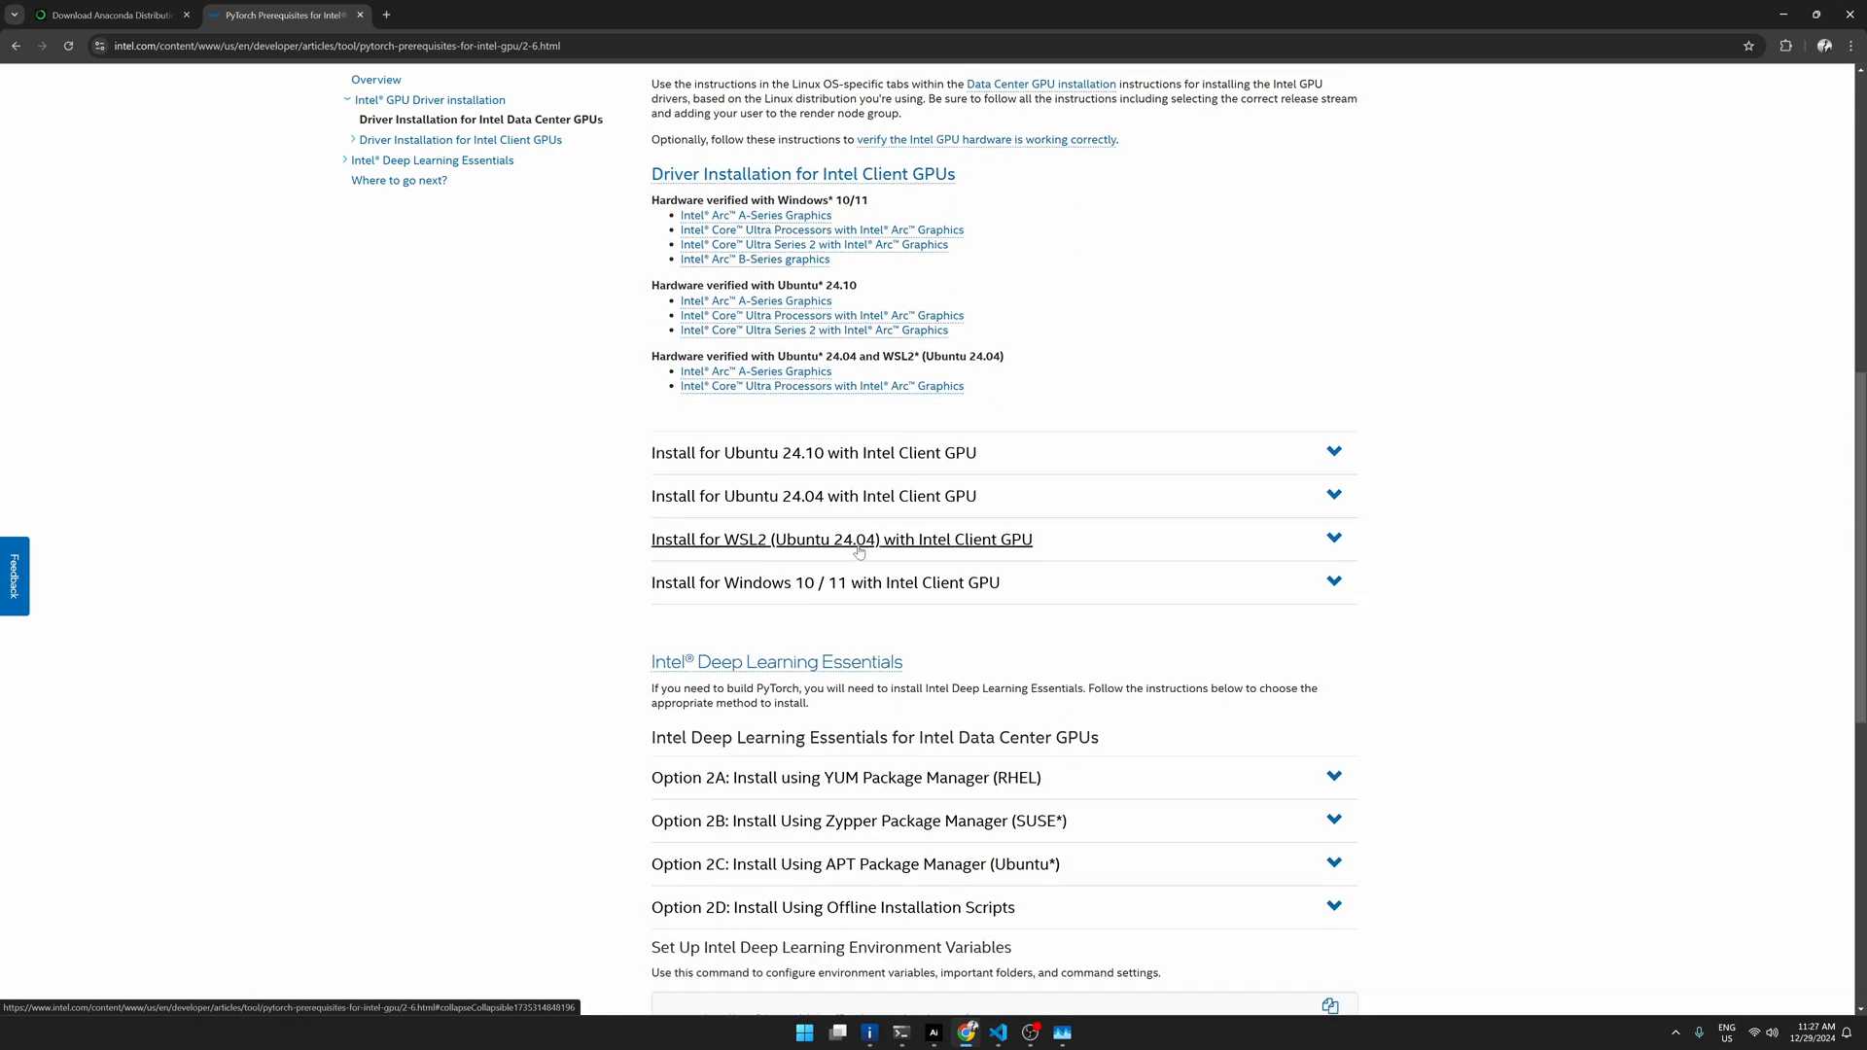
mouse_move(923, 583)
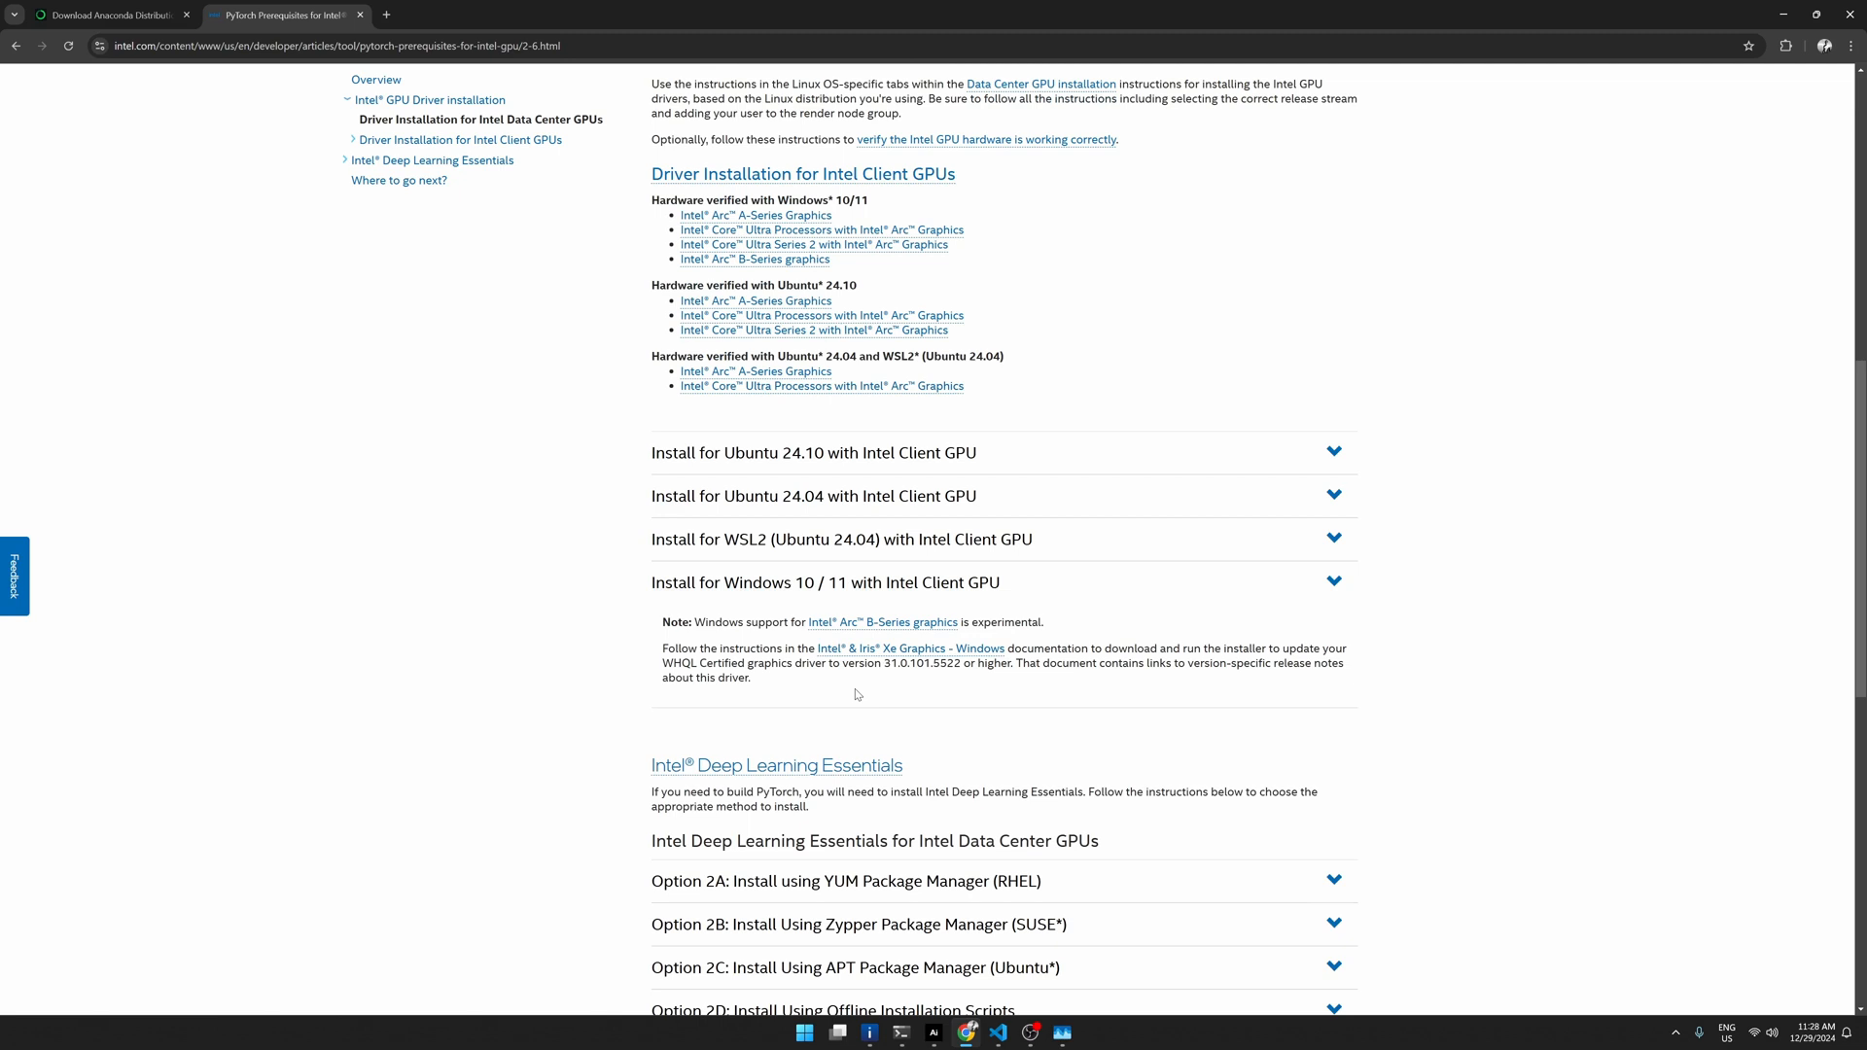
mouse_move(802, 370)
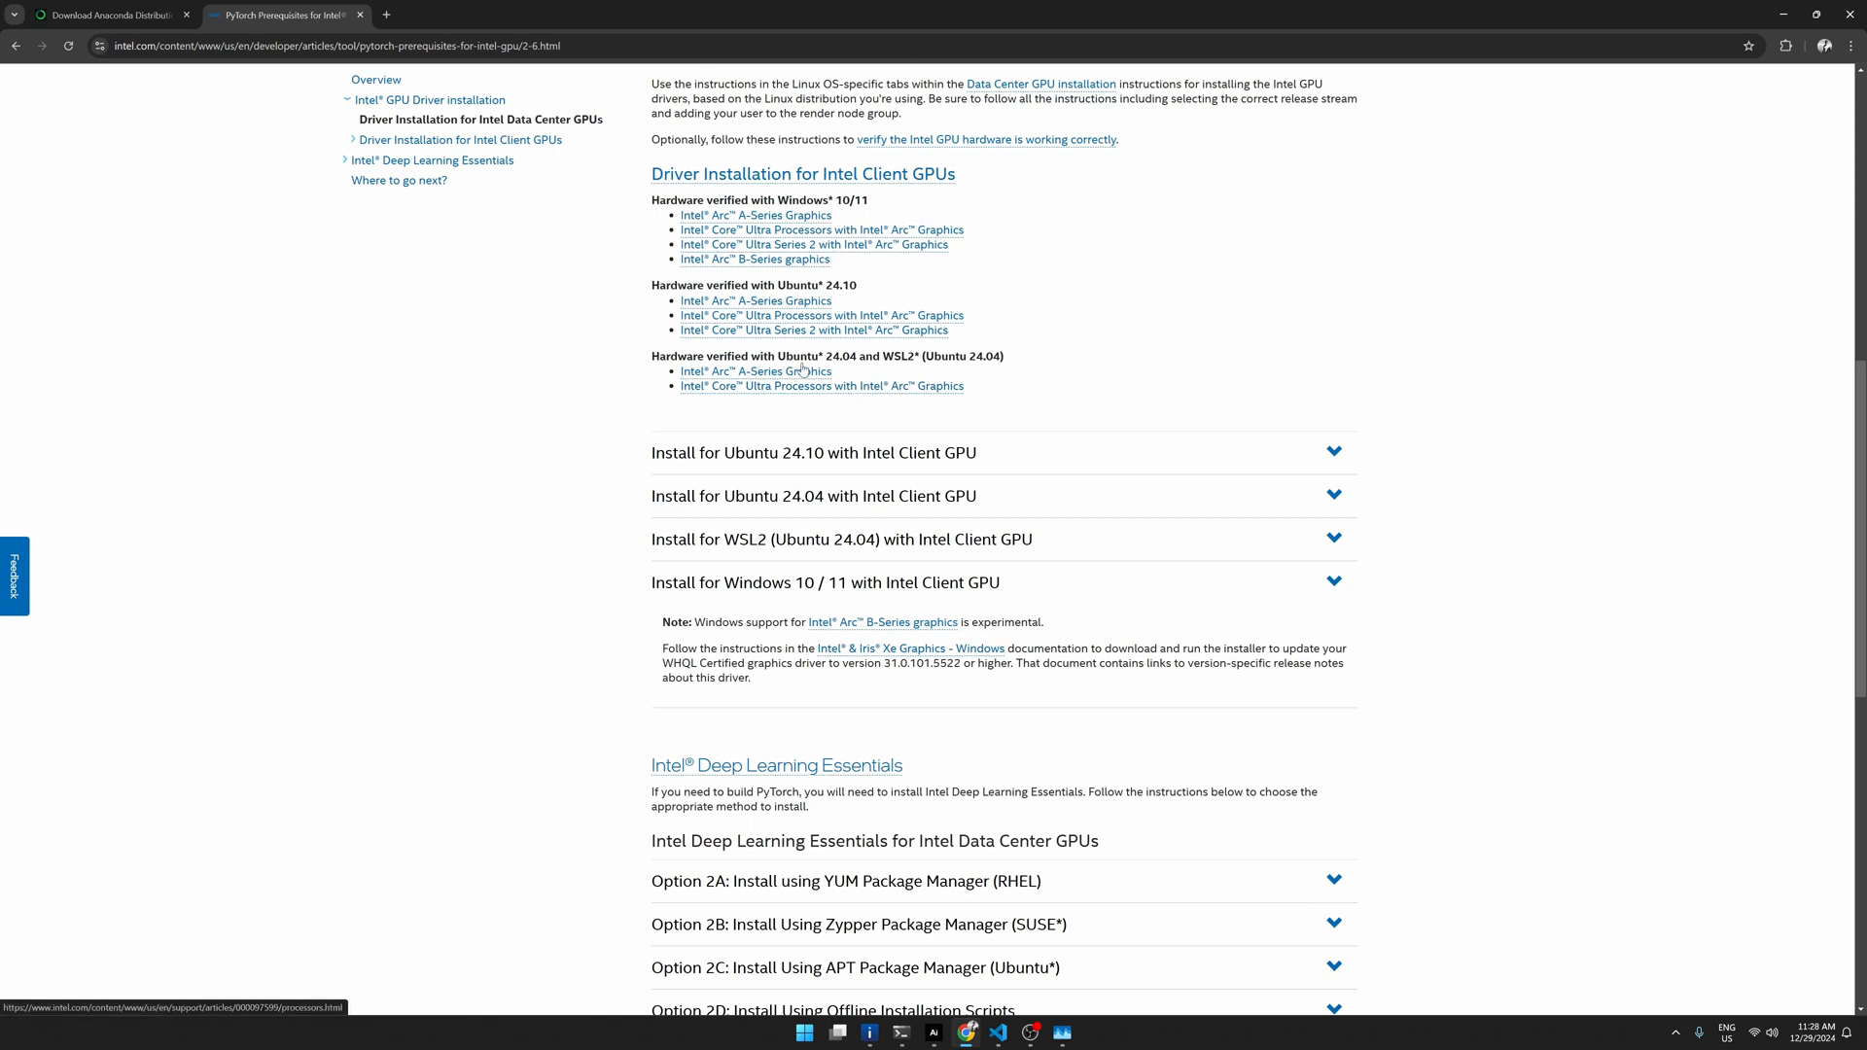
mouse_move(17, 45)
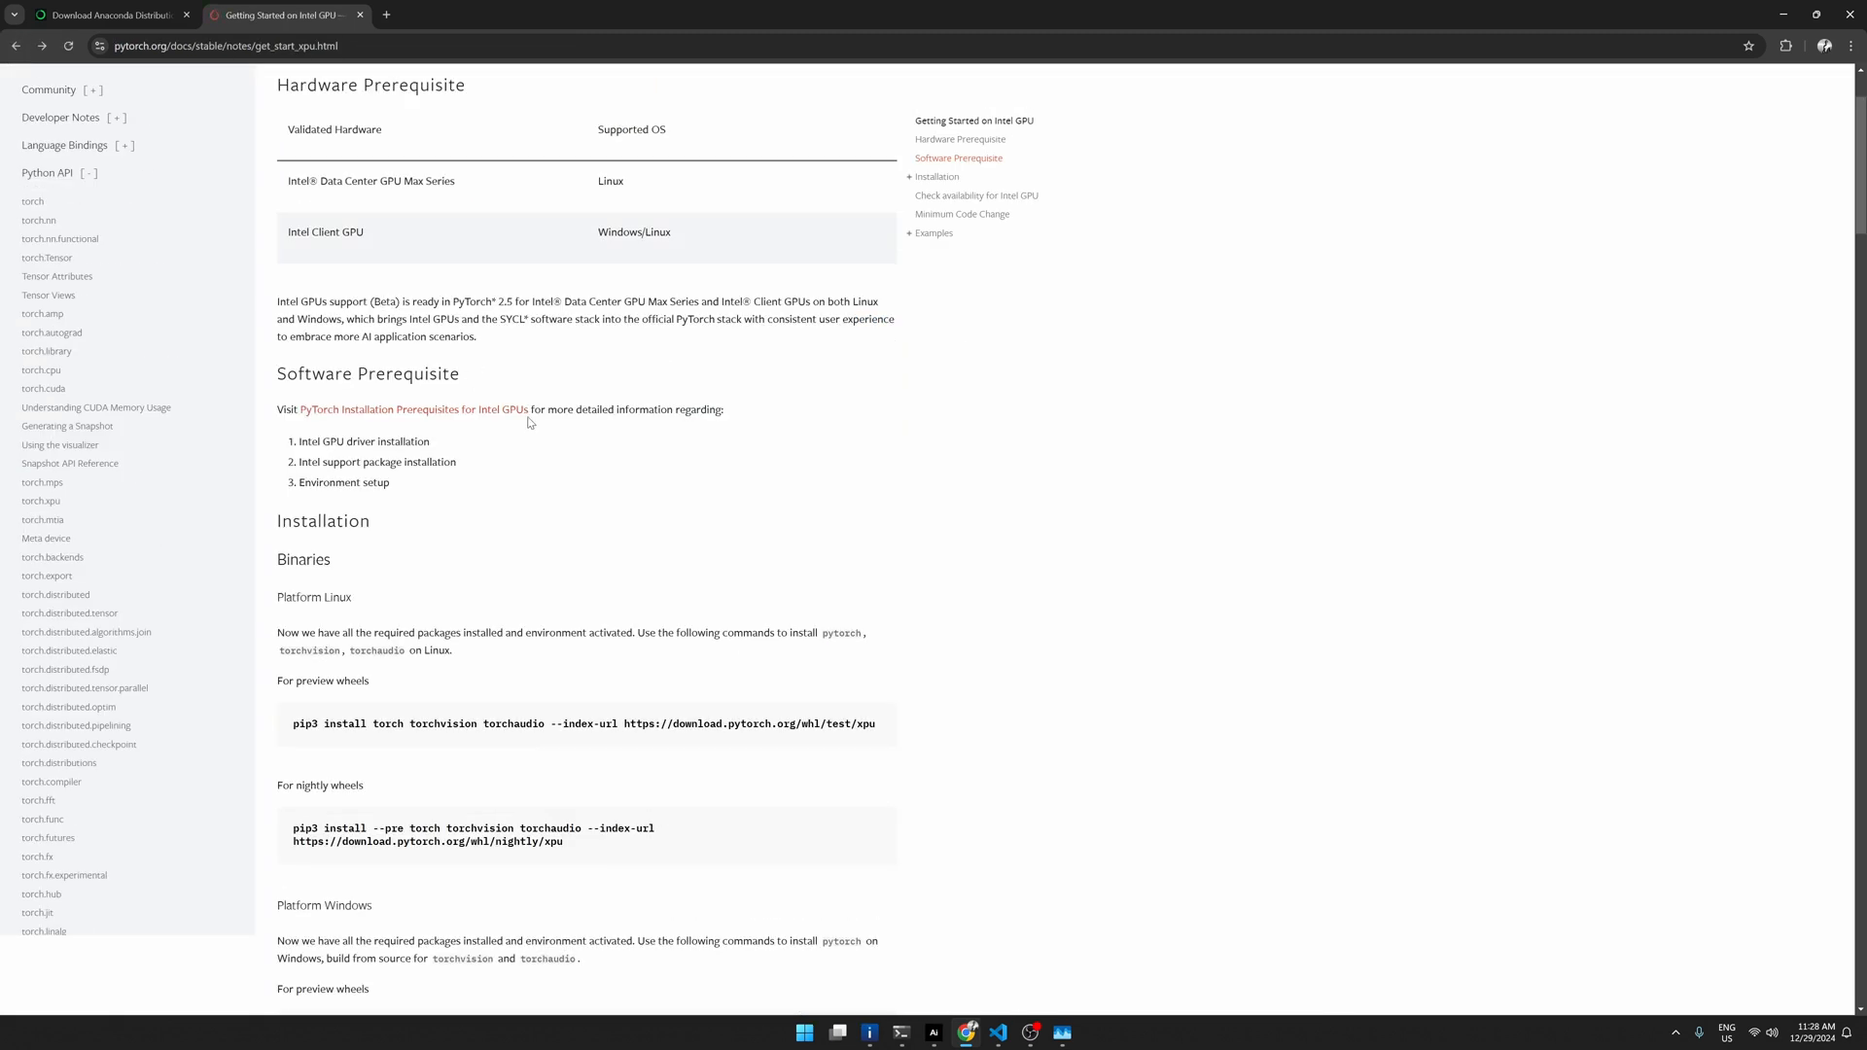
Step: Scroll the PyTorch Intel GPU guide to the Linux and Windows pip install commands
scroll(down, 3)
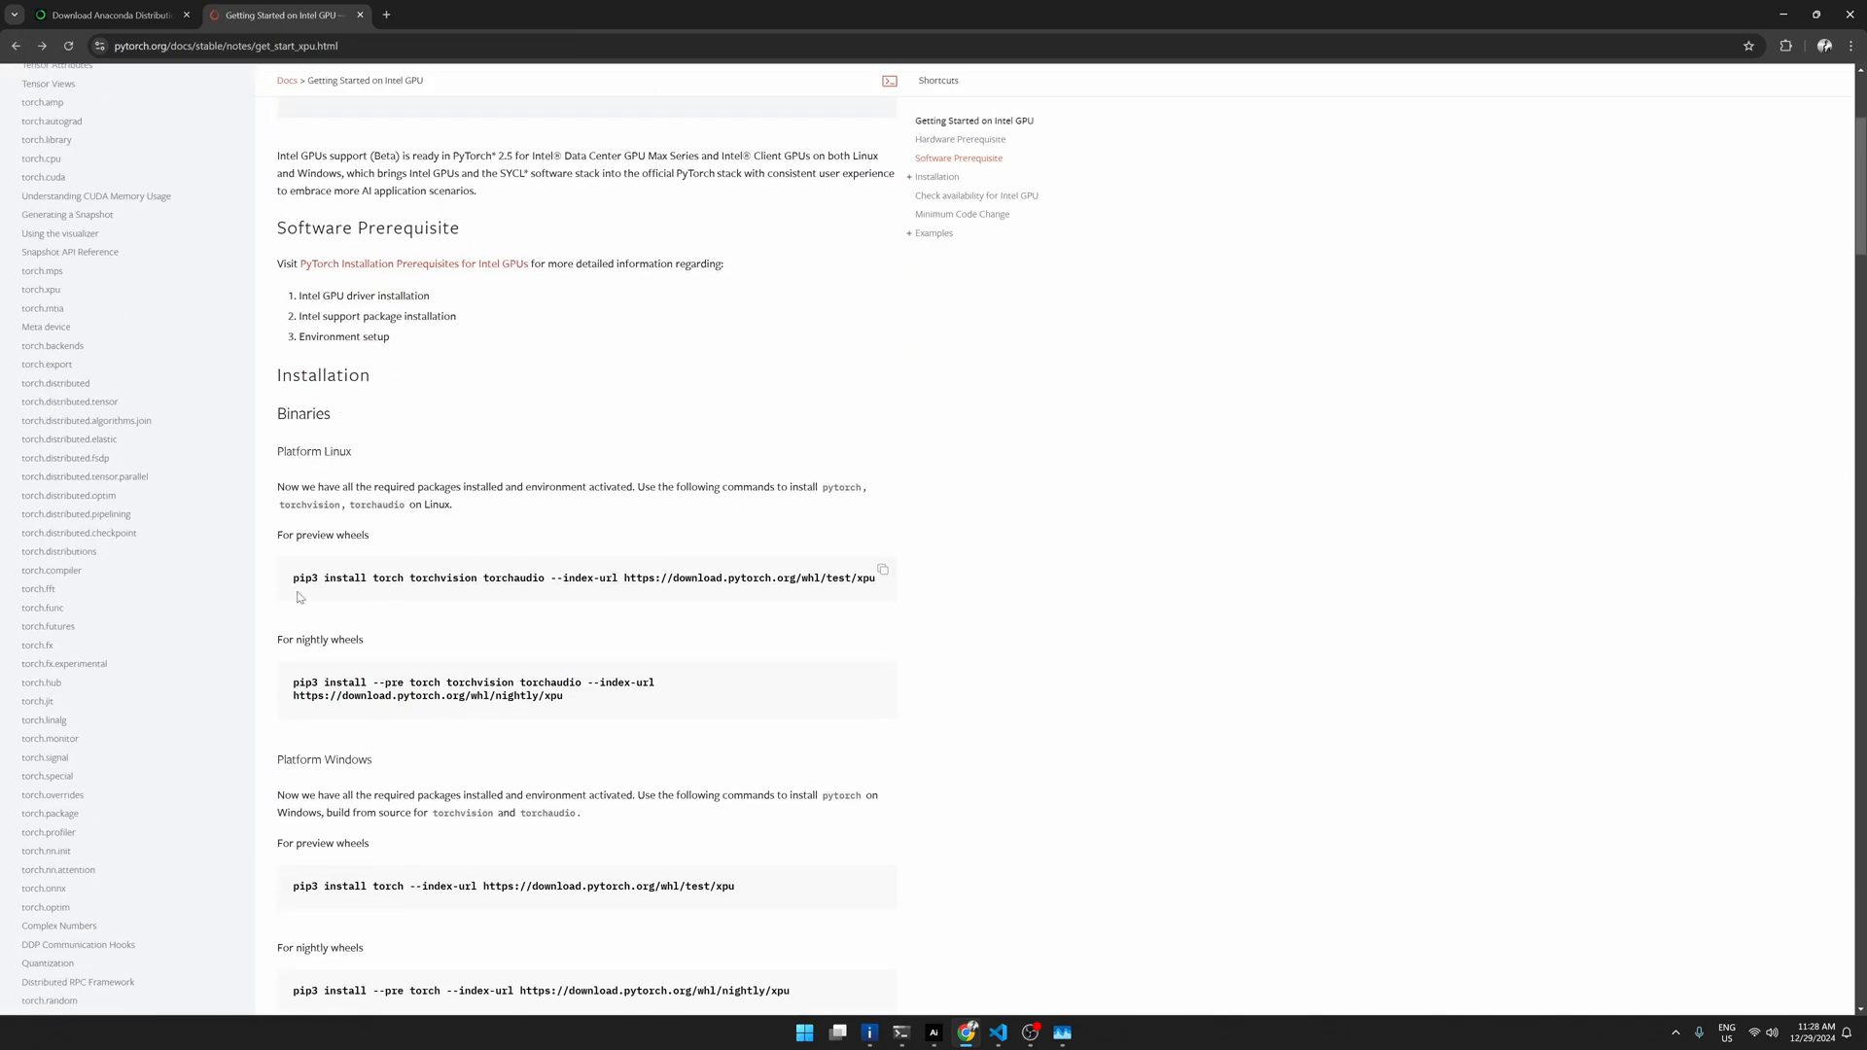
mouse_move(320, 580)
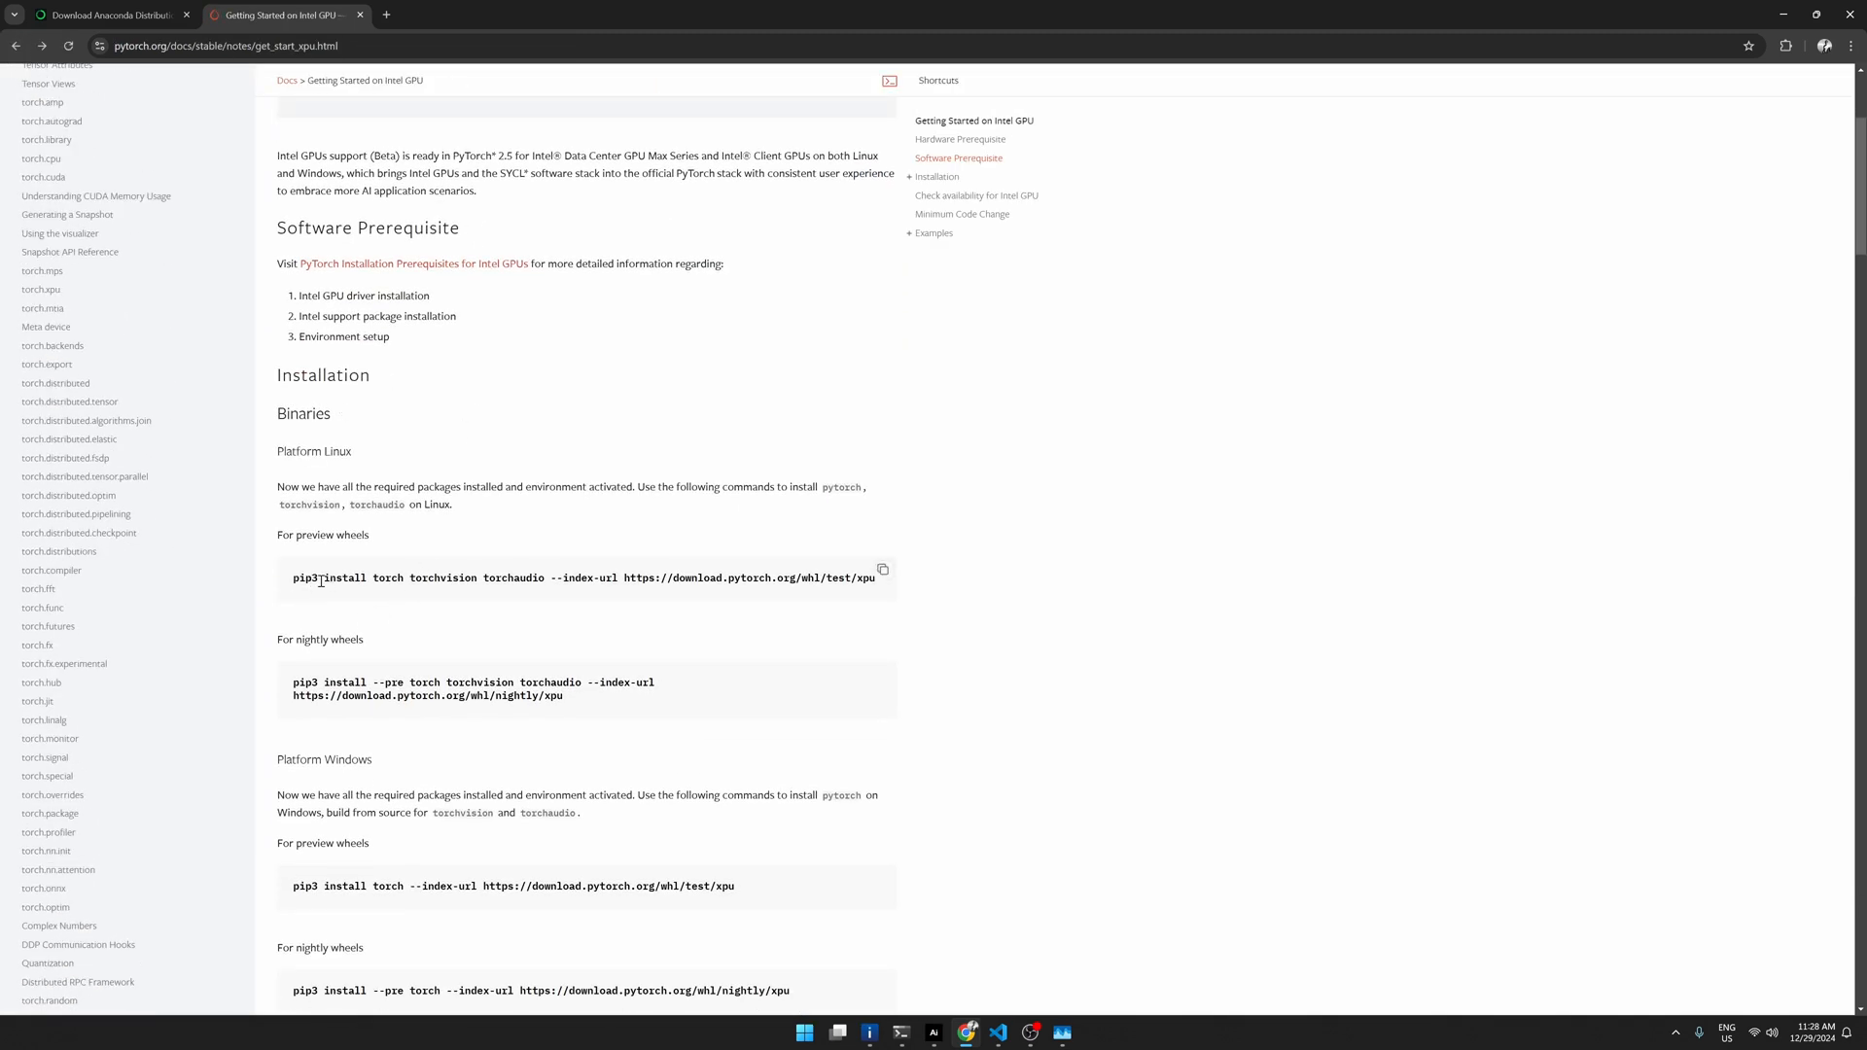
mouse_move(914, 584)
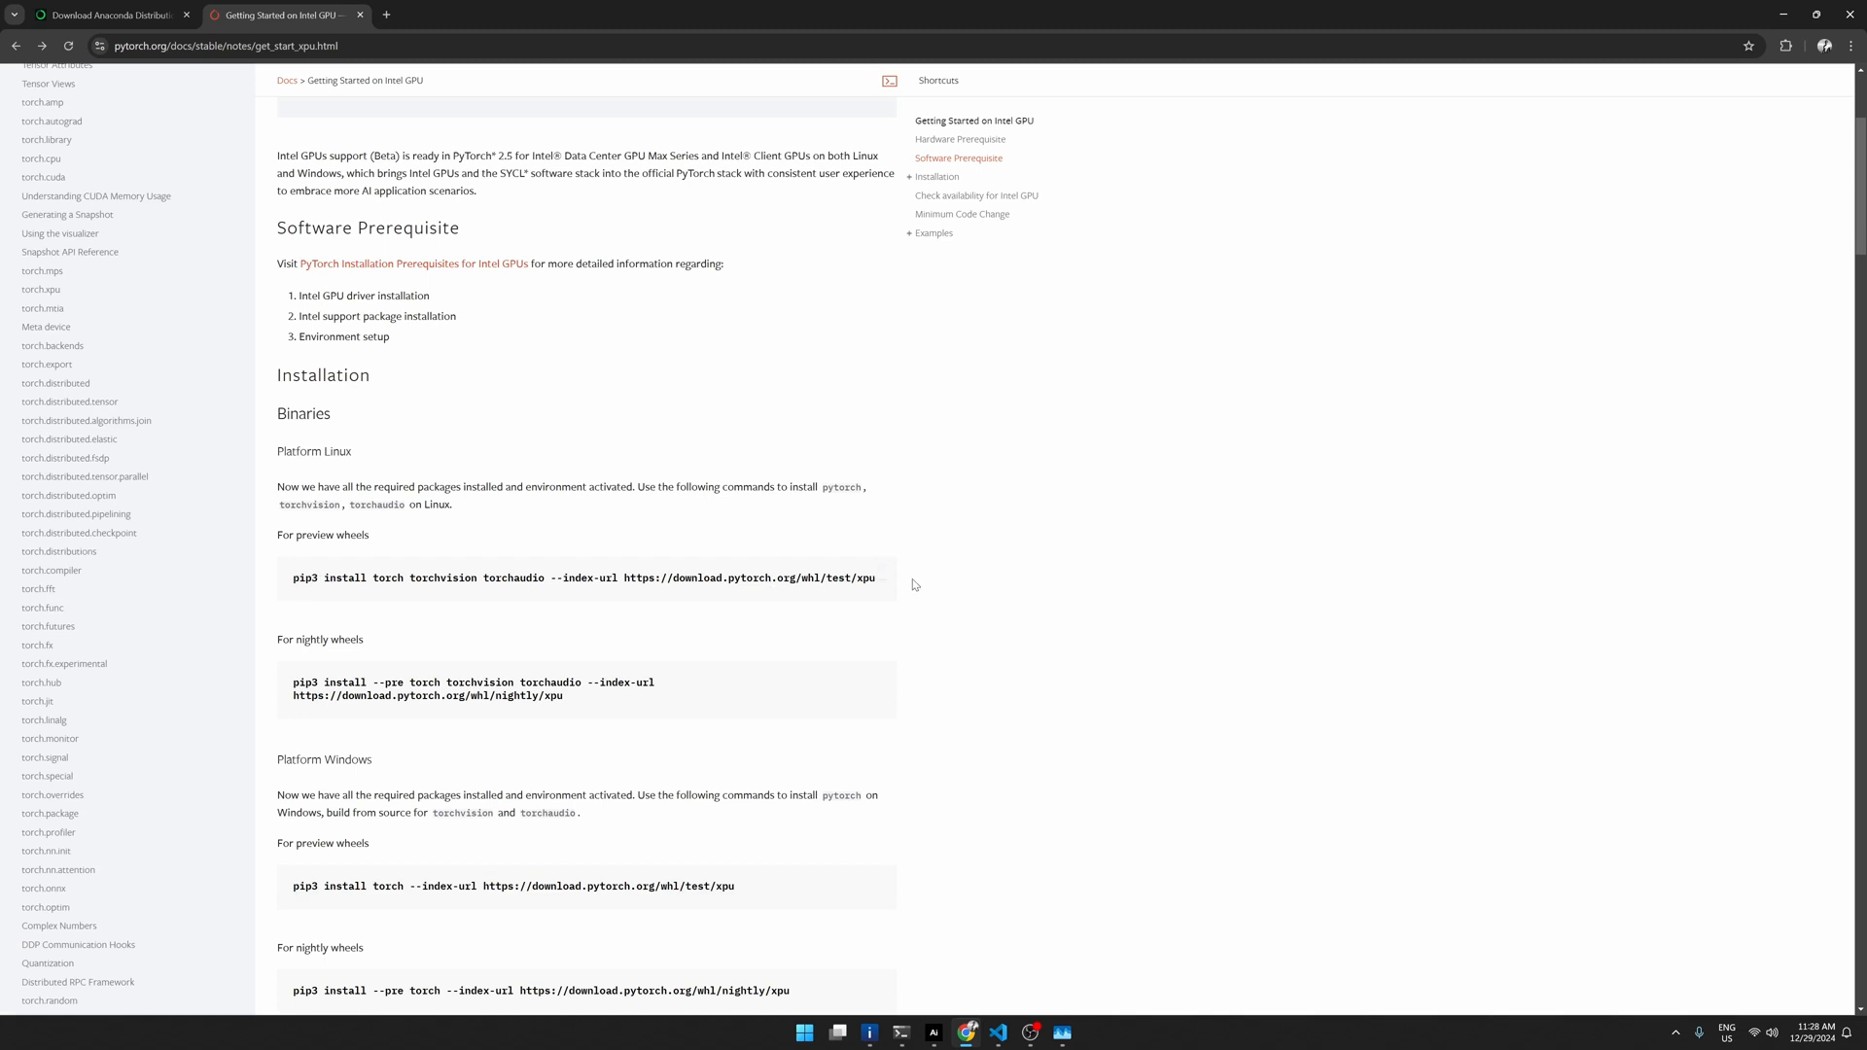
mouse_move(290, 589)
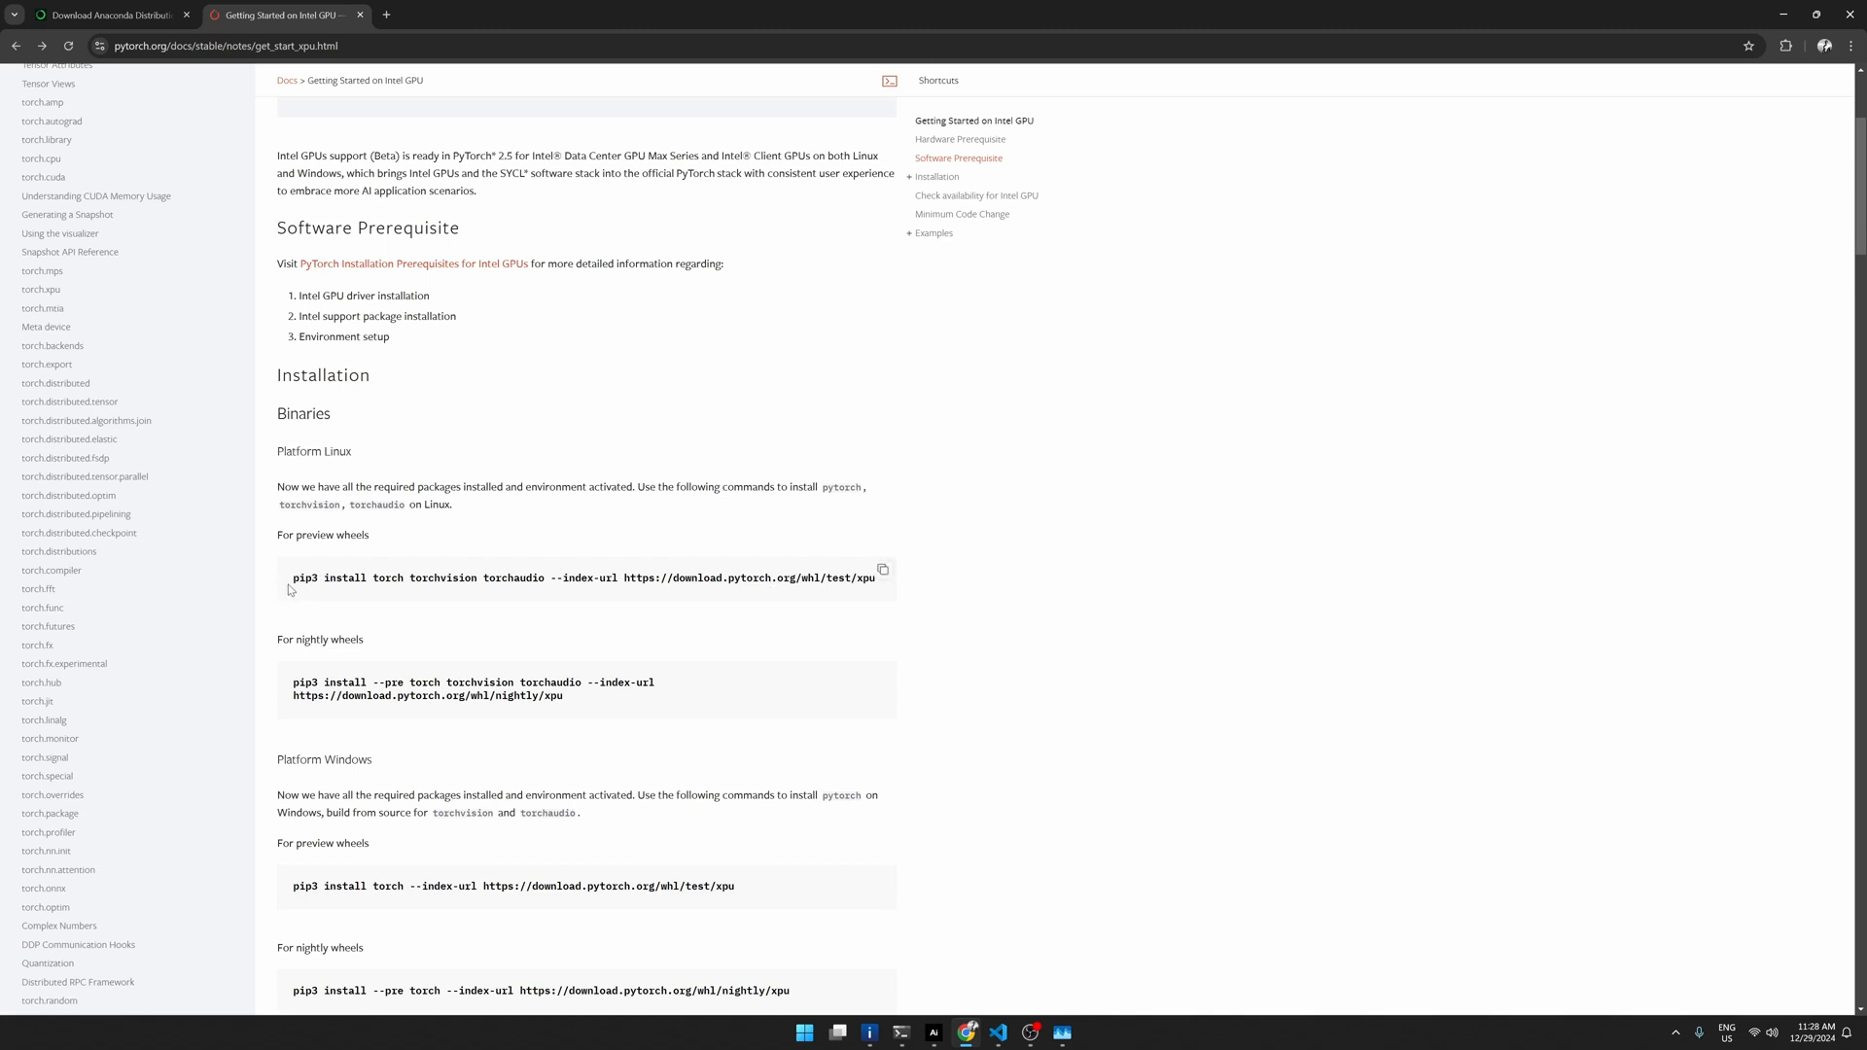
mouse_move(271, 592)
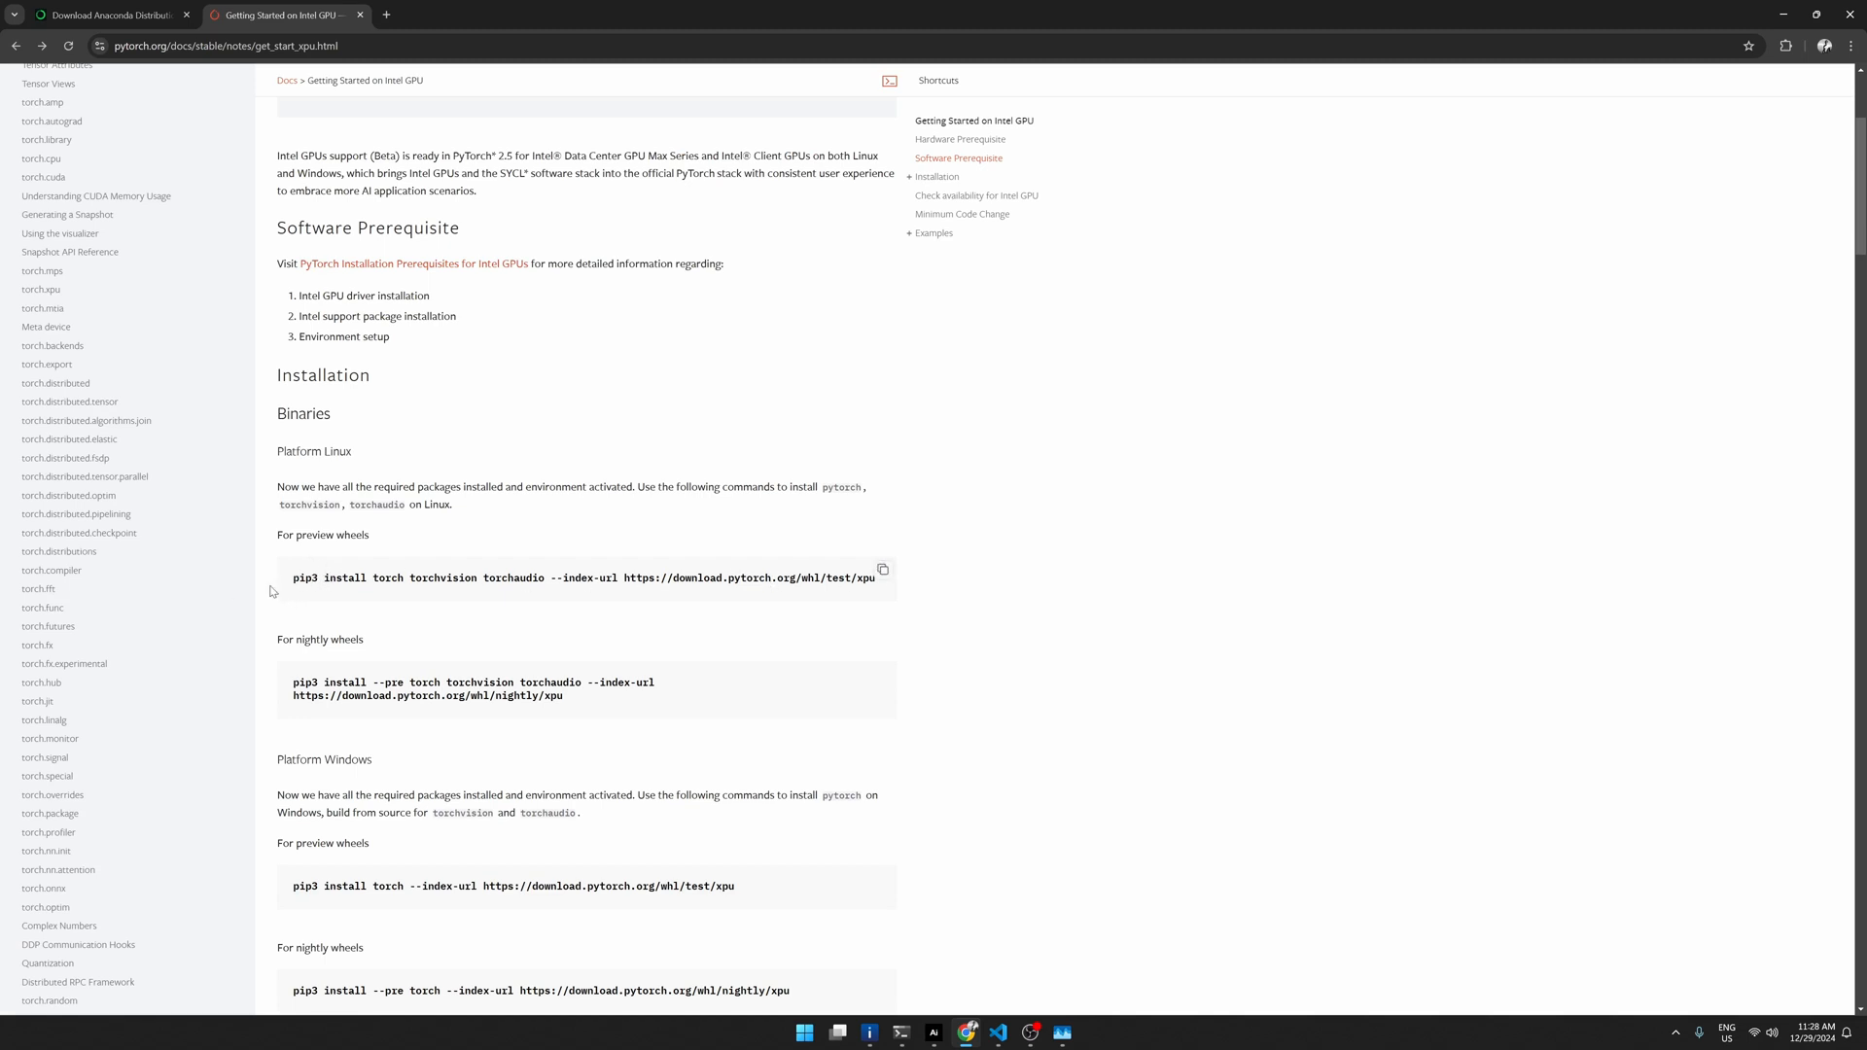
mouse_move(301, 600)
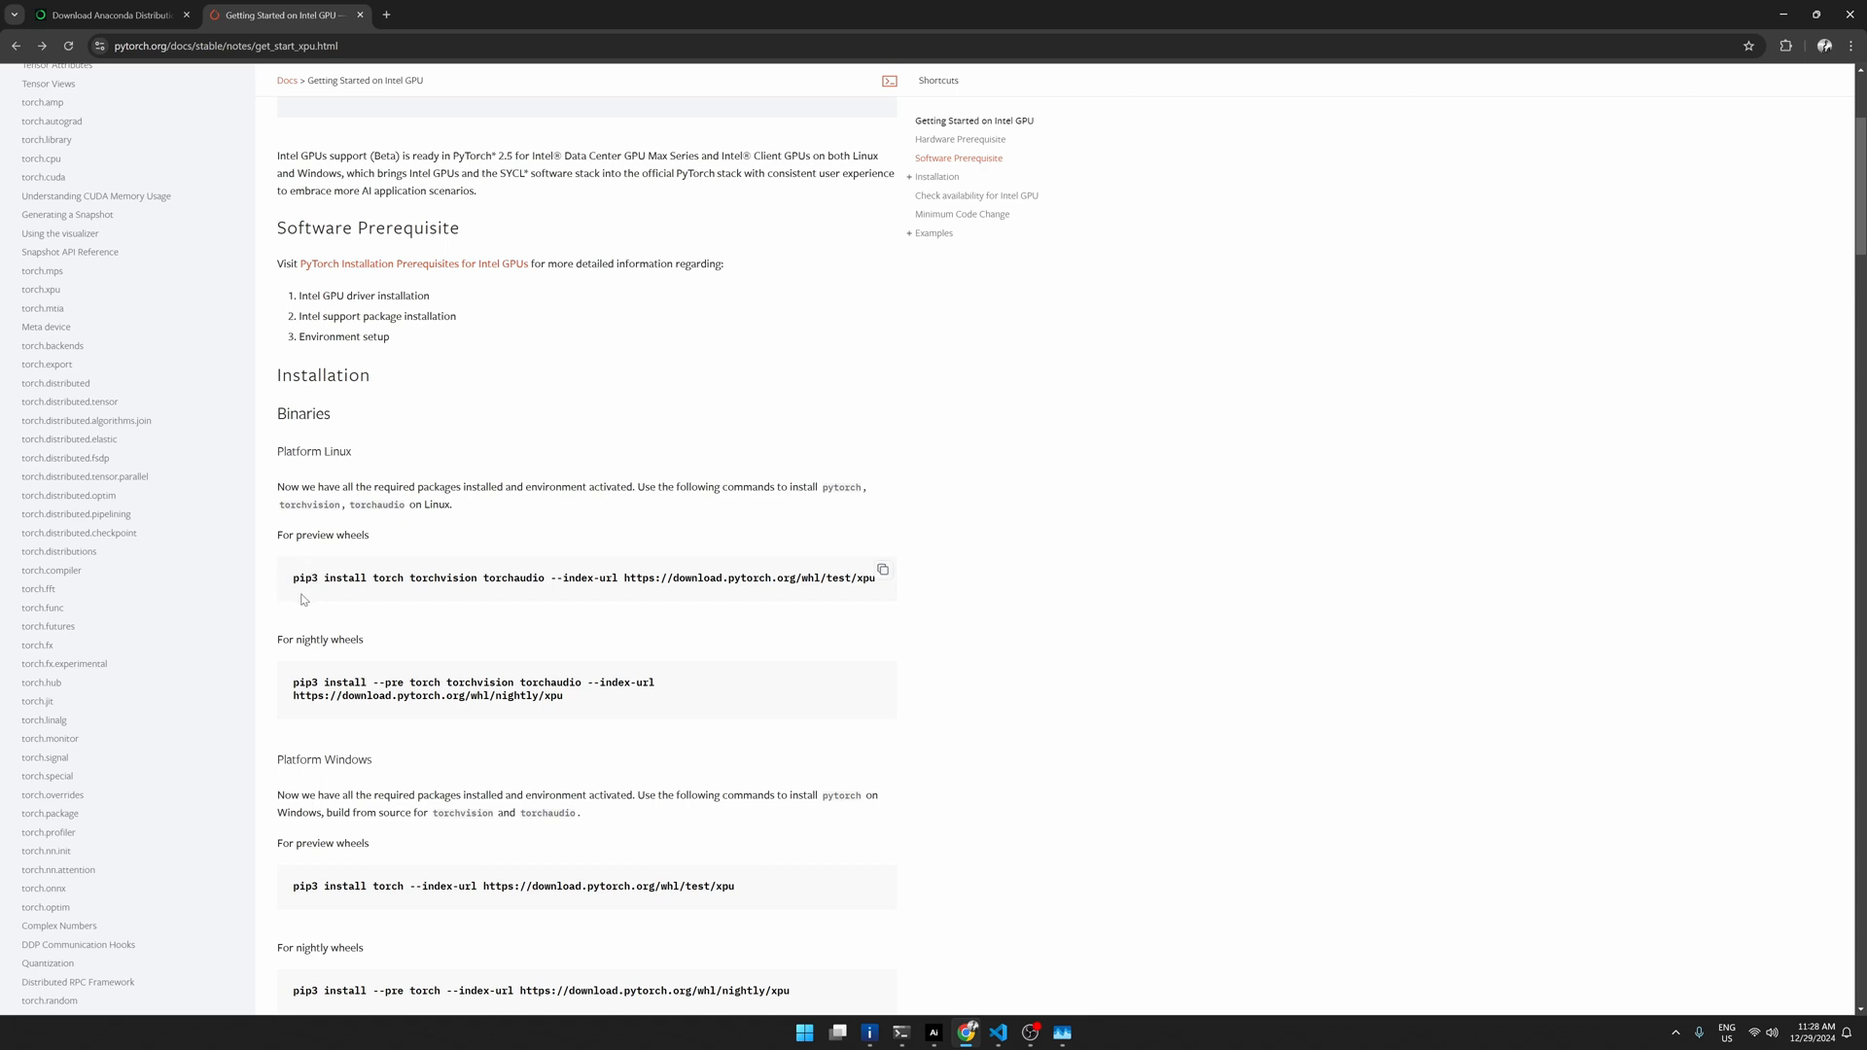
mouse_move(281, 599)
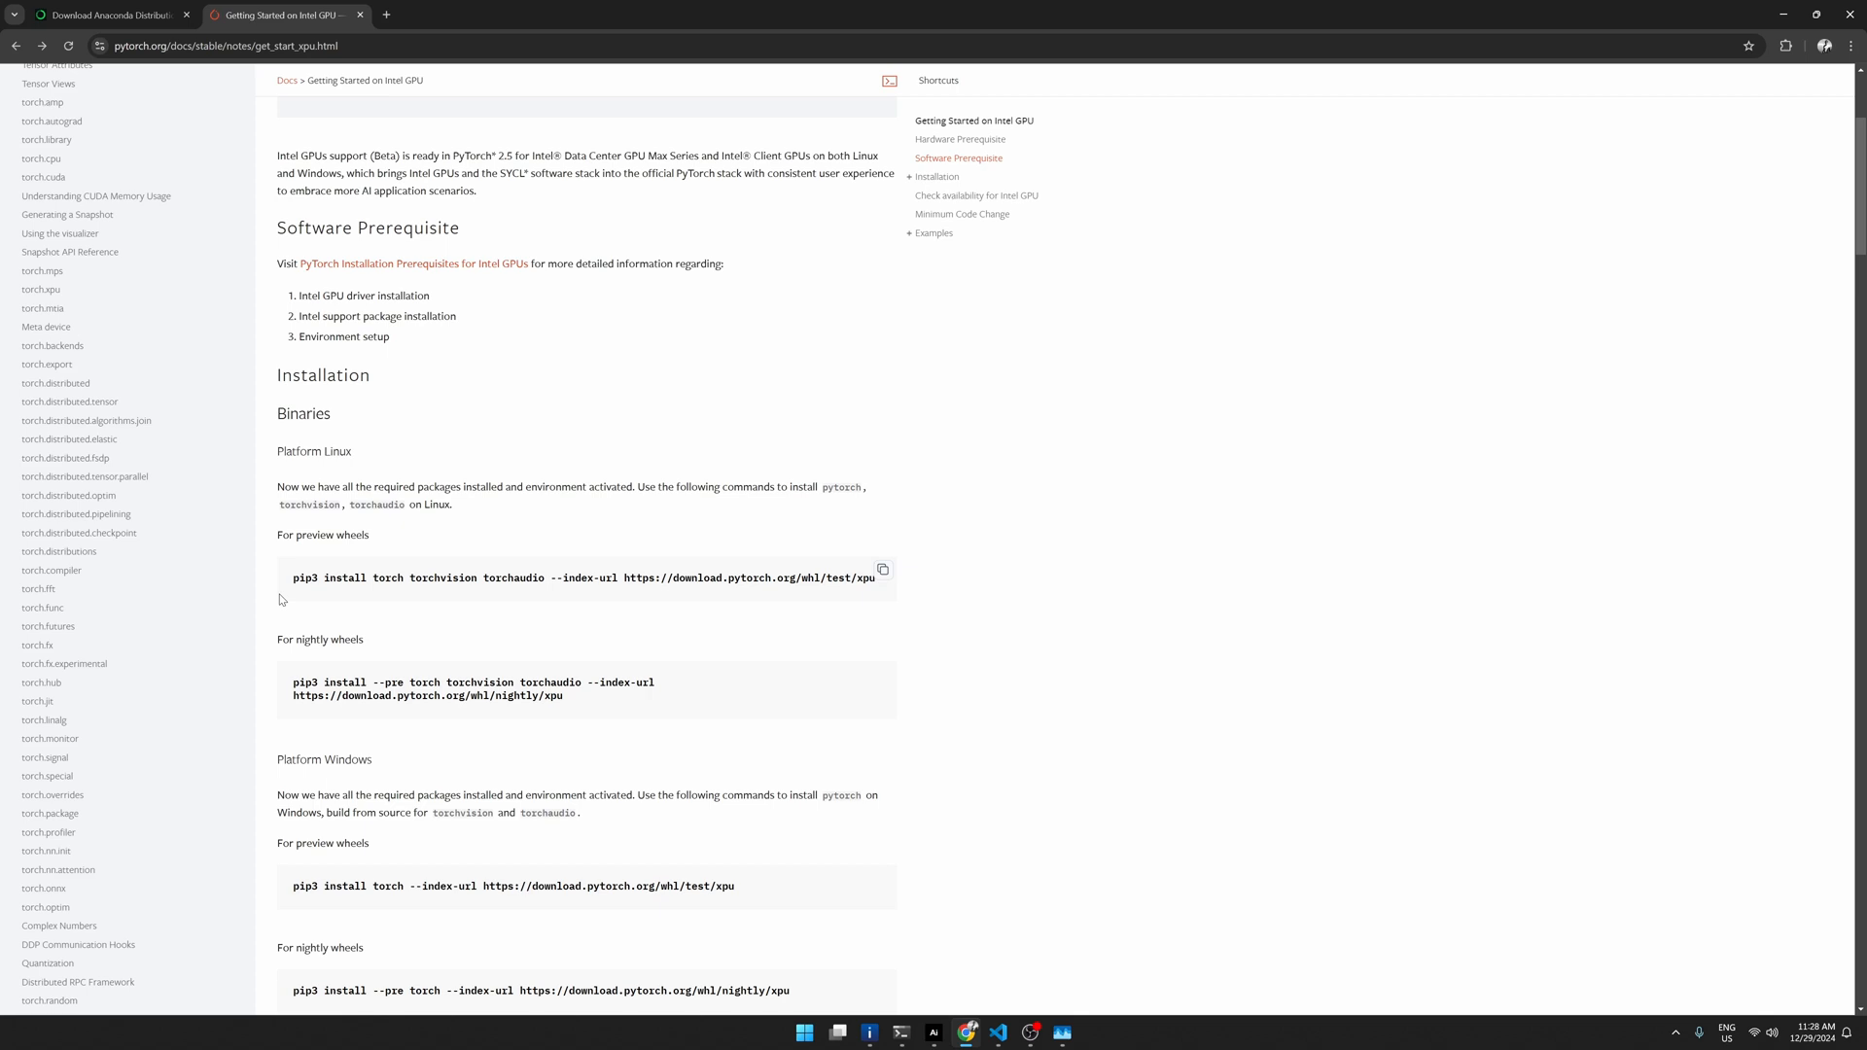
Step: Switch to the 'Download Anaconda Distribution' tab
click(107, 14)
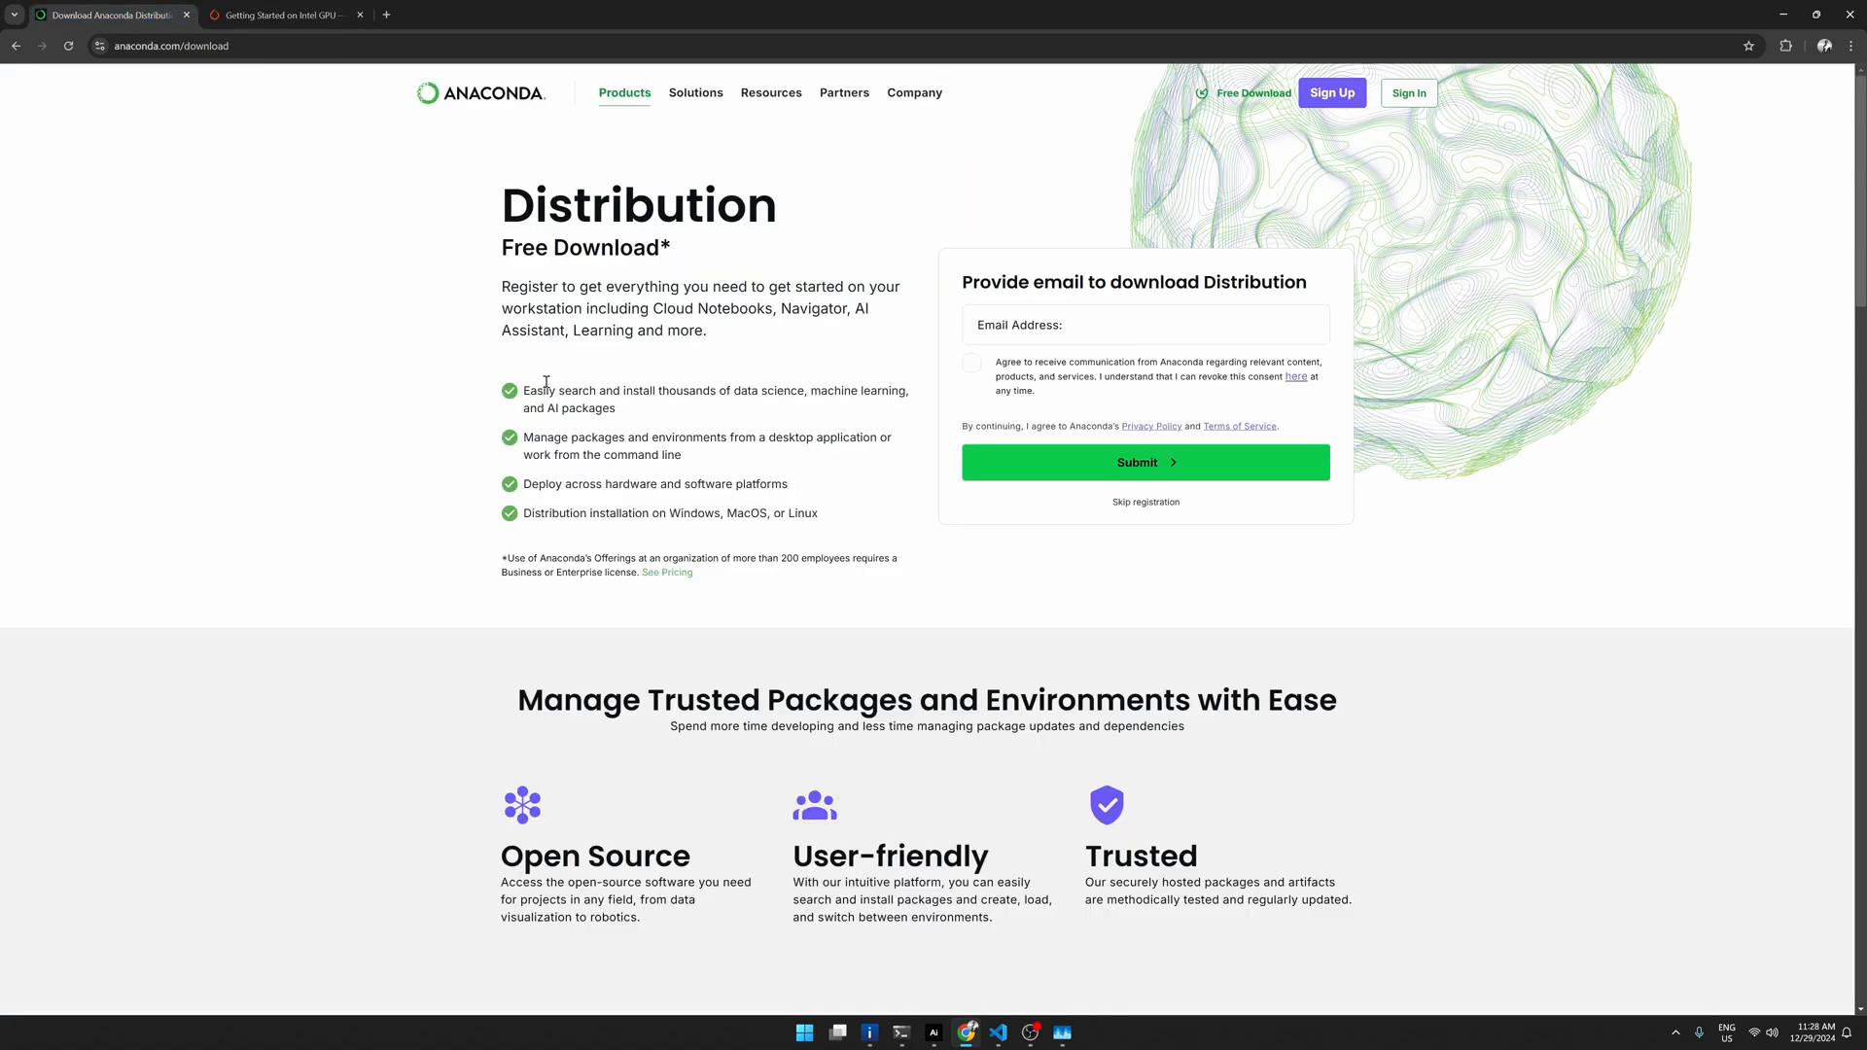
mouse_move(501, 133)
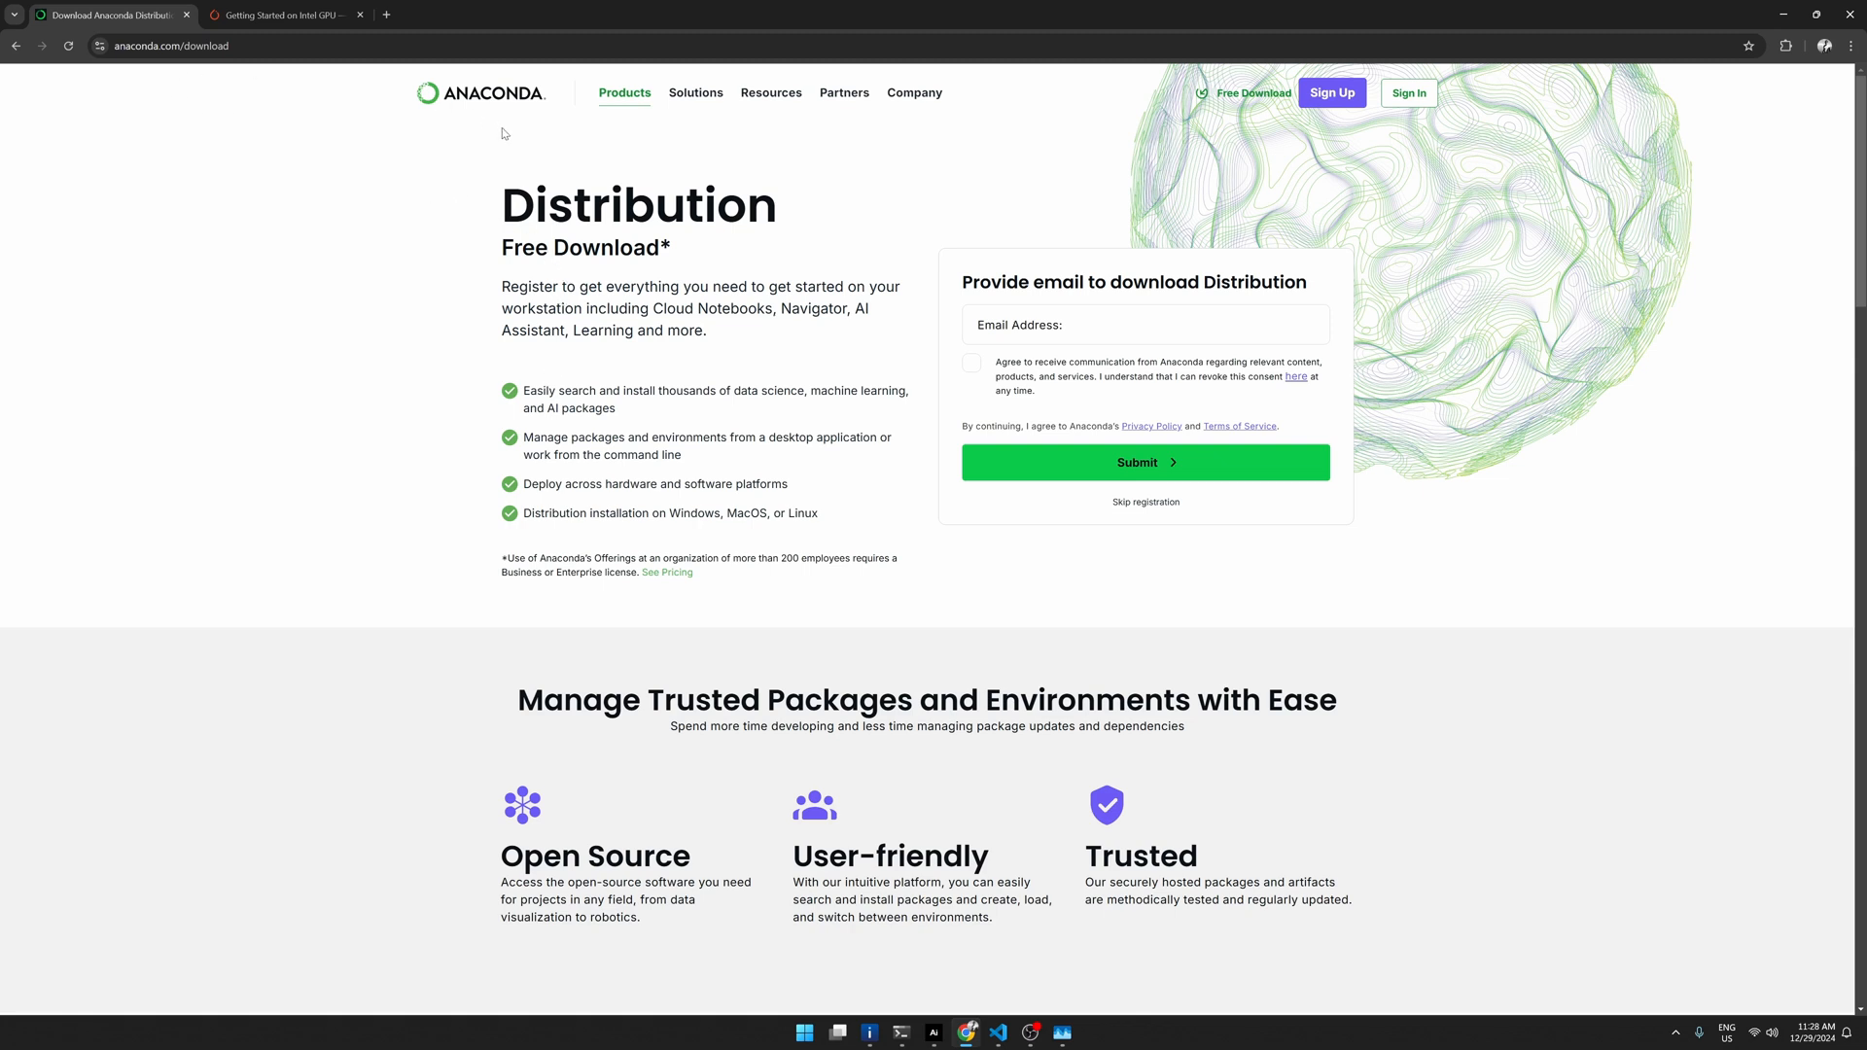
mouse_move(874, 312)
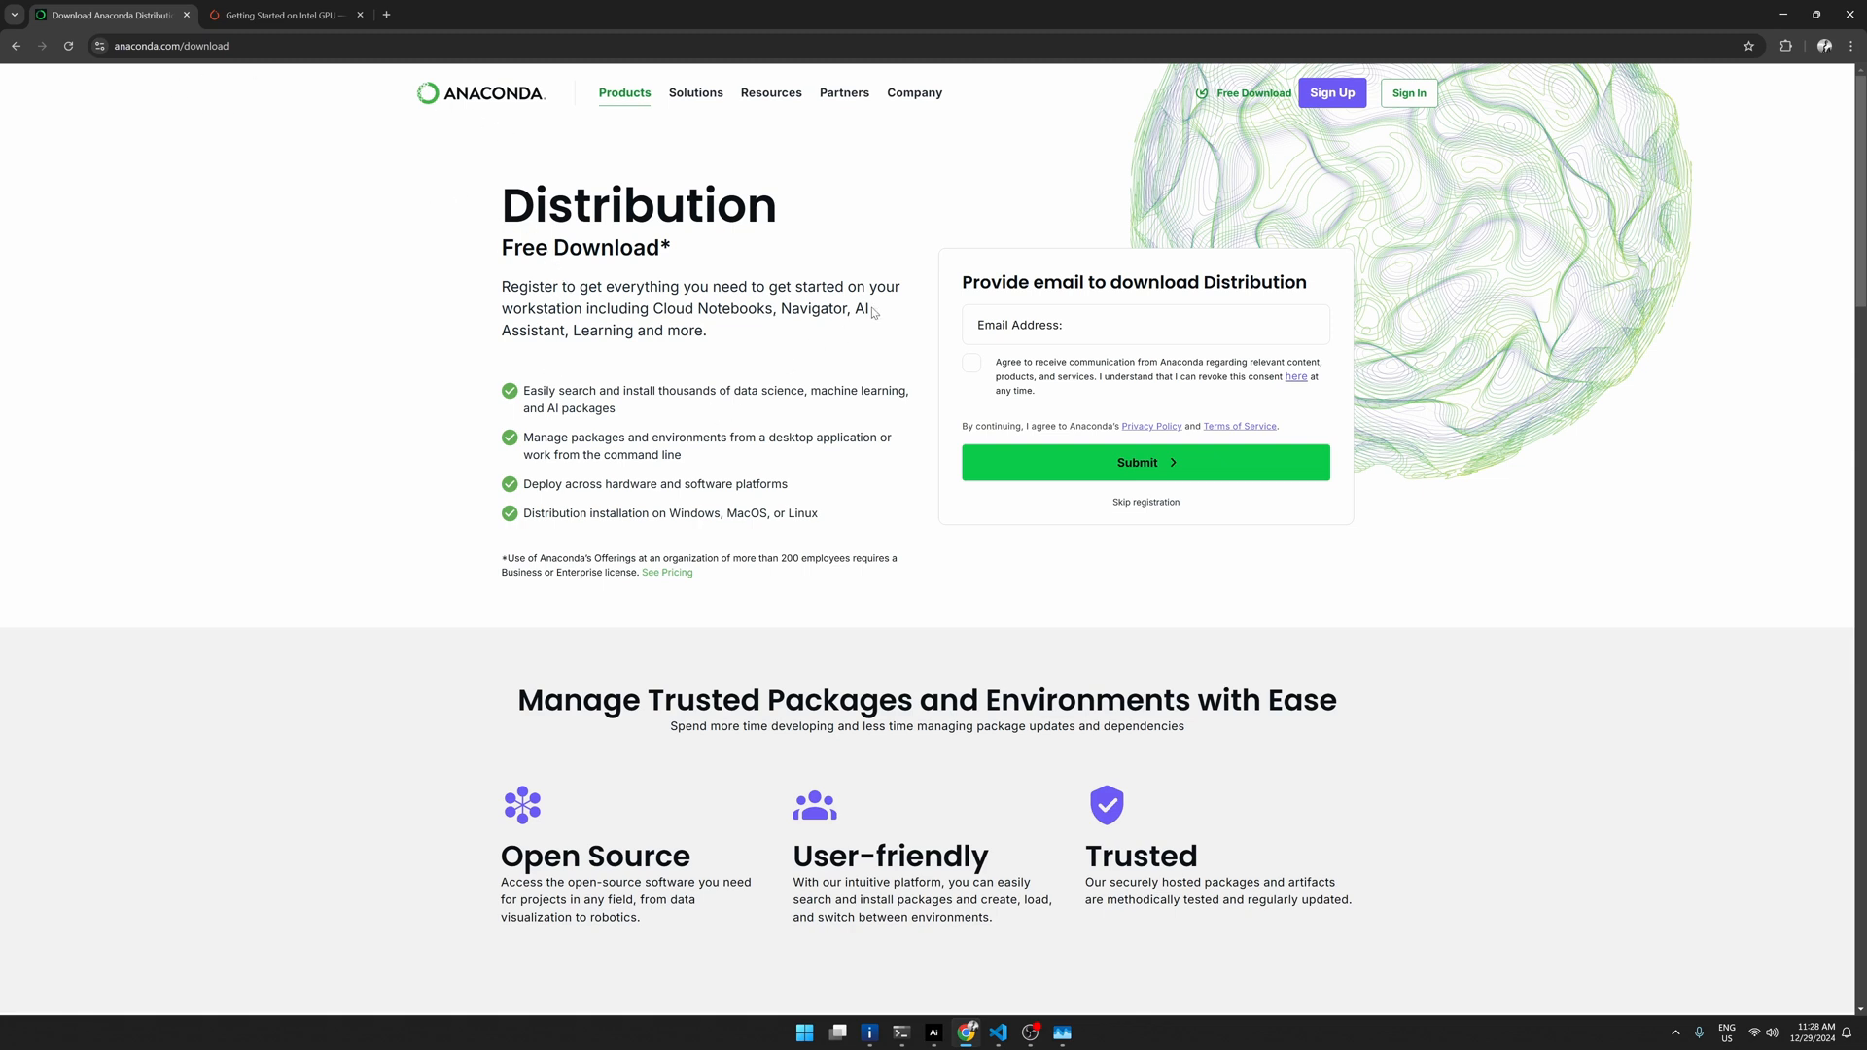
mouse_move(860, 510)
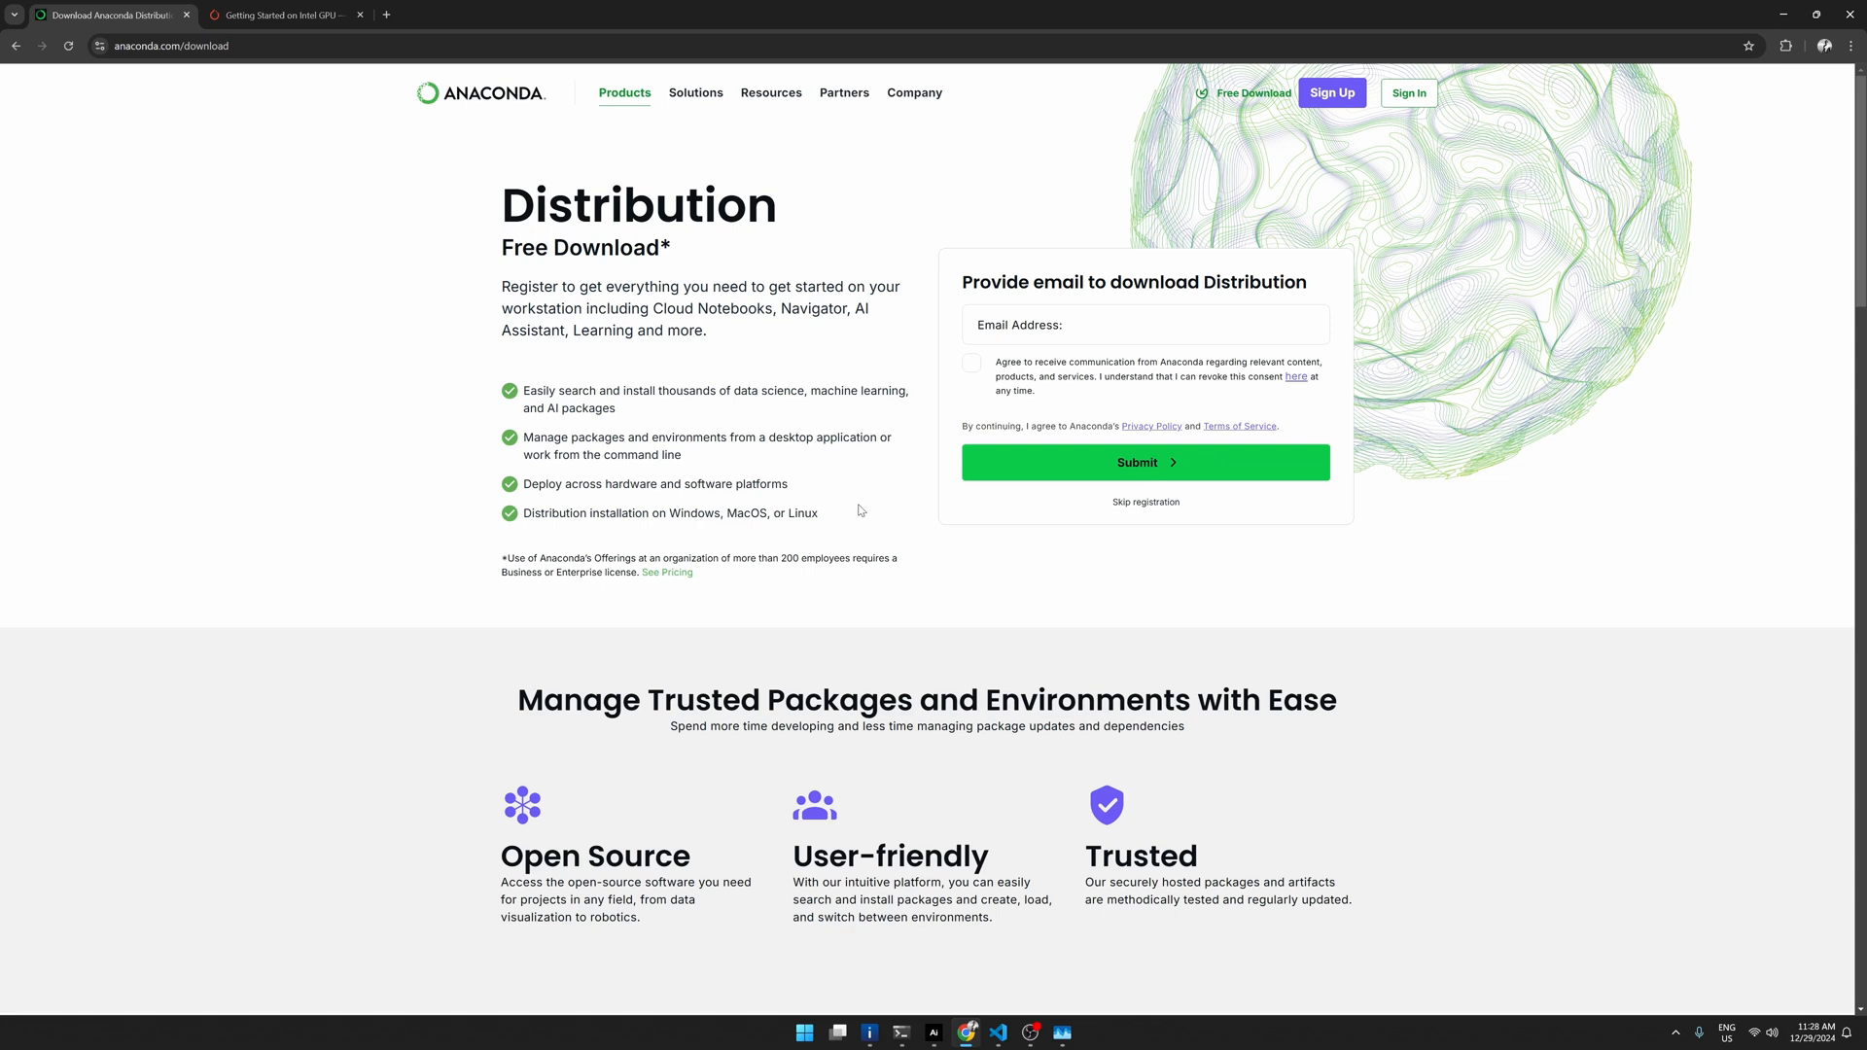
mouse_move(526, 834)
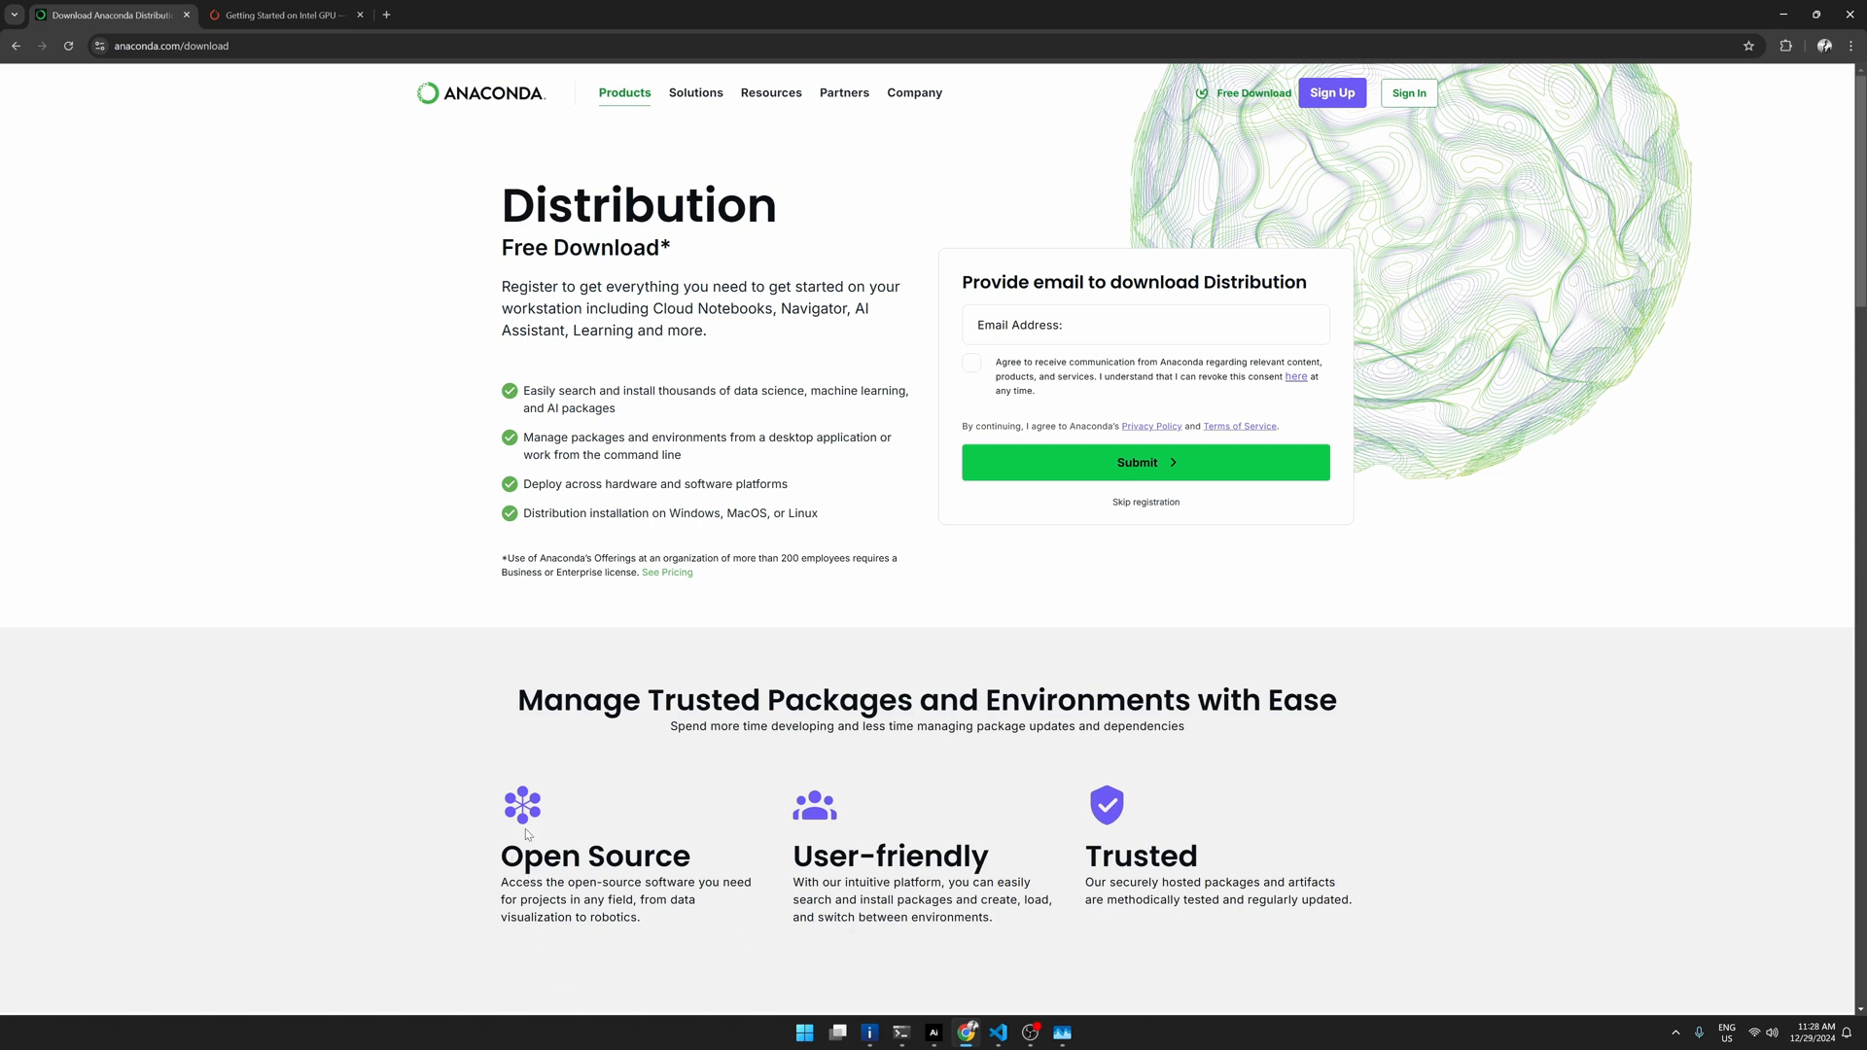
Step: Open Anaconda Prompt from the taskbar, showing the llm environment in the test repos folder
click(902, 1033)
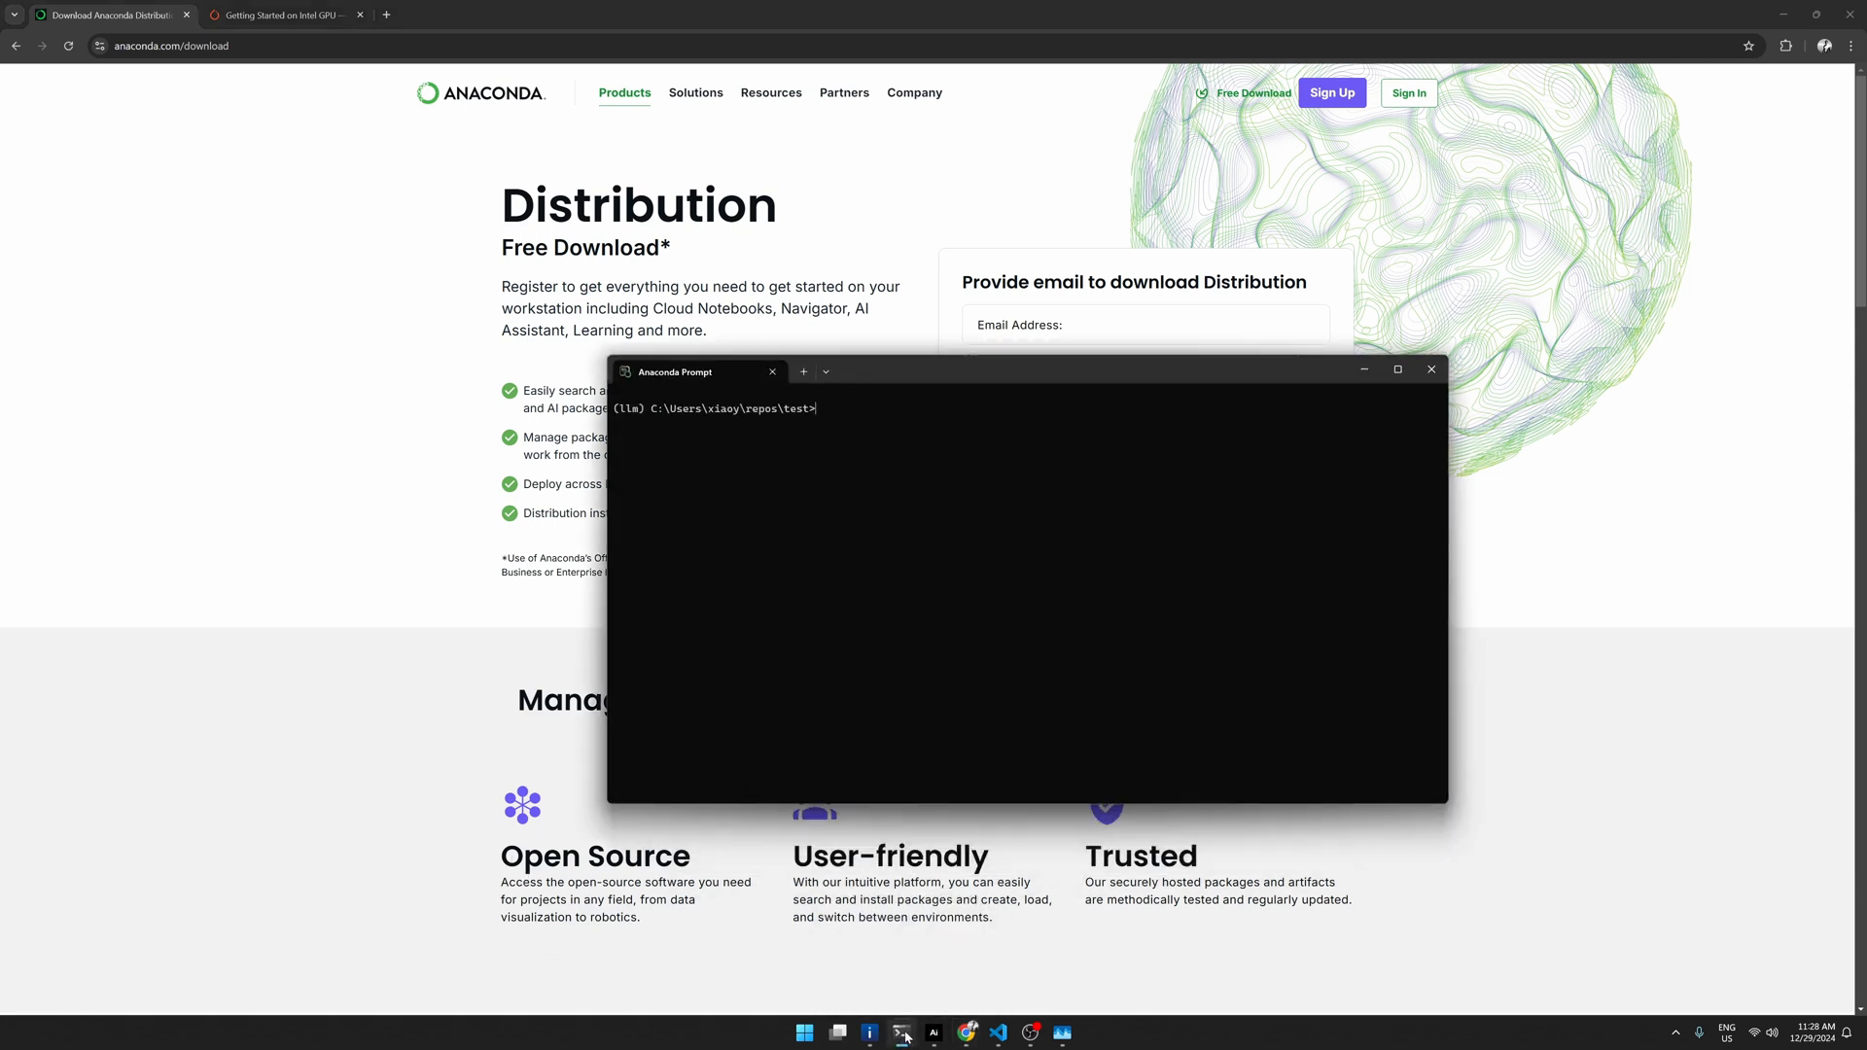
mouse_move(769, 765)
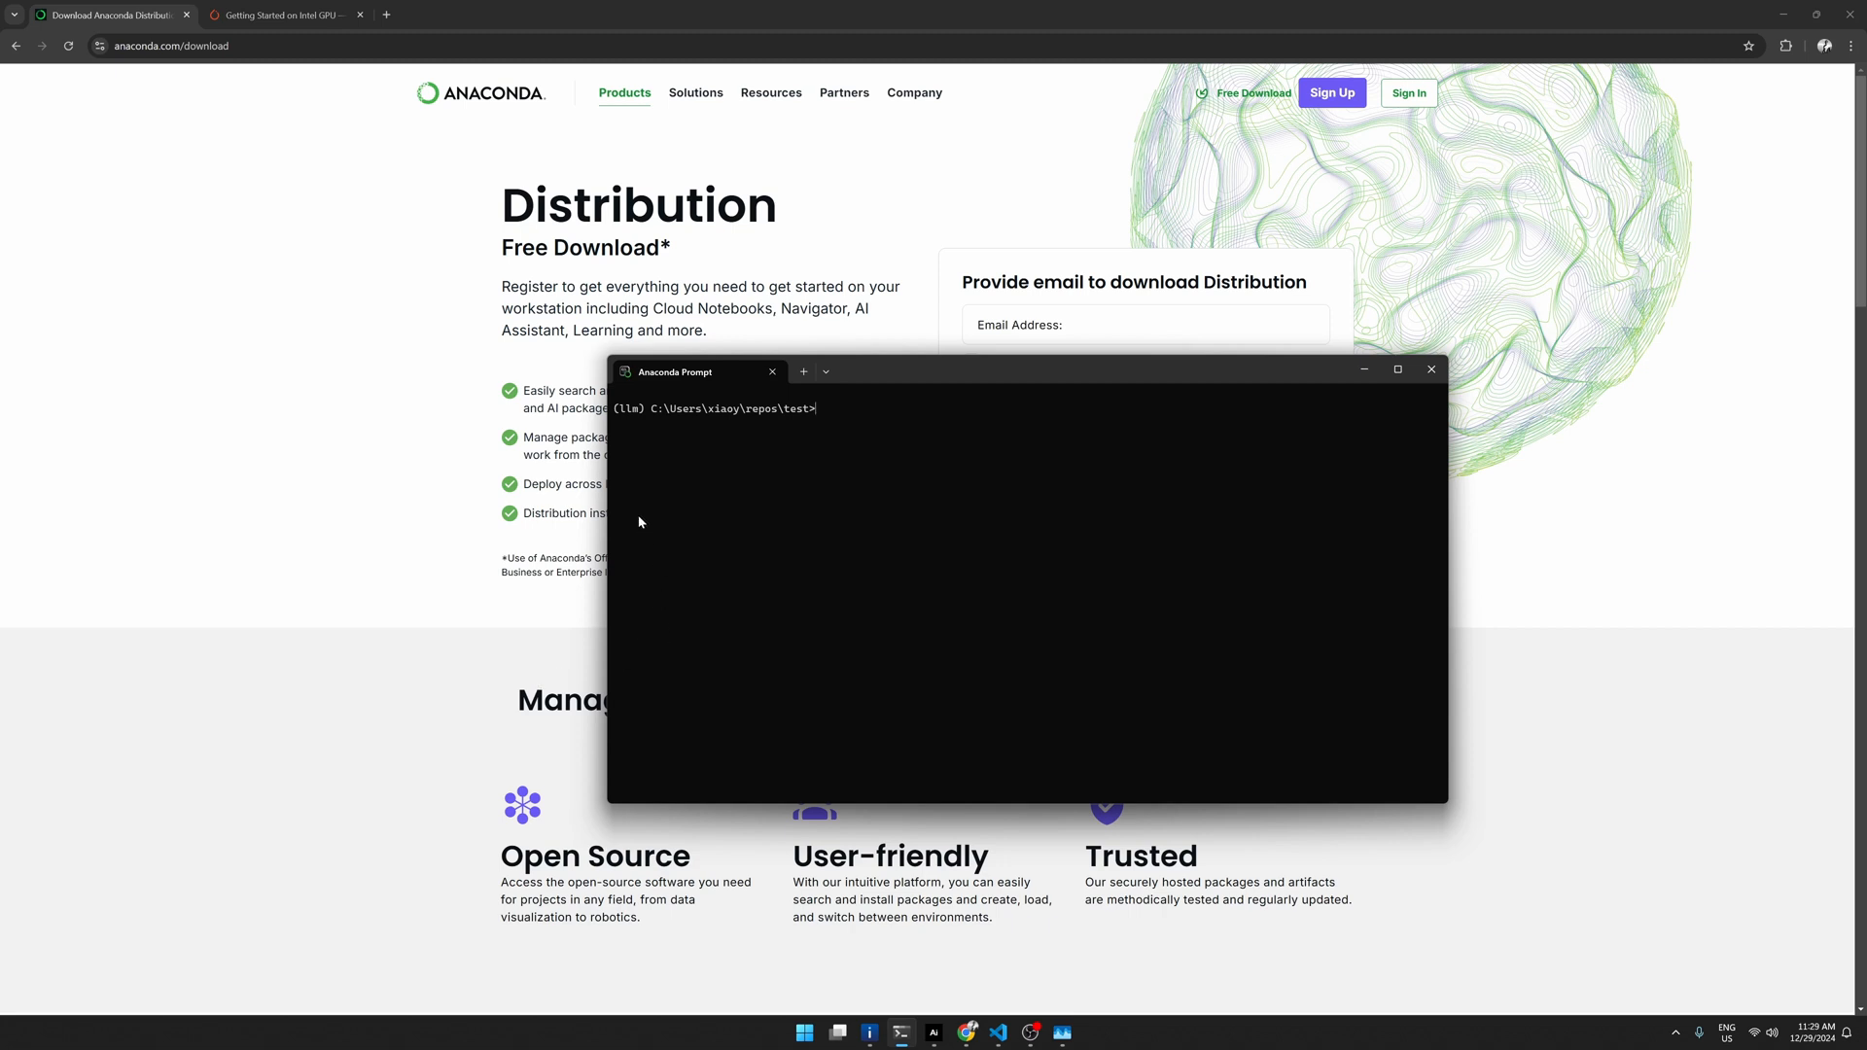
mouse_move(618, 420)
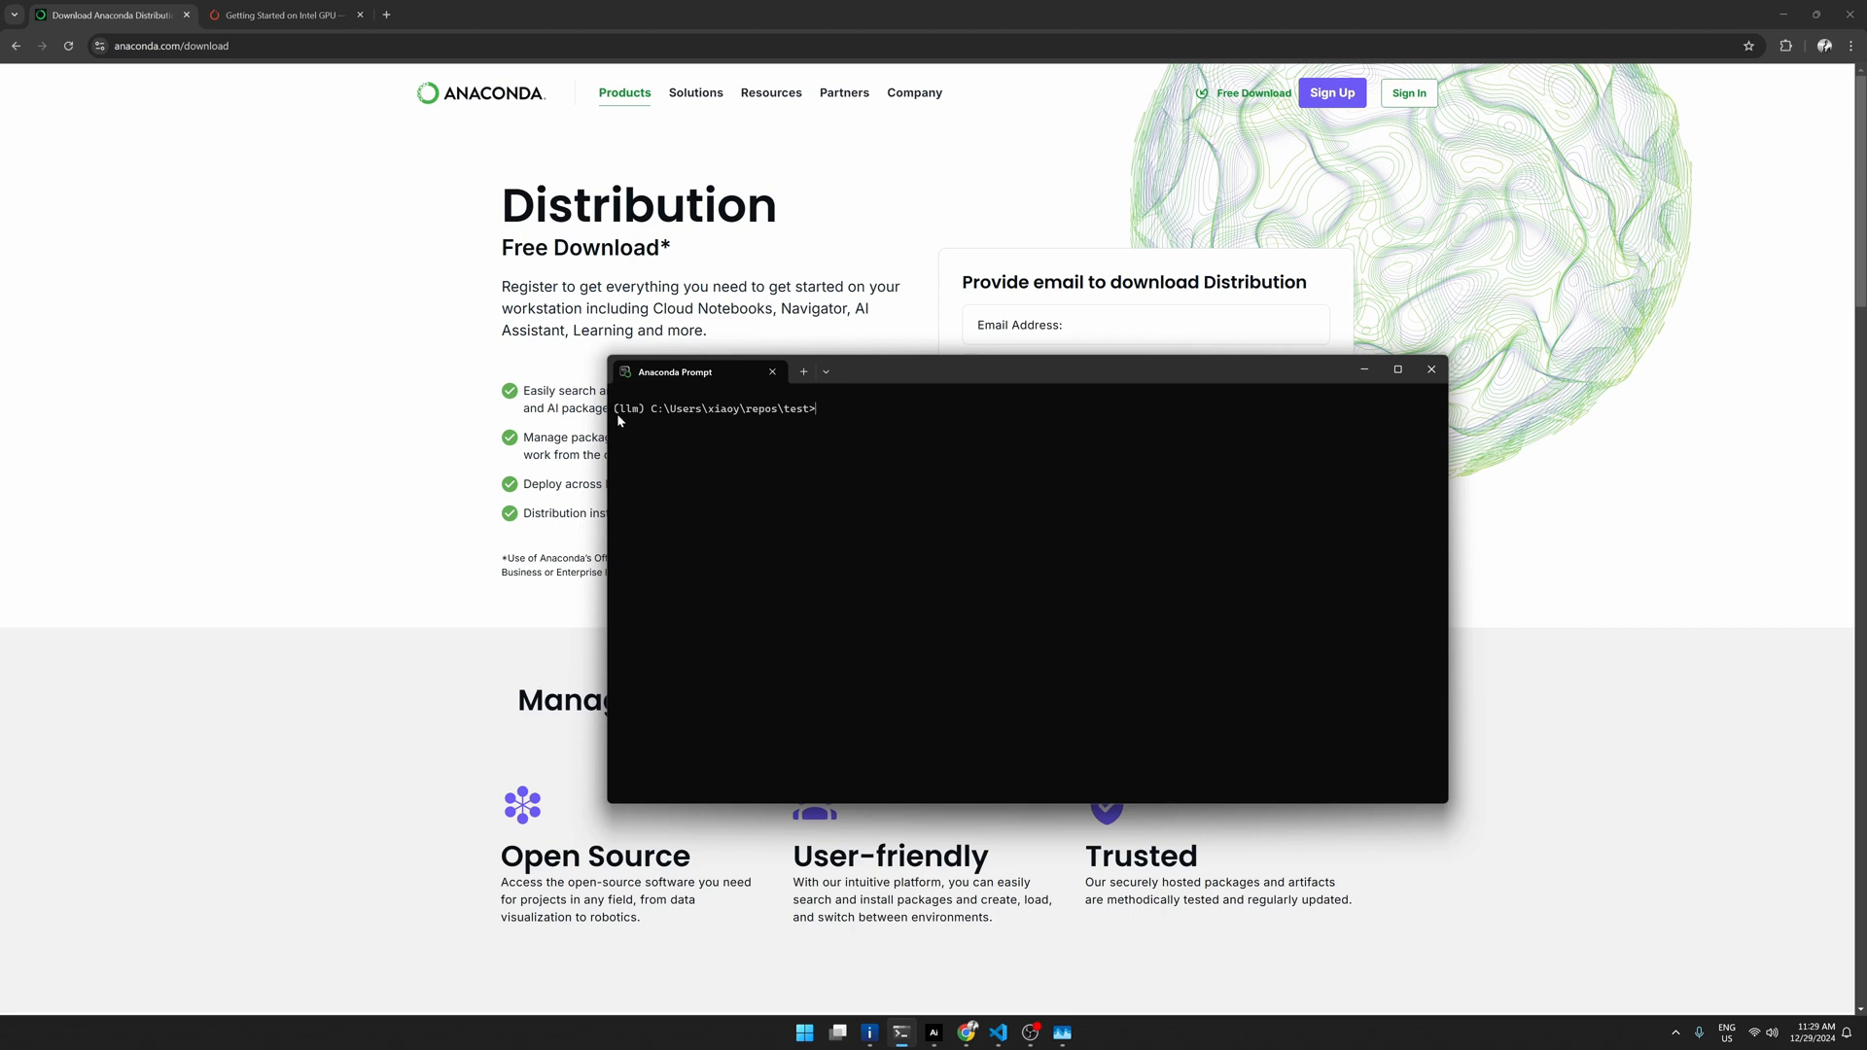
mouse_move(849, 469)
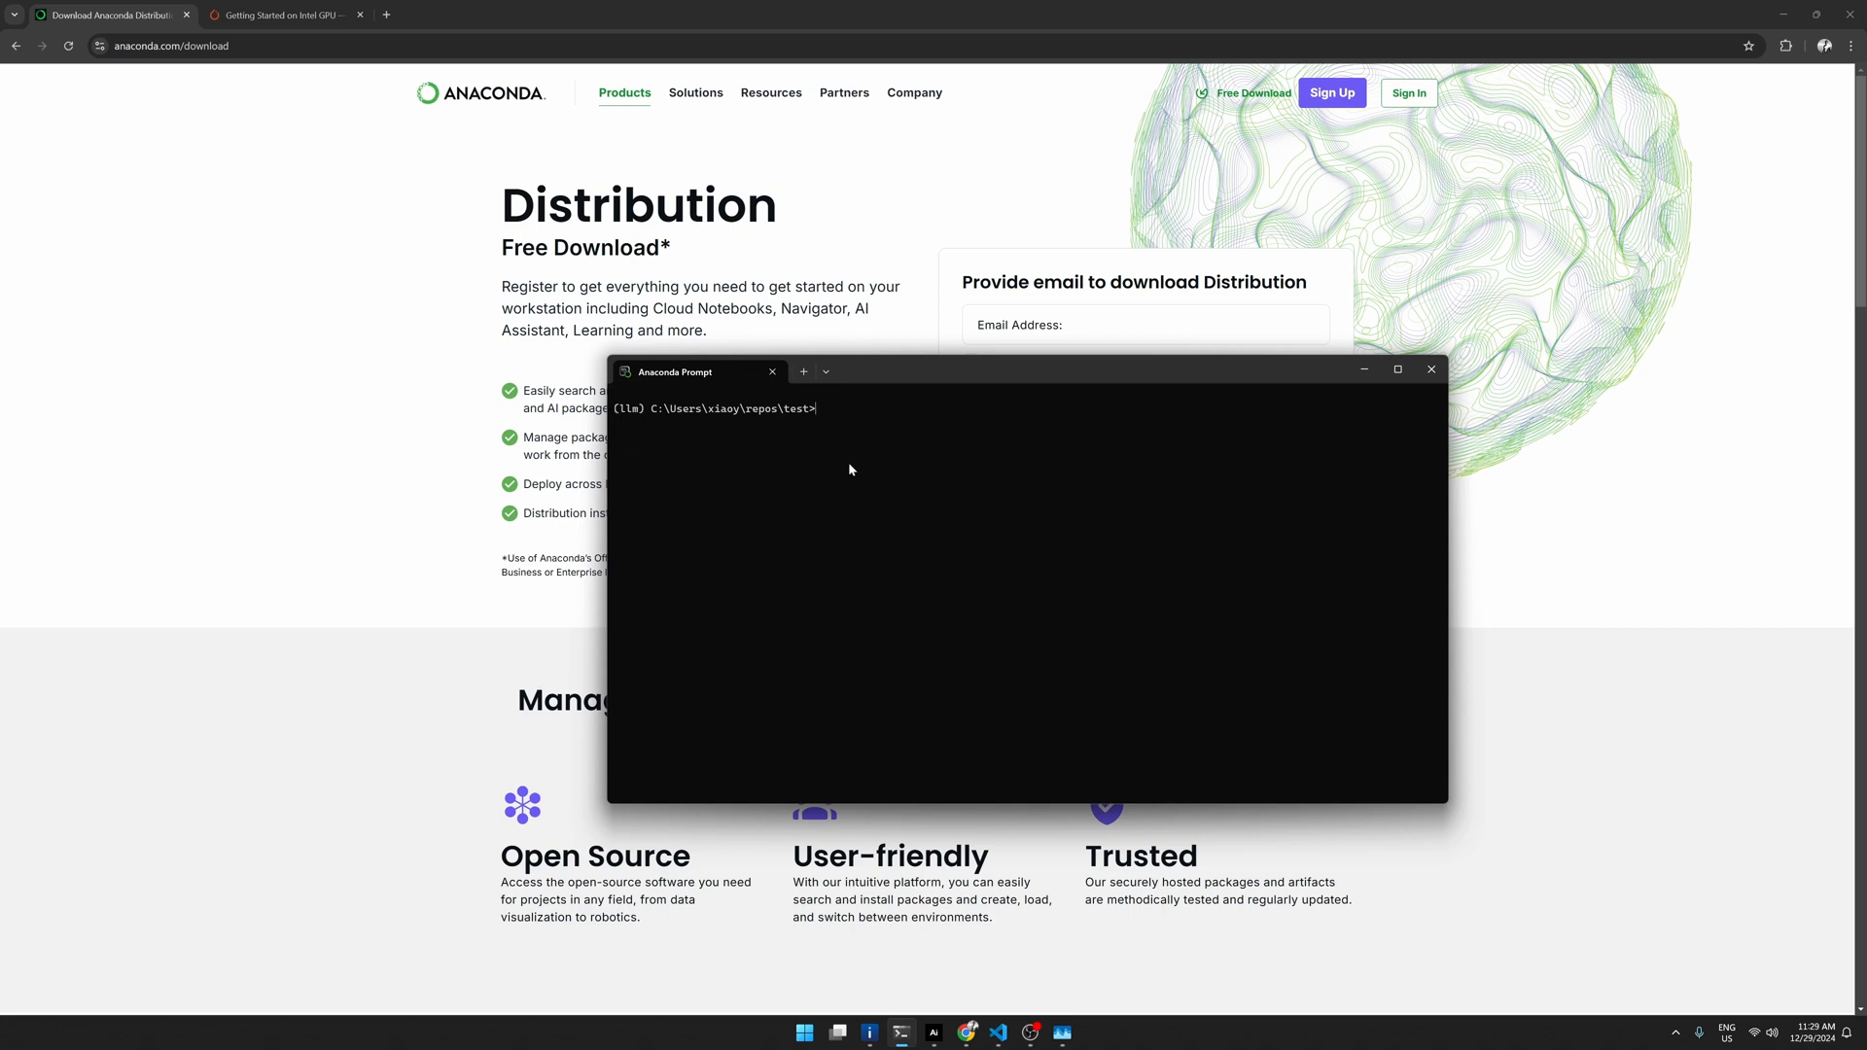
mouse_move(748, 438)
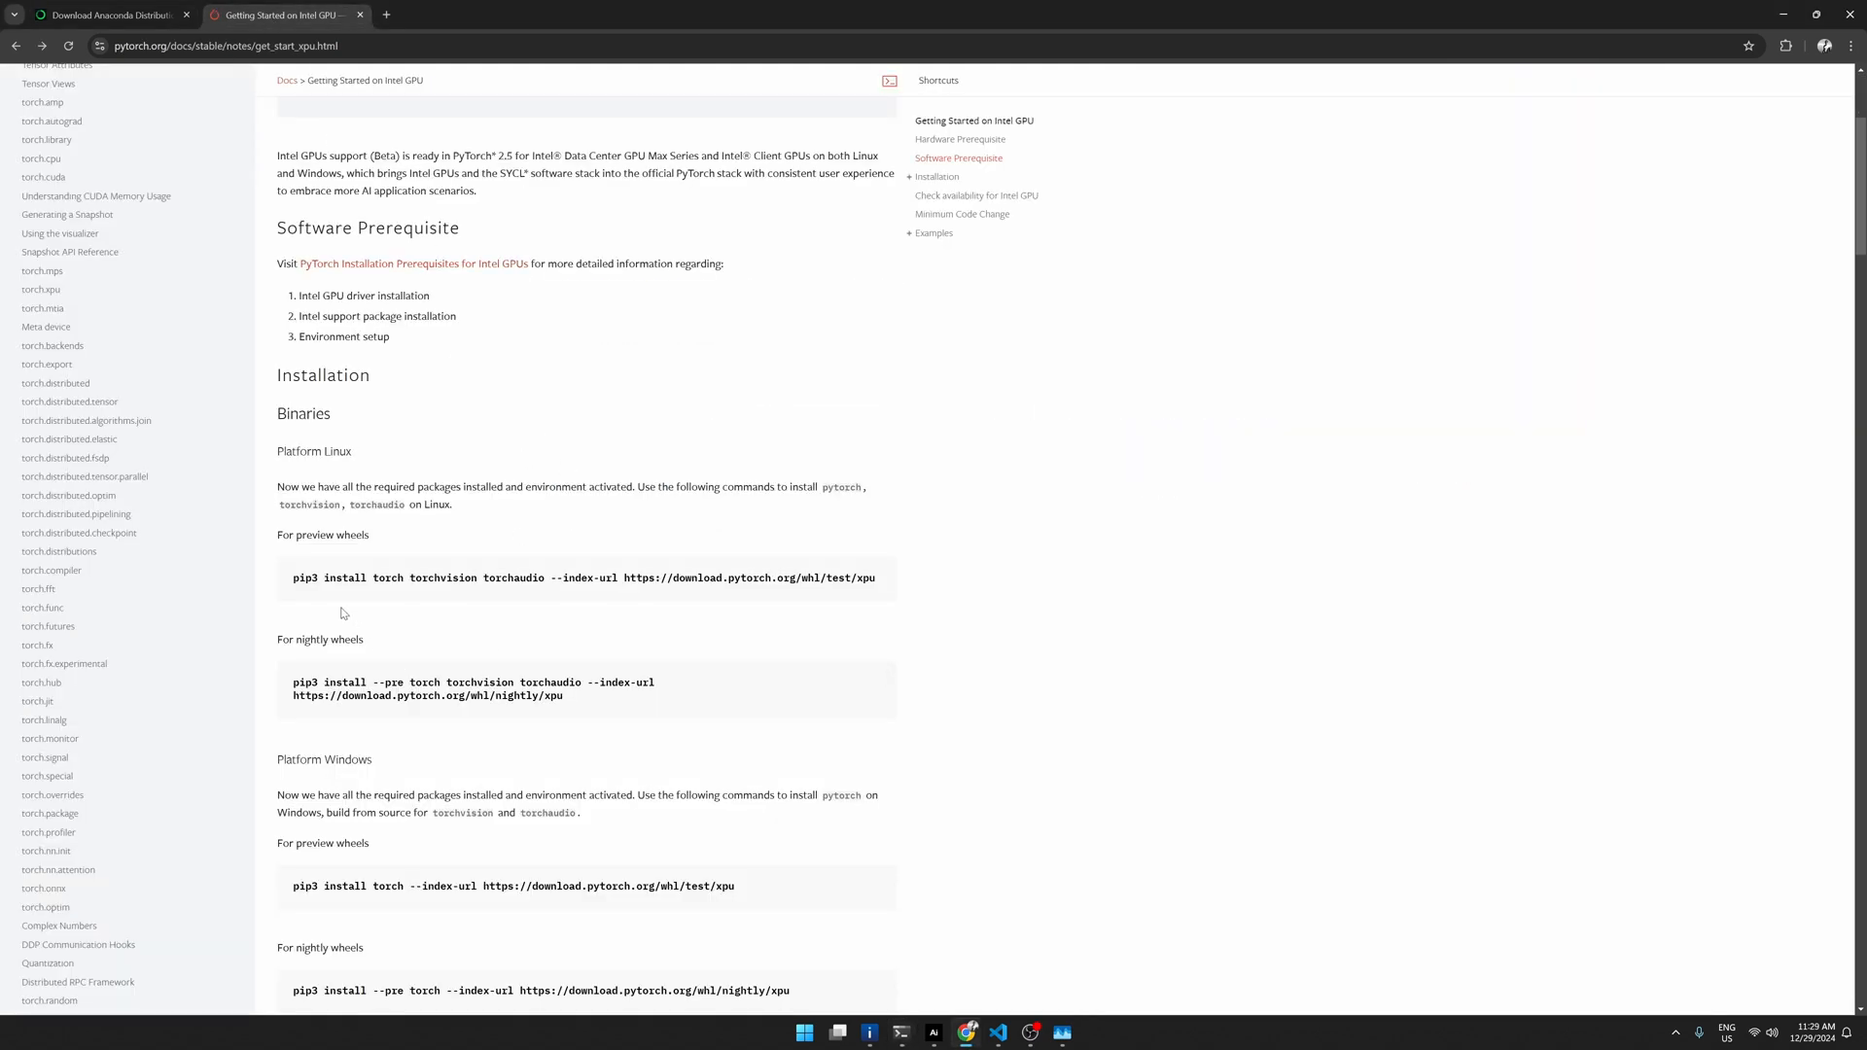
mouse_move(866, 600)
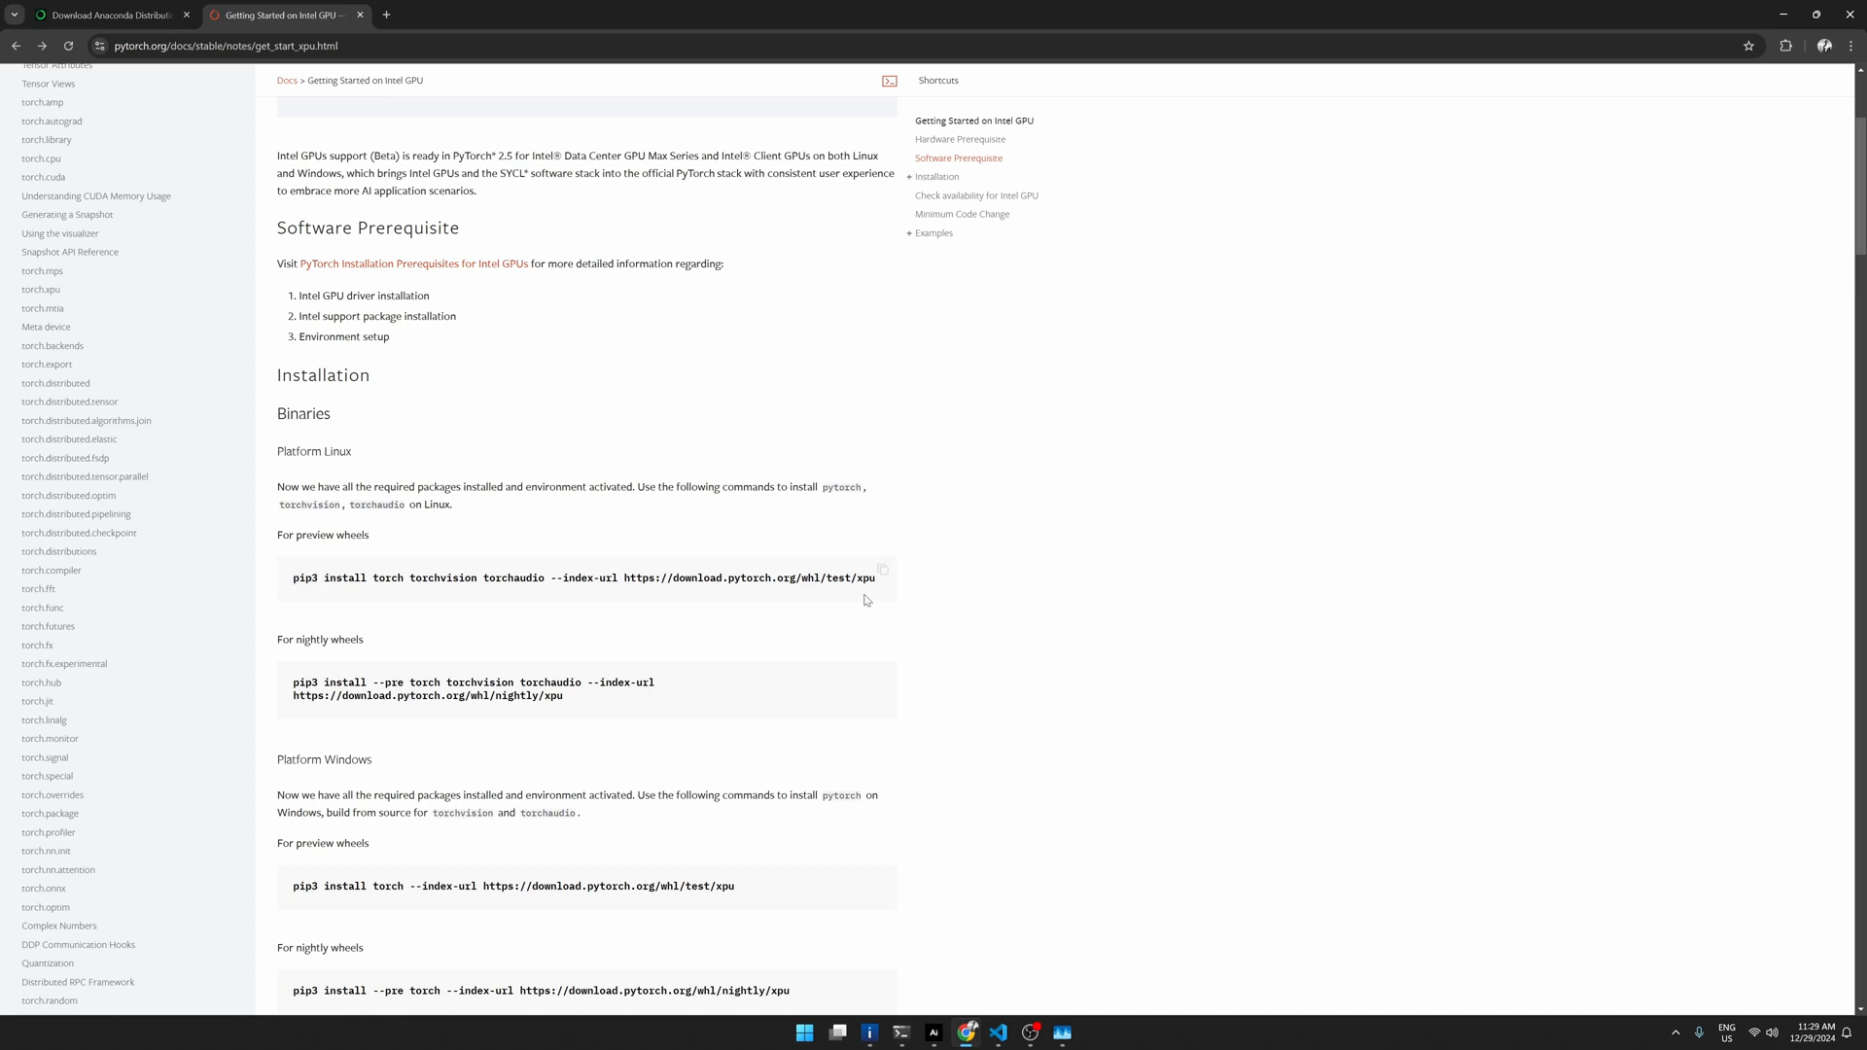
mouse_move(731, 701)
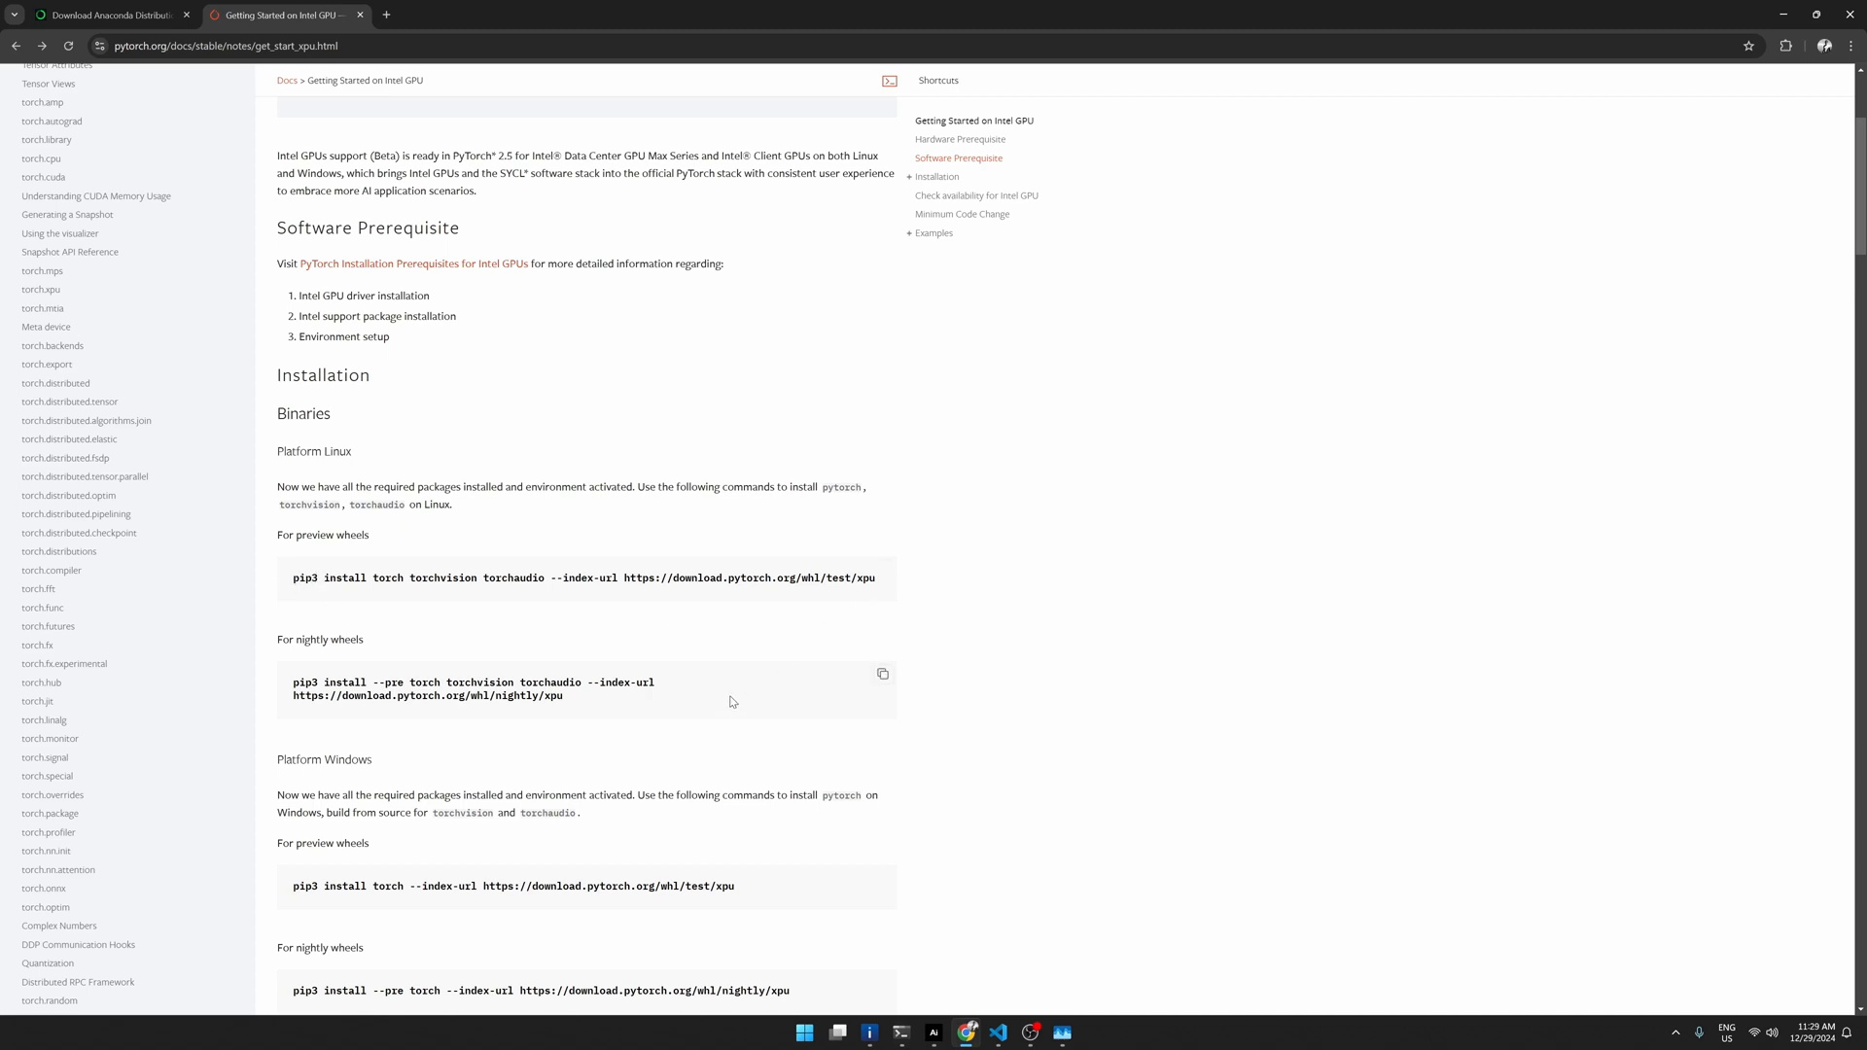
scroll(down, 3)
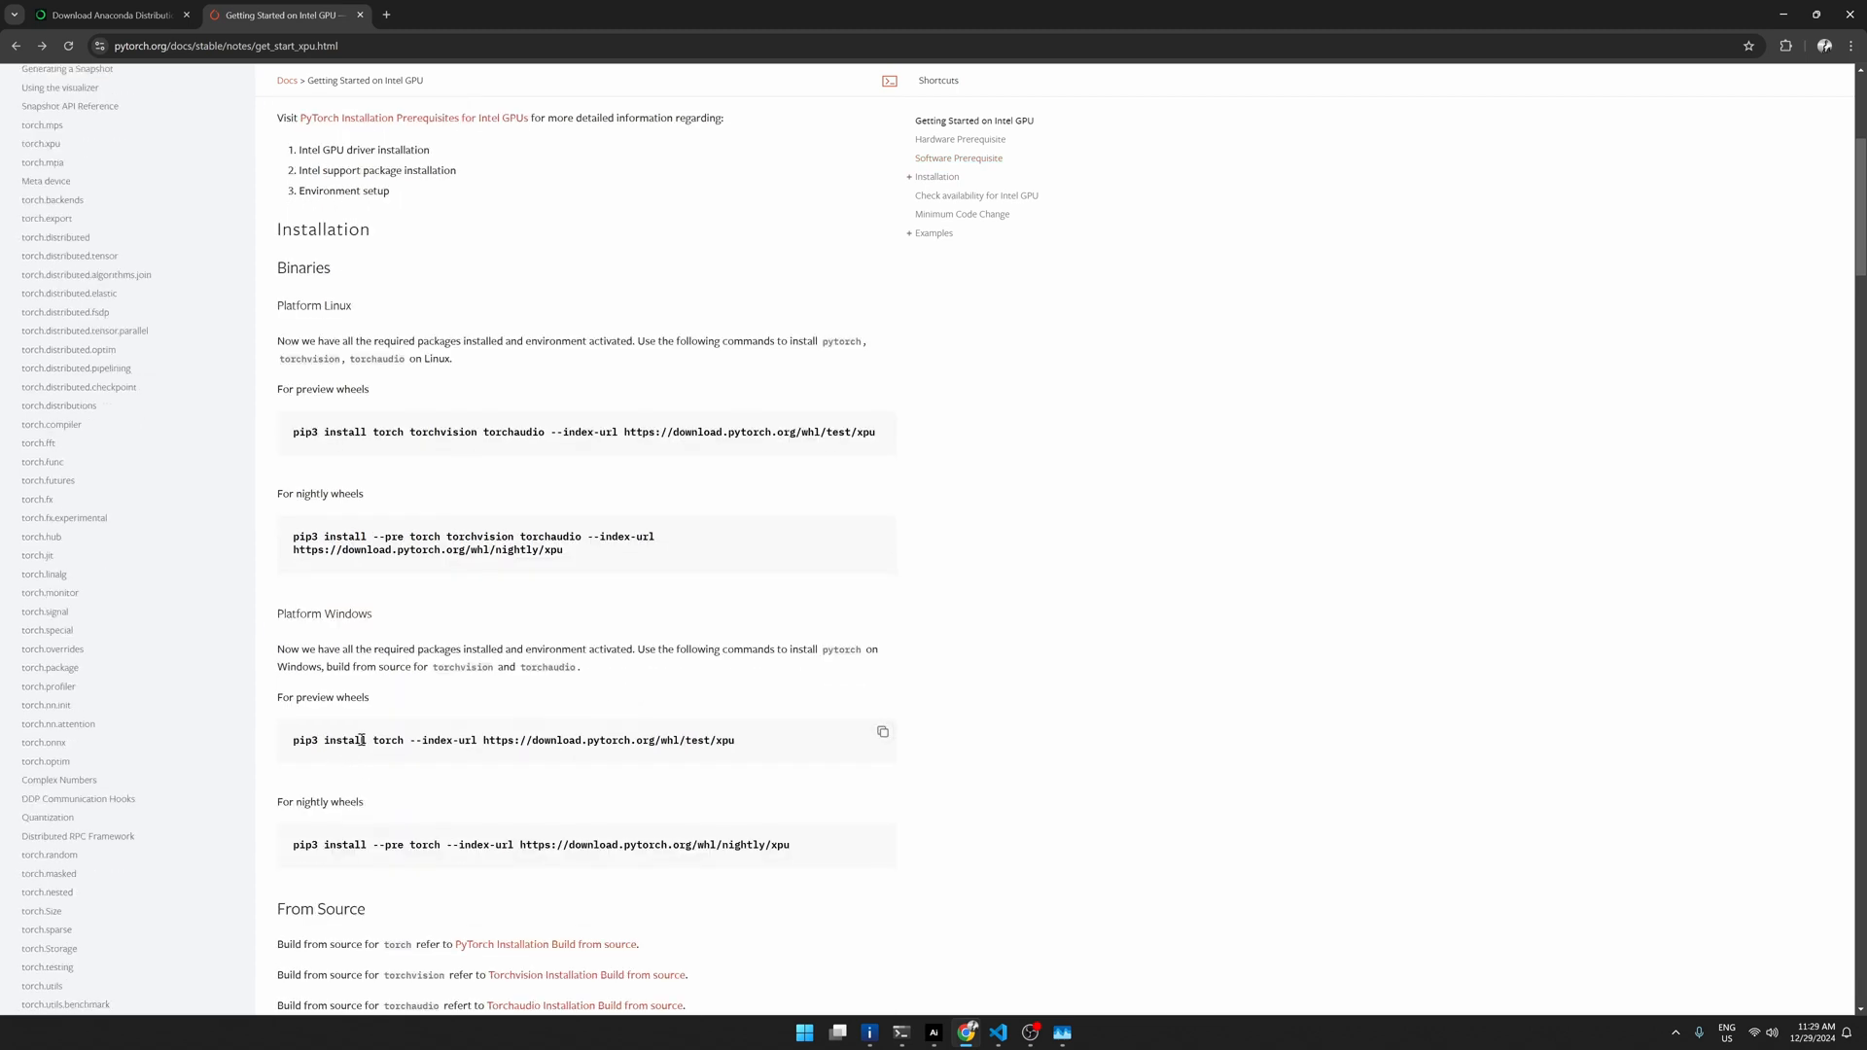
mouse_move(341, 858)
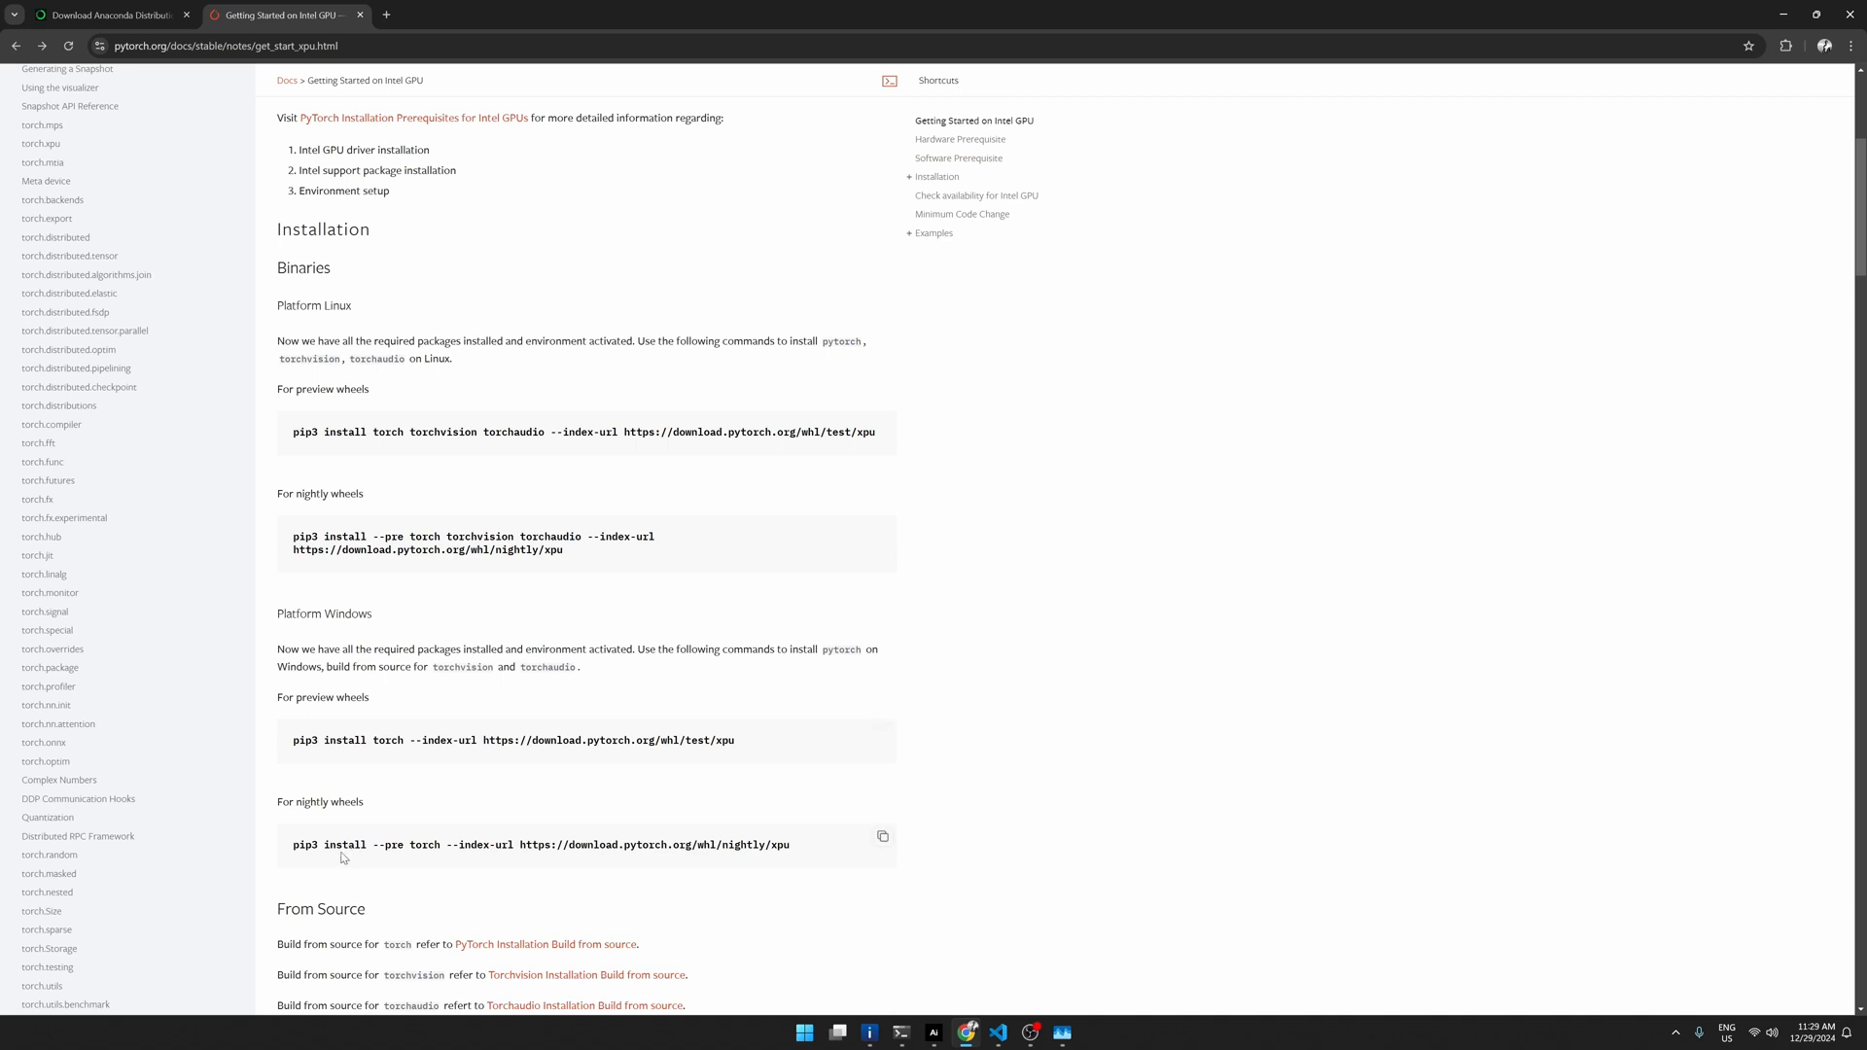
mouse_move(753, 766)
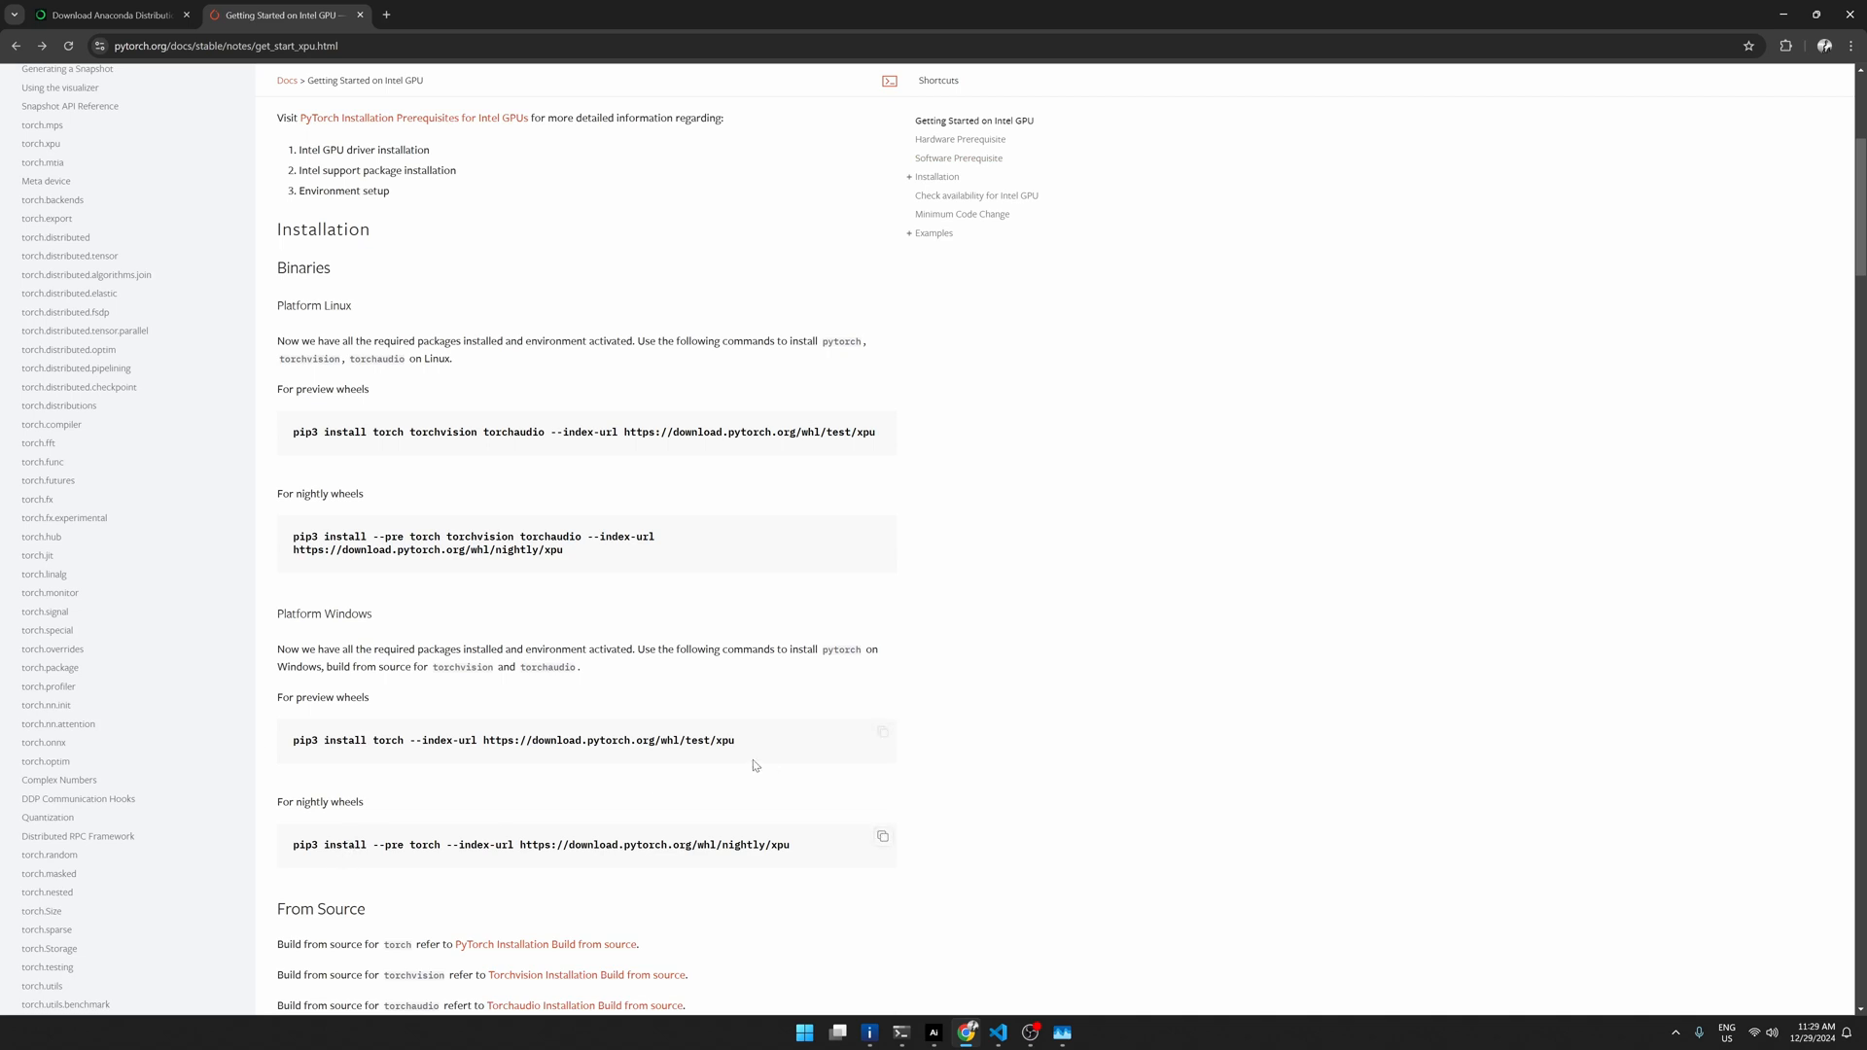
mouse_move(413, 436)
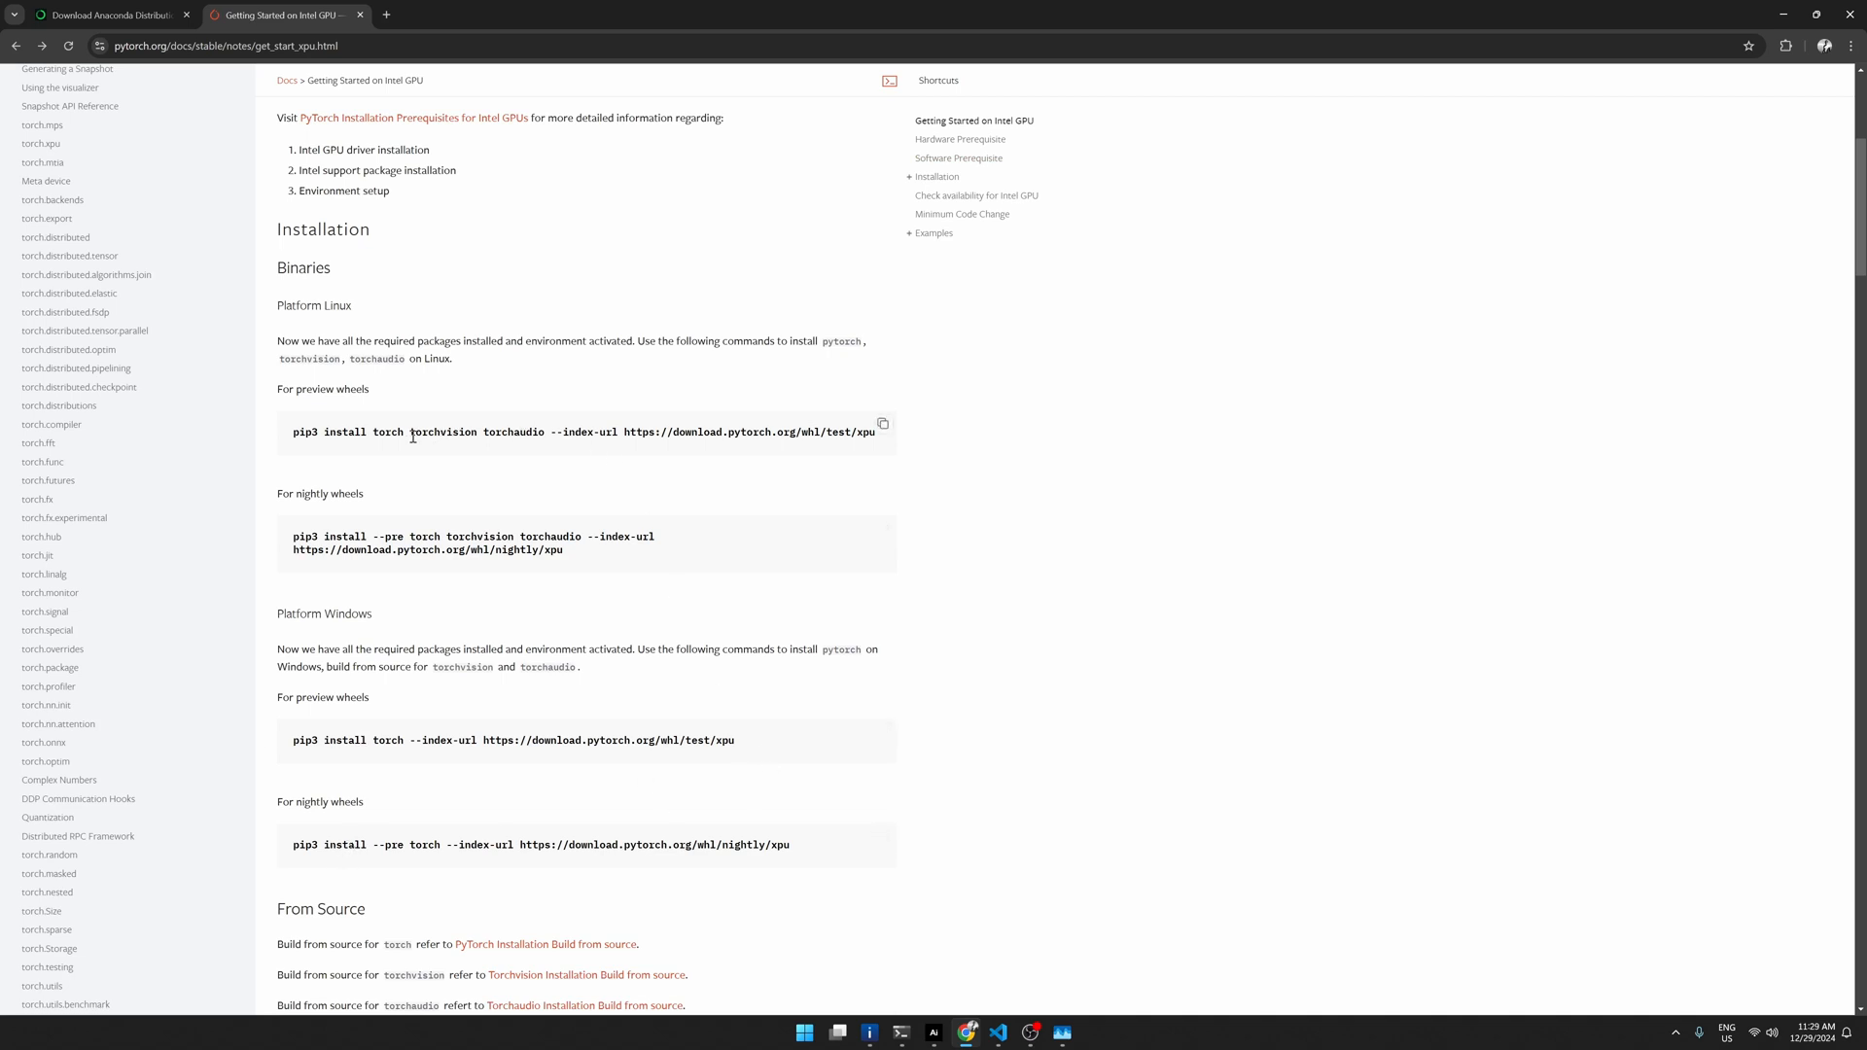
mouse_move(417, 447)
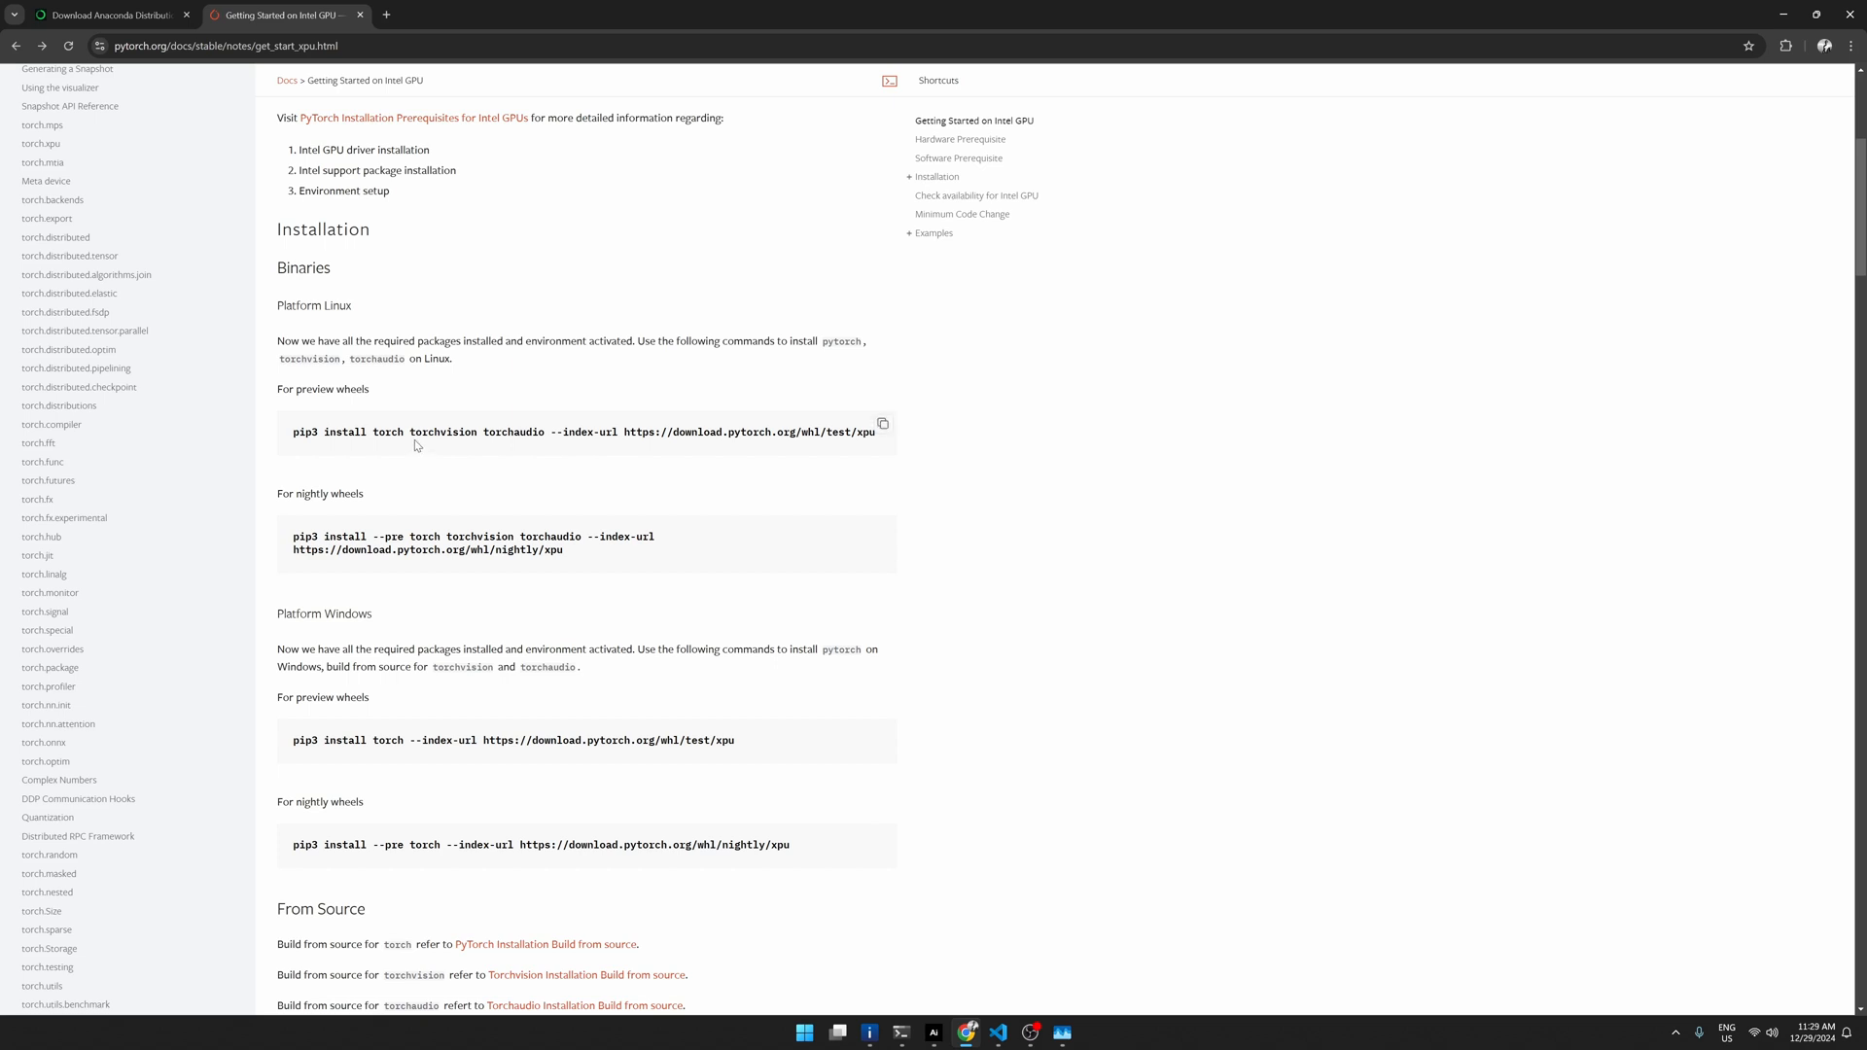
mouse_move(499, 432)
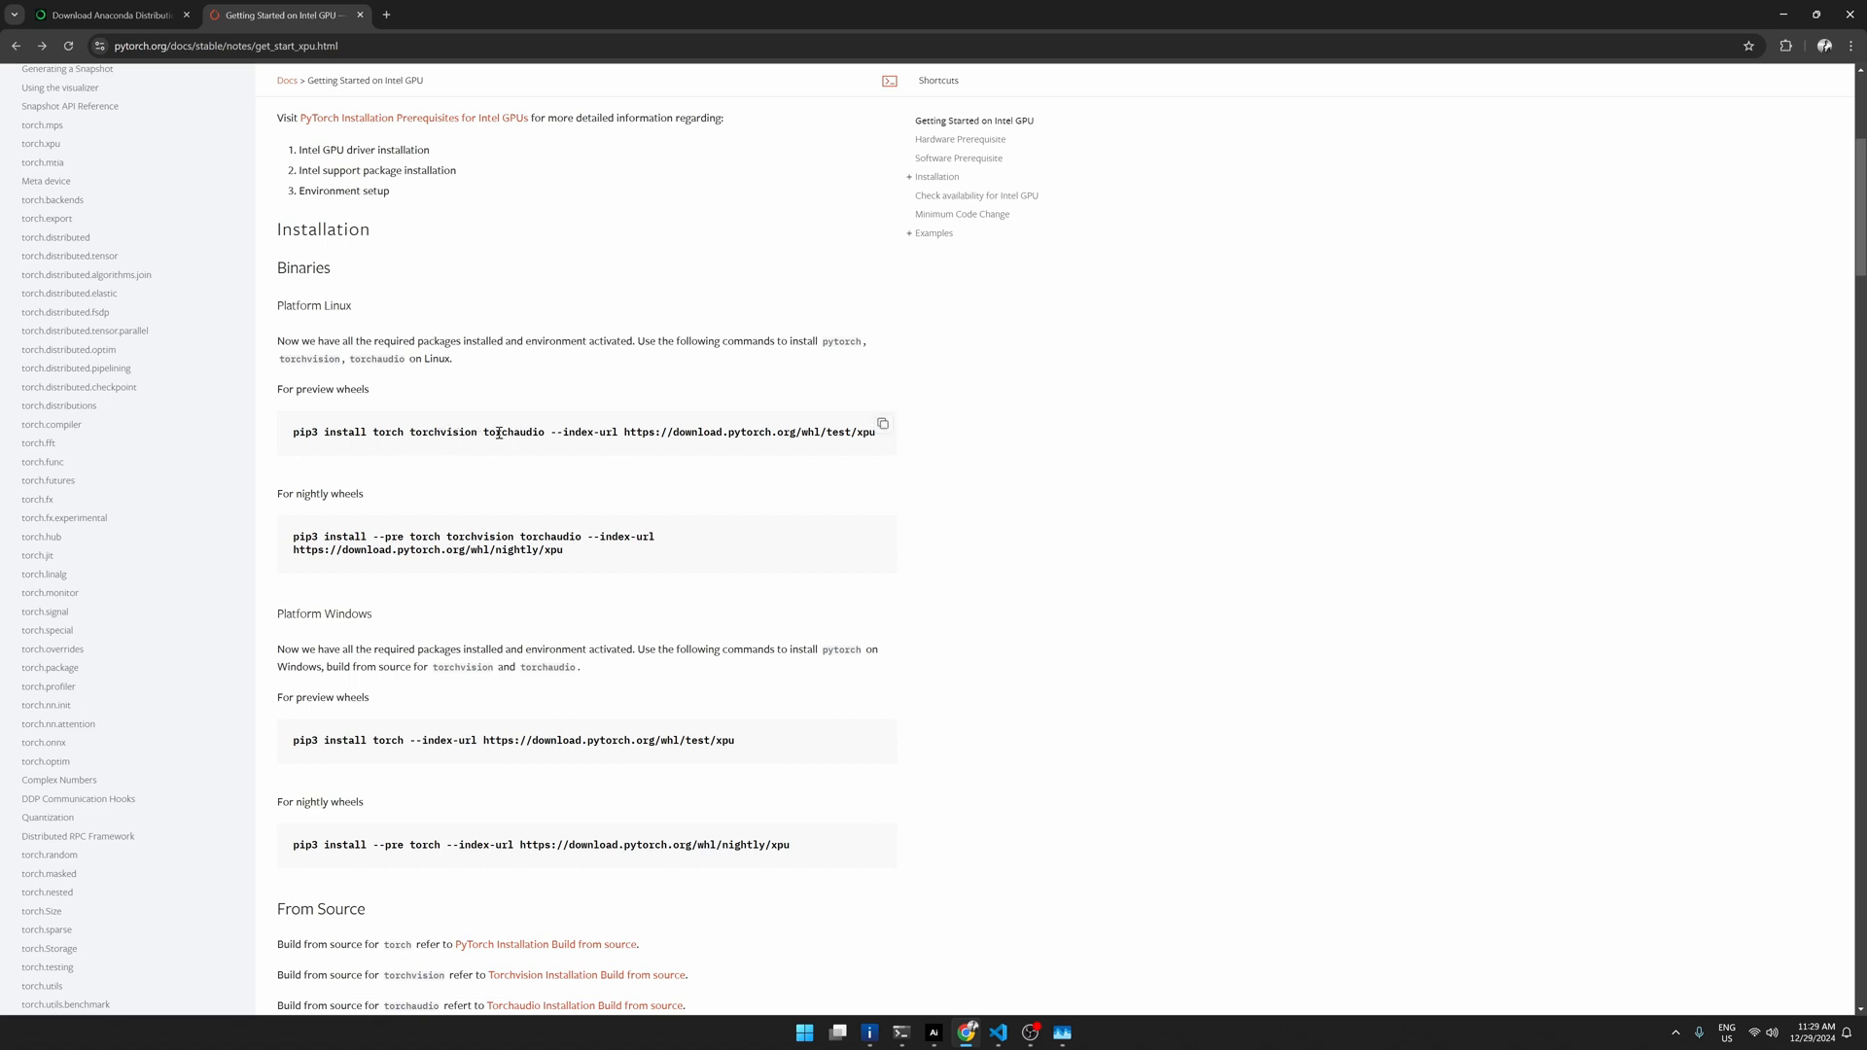
mouse_move(564, 457)
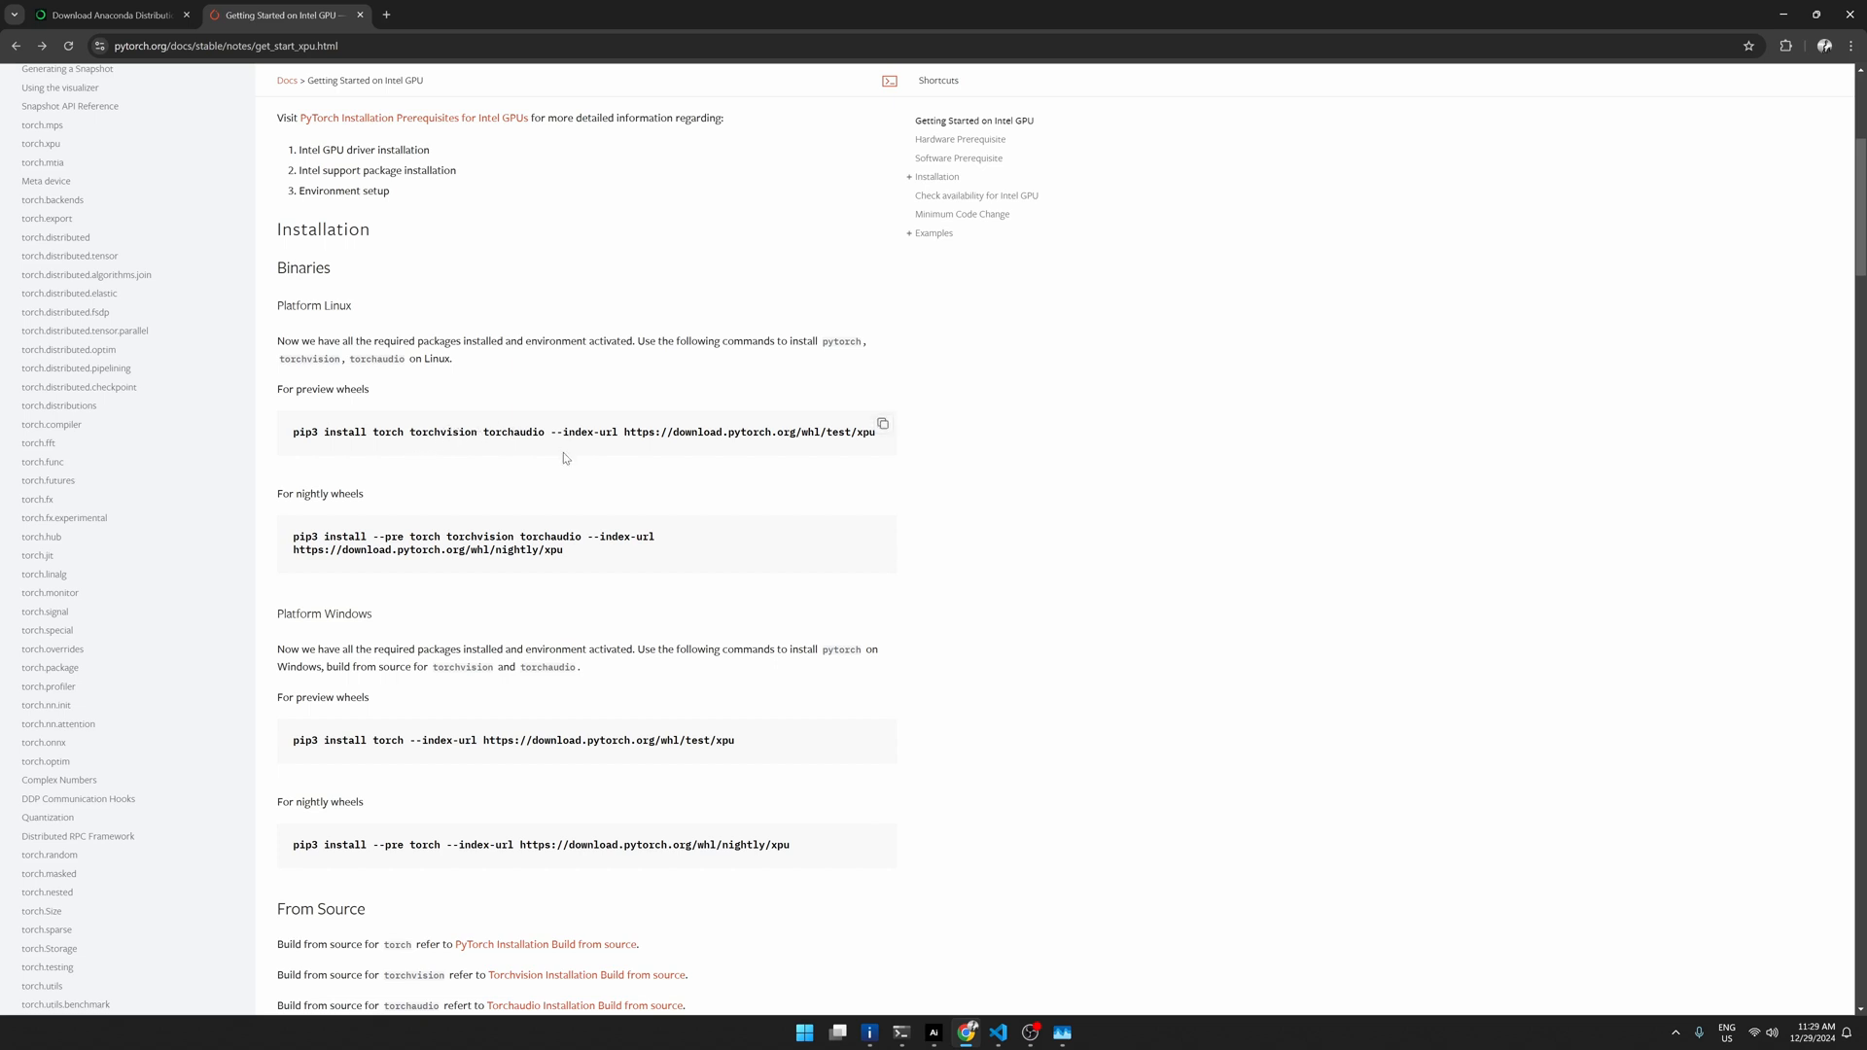
mouse_move(532, 481)
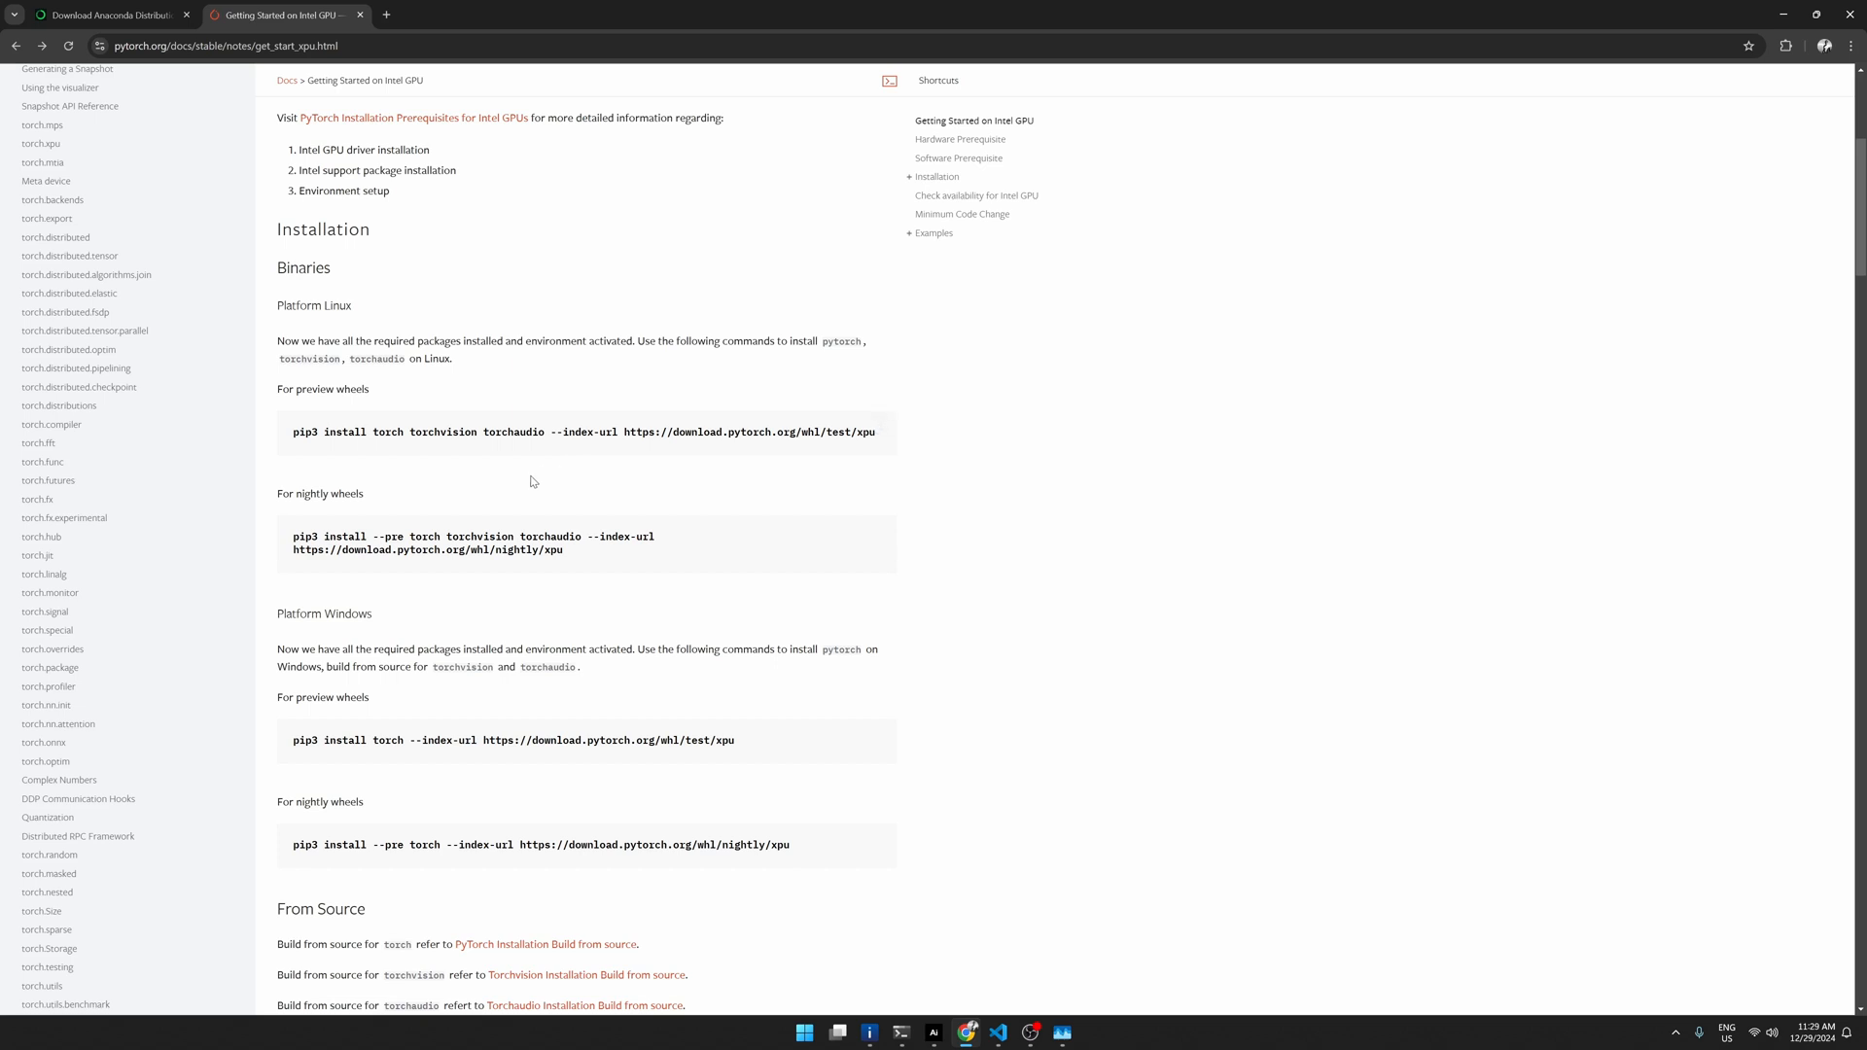
scroll(down, 3)
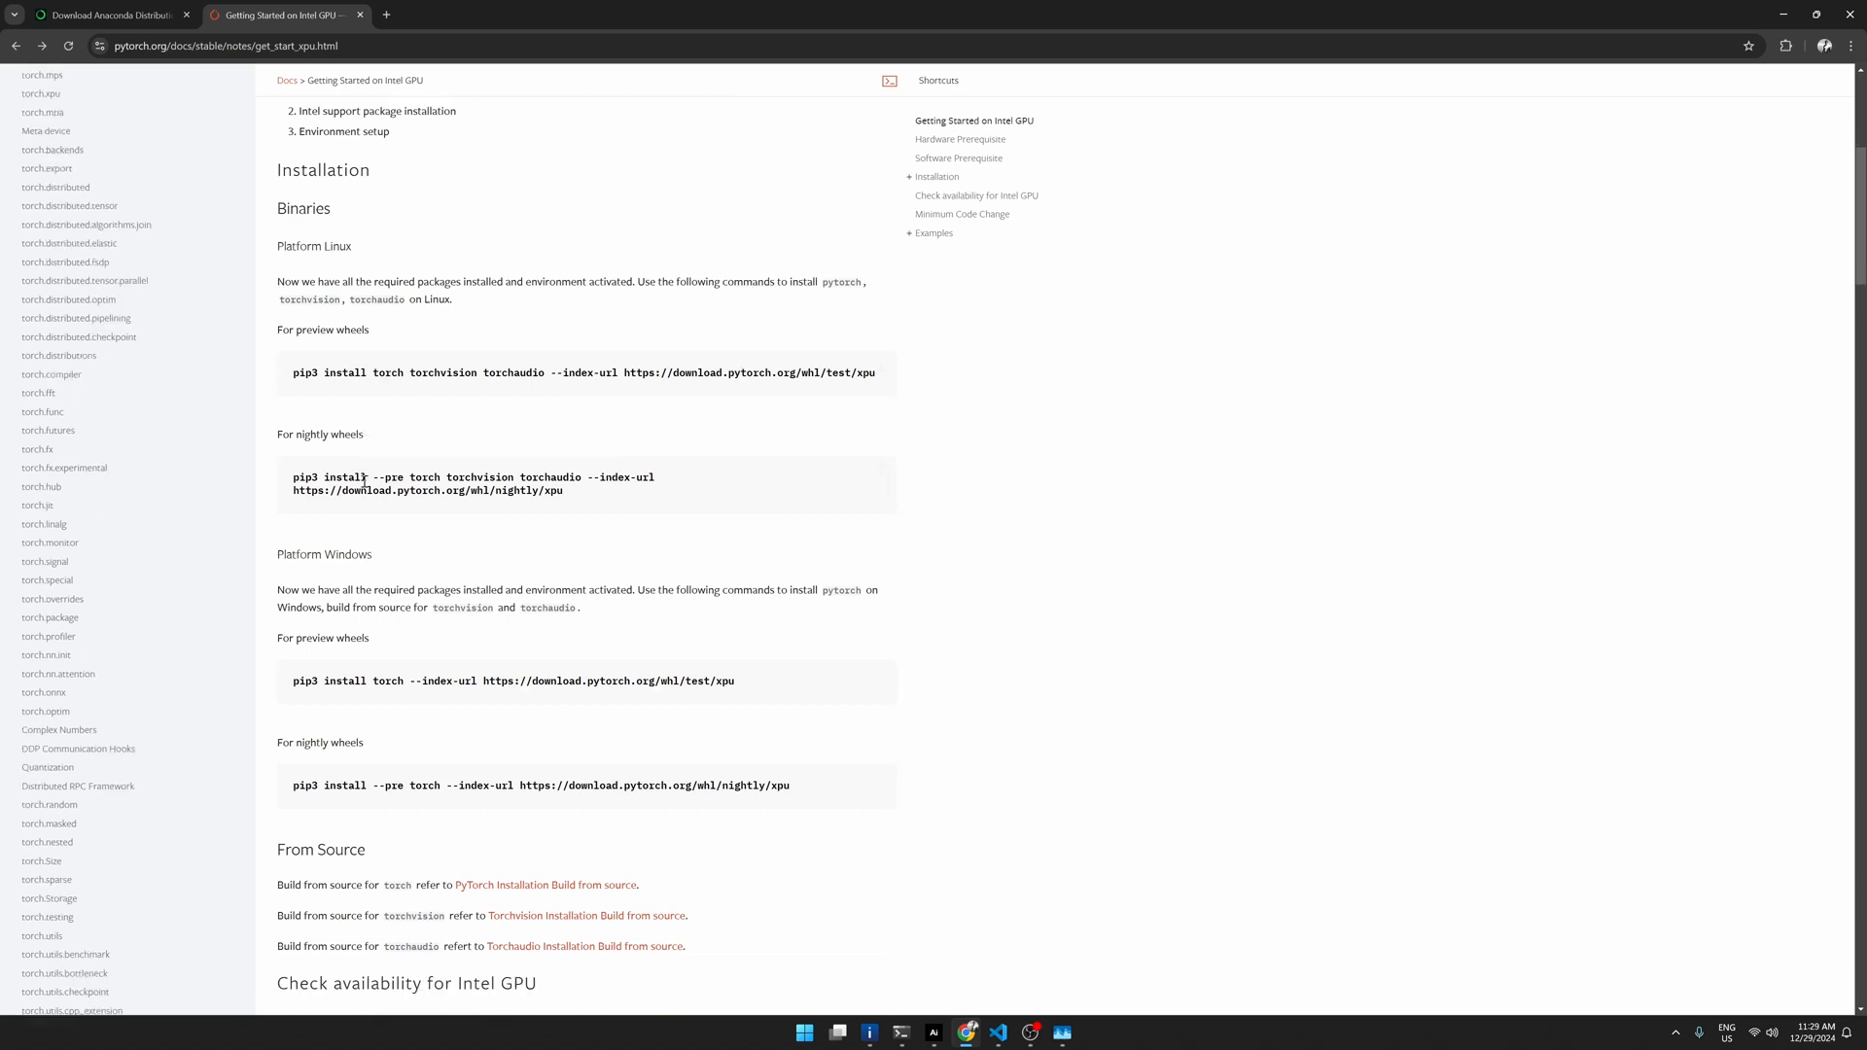
scroll(down, 3)
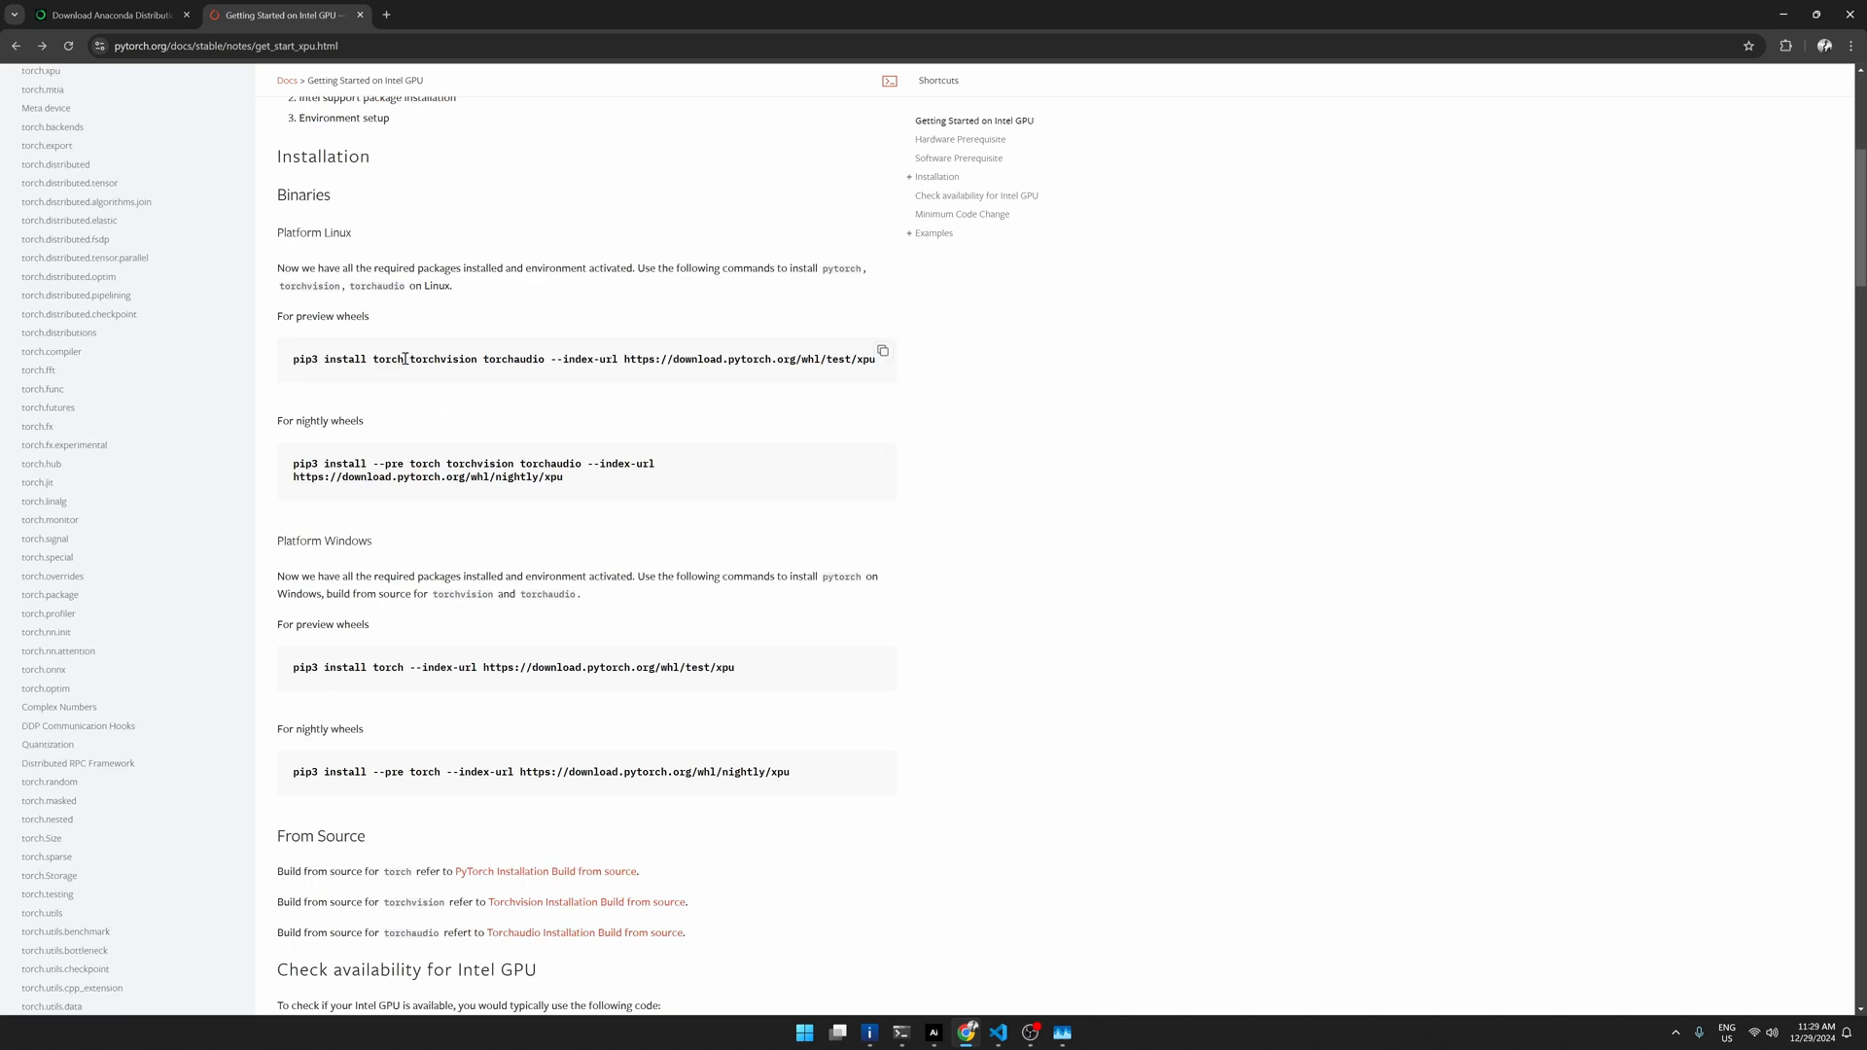
mouse_move(465, 359)
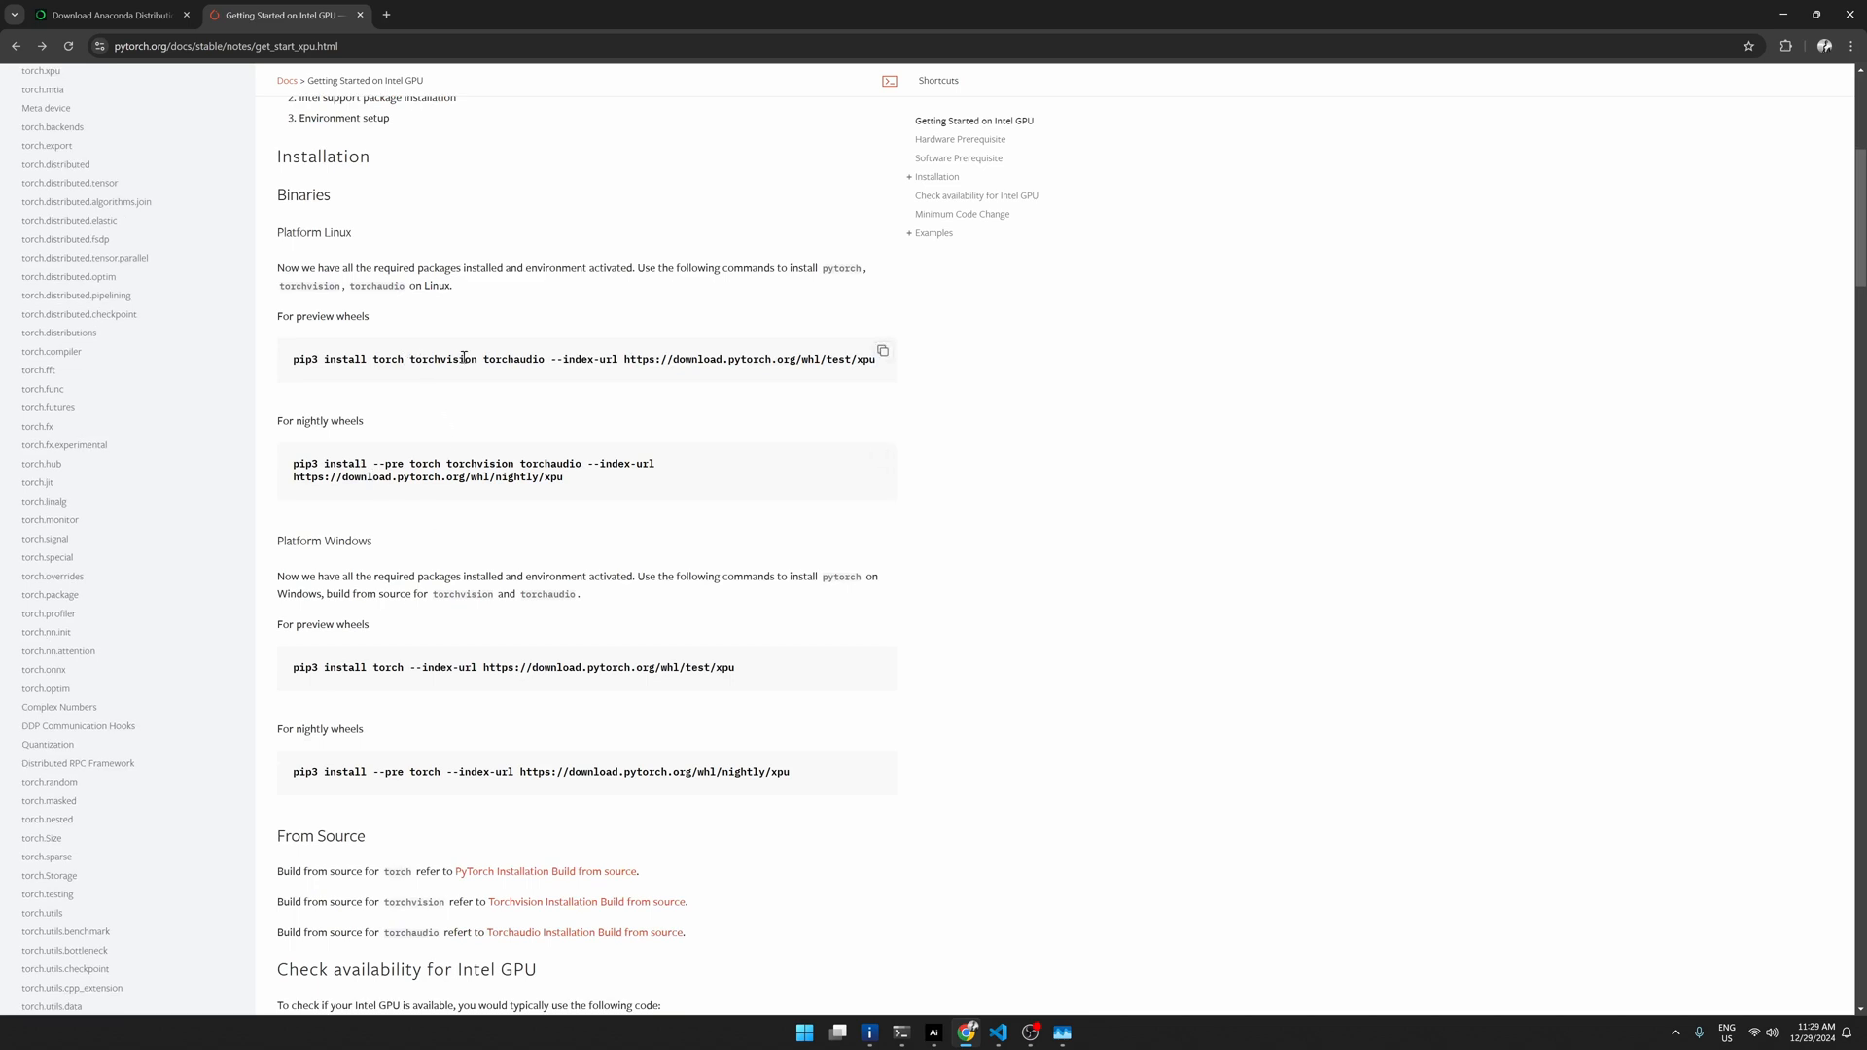
mouse_move(524, 374)
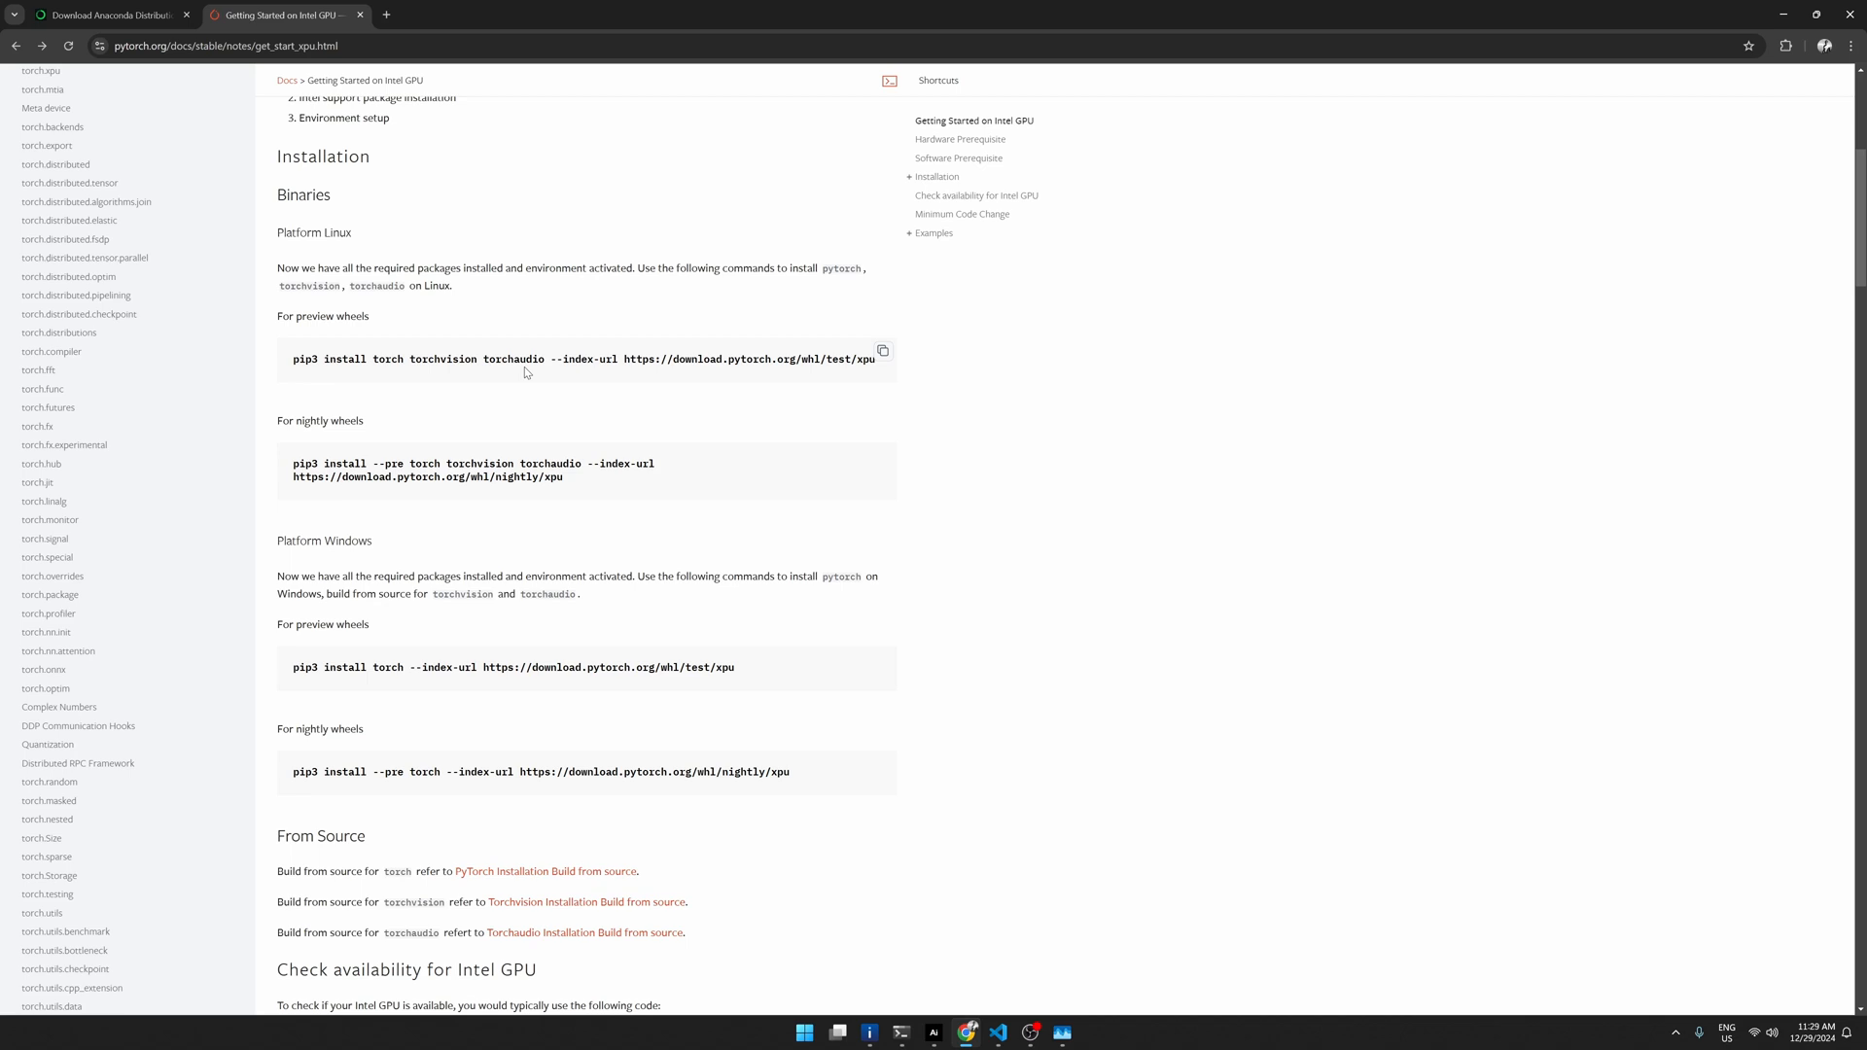
mouse_move(512, 543)
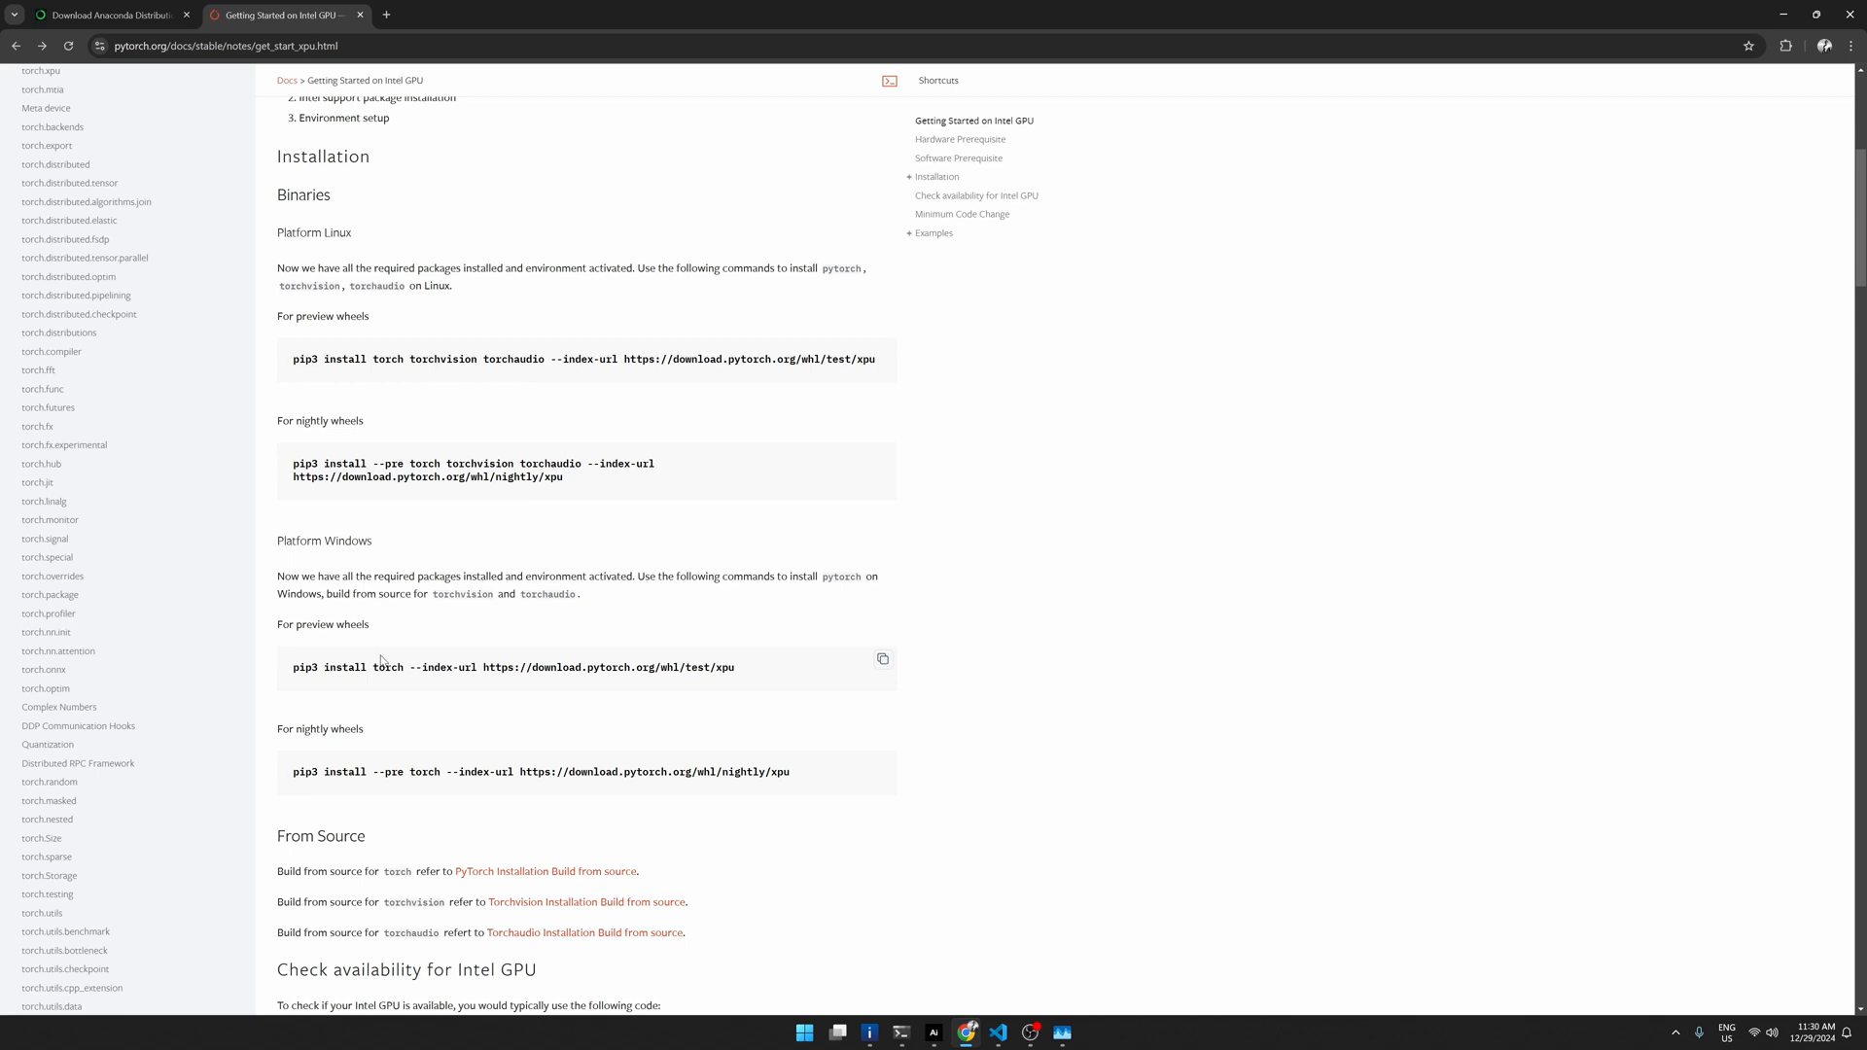
mouse_move(352, 614)
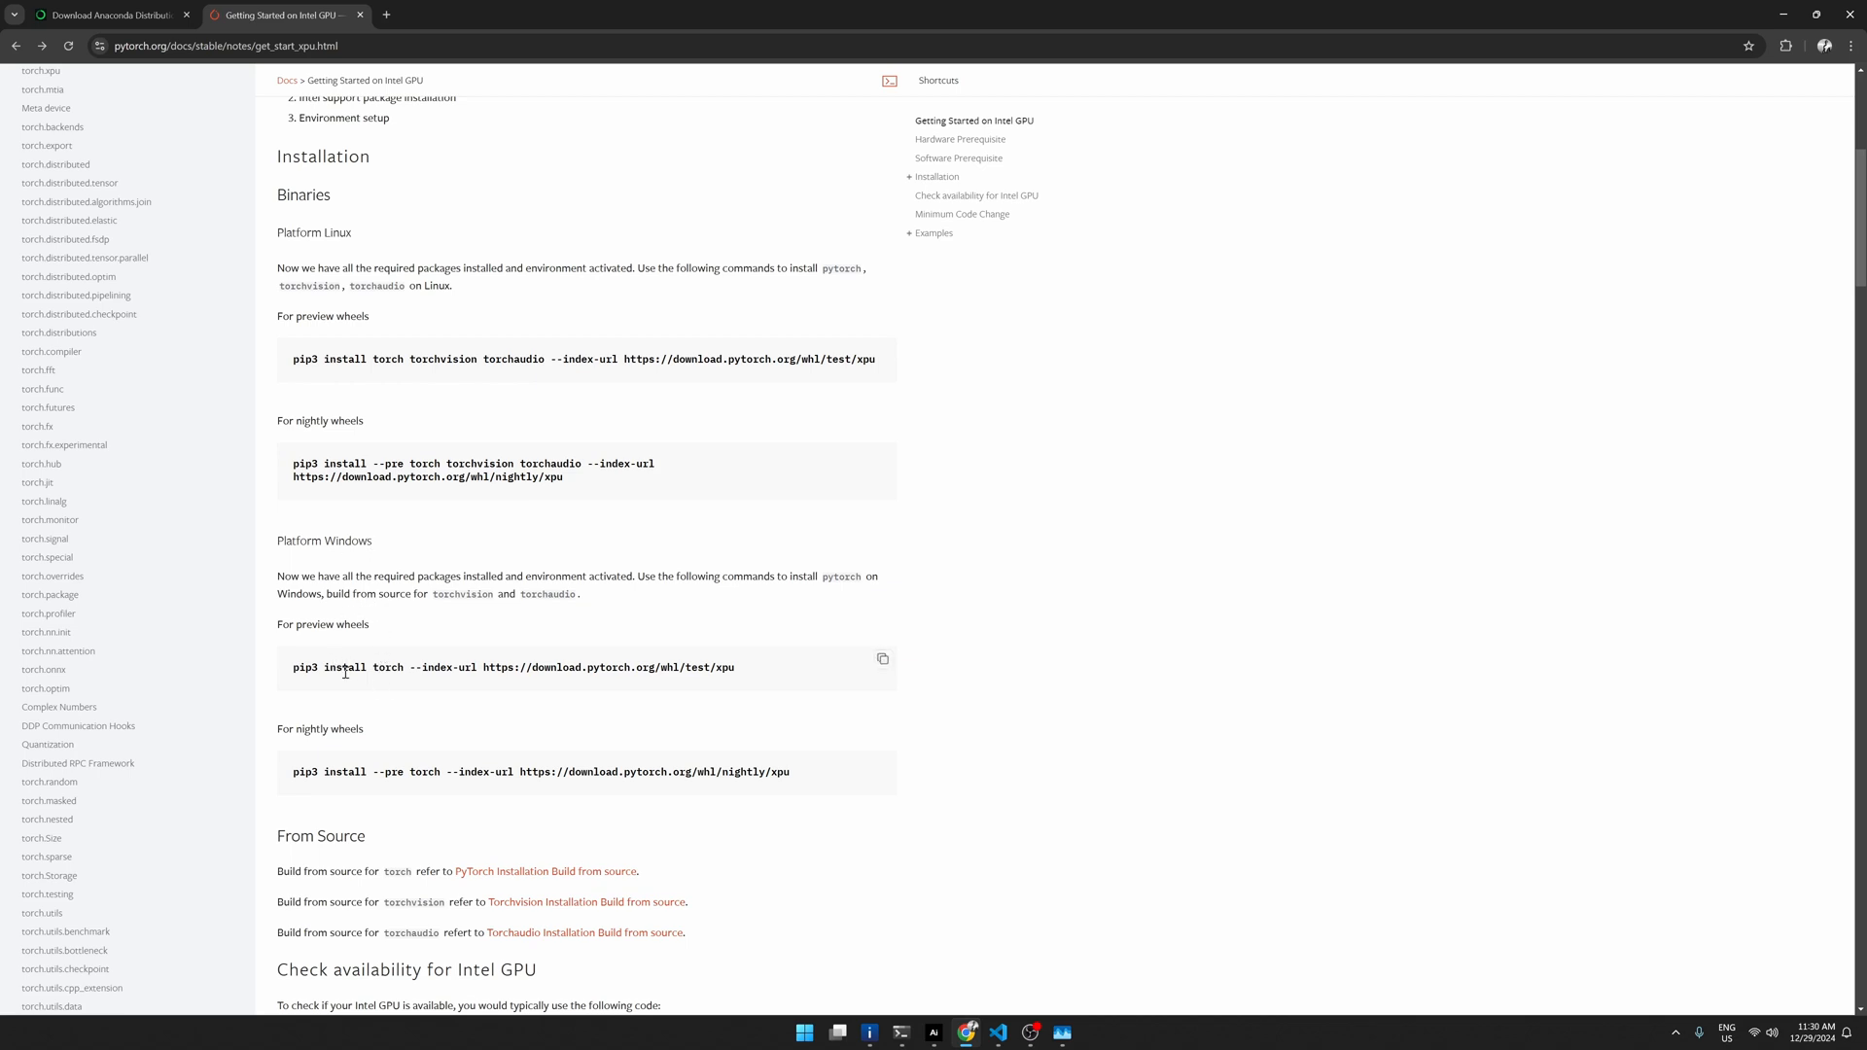
mouse_move(387, 686)
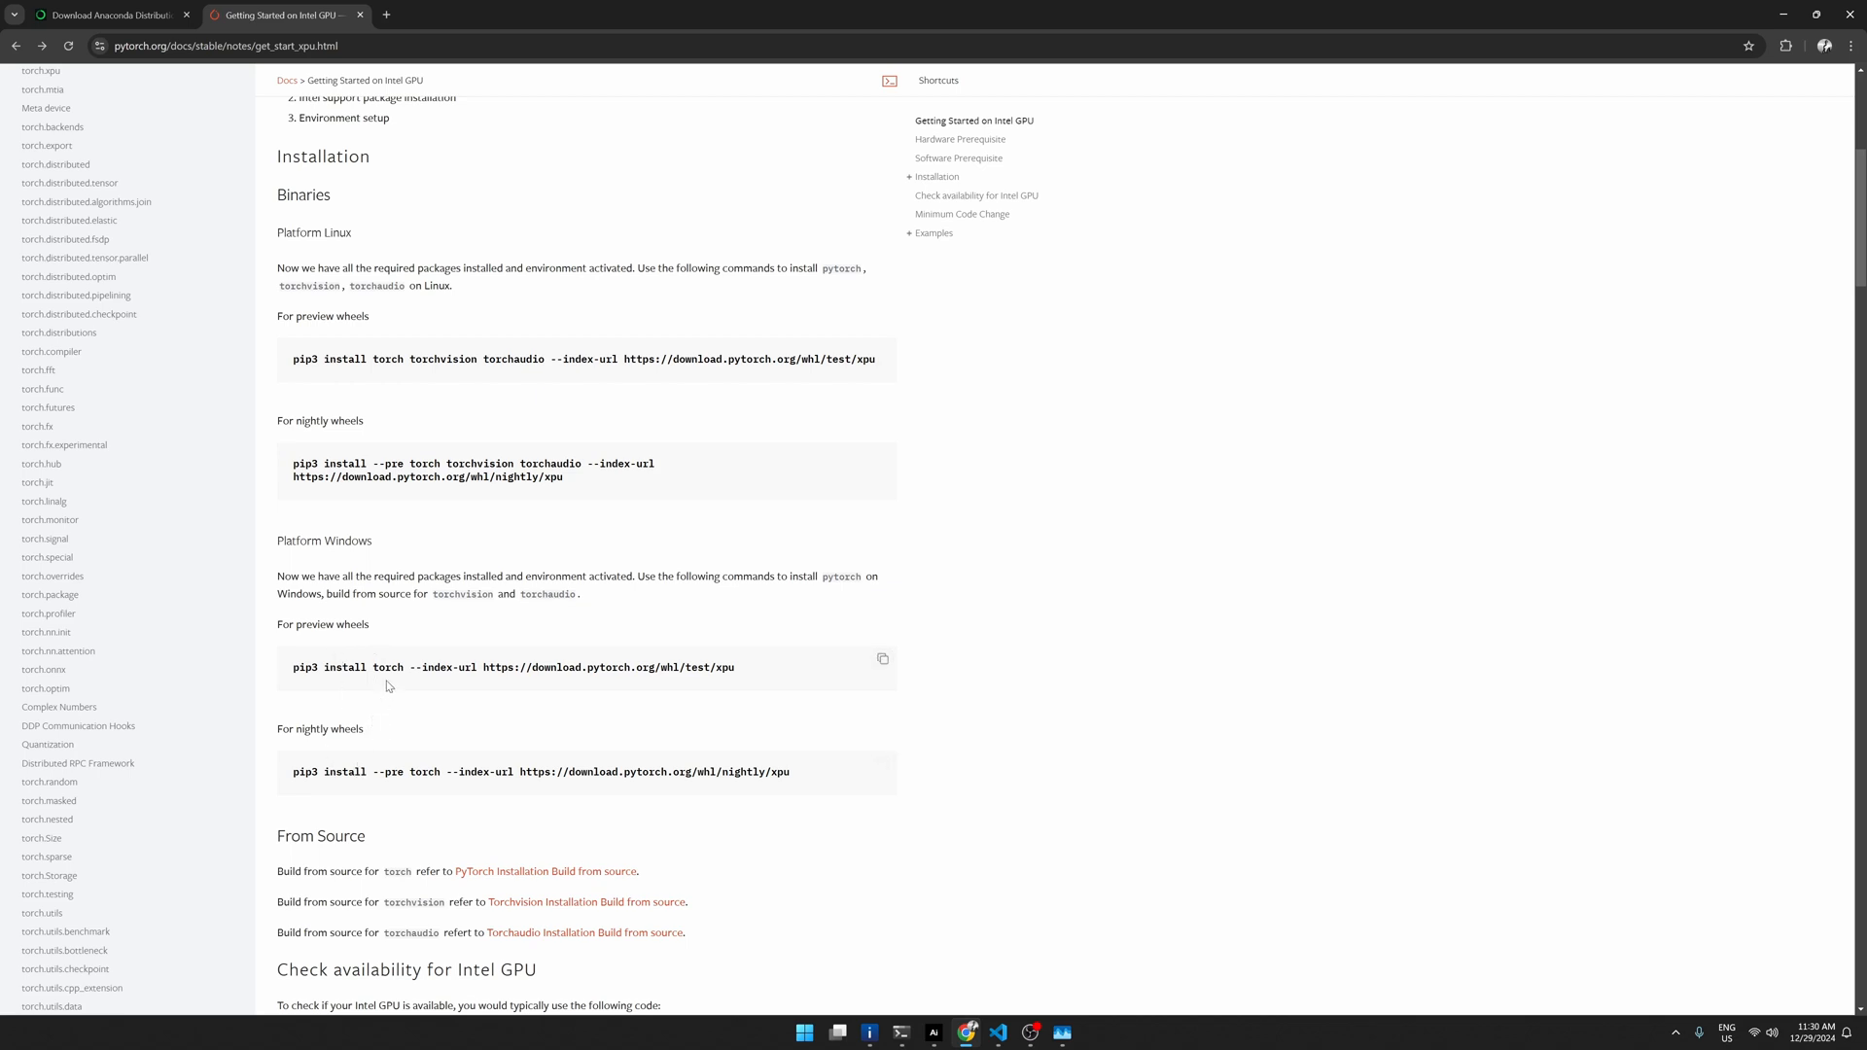
mouse_move(398, 768)
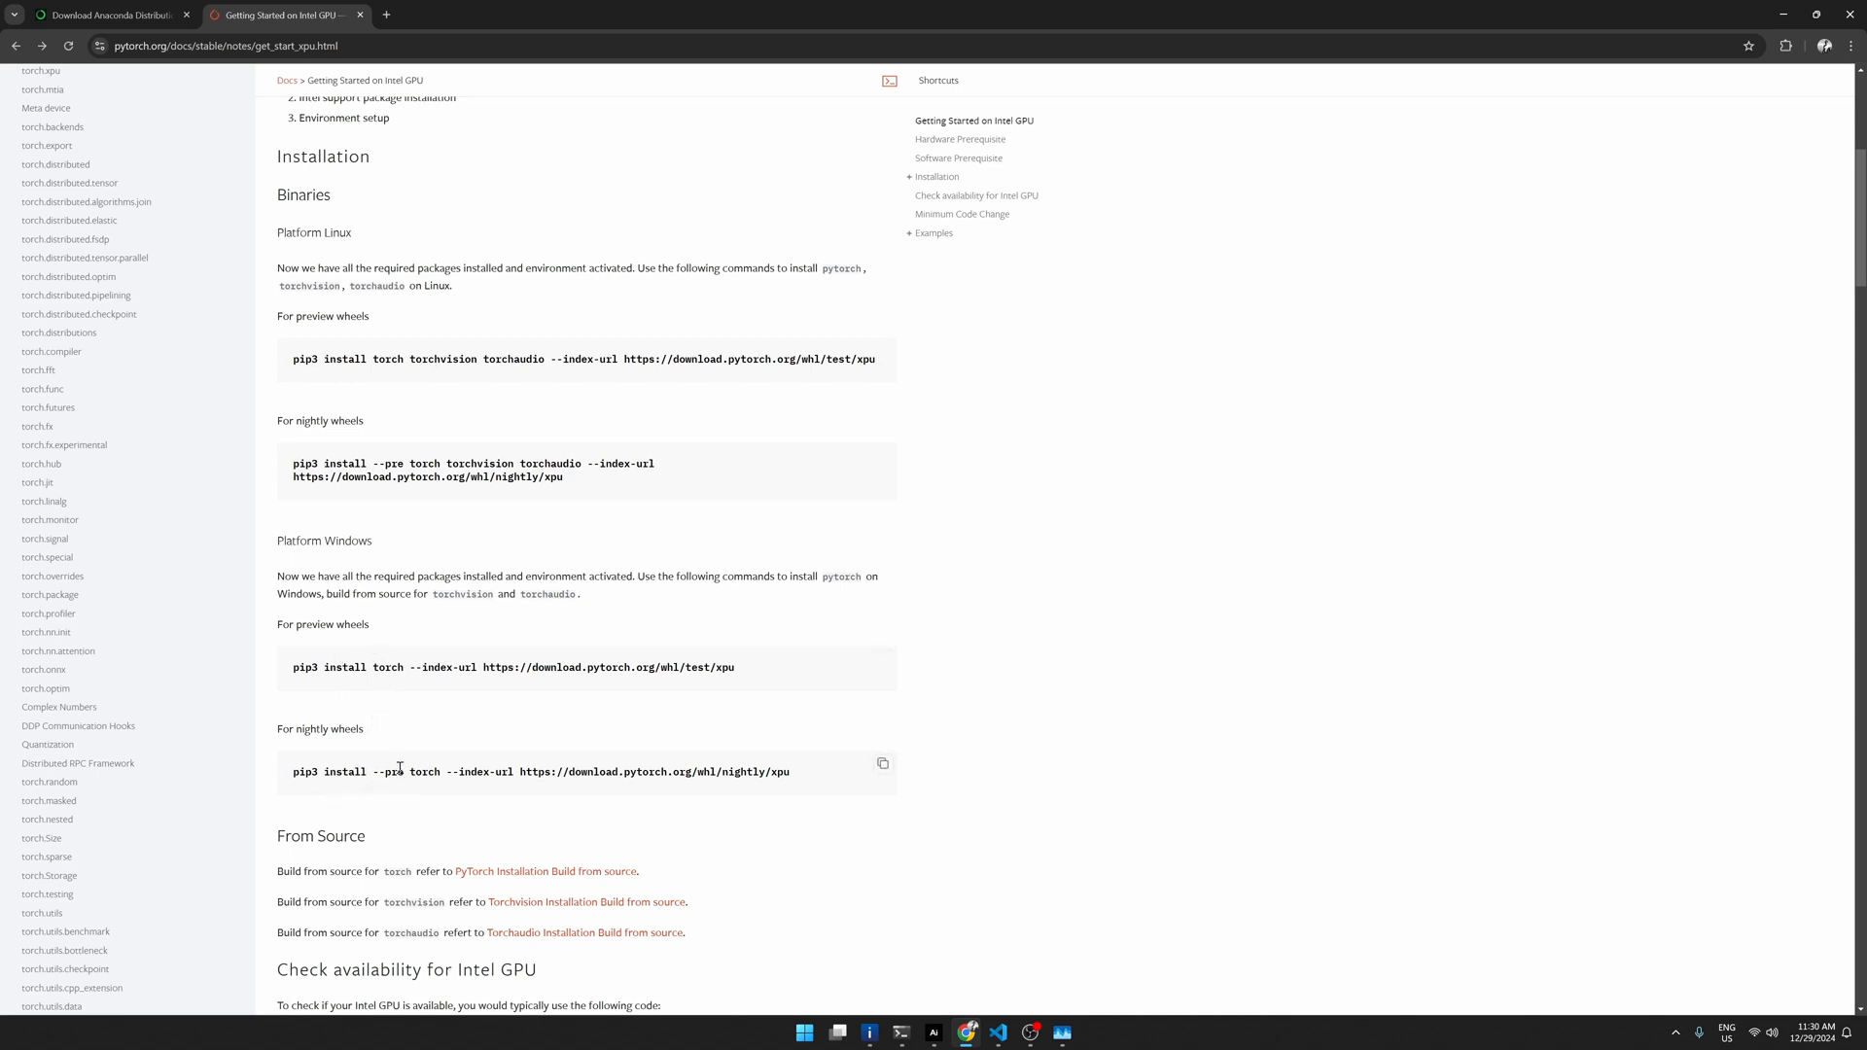
mouse_move(434, 727)
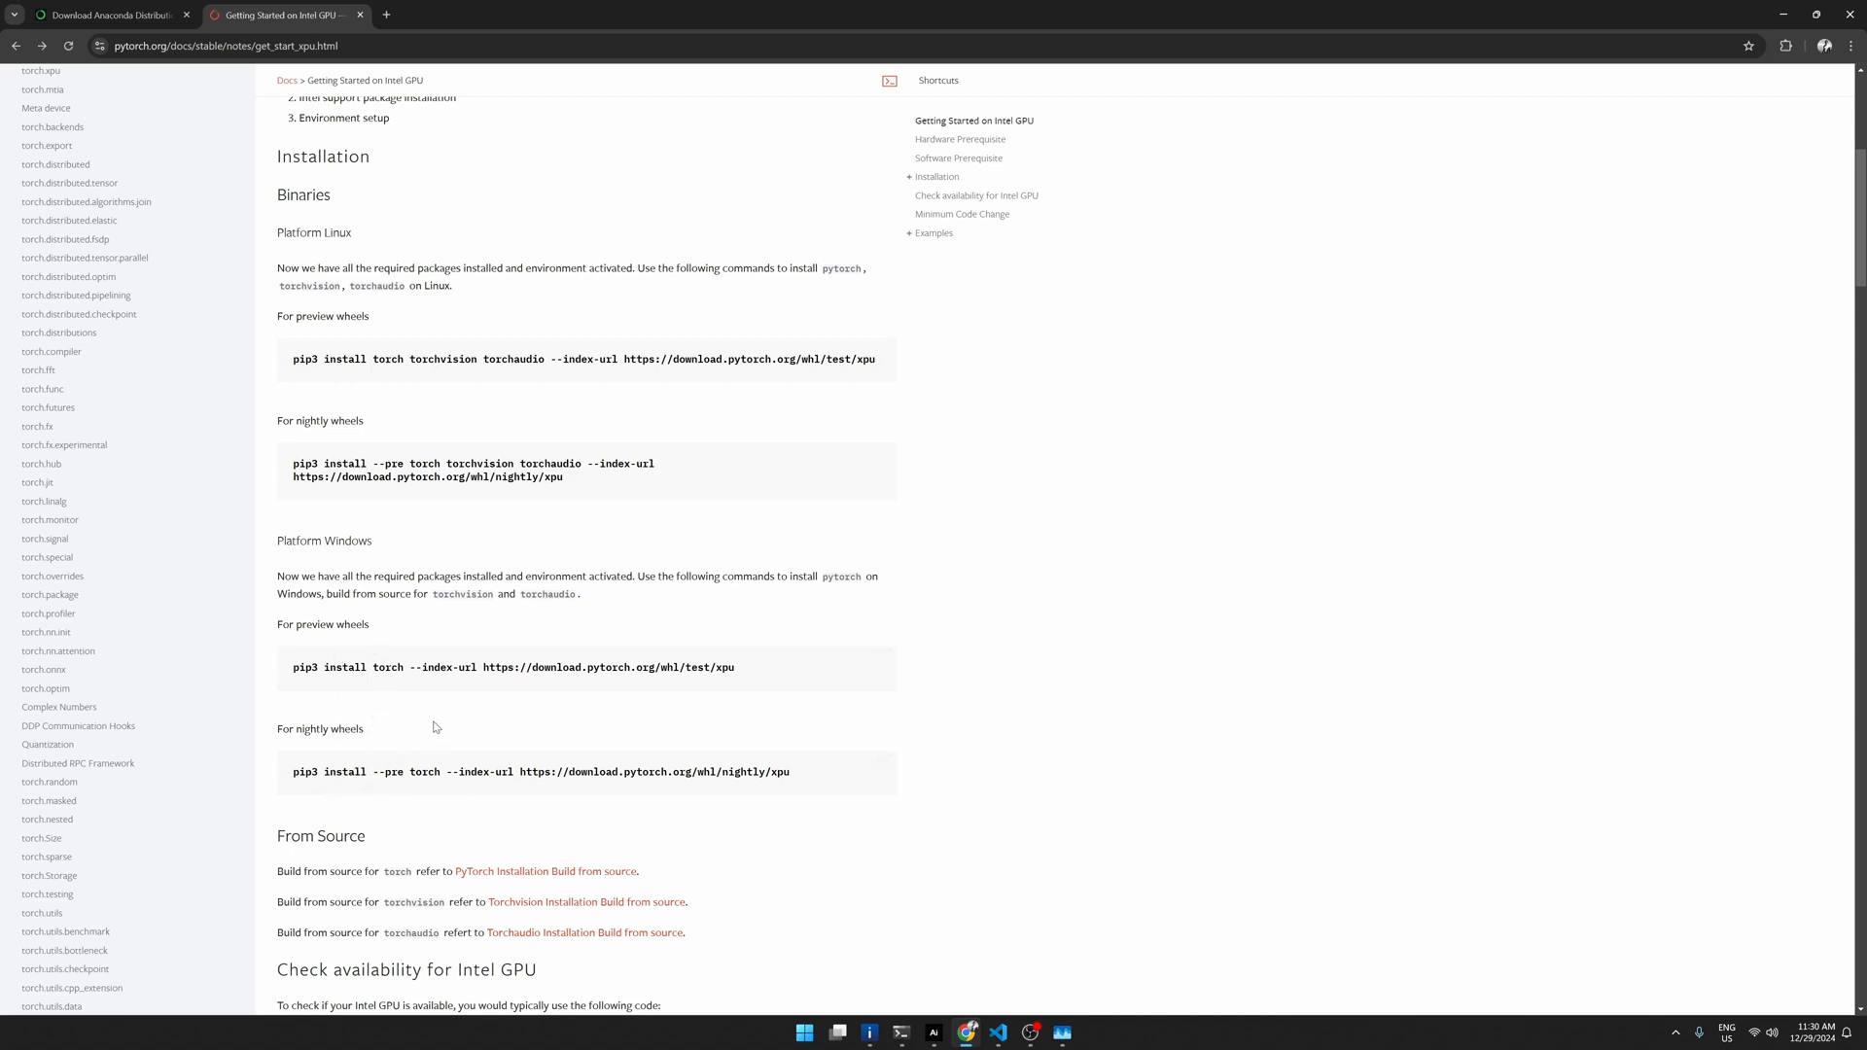
scroll(down, 3)
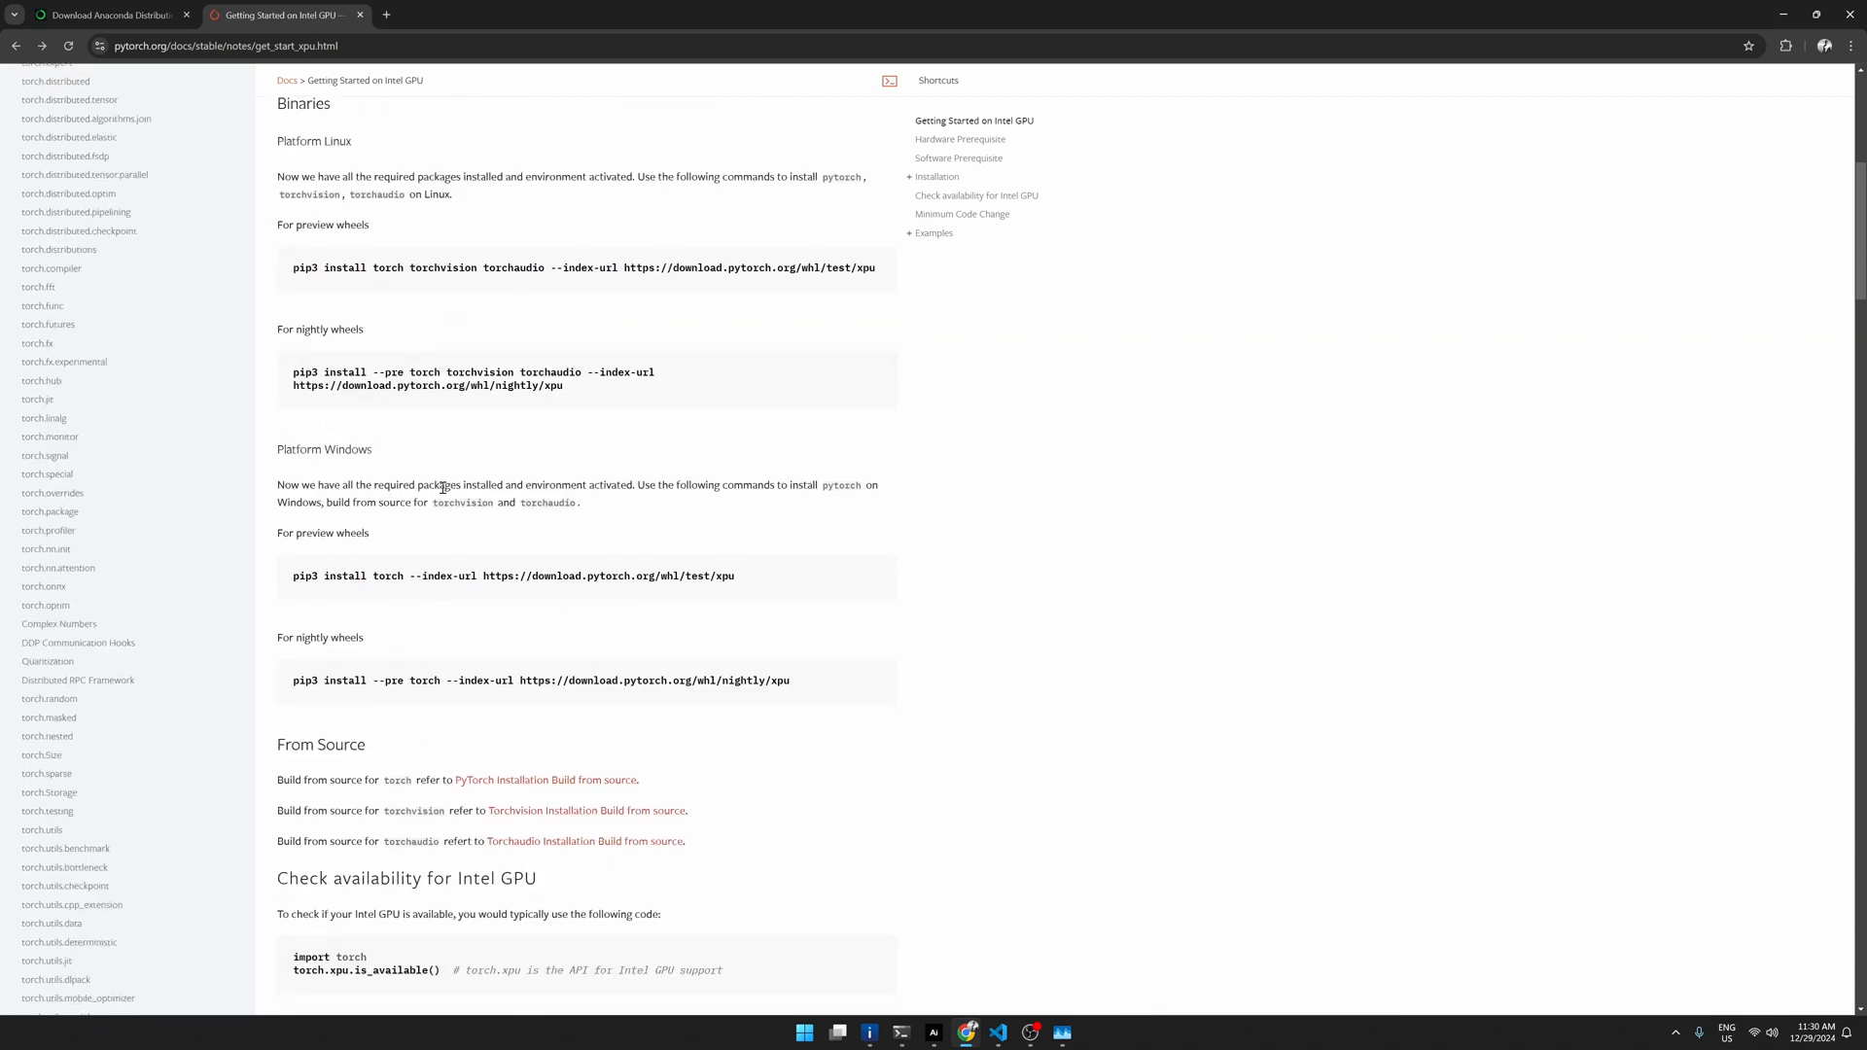
scroll(down, 3)
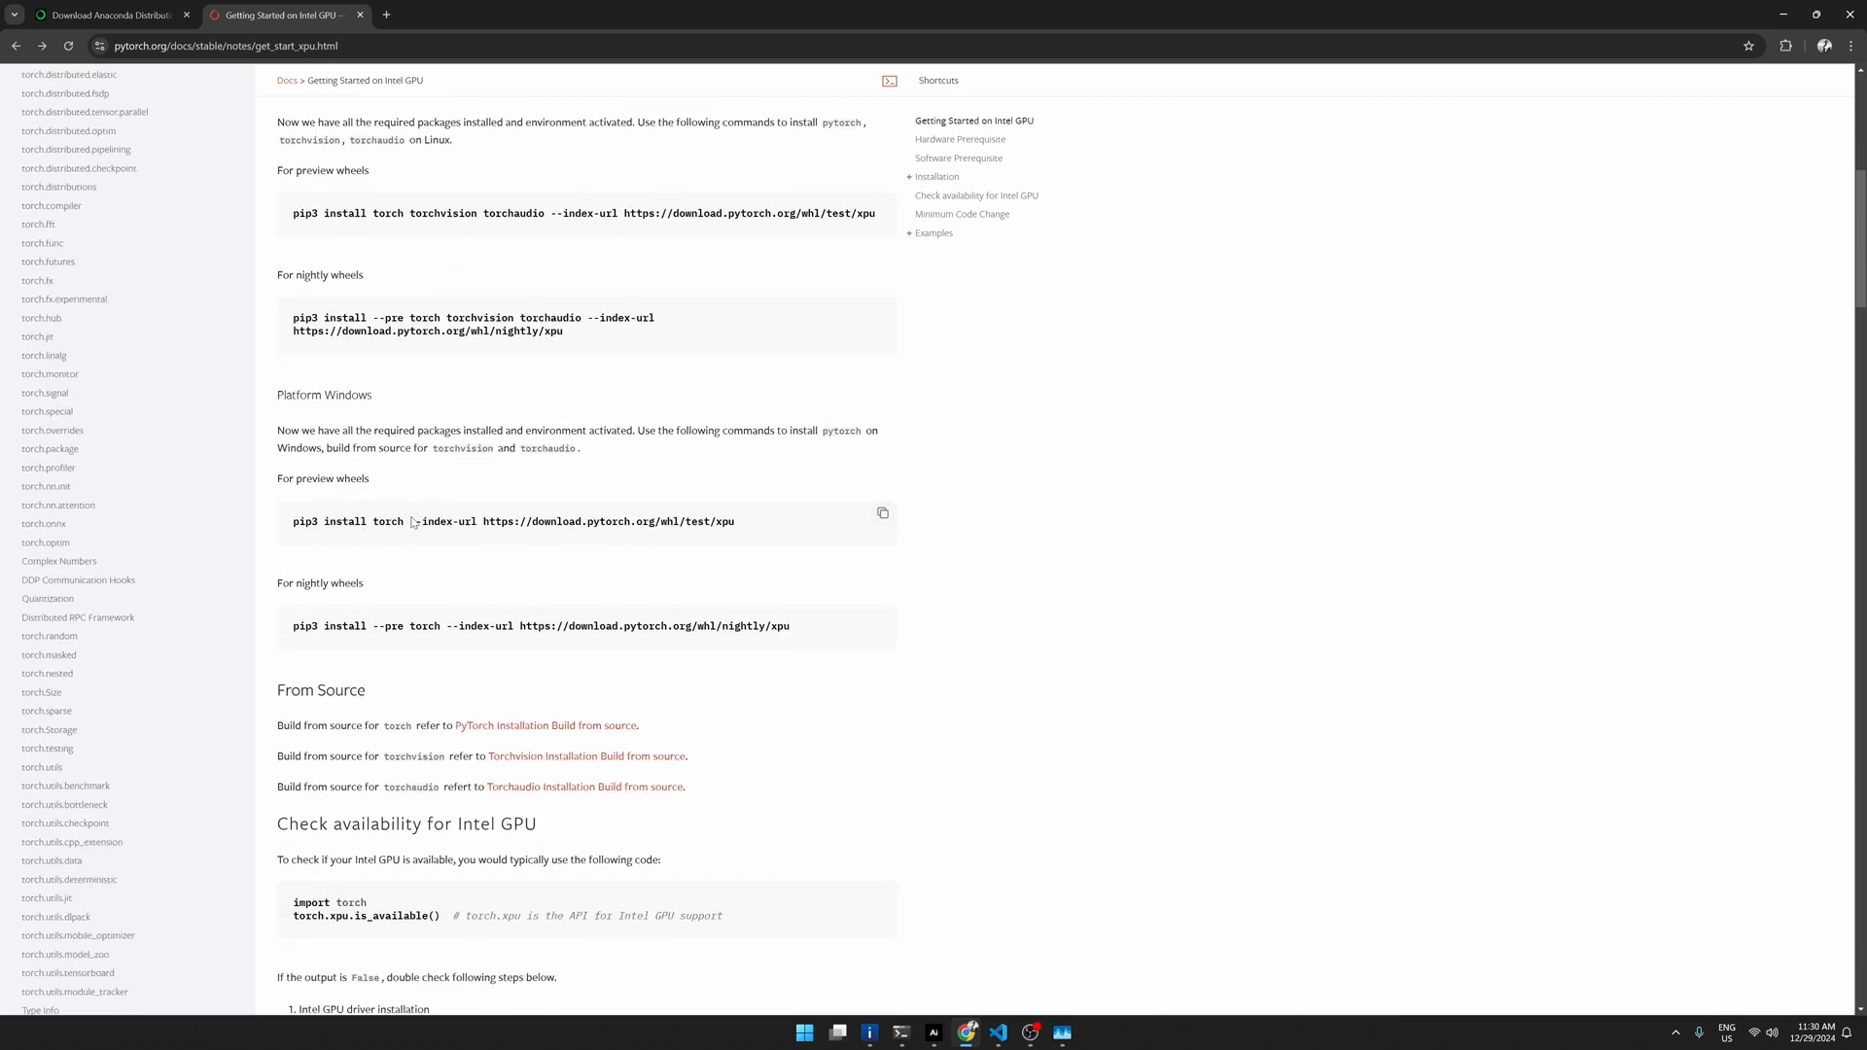
scroll(down, 3)
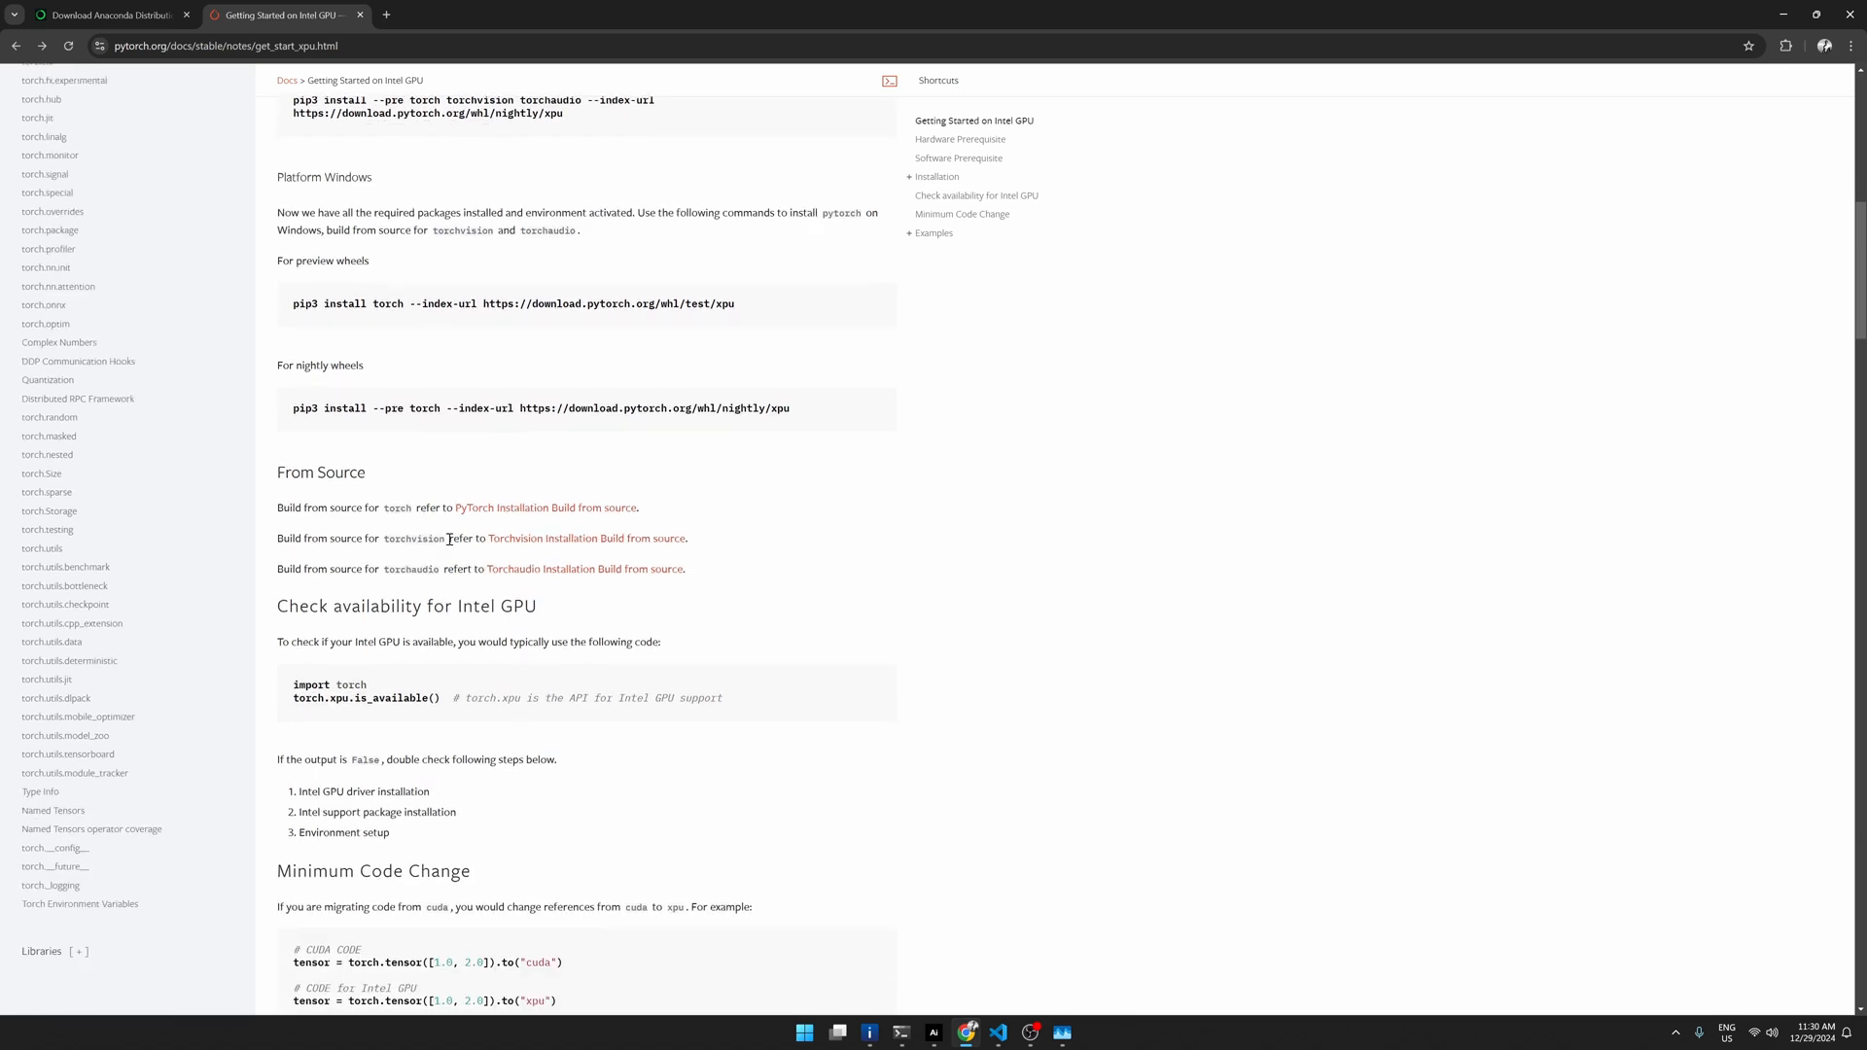
scroll(down, 3)
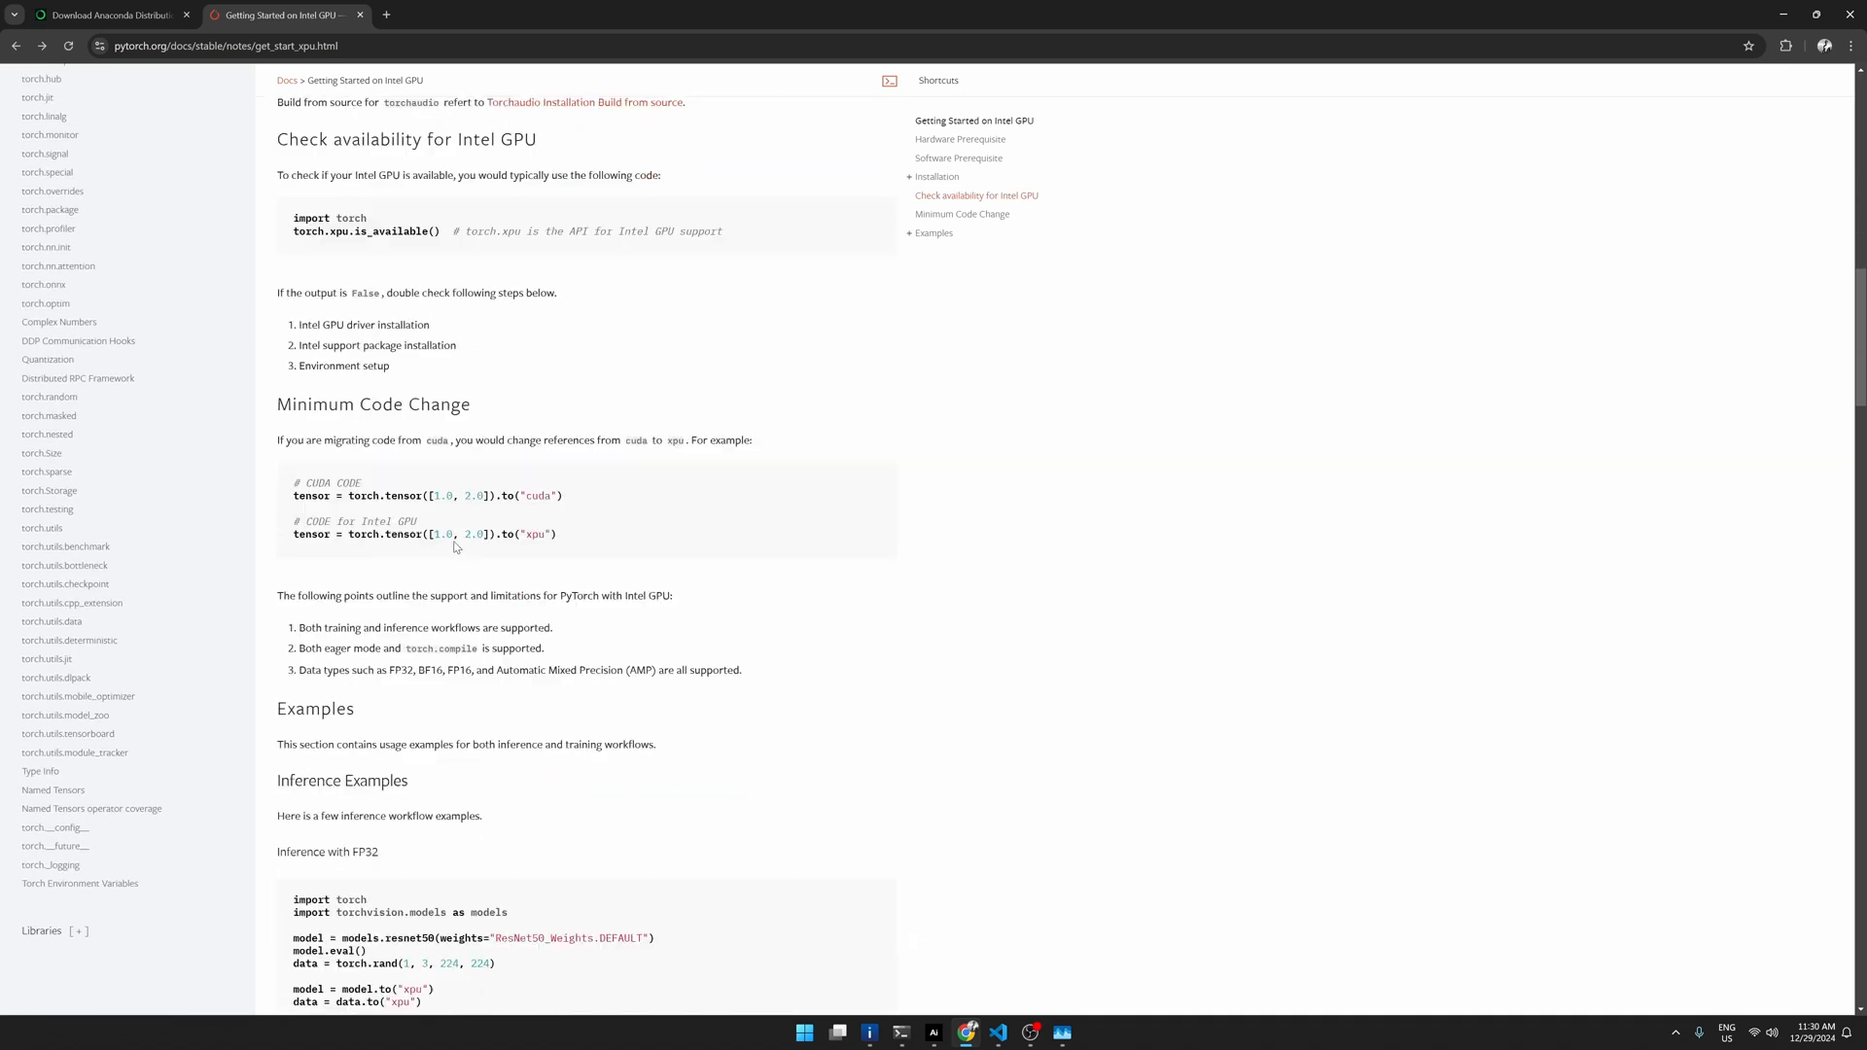
scroll(down, 3)
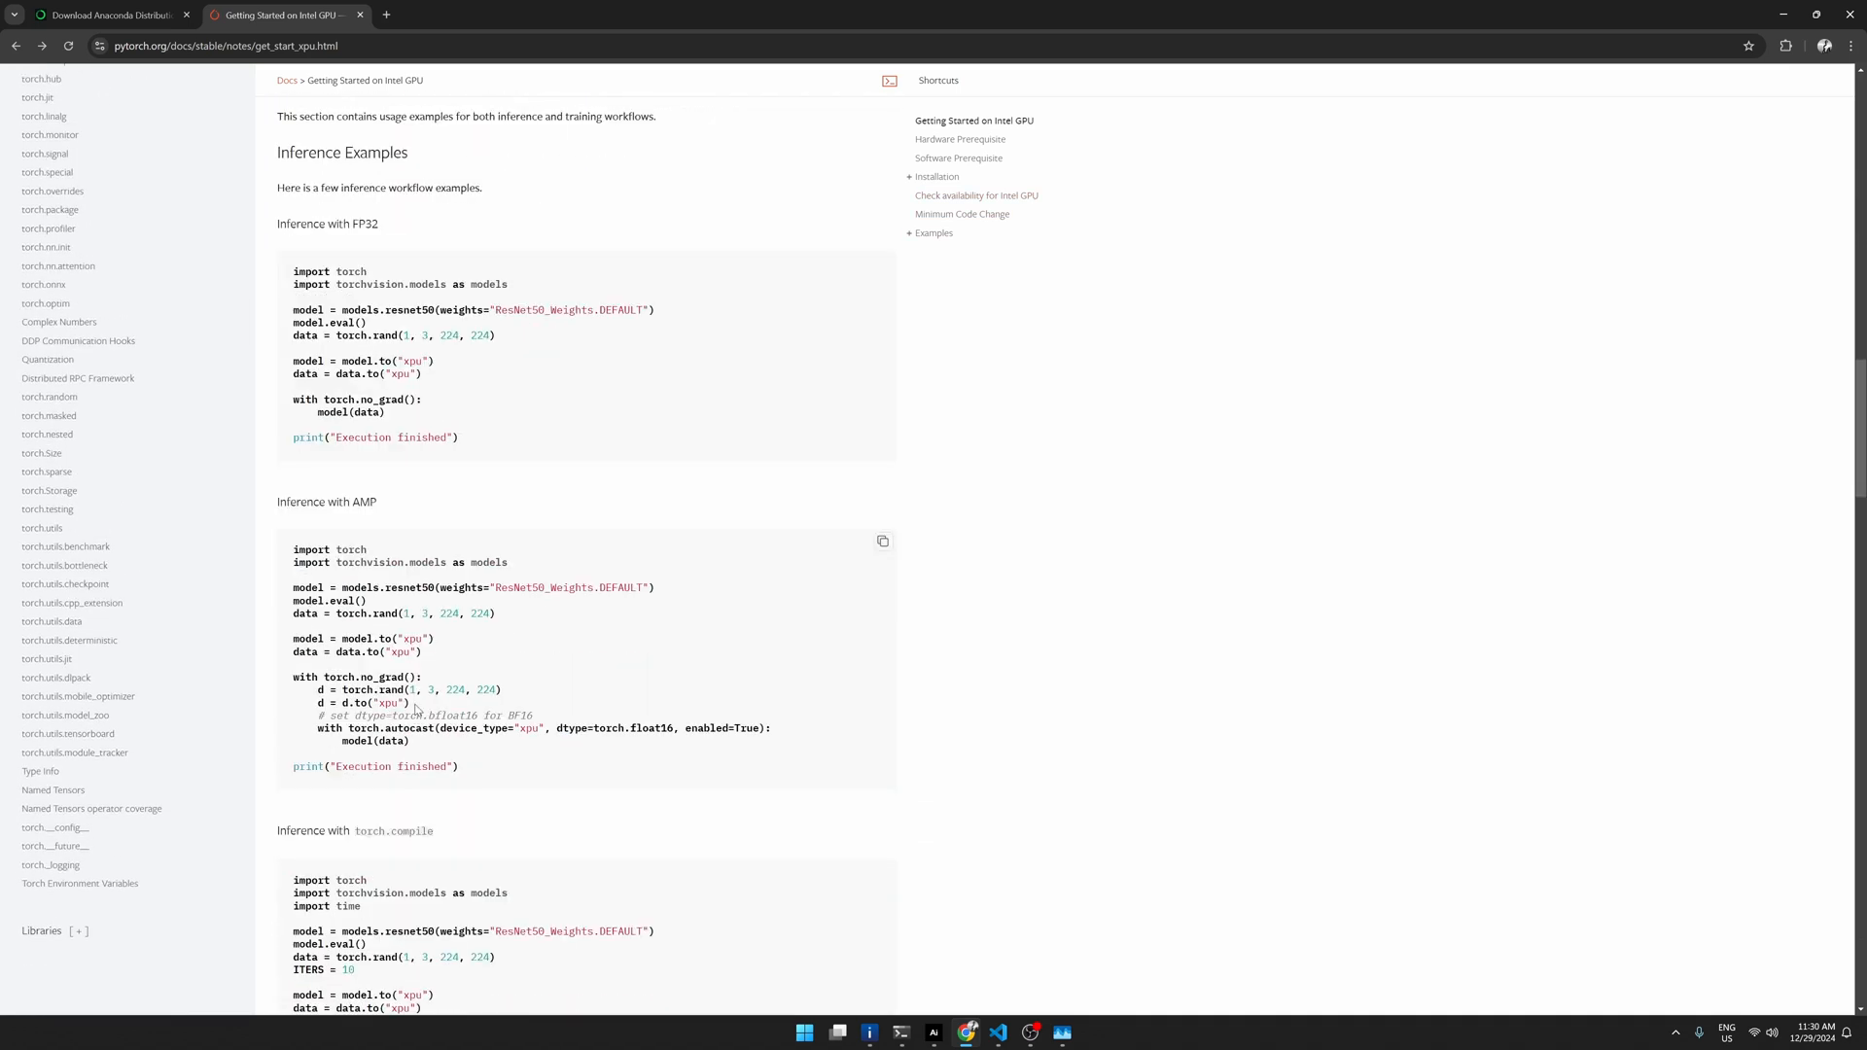
scroll(down, 3)
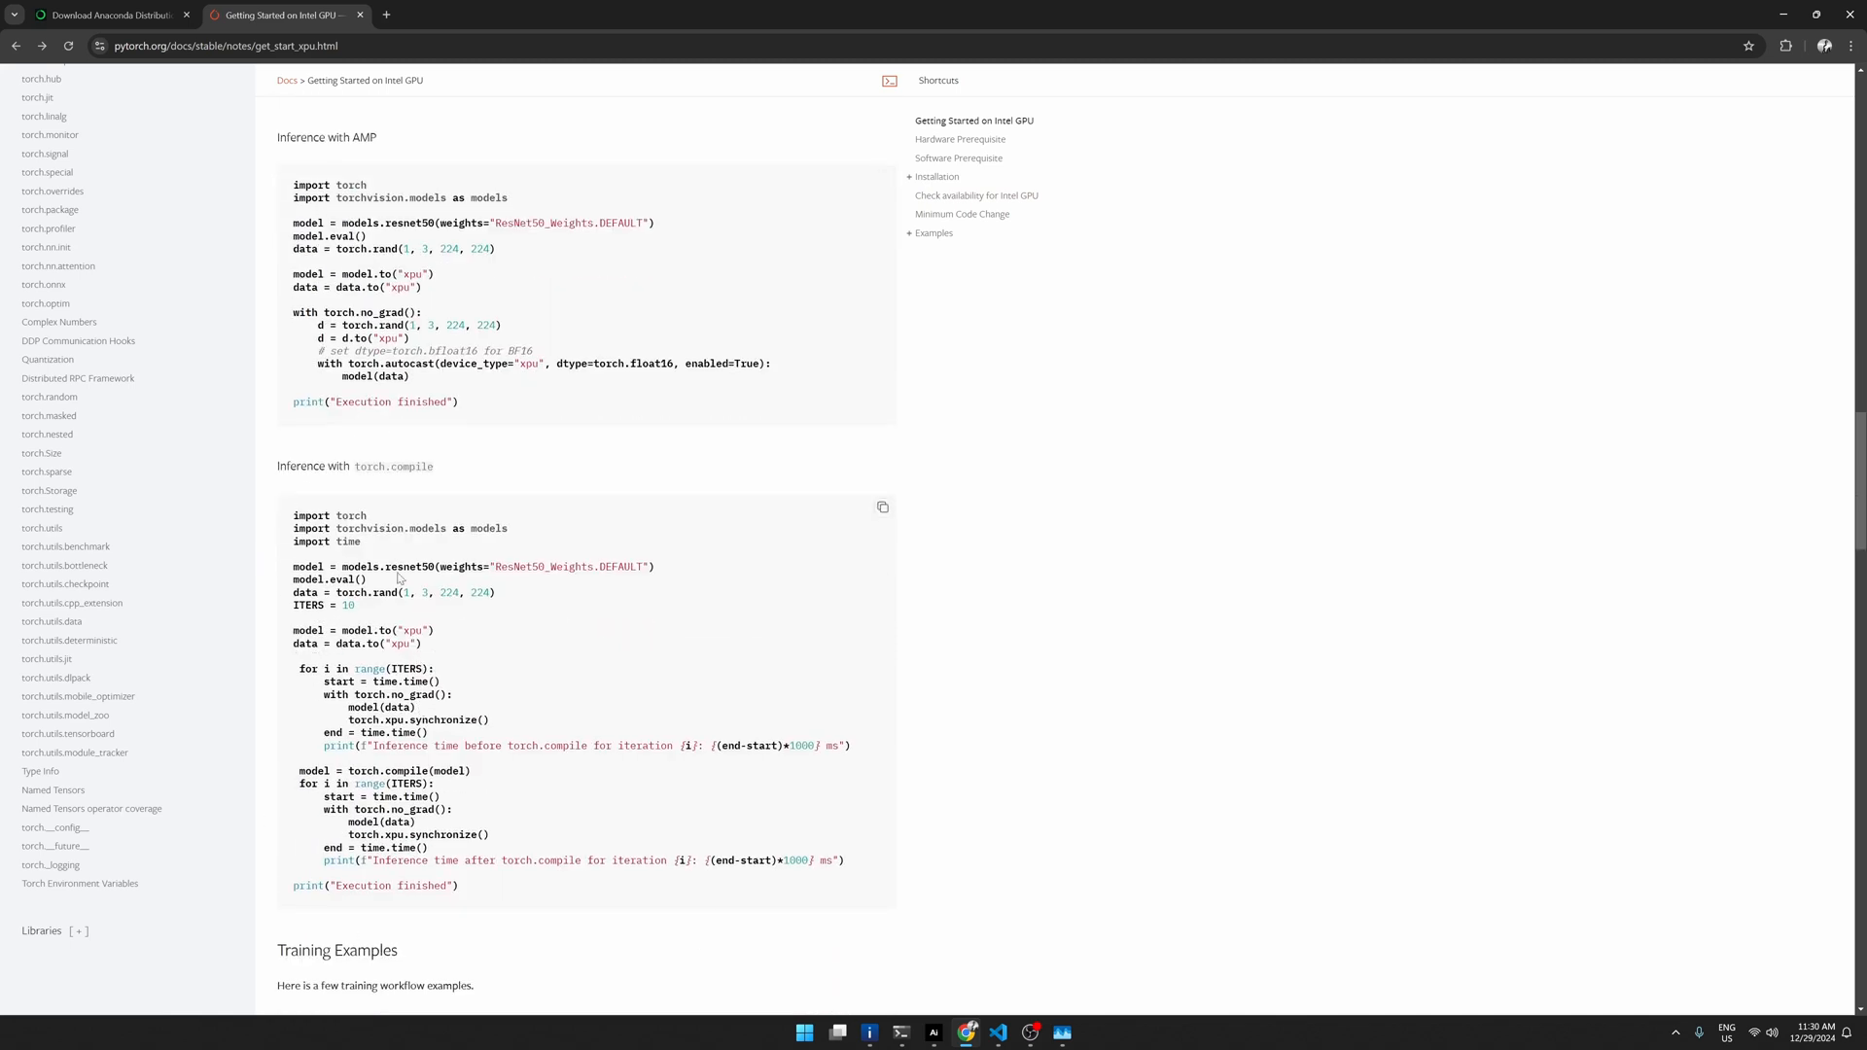
mouse_move(520, 807)
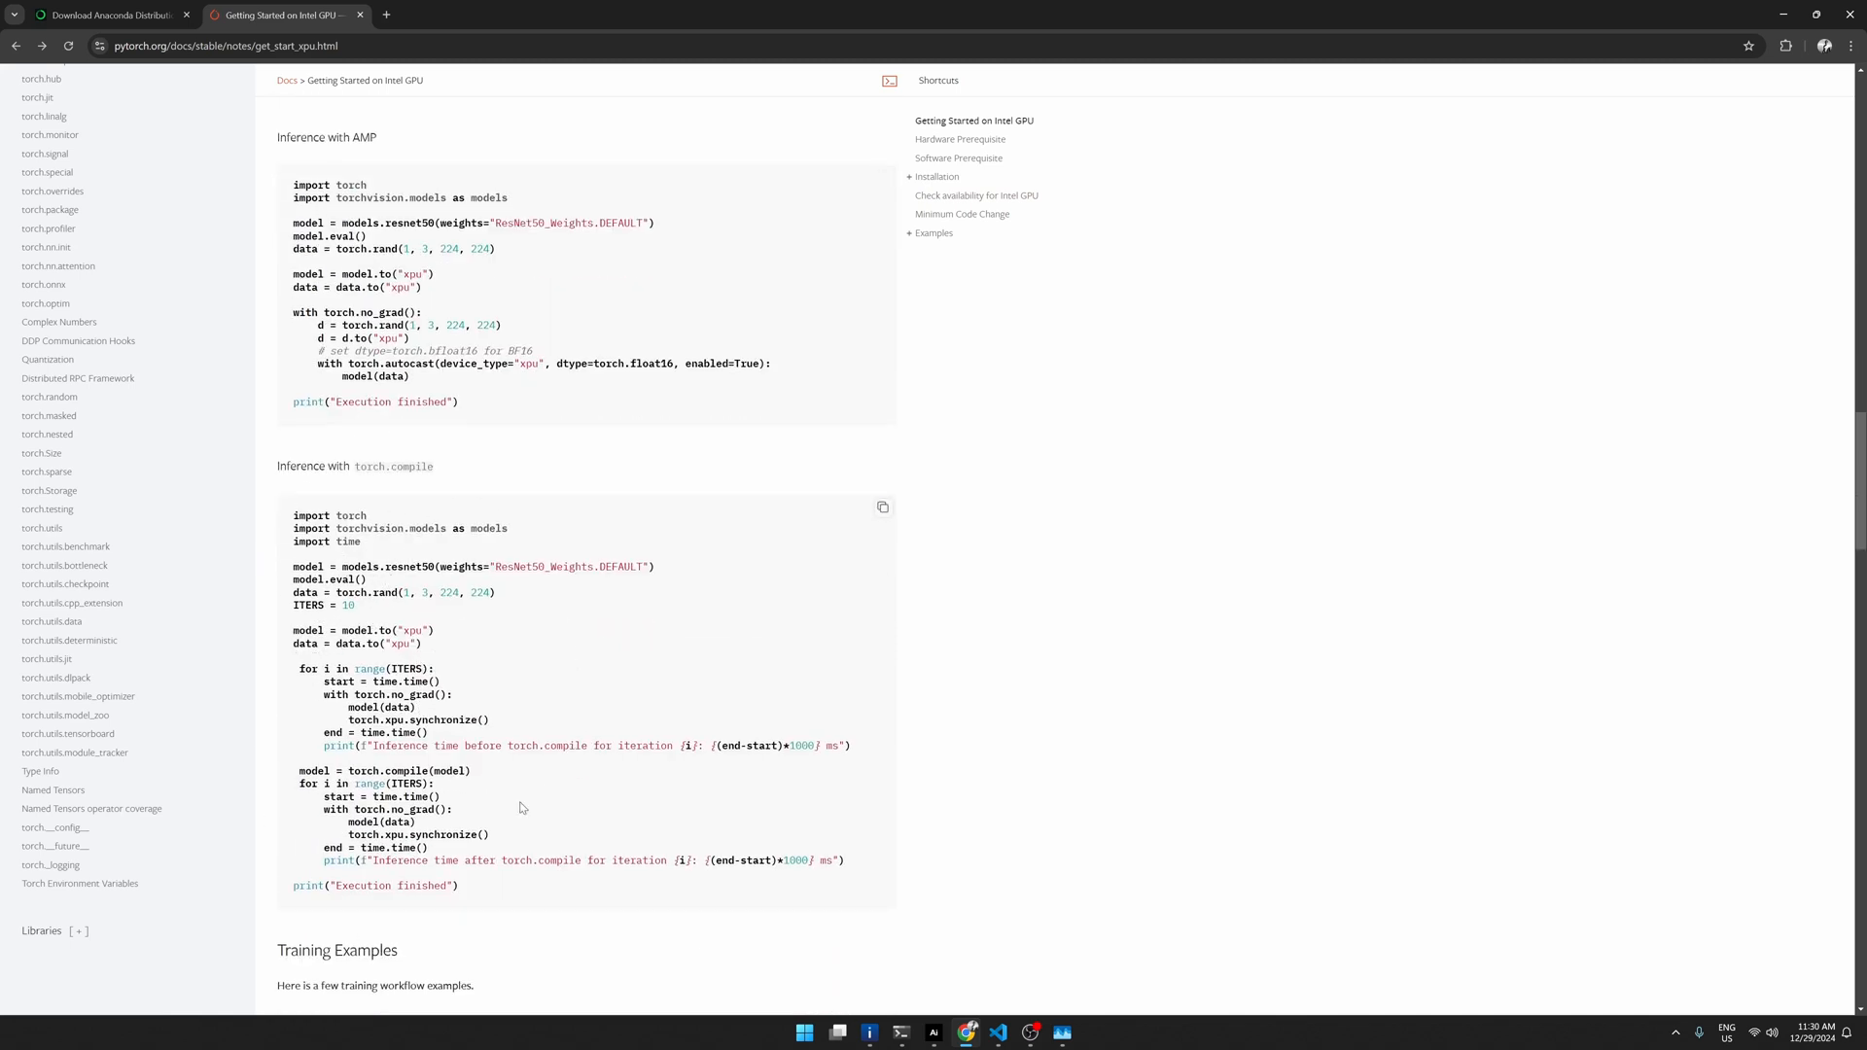
mouse_move(534, 603)
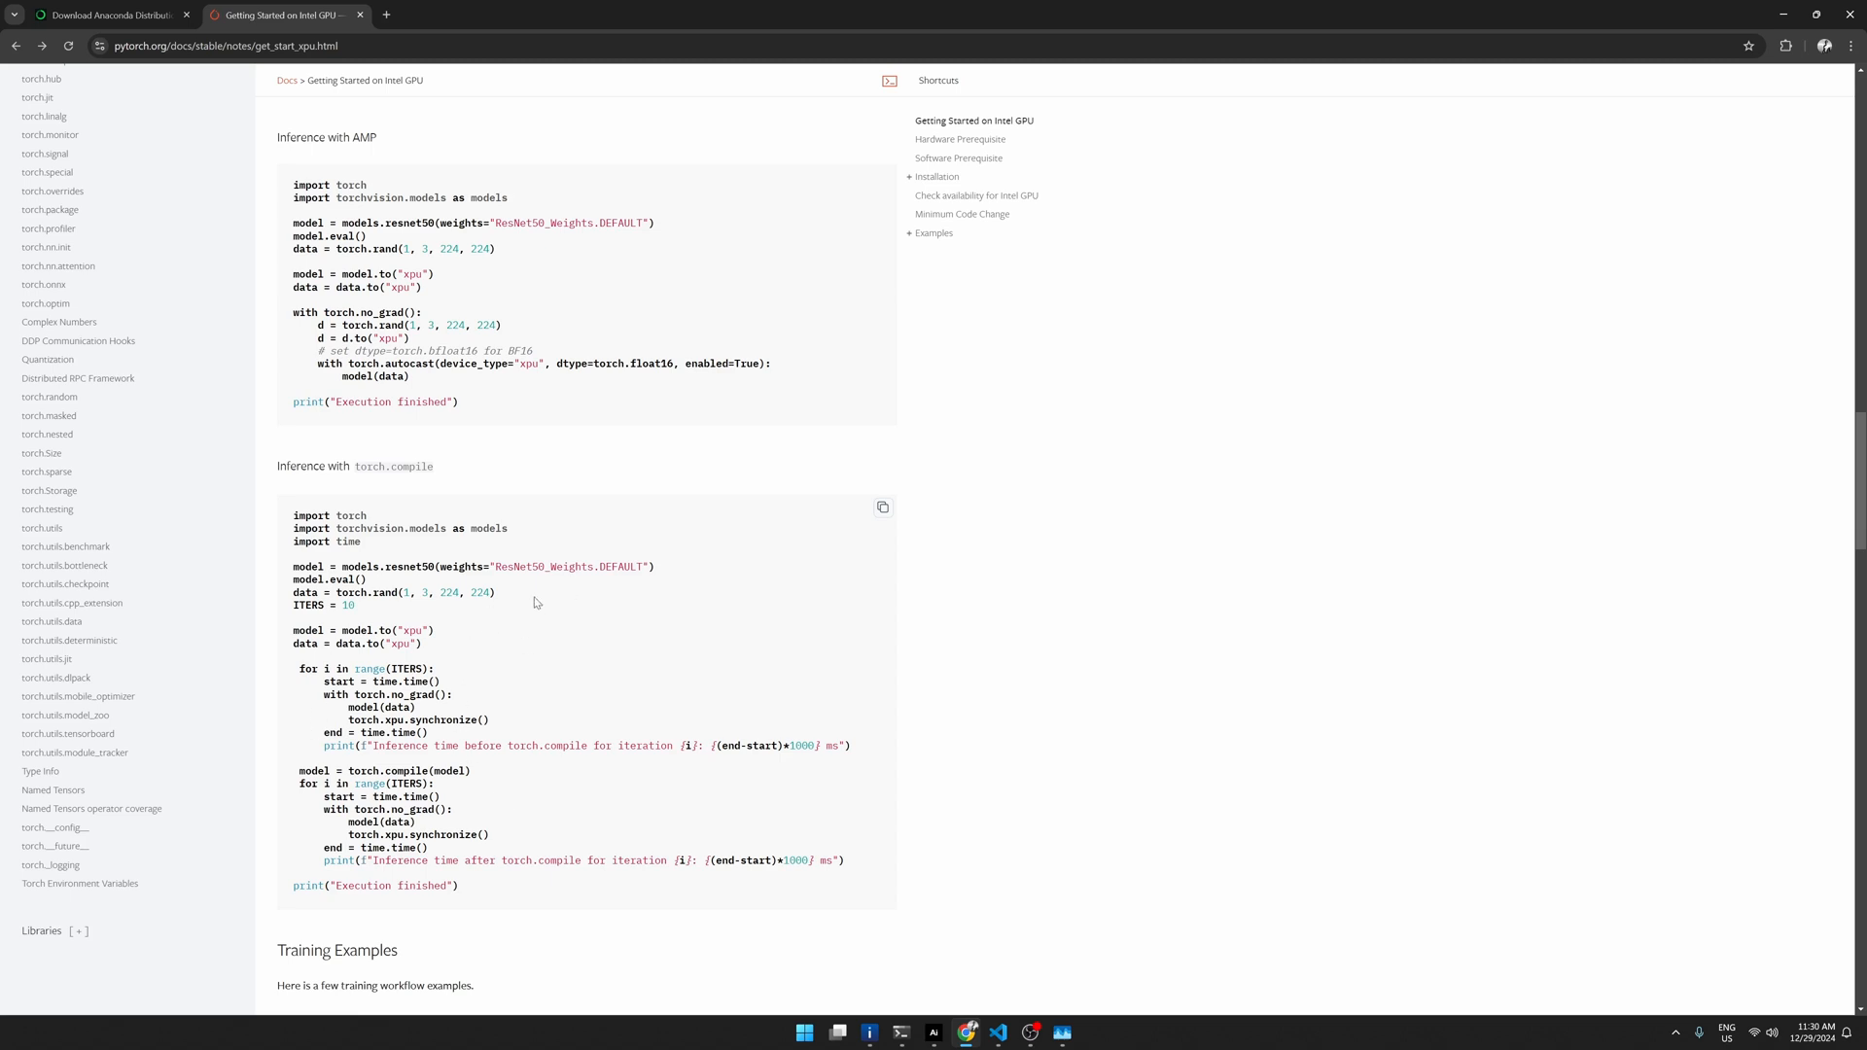
mouse_move(619, 548)
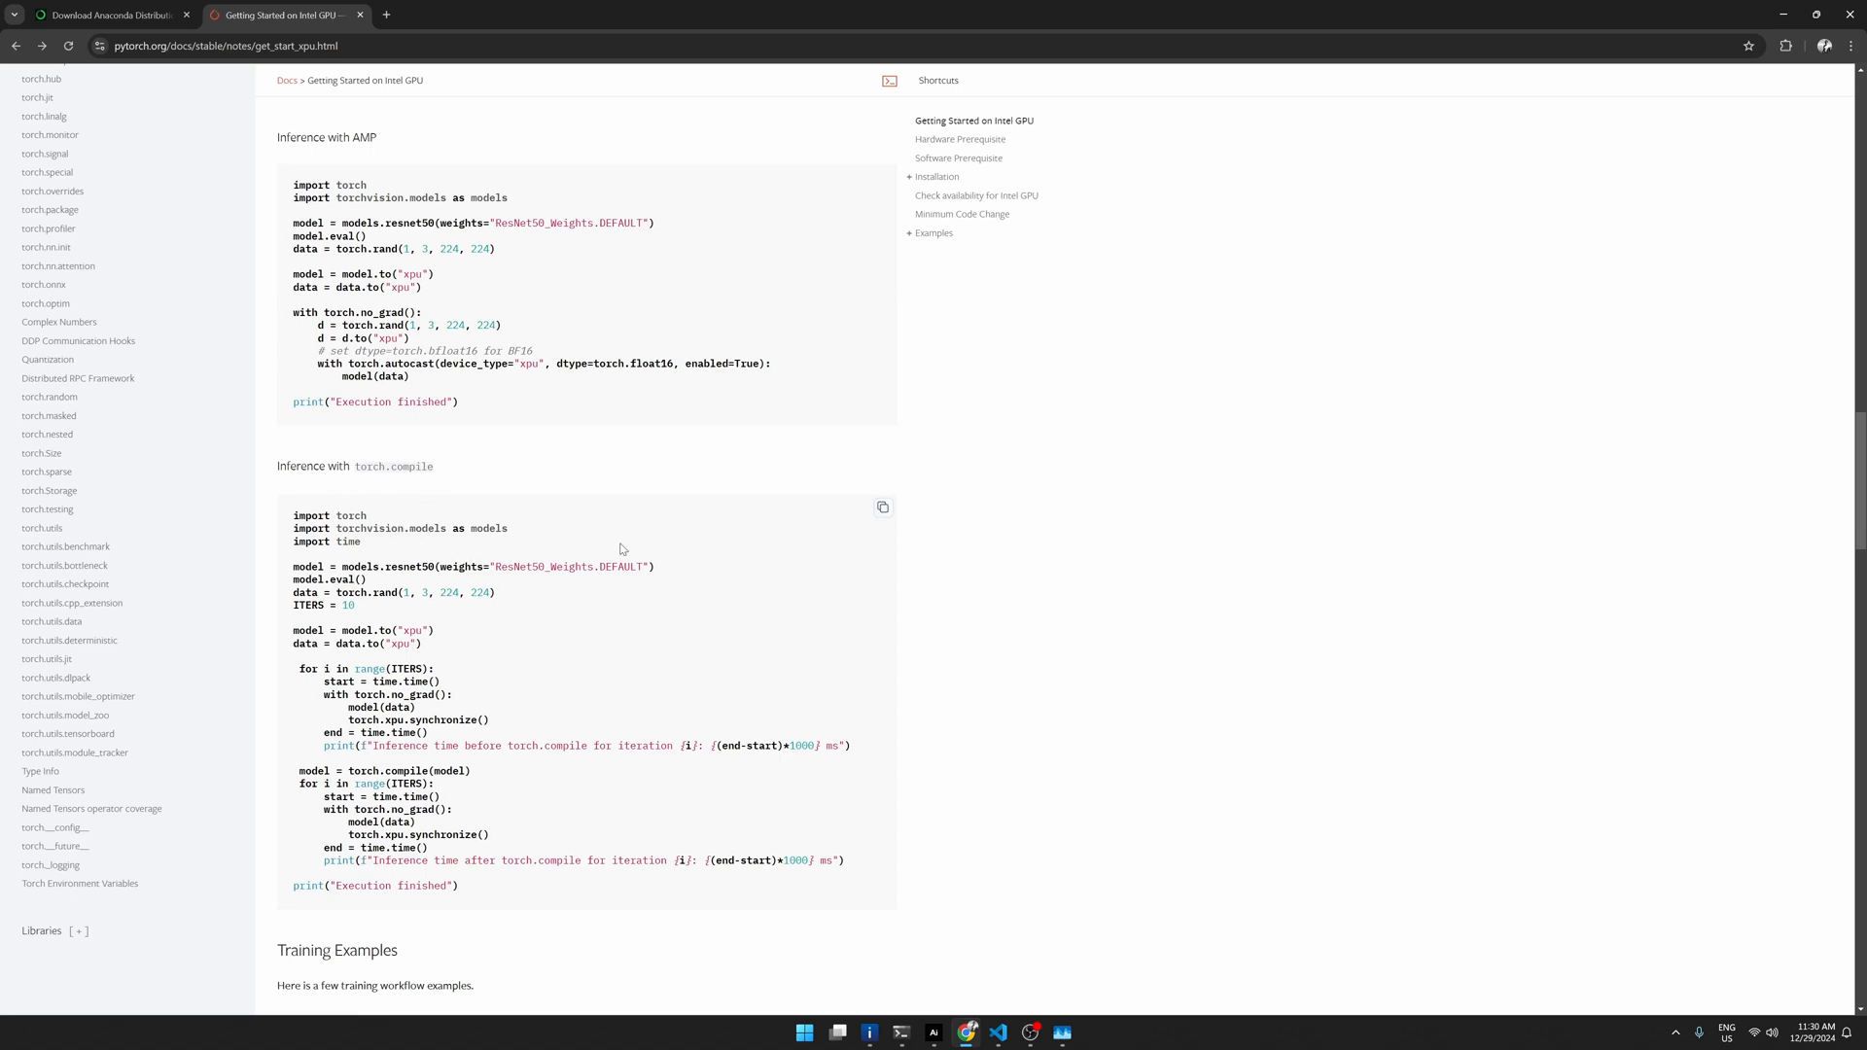
scroll(up, 3)
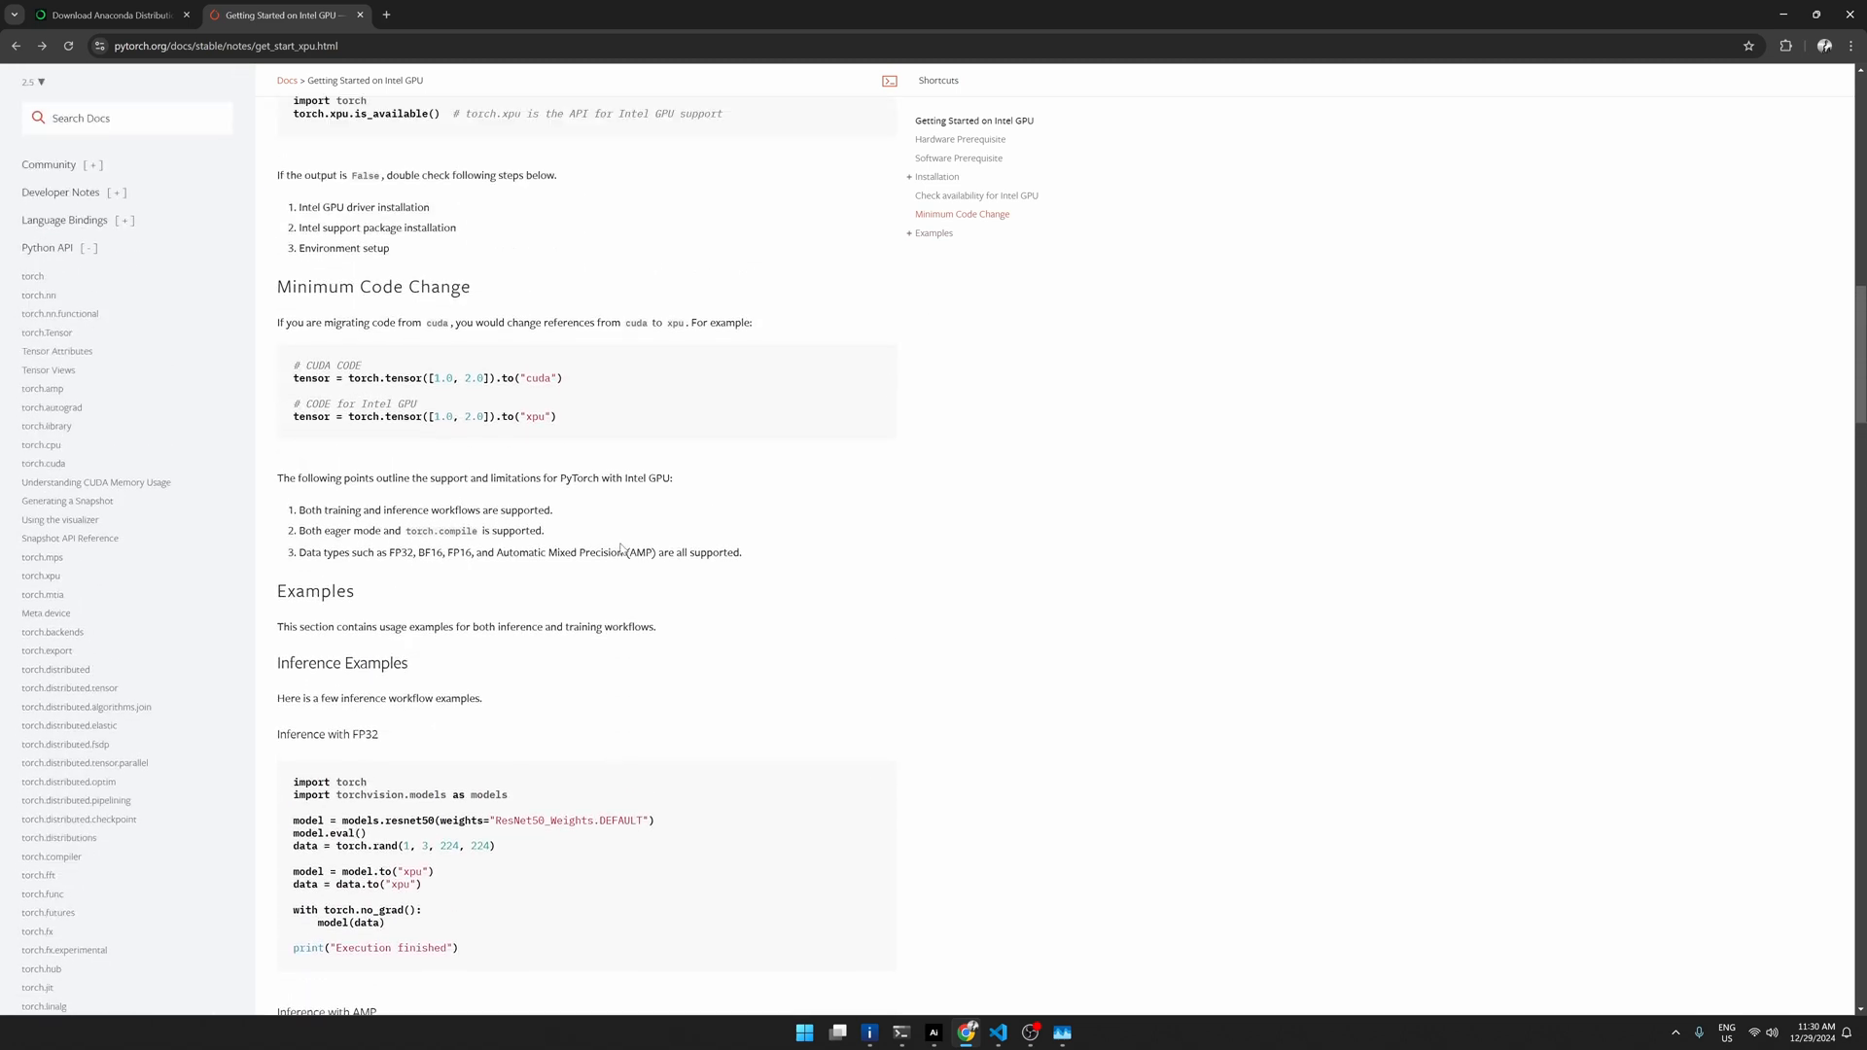
scroll(up, 3)
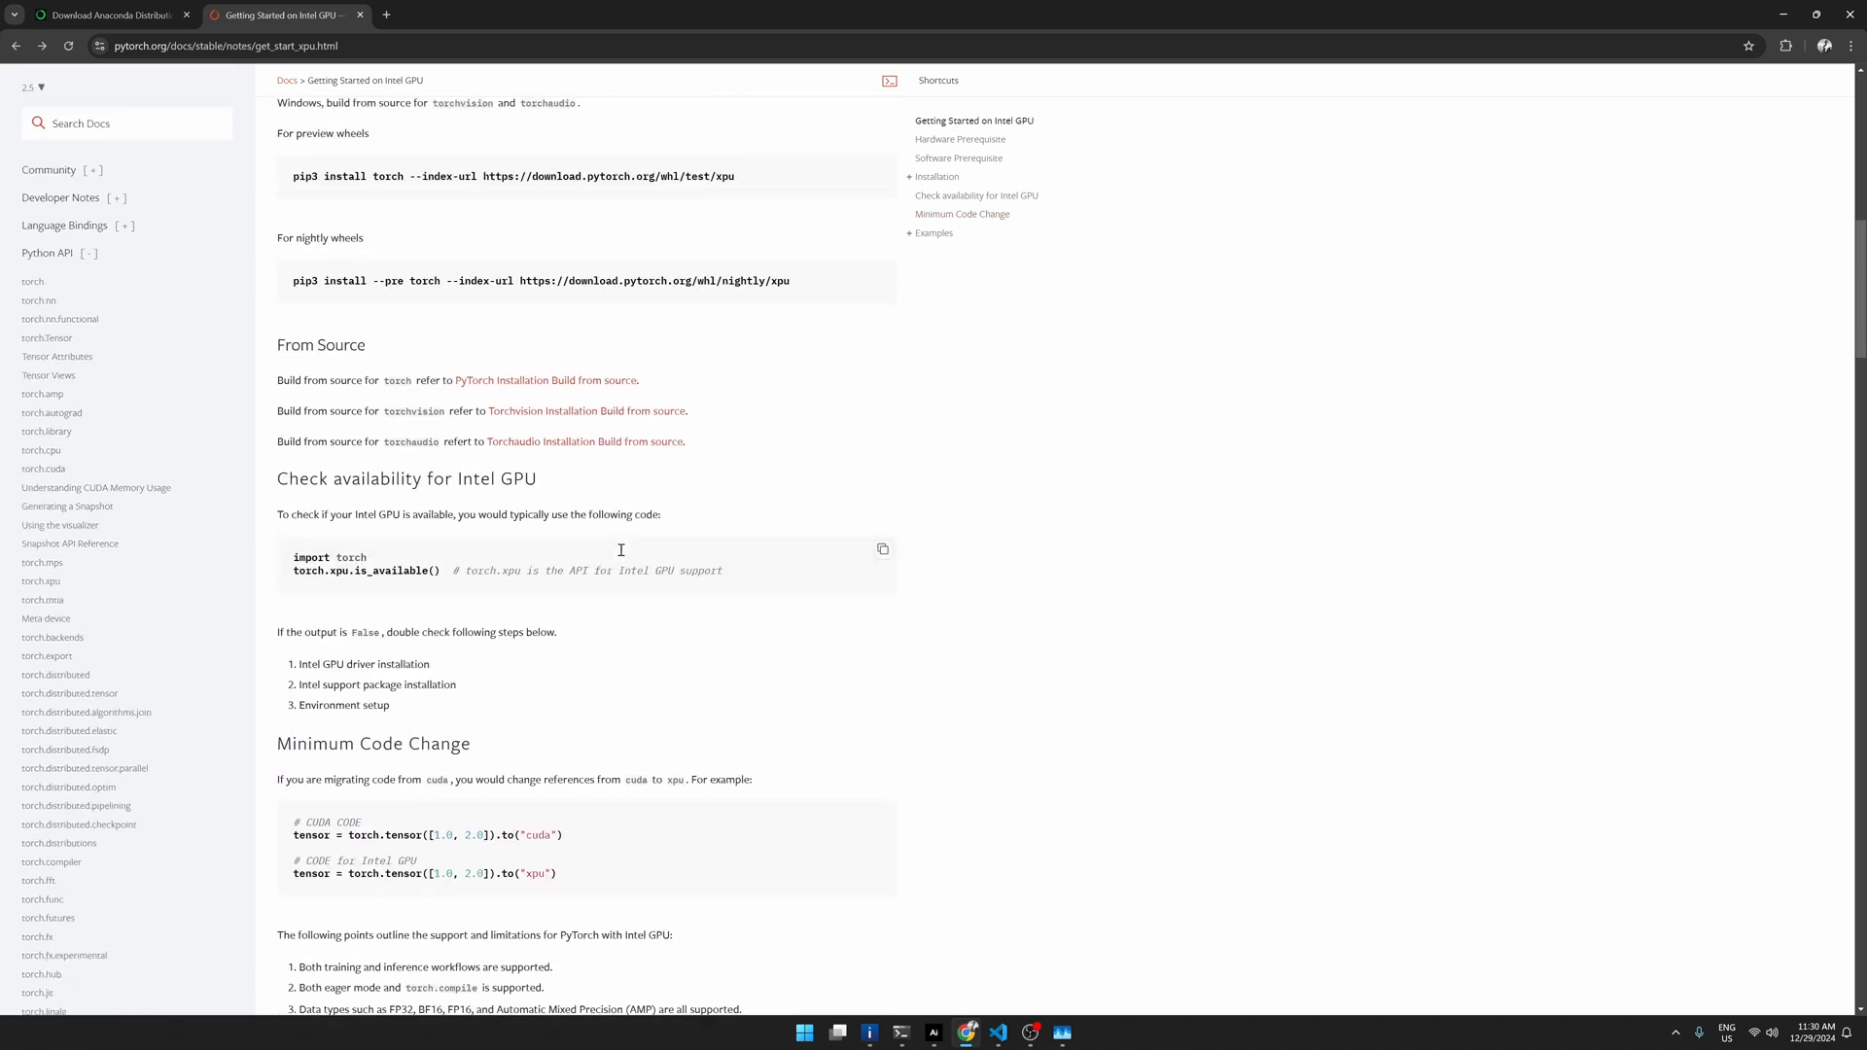
scroll(up, 3)
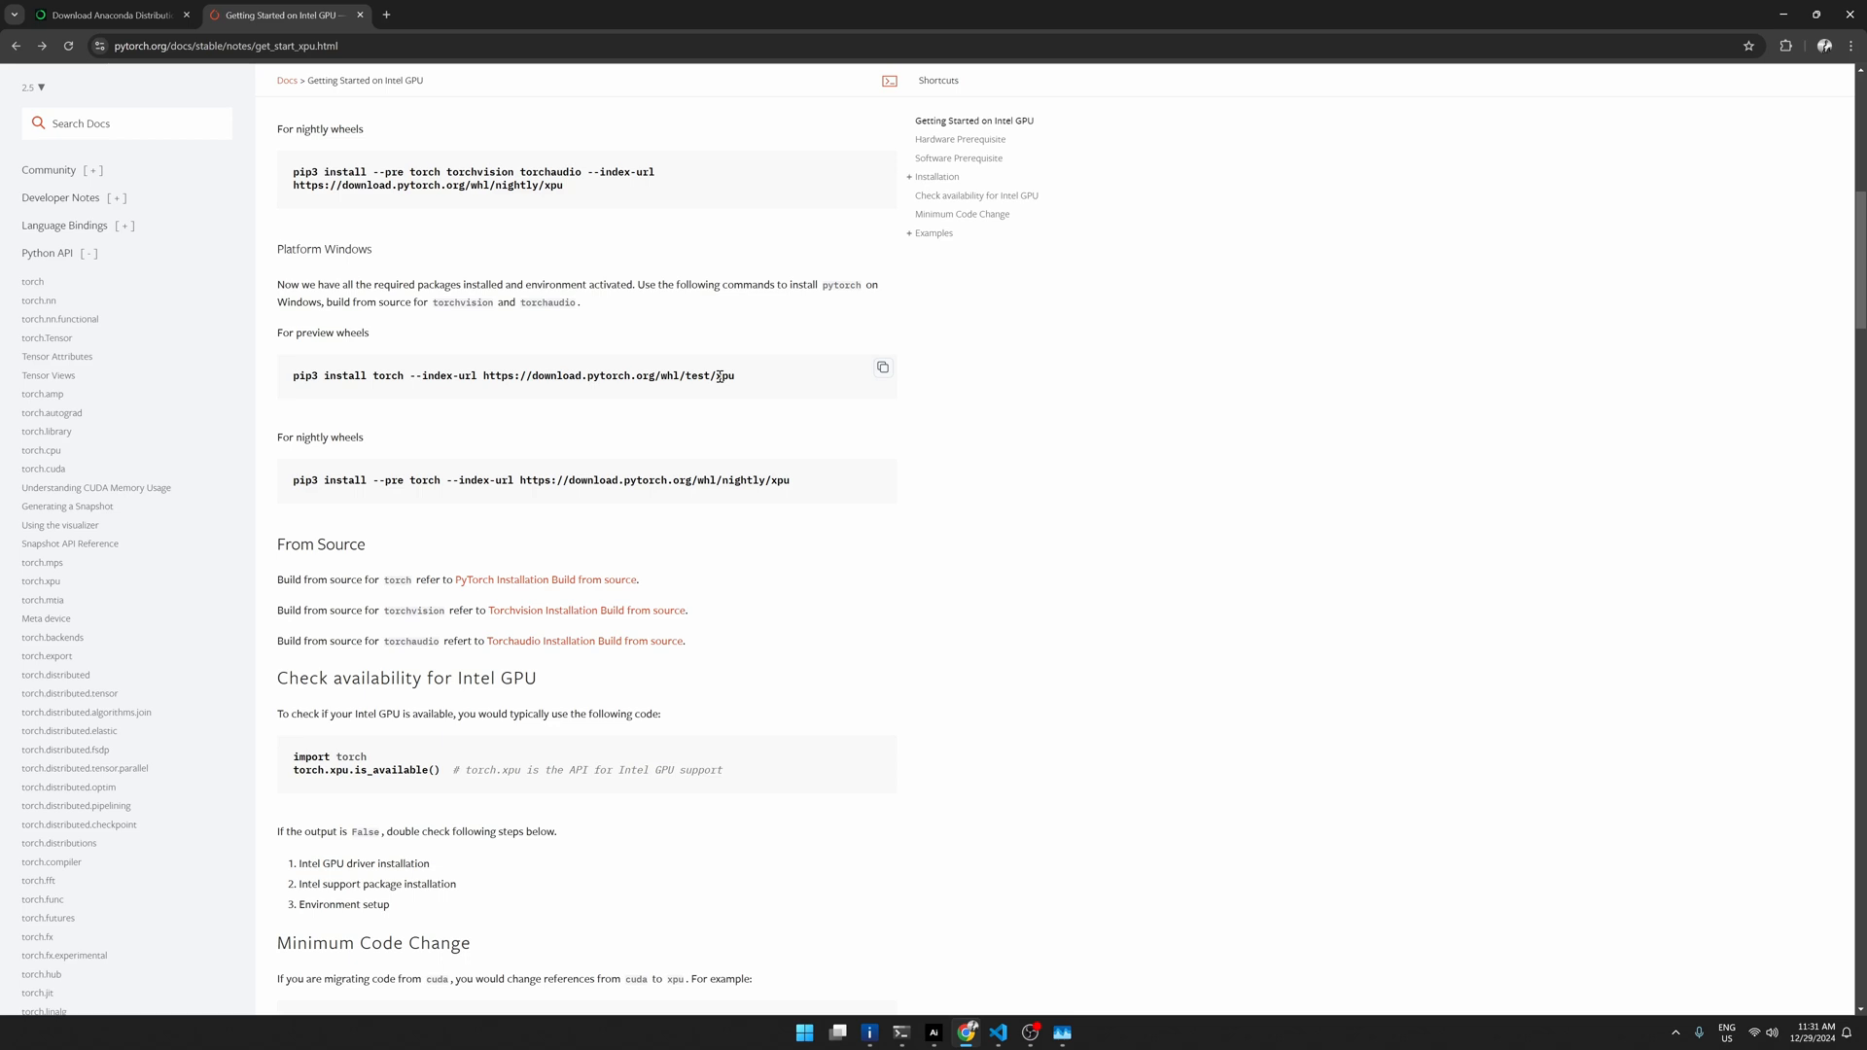
mouse_move(838, 694)
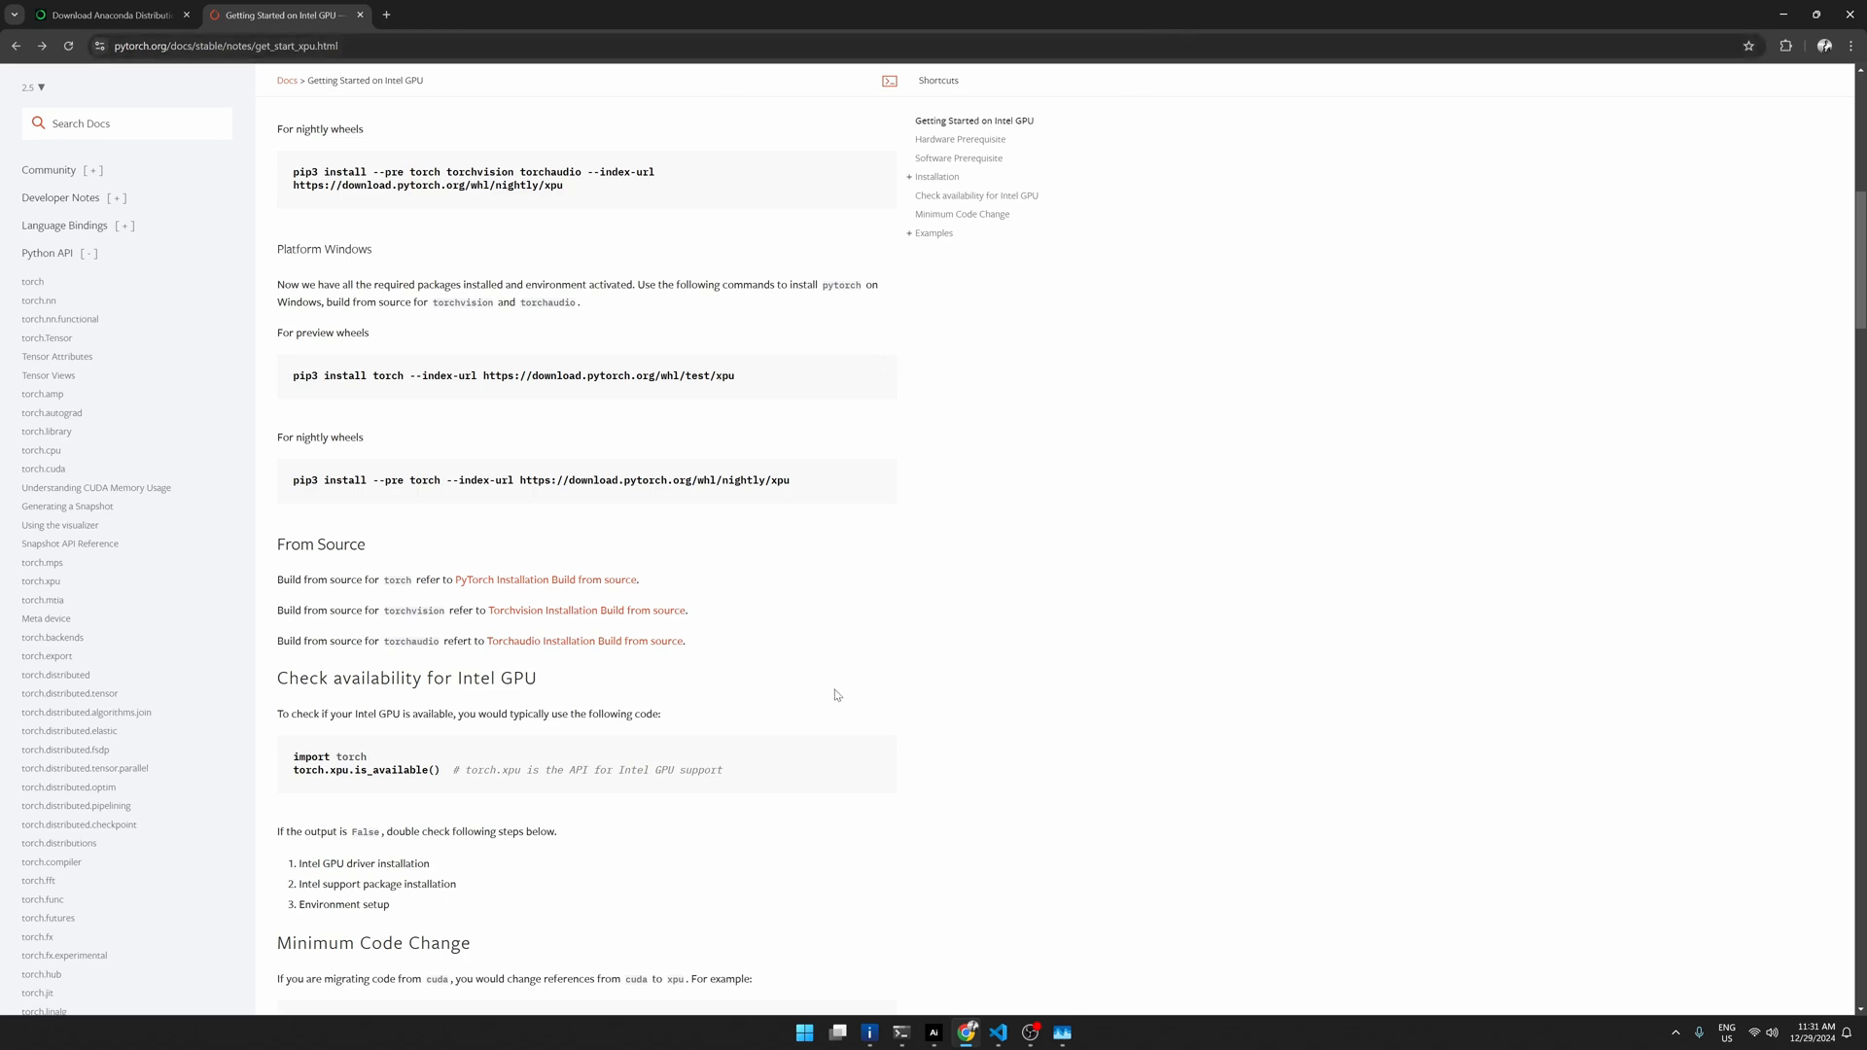
mouse_move(997, 1033)
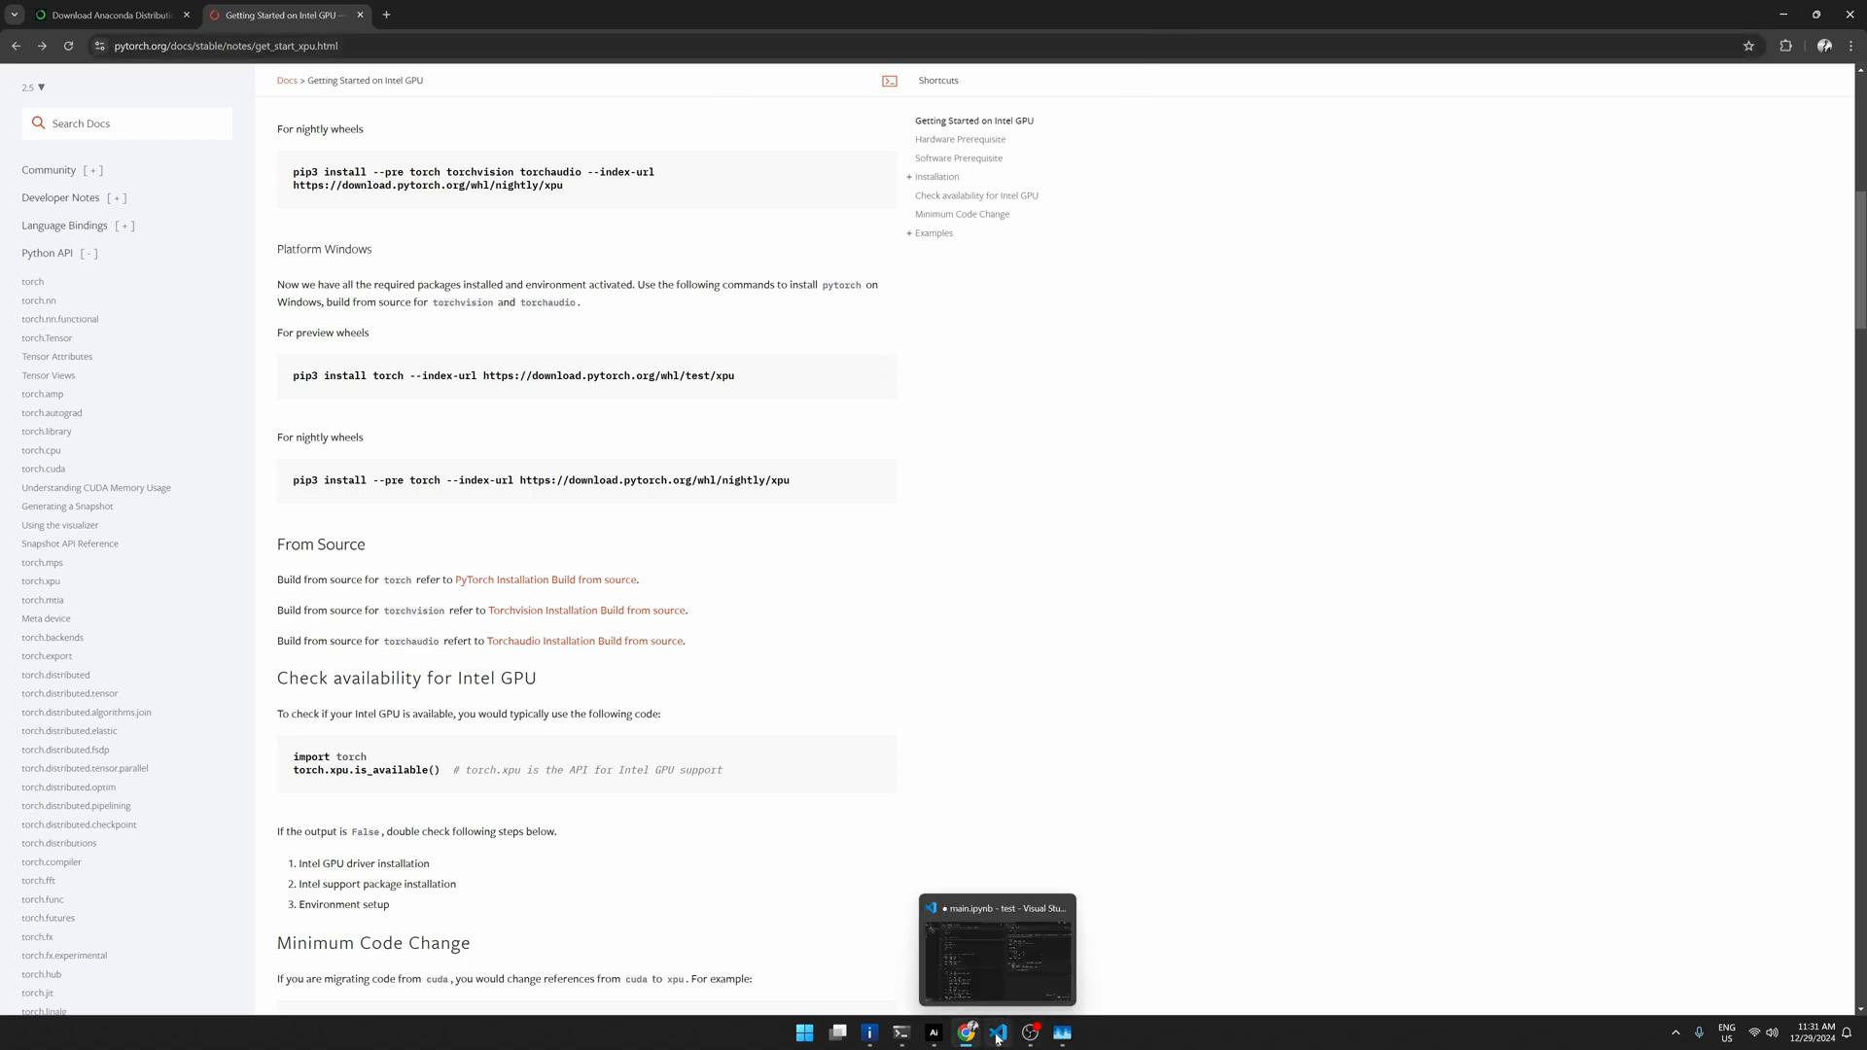
Step: Switch to VS Code showing main.ipynb at the GPT_CONFIG_124M cell
click(998, 946)
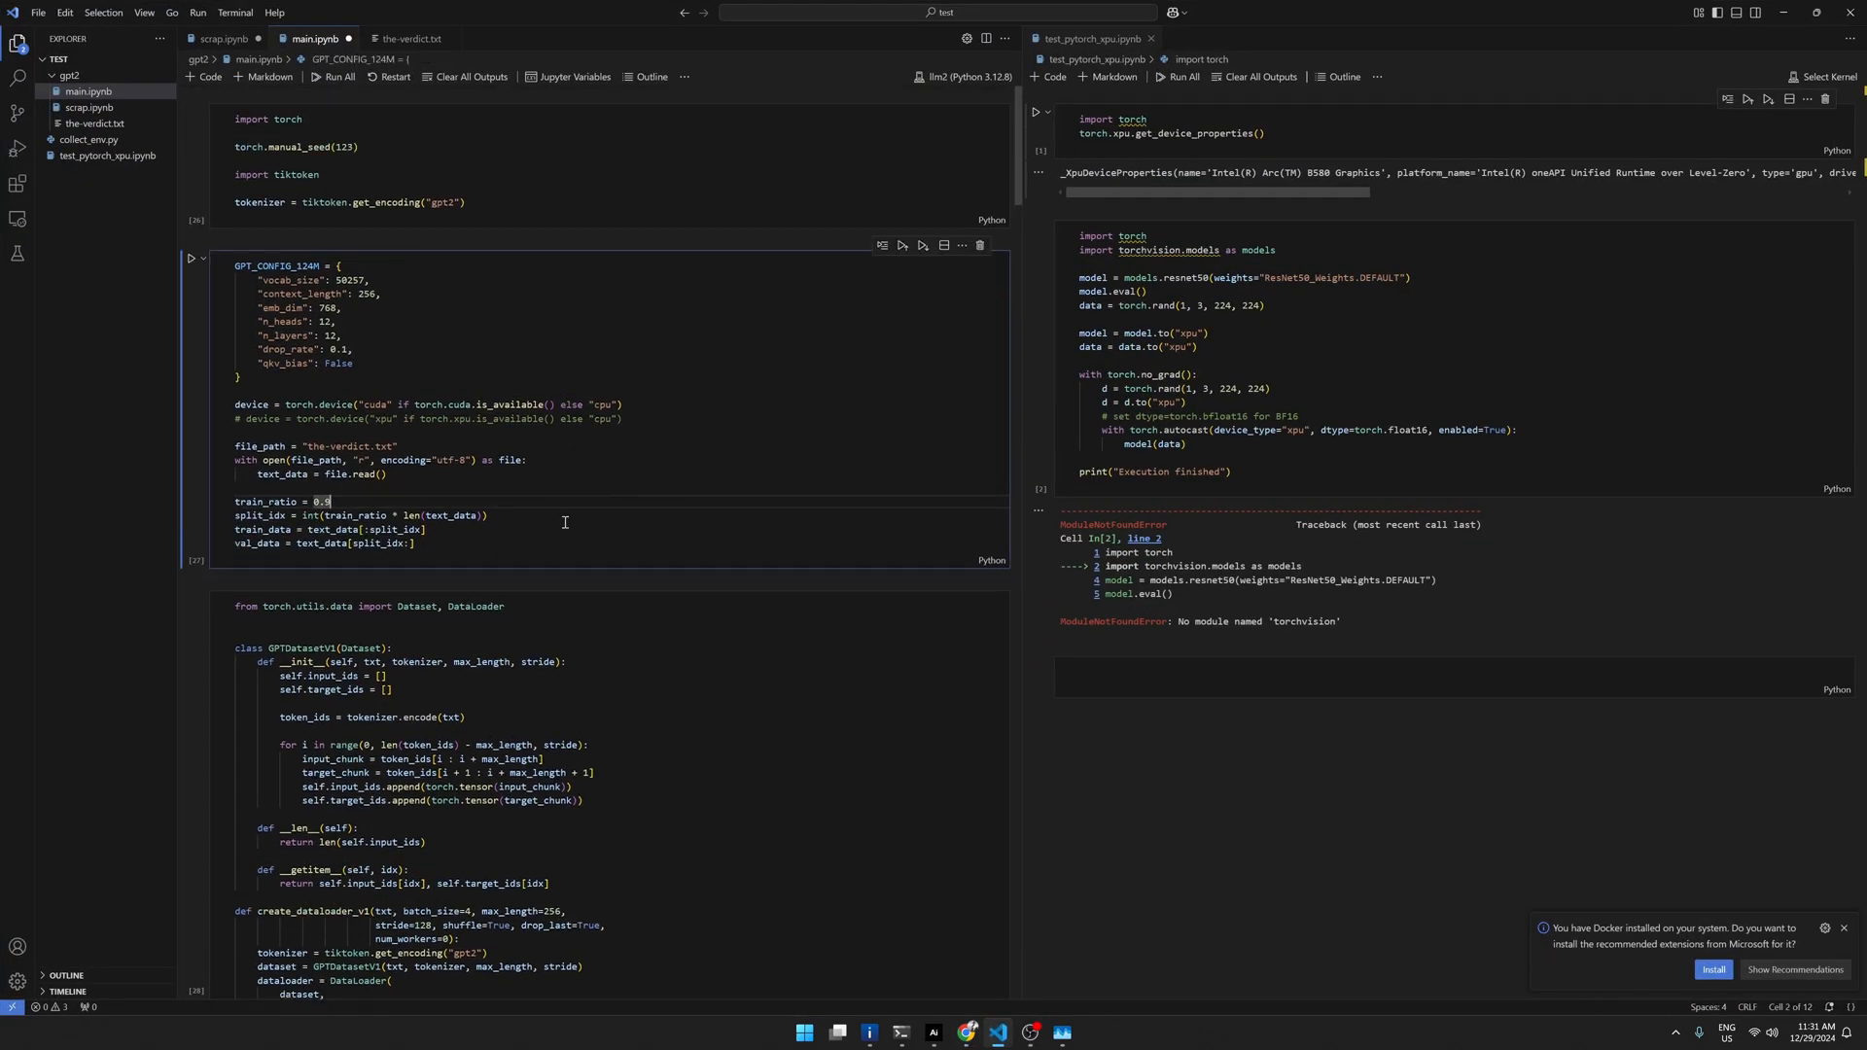
mouse_move(414, 256)
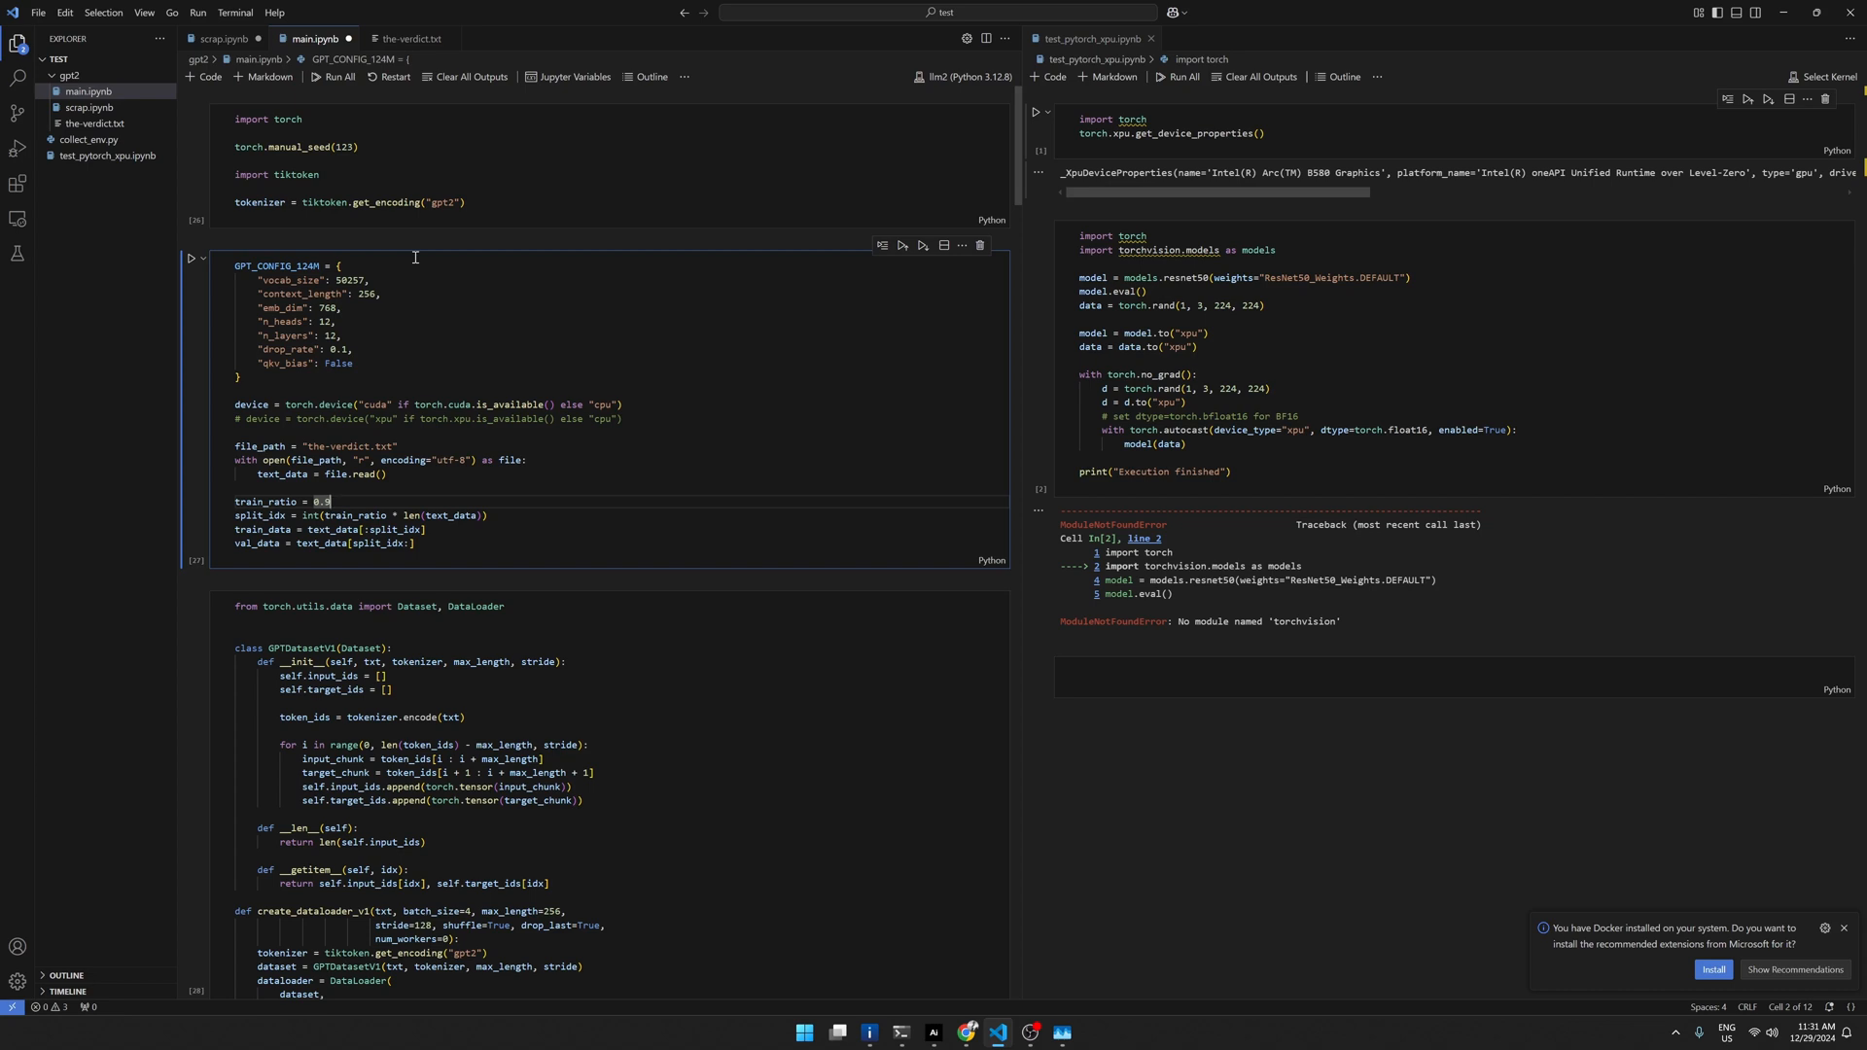
mouse_move(696, 239)
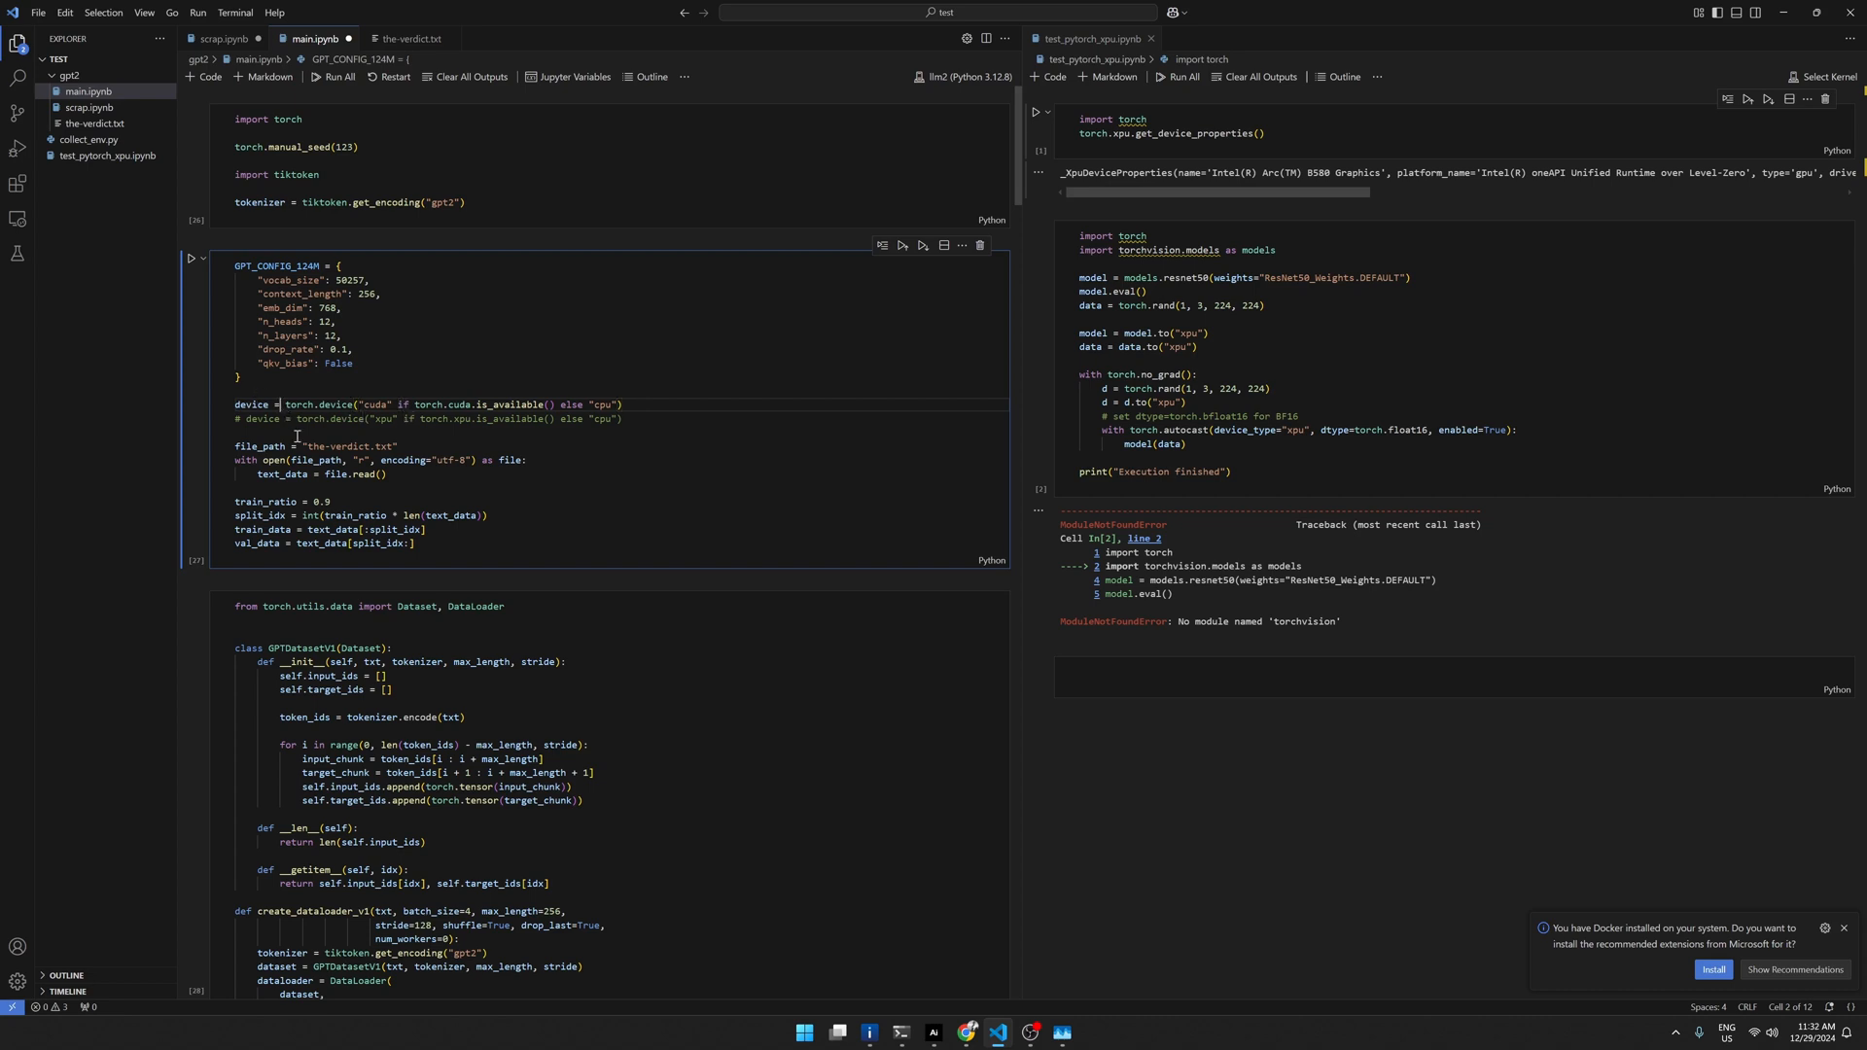
Step: Switch the device line from cuda to xpu, select the llm (Python 3.10.16) kernel, and restart
double_click(250, 403)
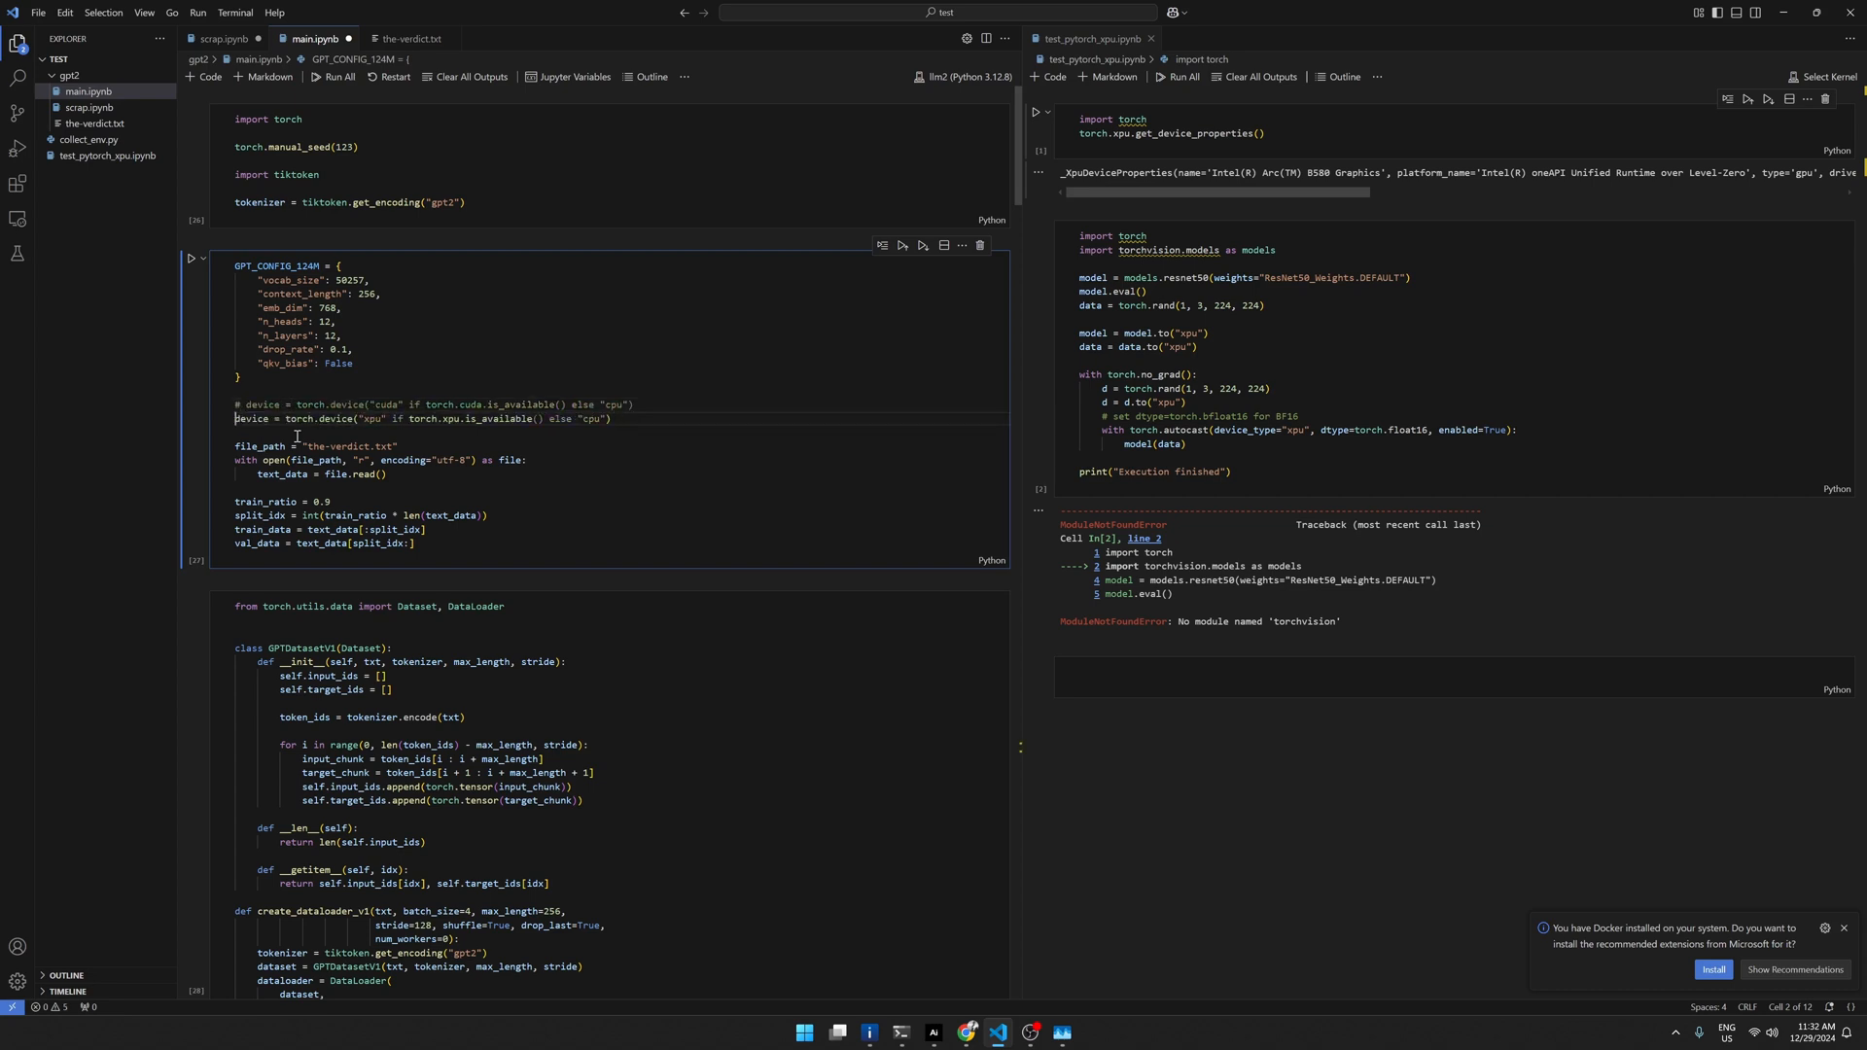
double_click(260, 418)
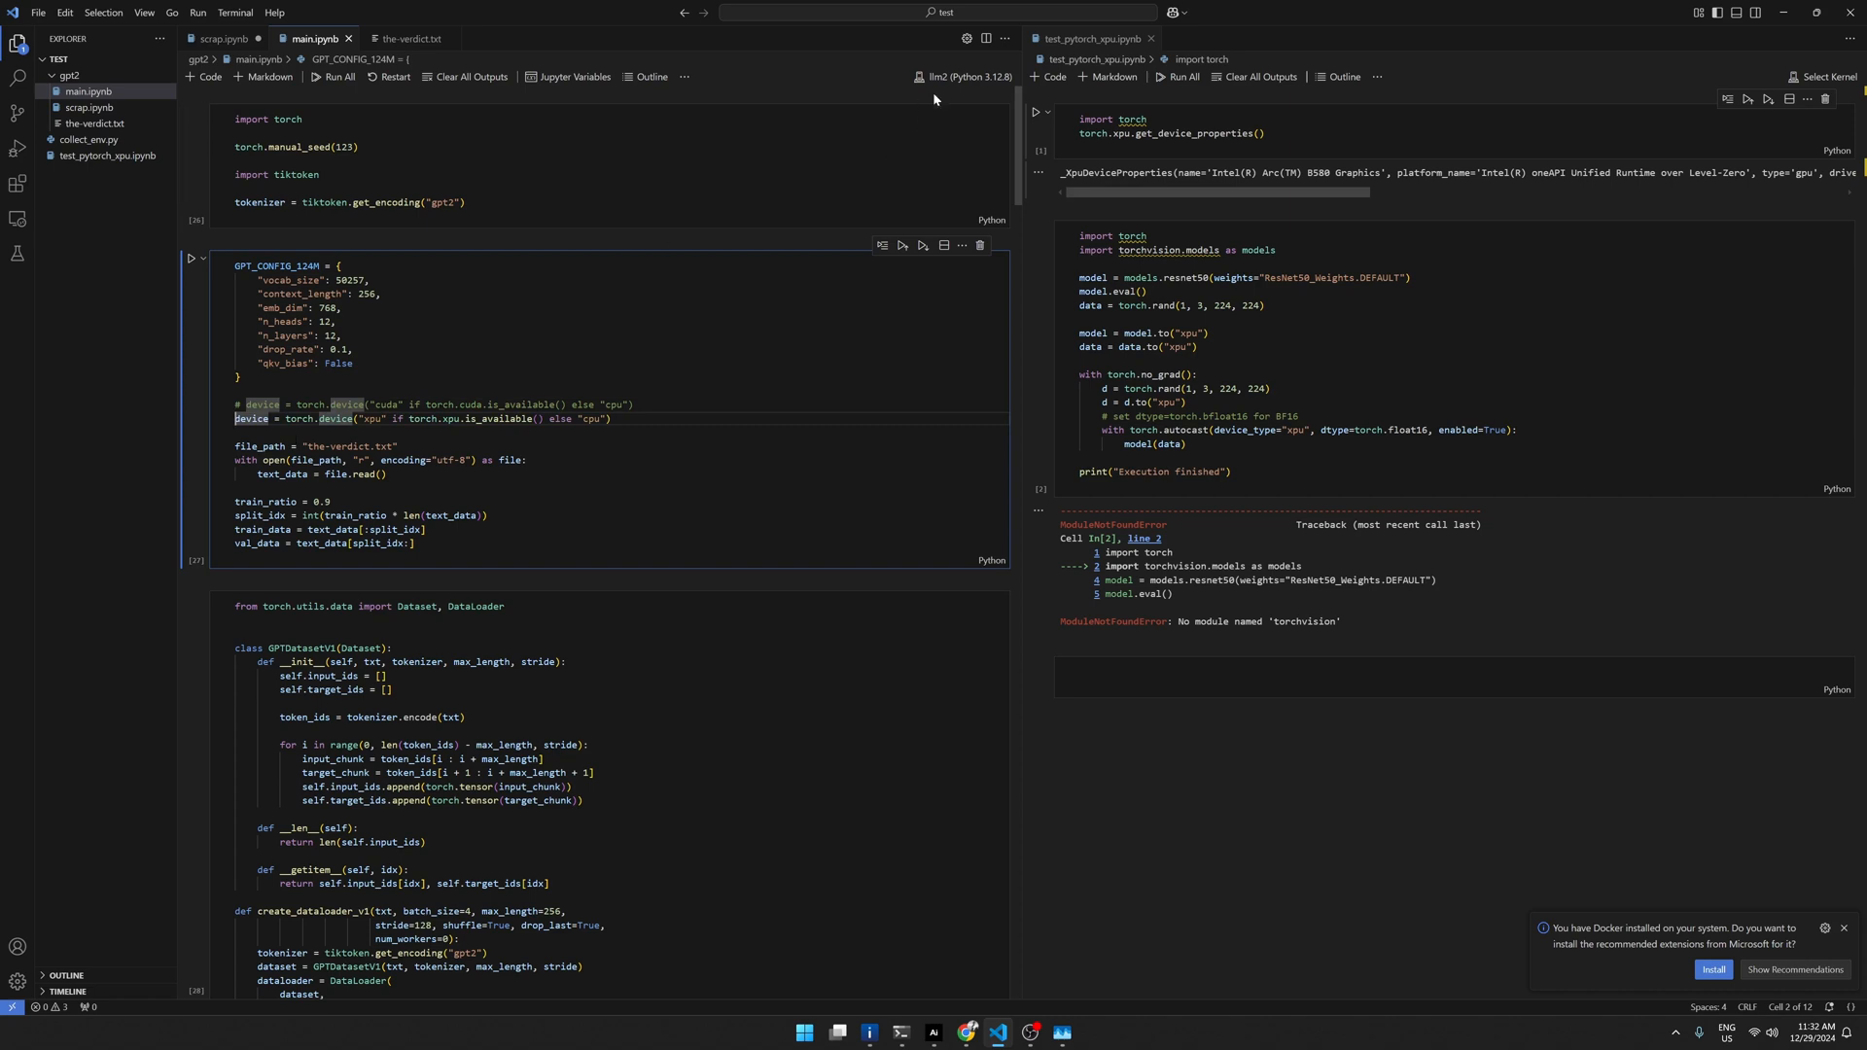
click(961, 75)
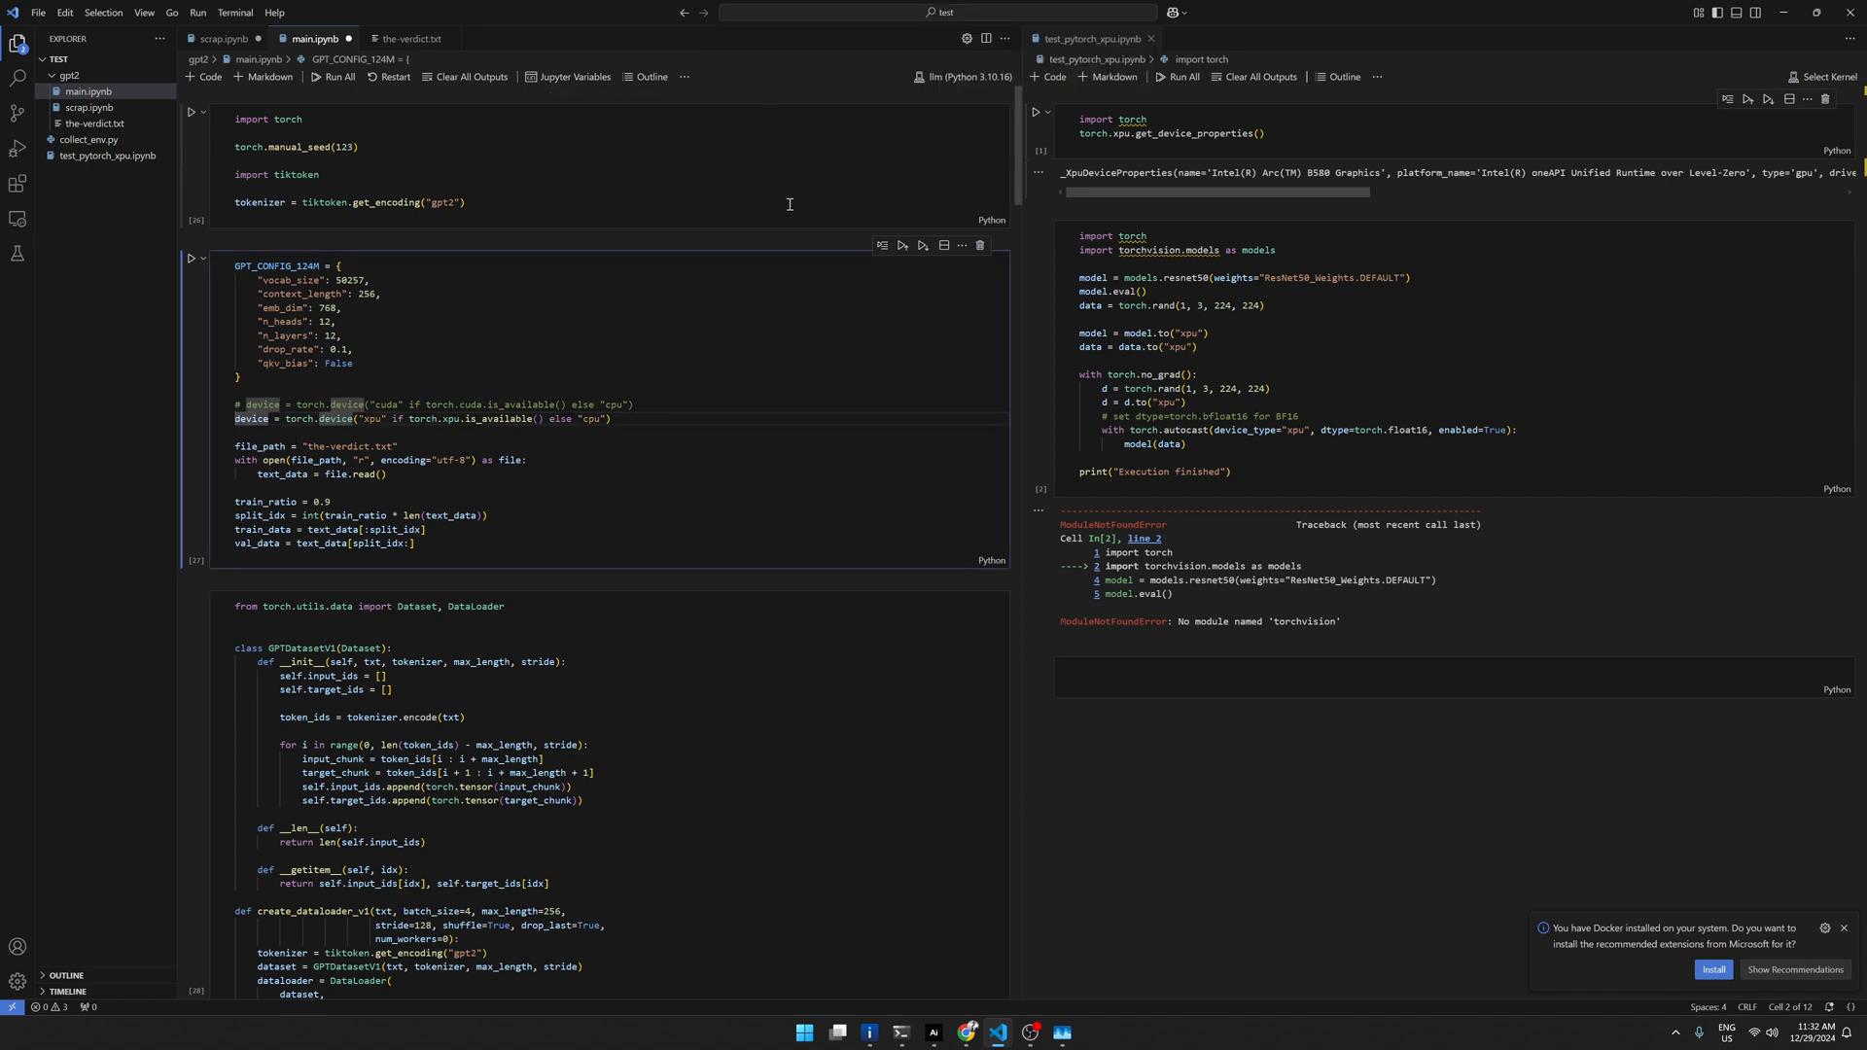
mouse_move(795, 233)
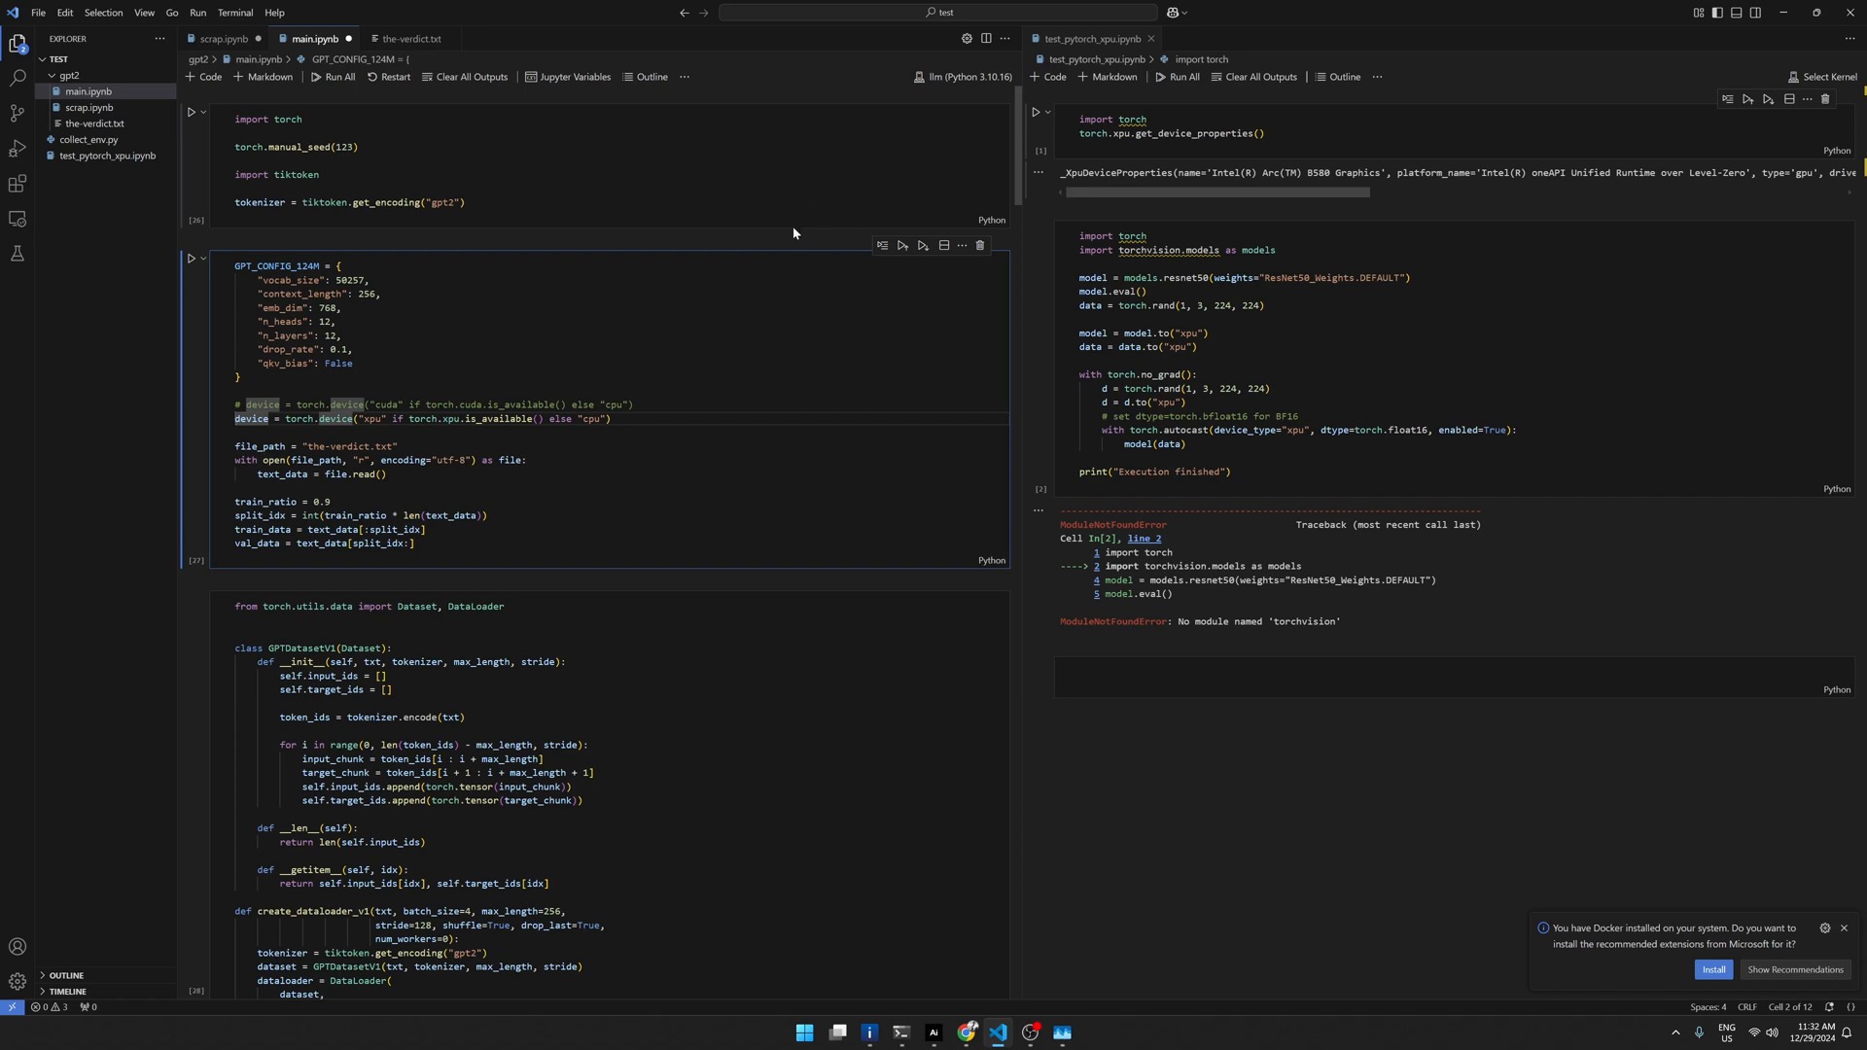
mouse_move(603, 557)
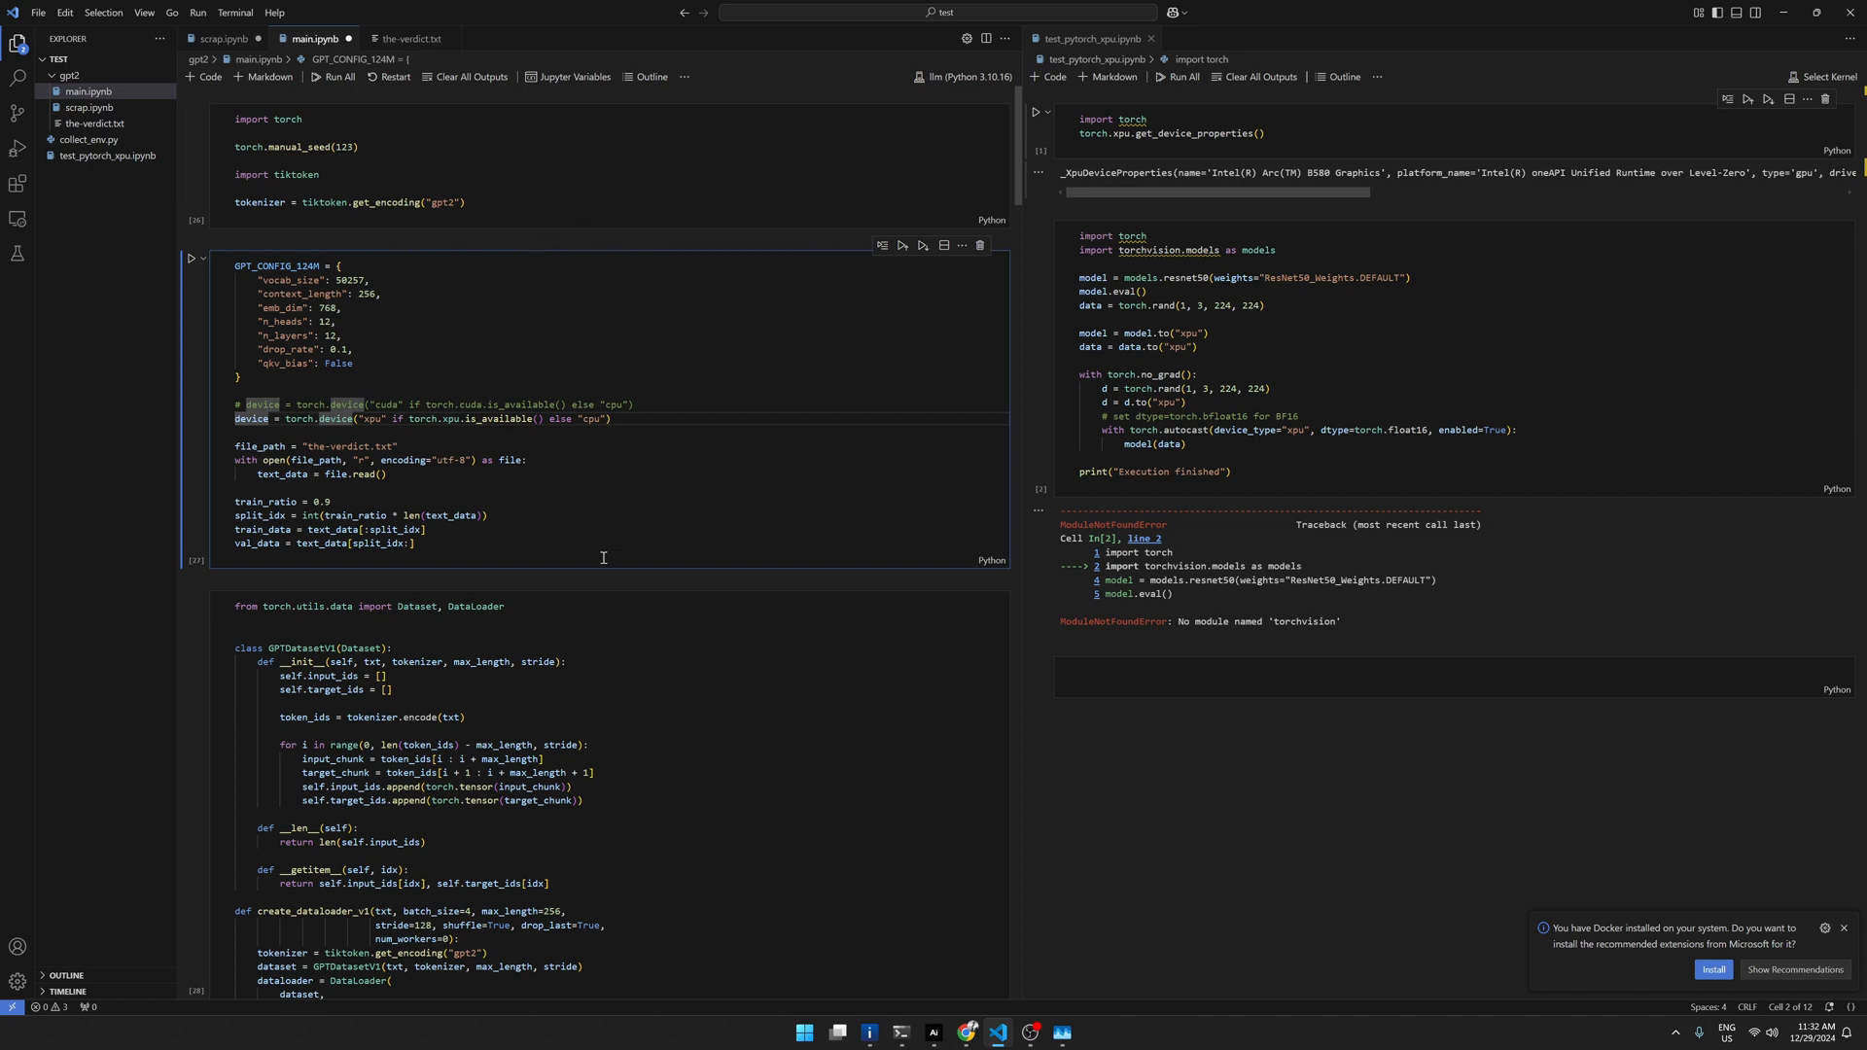
mouse_move(368, 523)
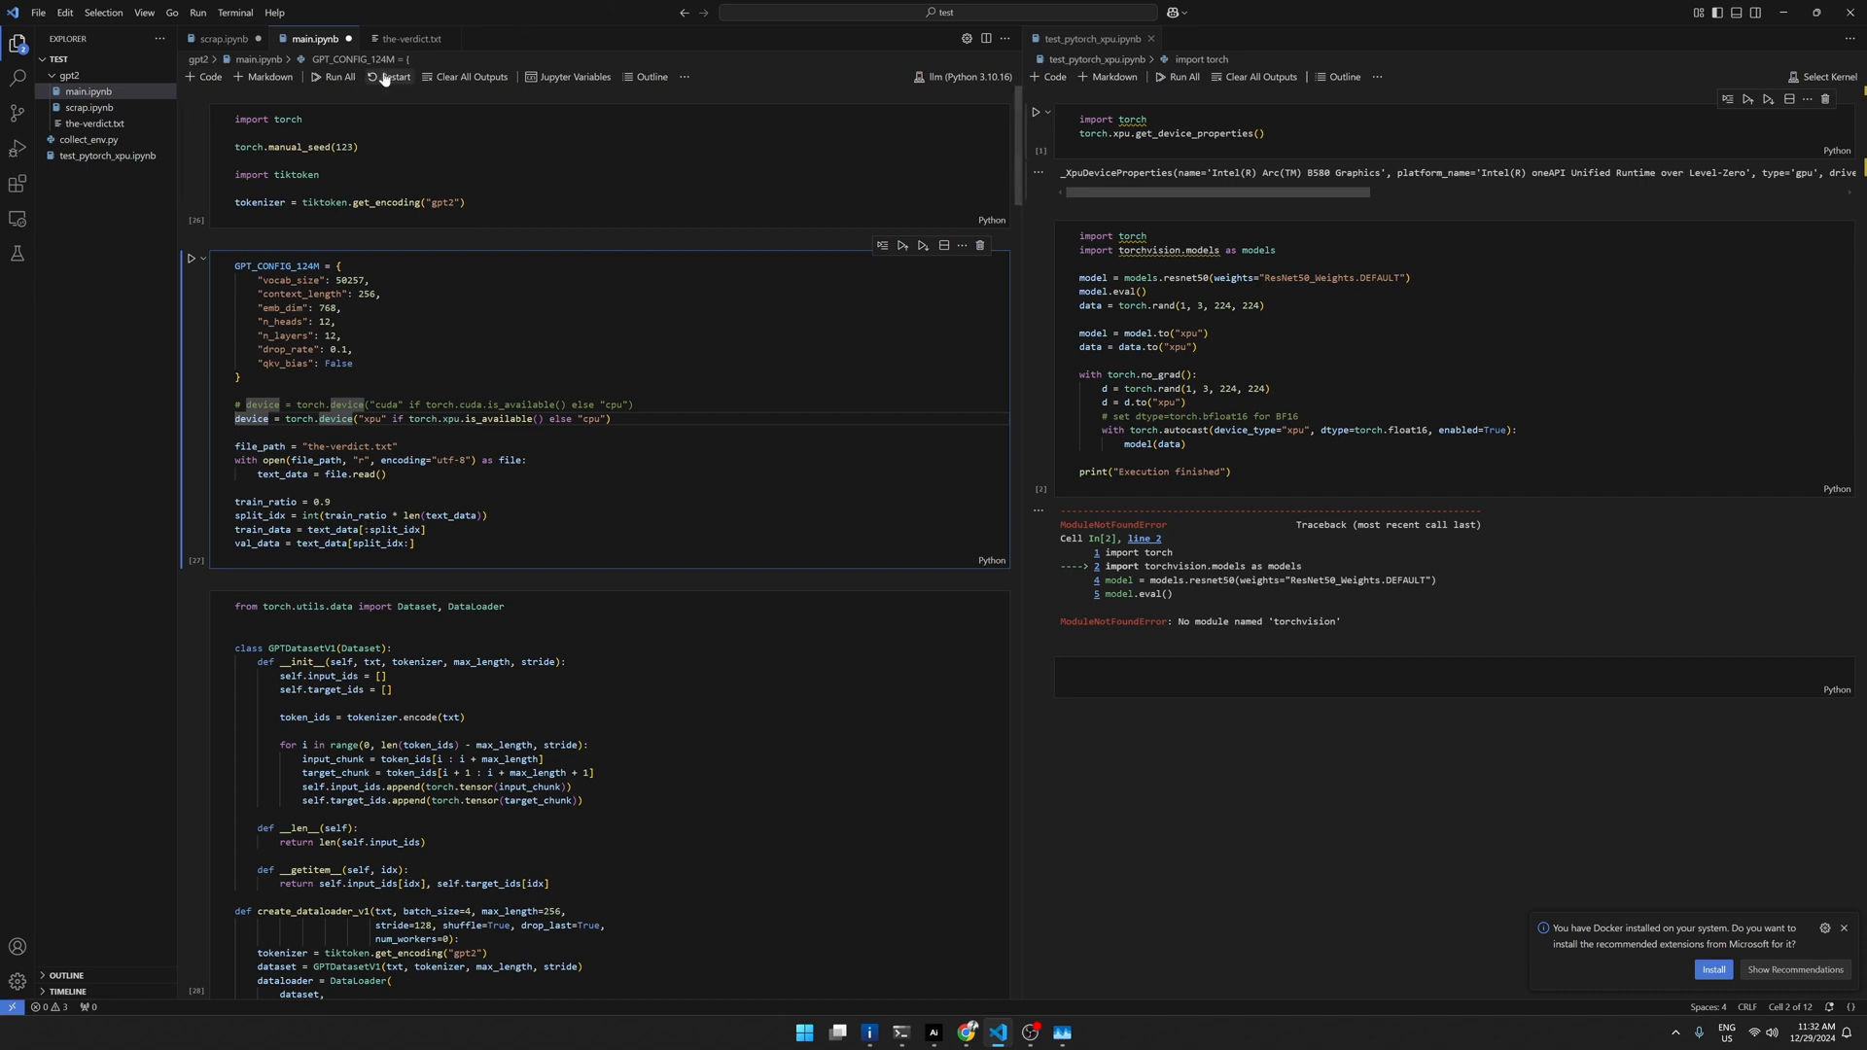
click(338, 75)
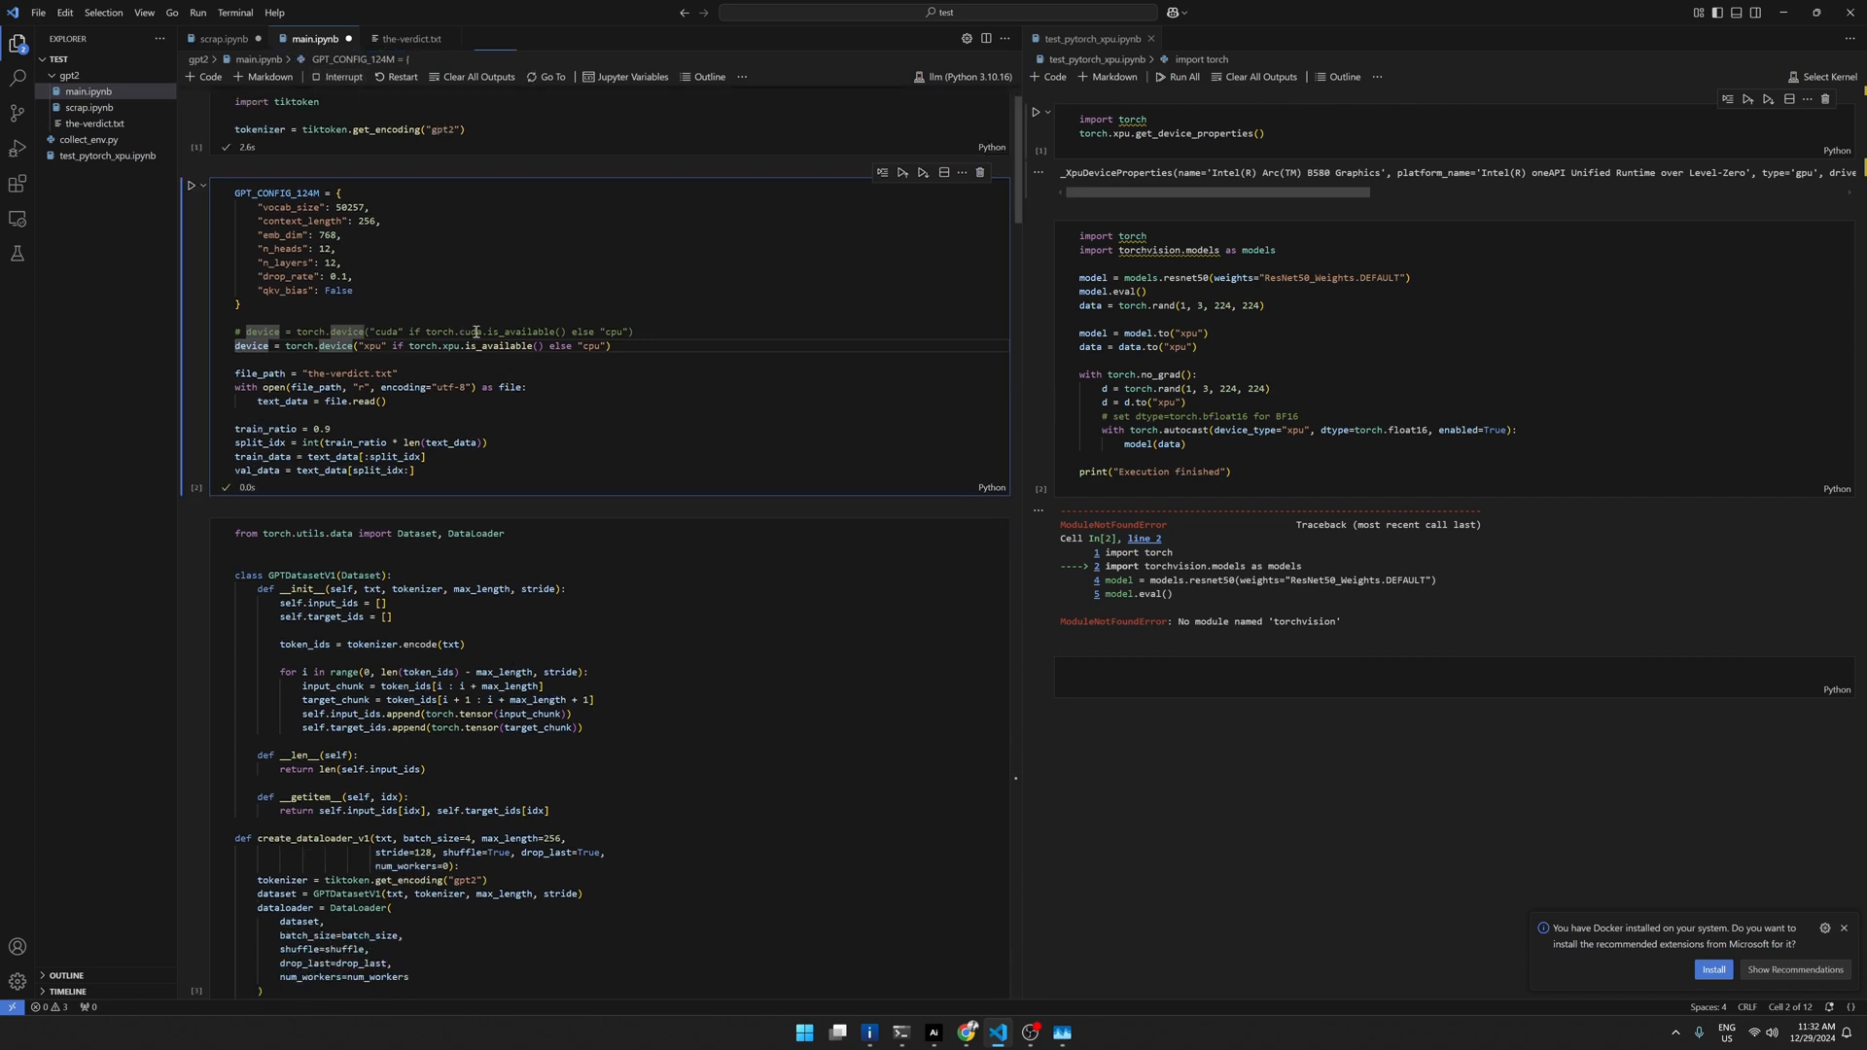
Step: Scroll the notebook to check the printed device and Intel Arc B580 properties
scroll(down, 3)
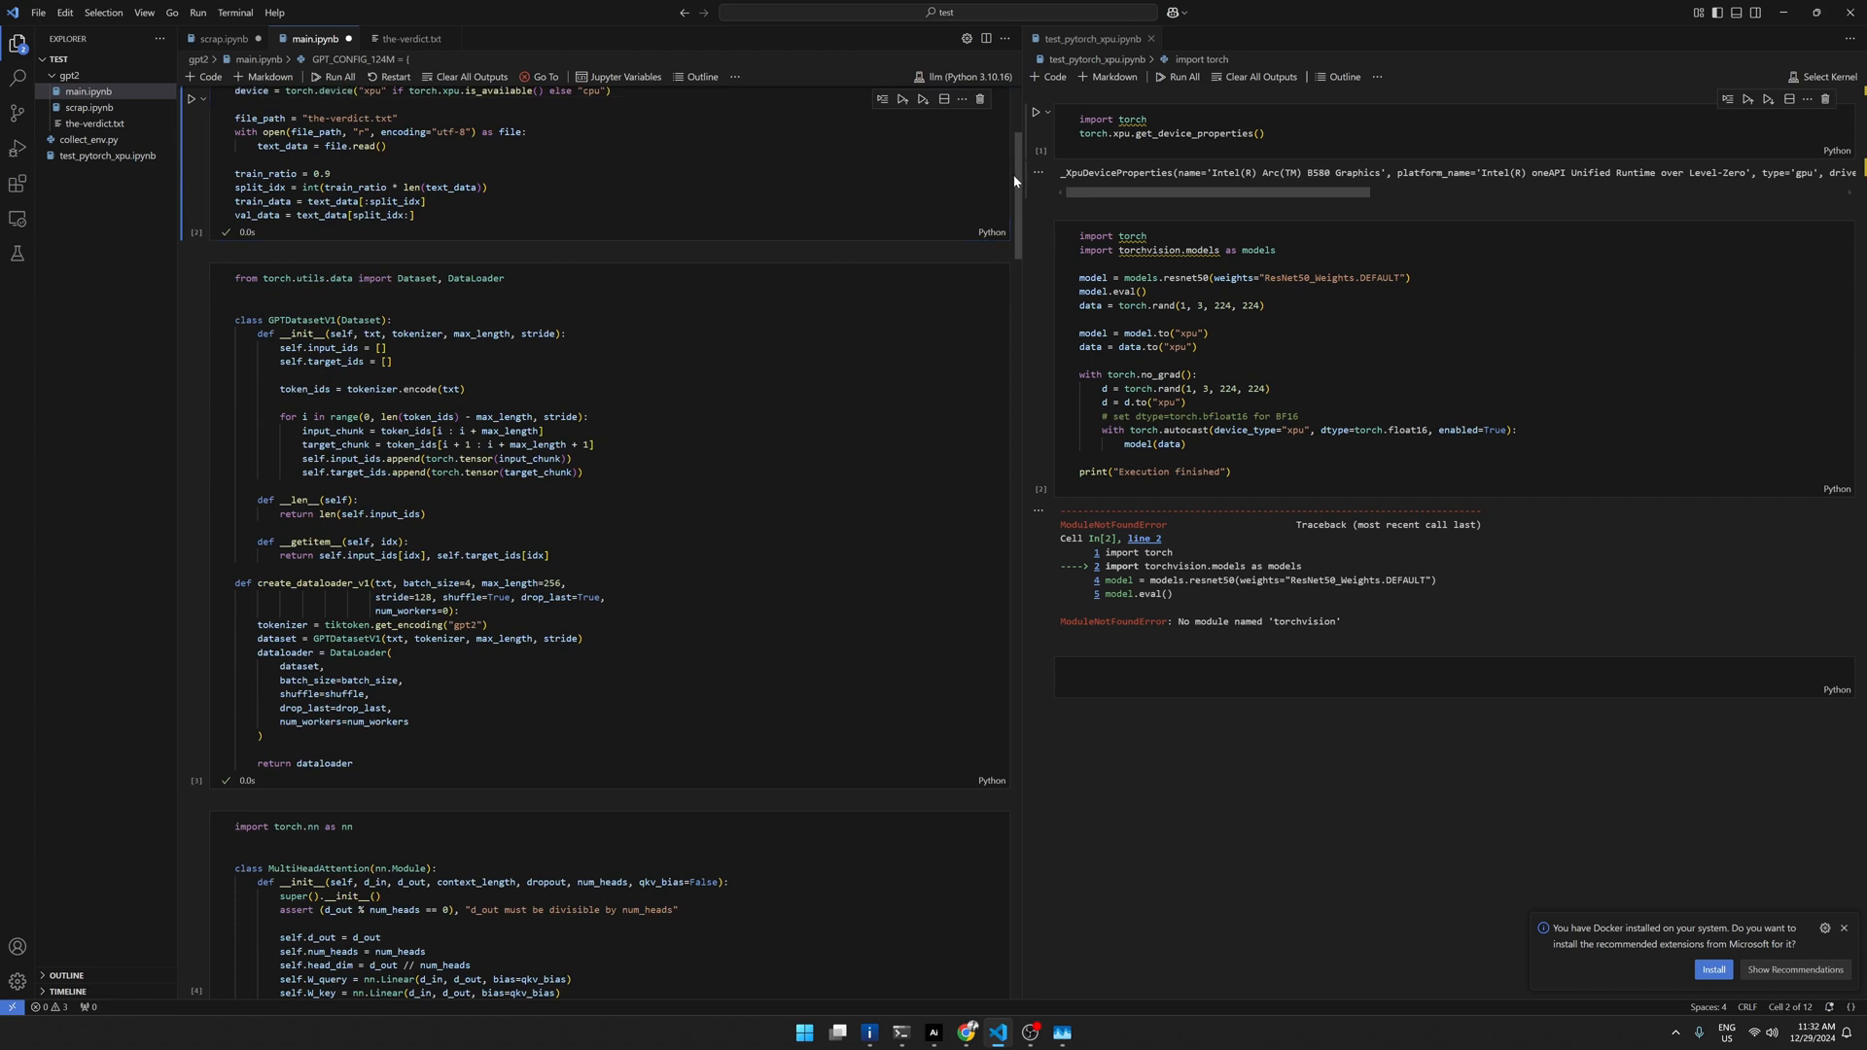
scroll(up, 3)
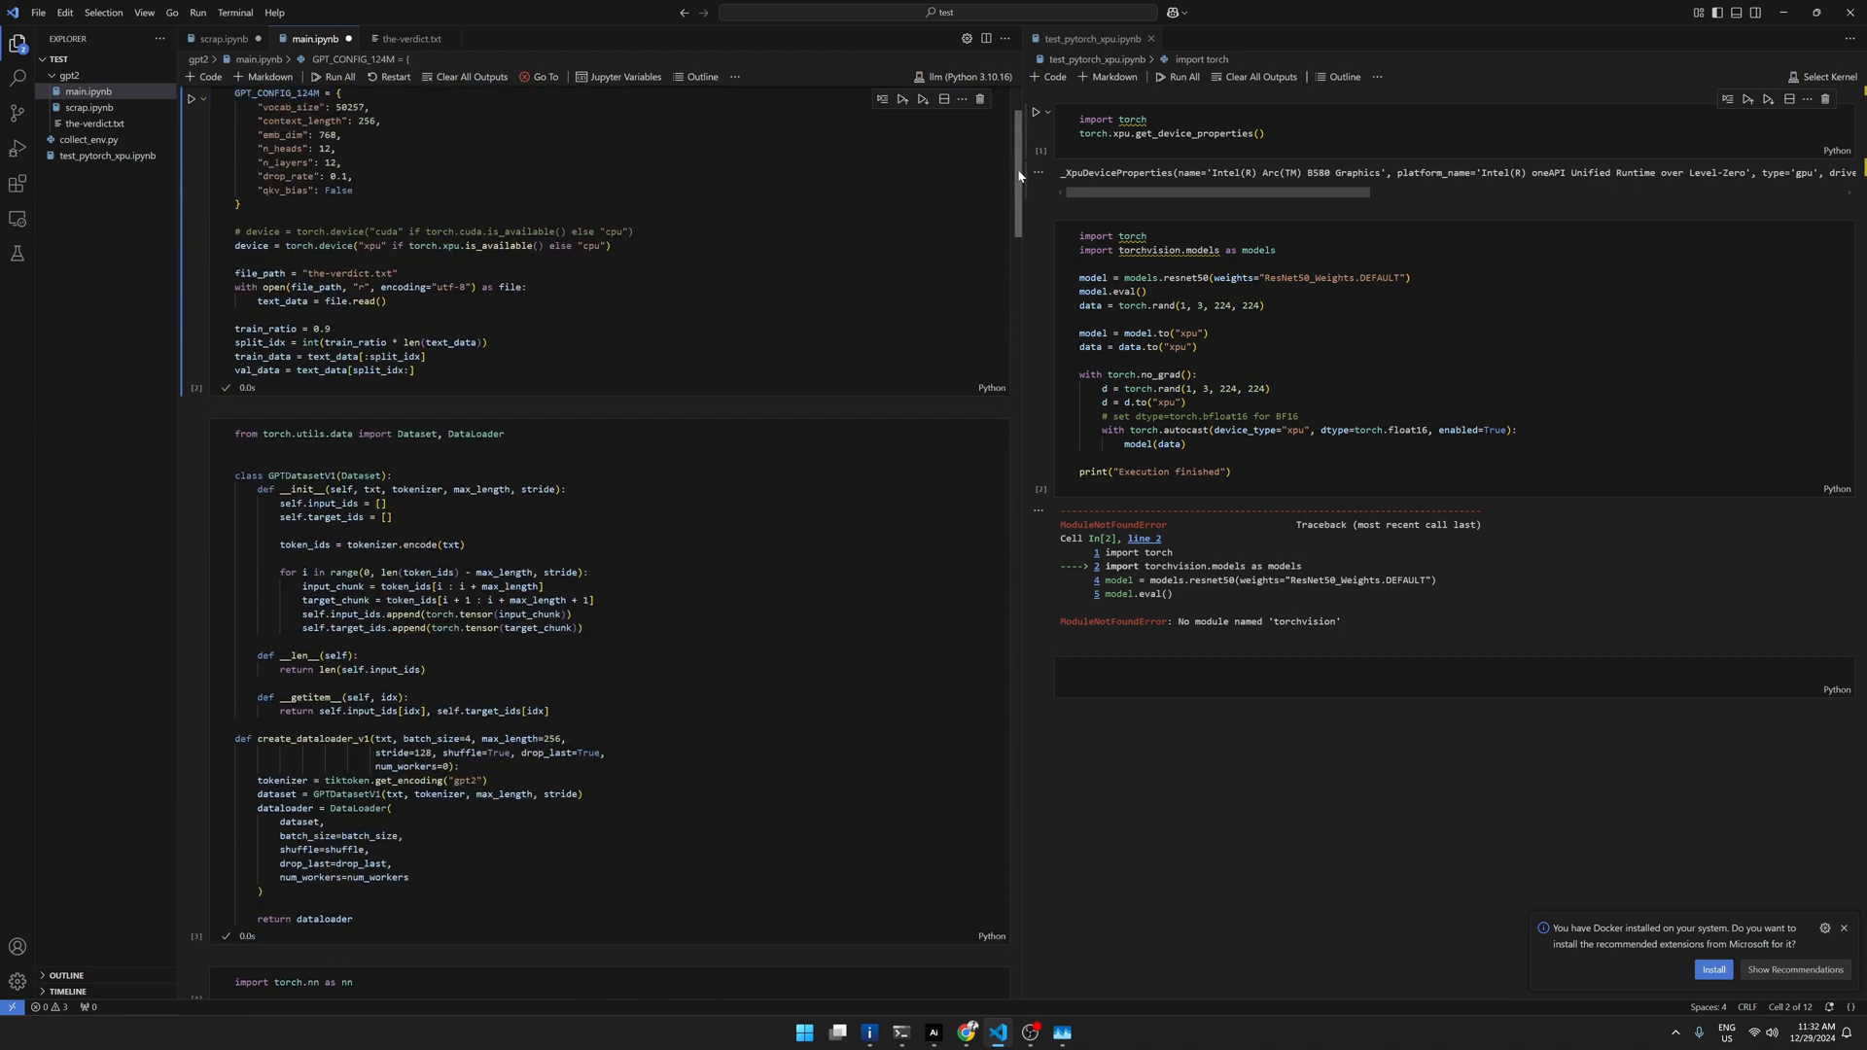
scroll(up, 3)
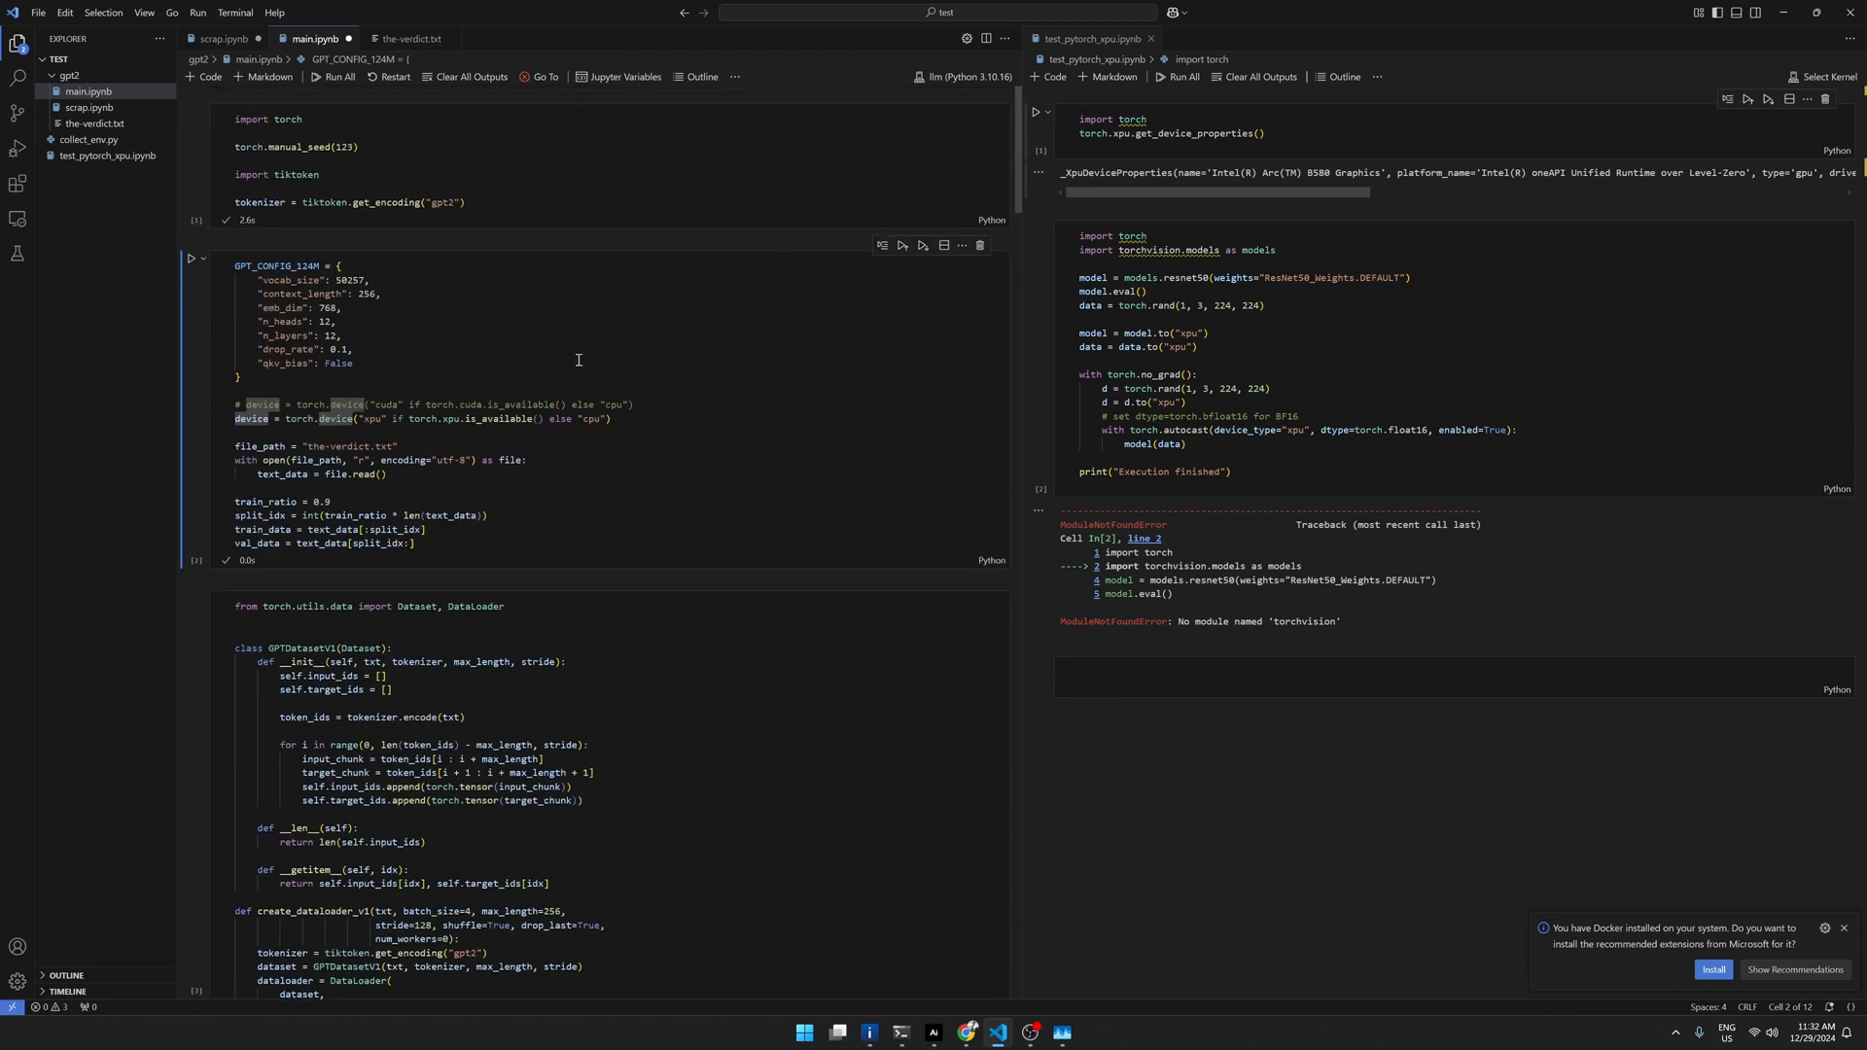
mouse_move(340, 515)
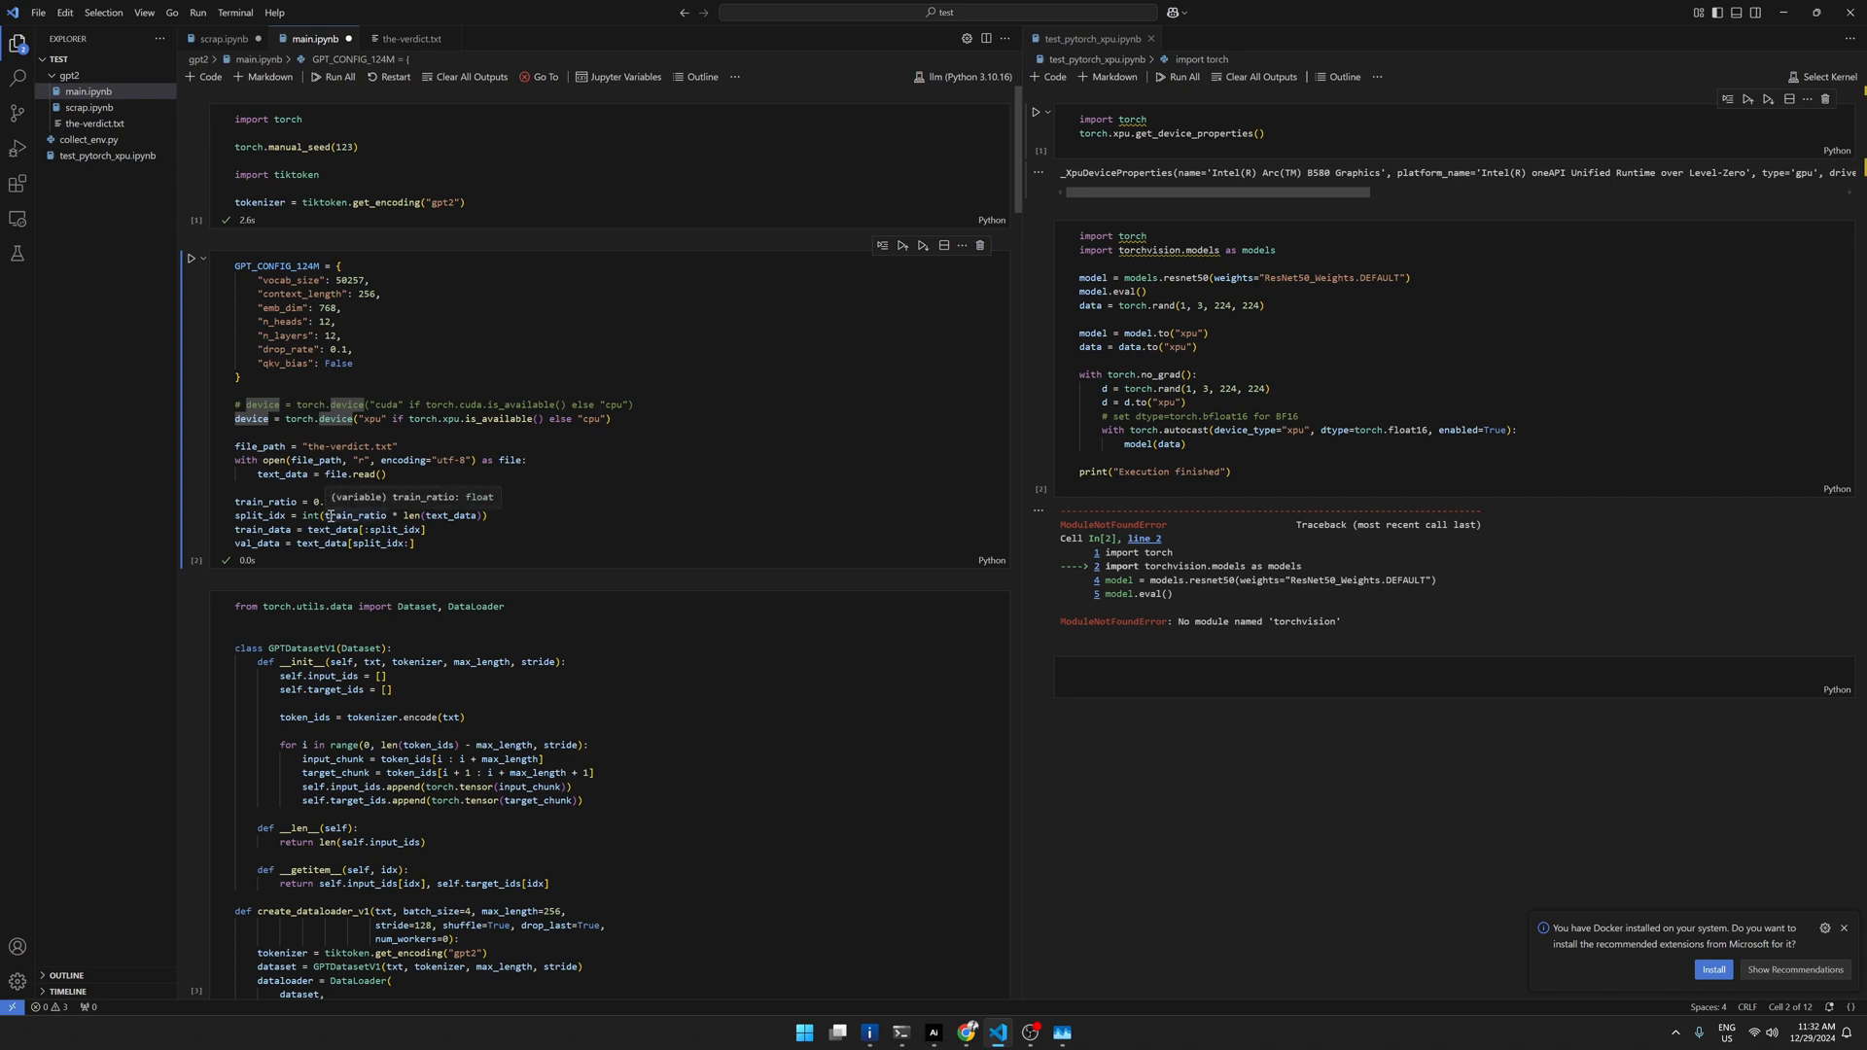
mouse_move(619, 418)
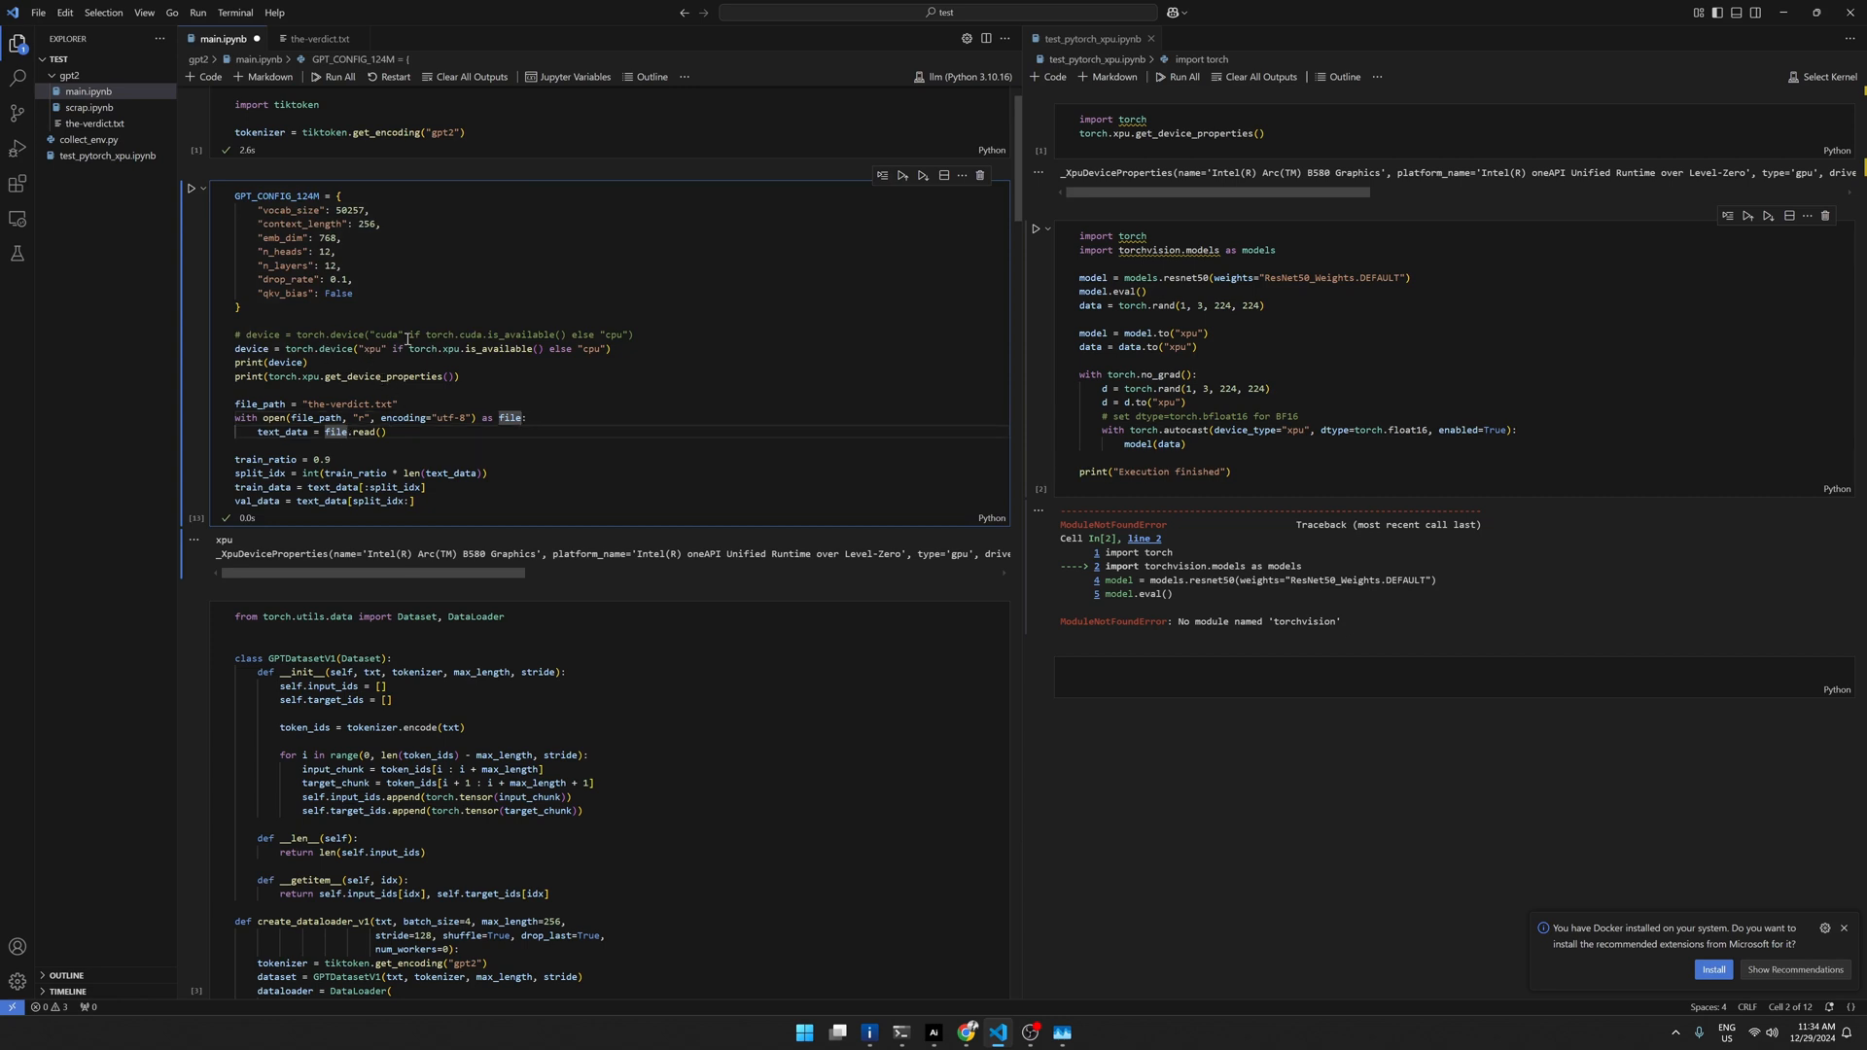
mouse_move(401, 345)
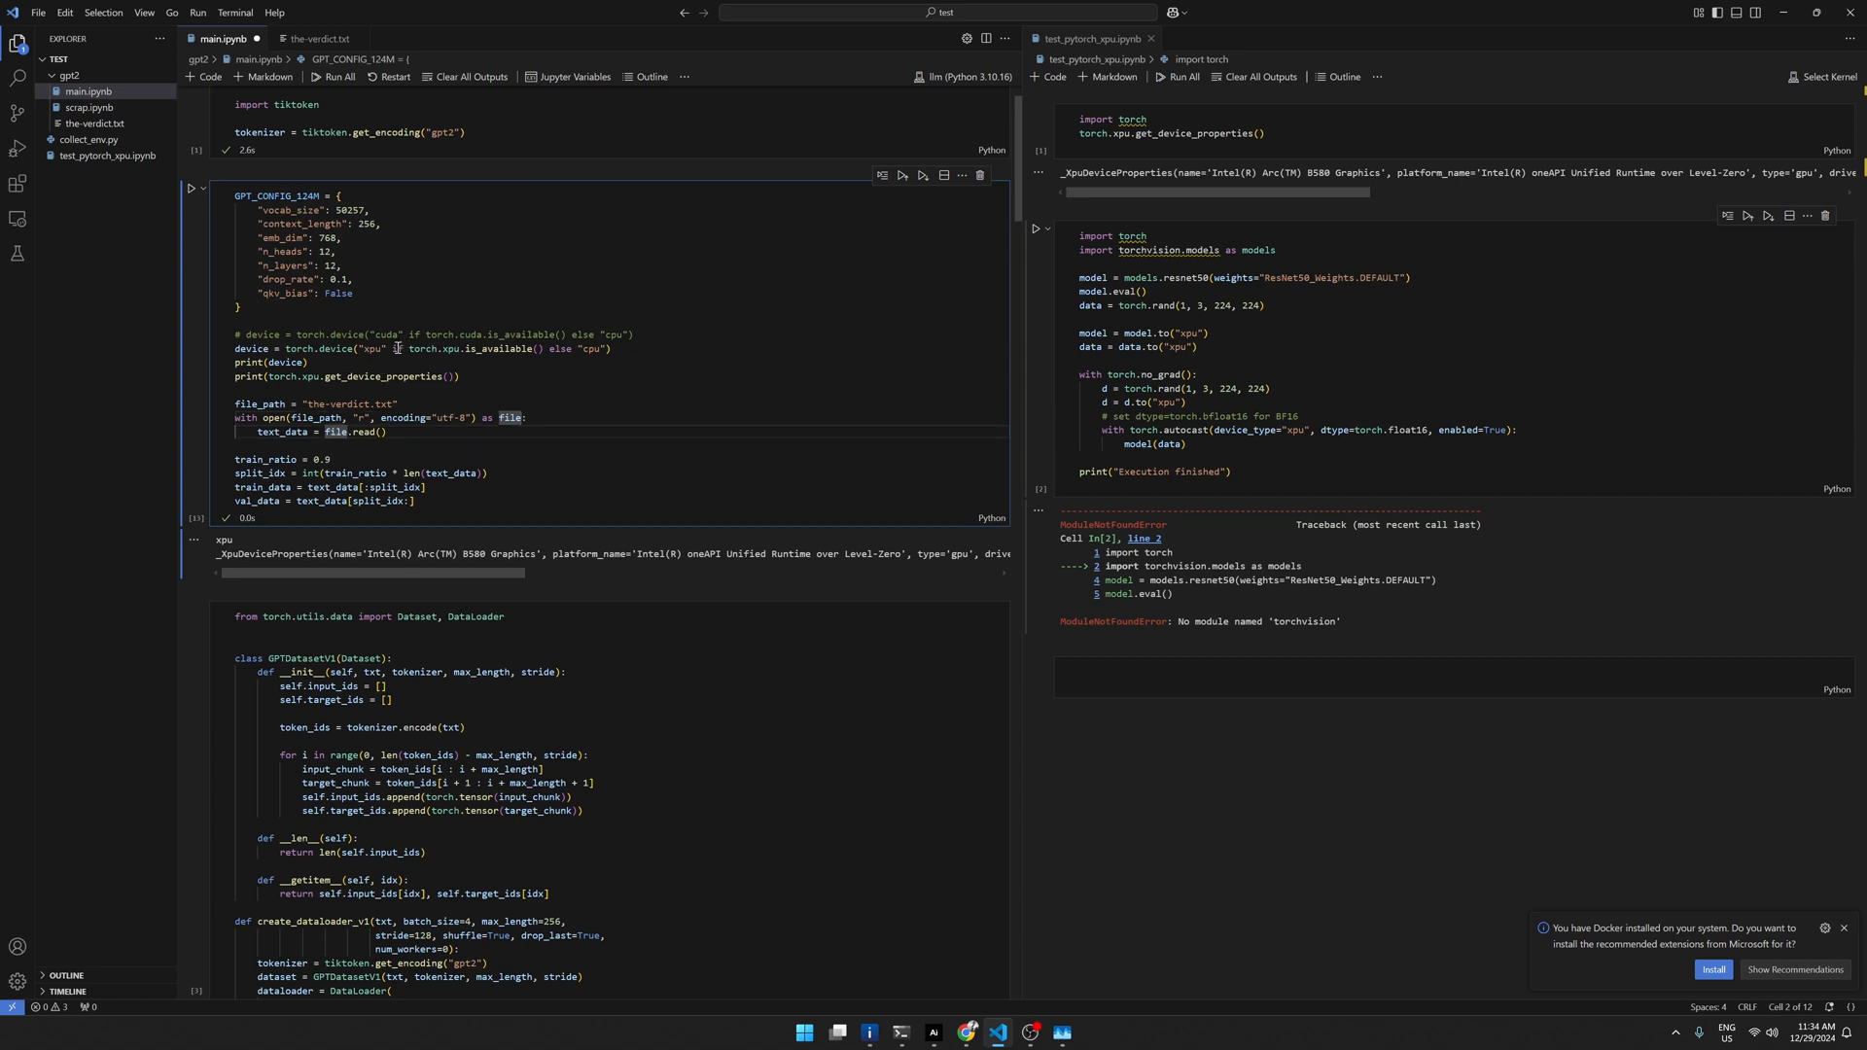
mouse_move(541, 246)
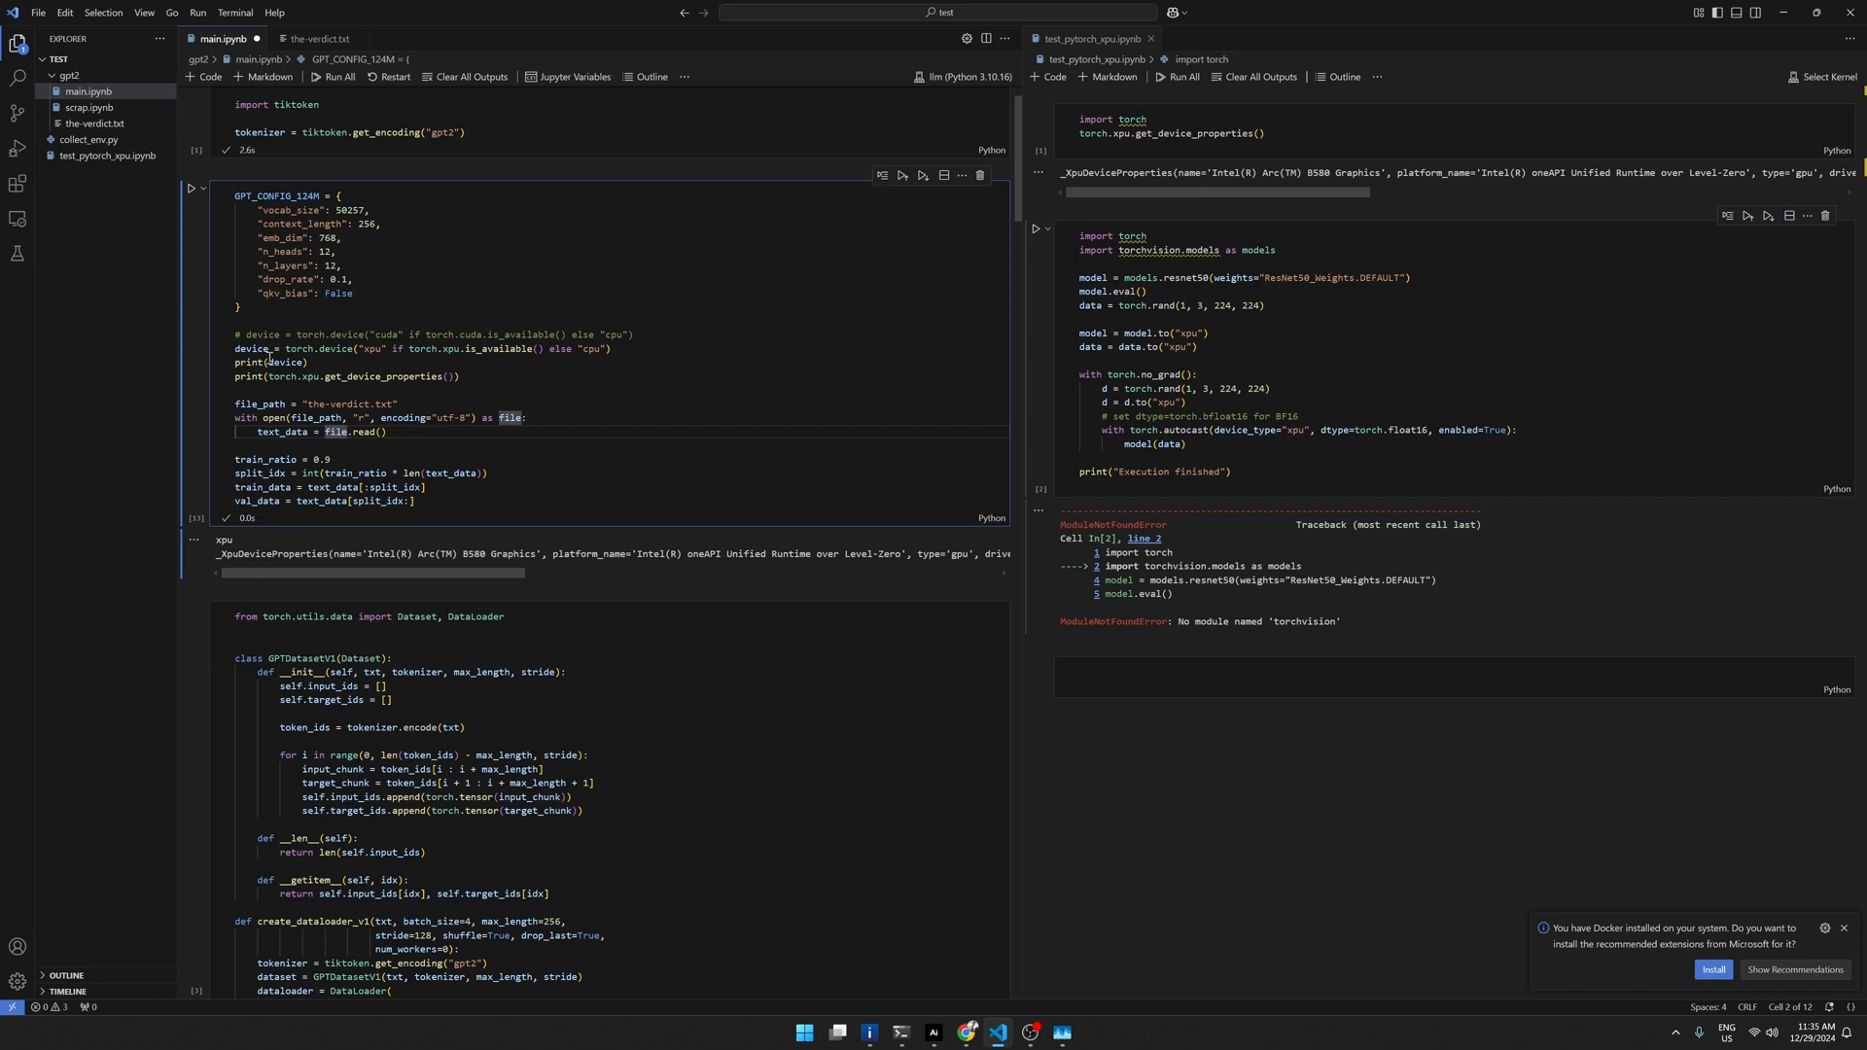
mouse_move(280, 460)
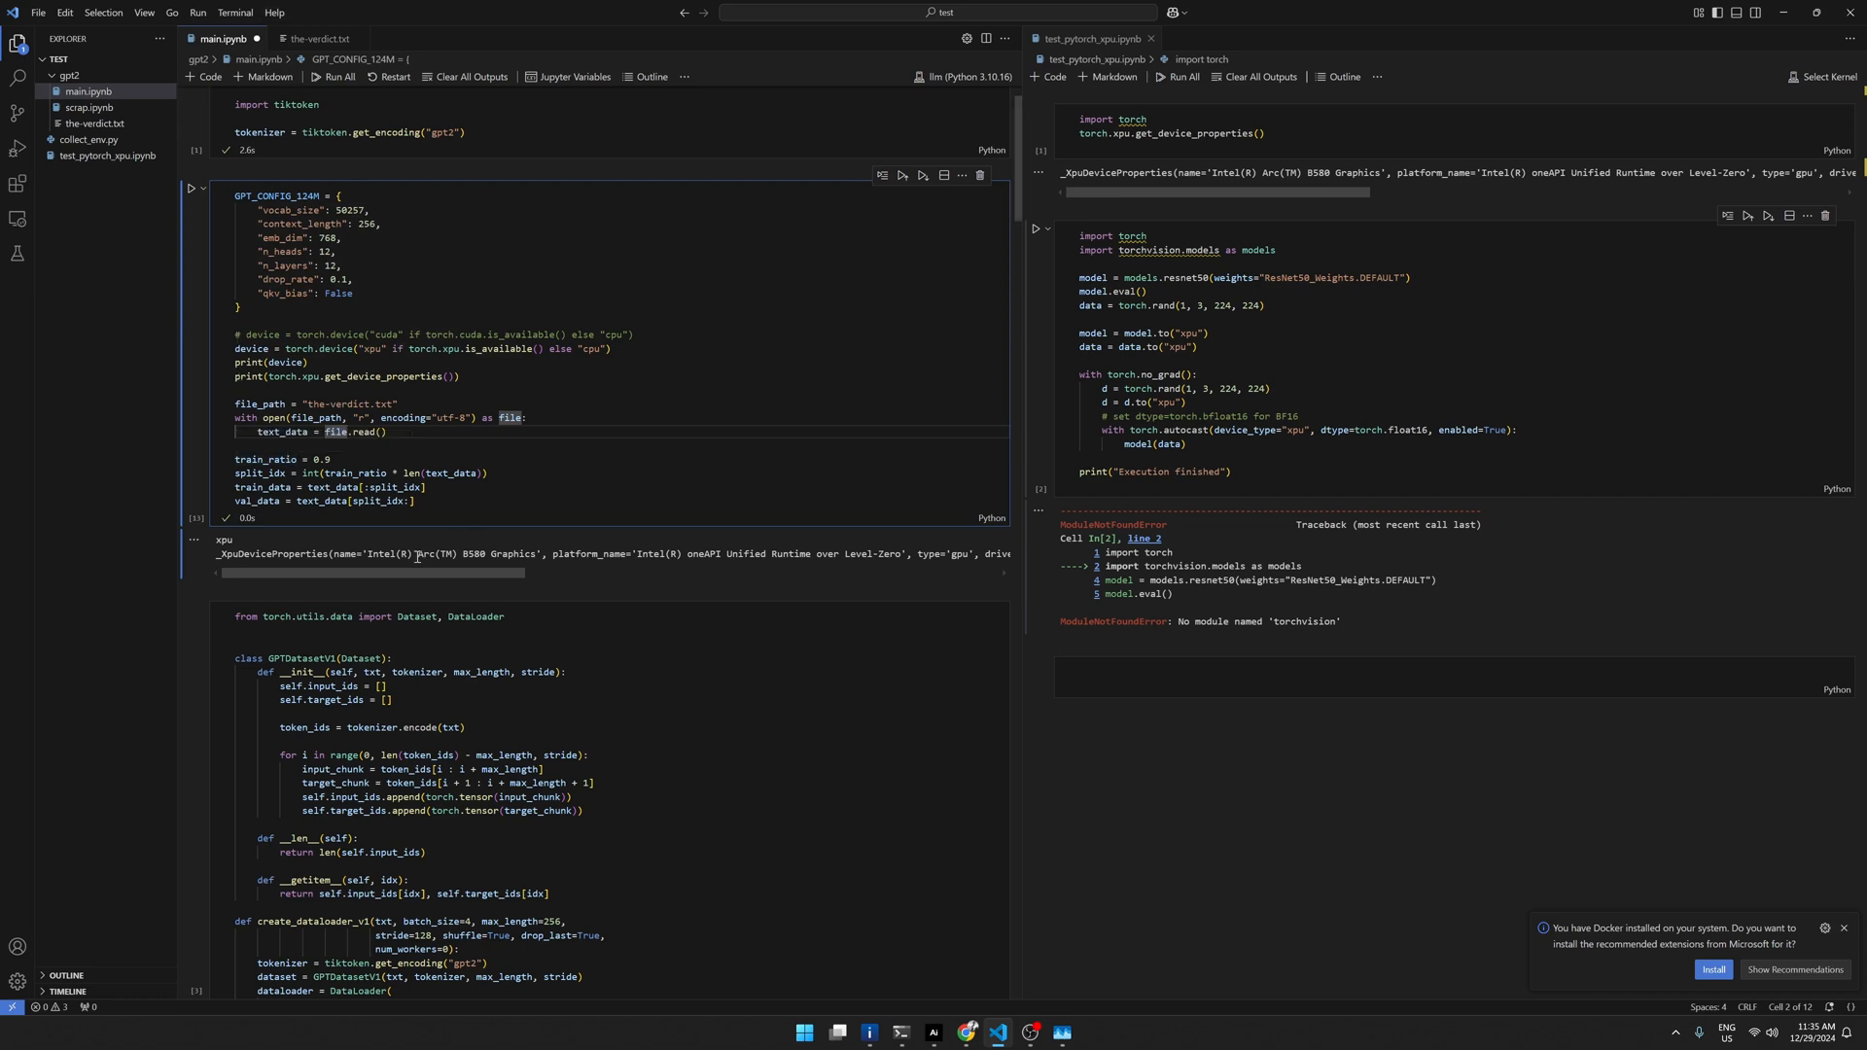
mouse_move(444, 558)
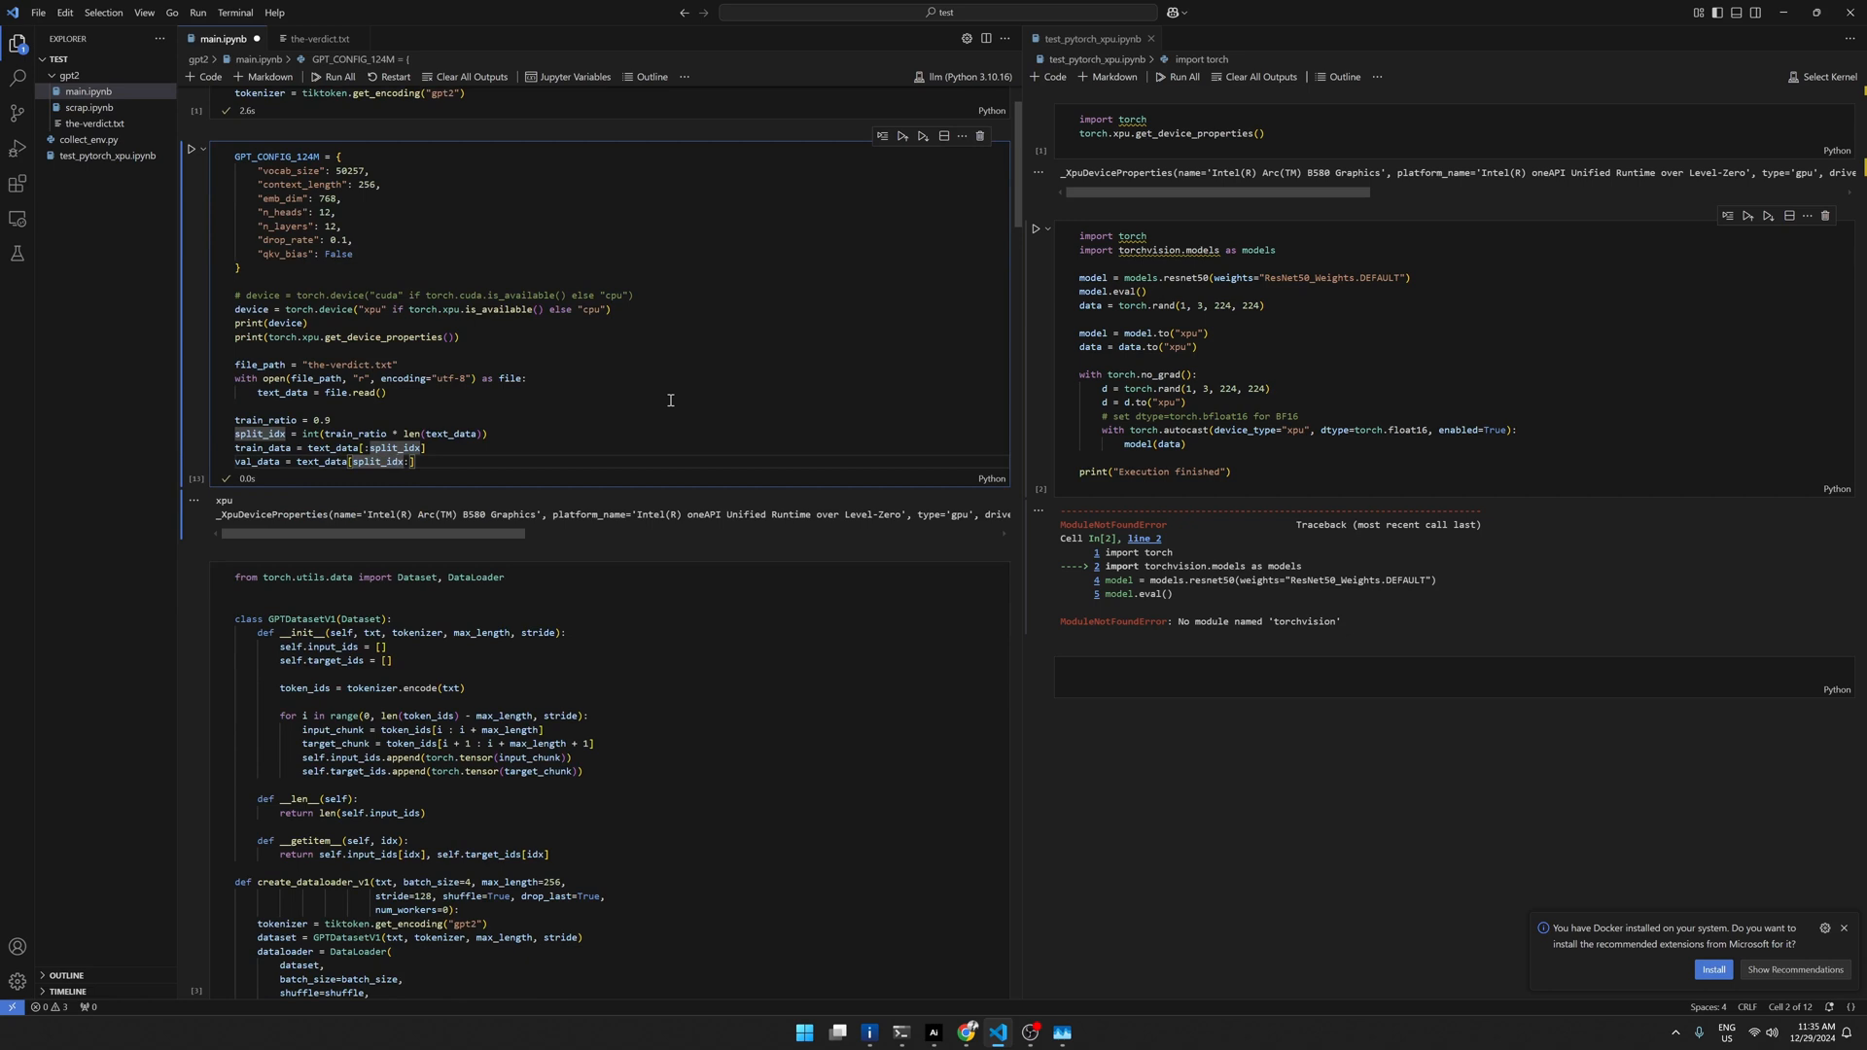
mouse_move(1013, 159)
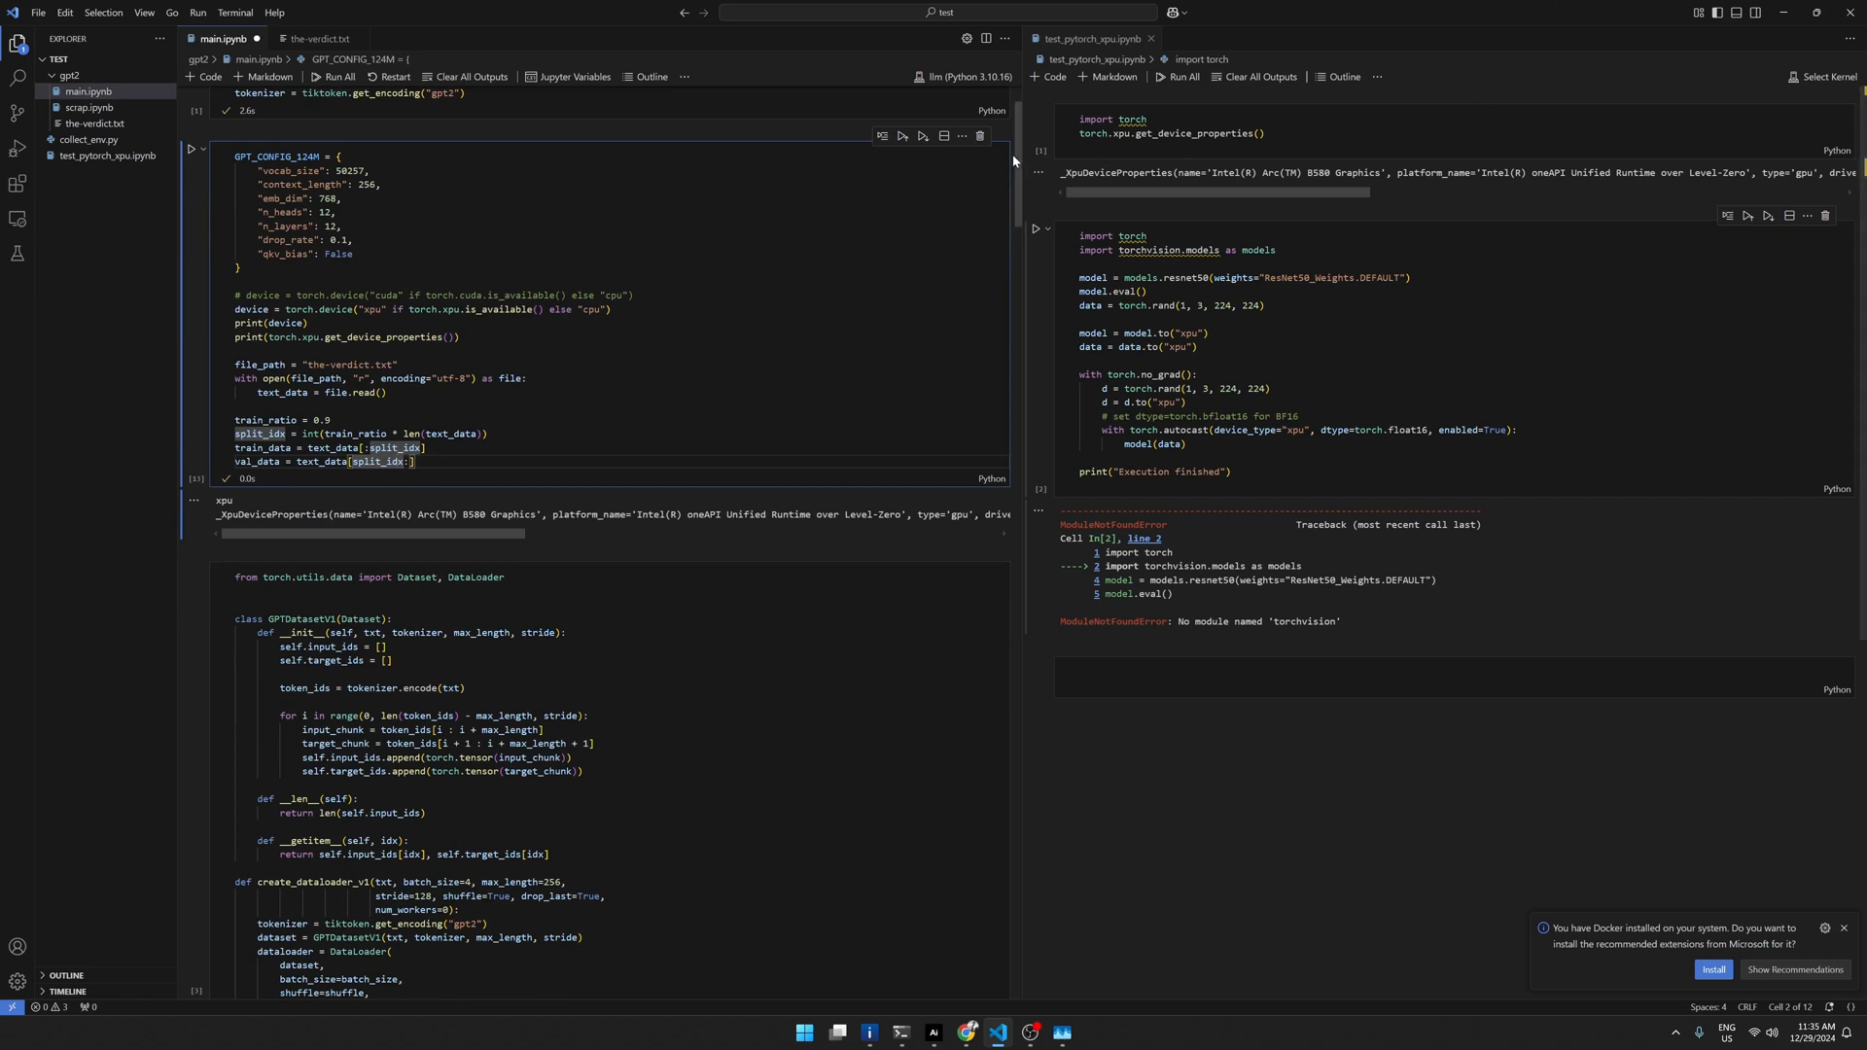
Step: Scroll to the train_model_simple cell showing 'RuntimeError: could not create an engine'
scroll(down, 3)
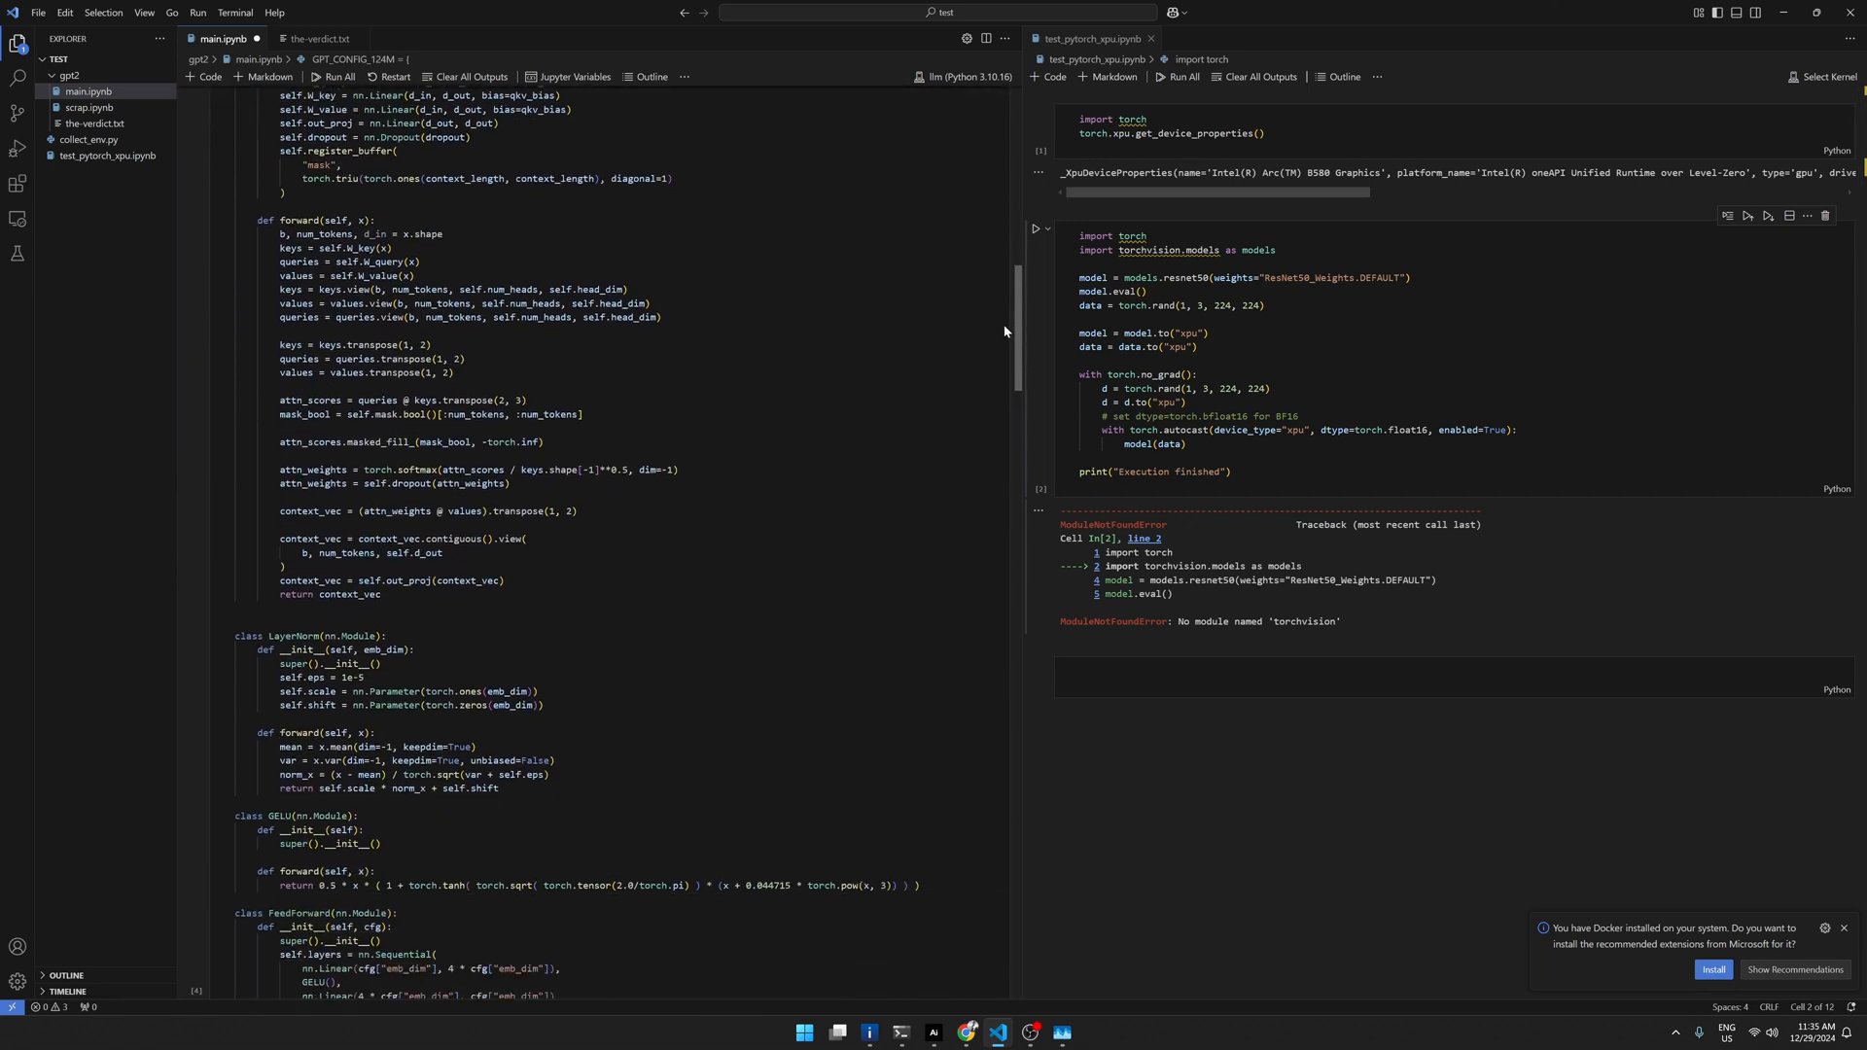
scroll(down, 3)
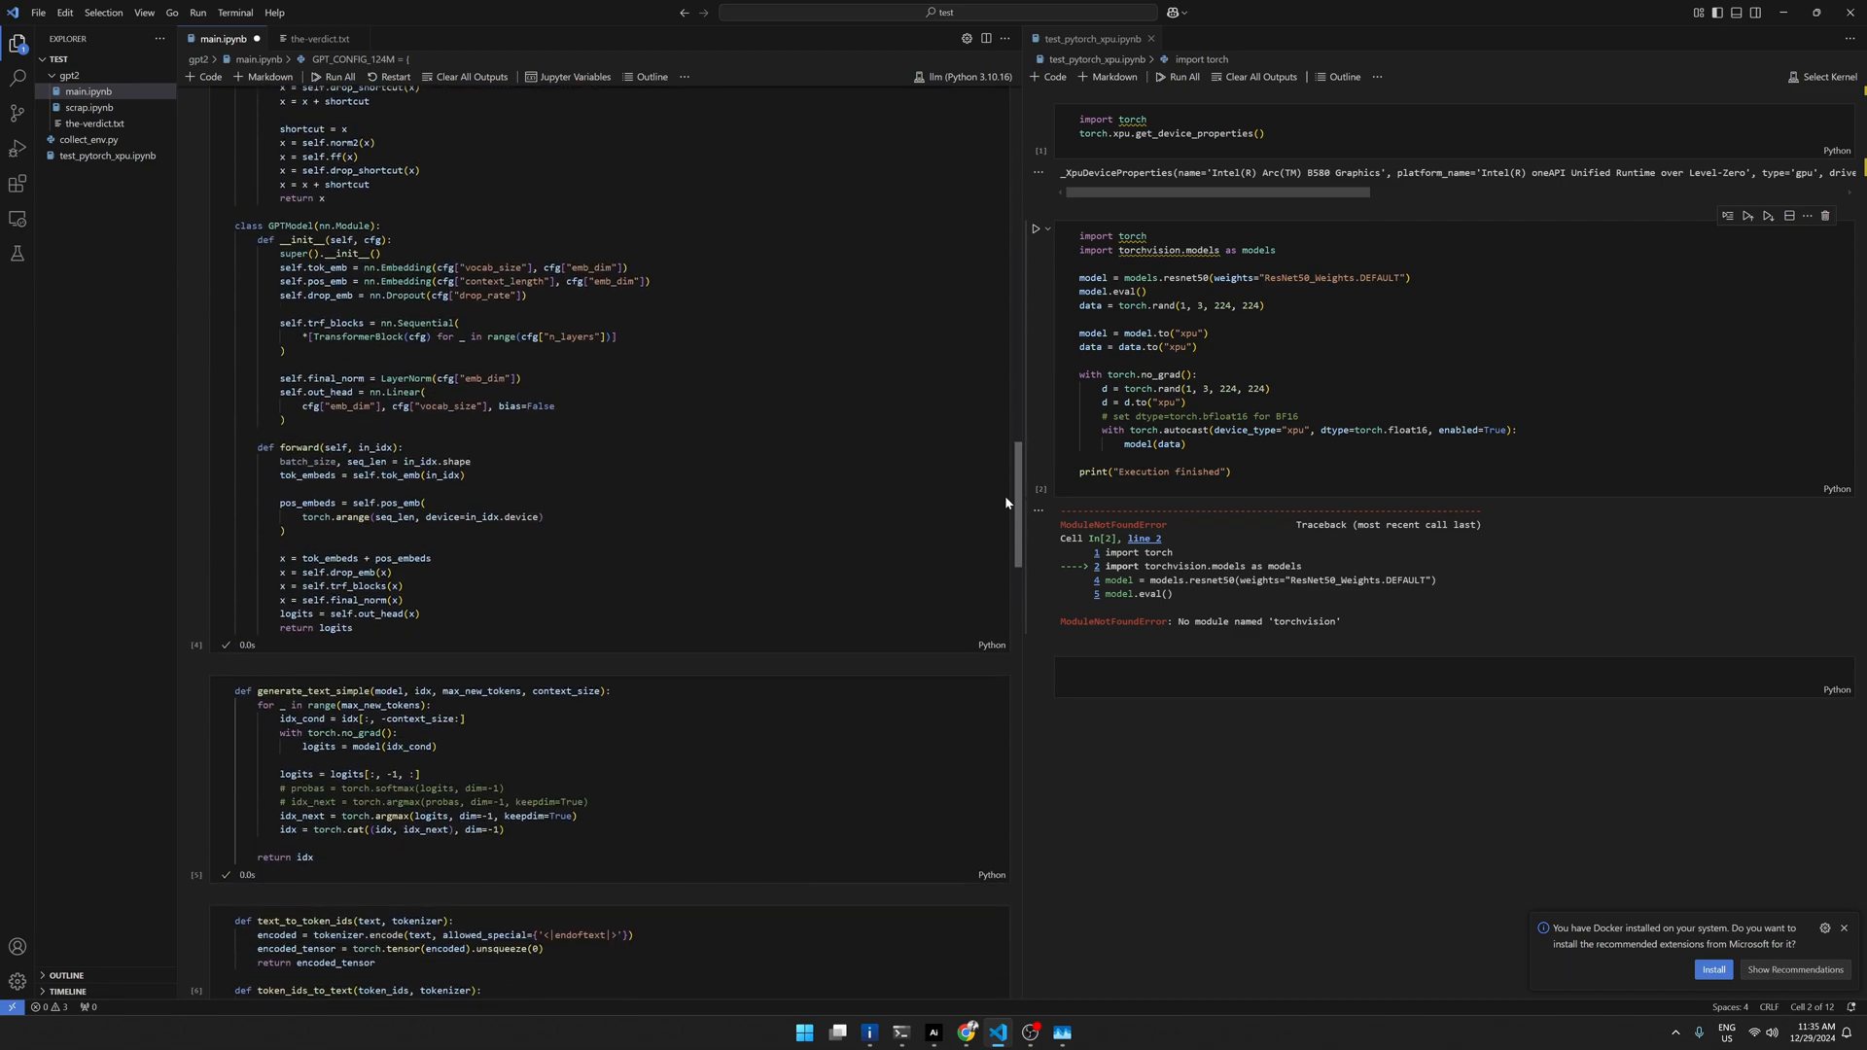
scroll(down, 3)
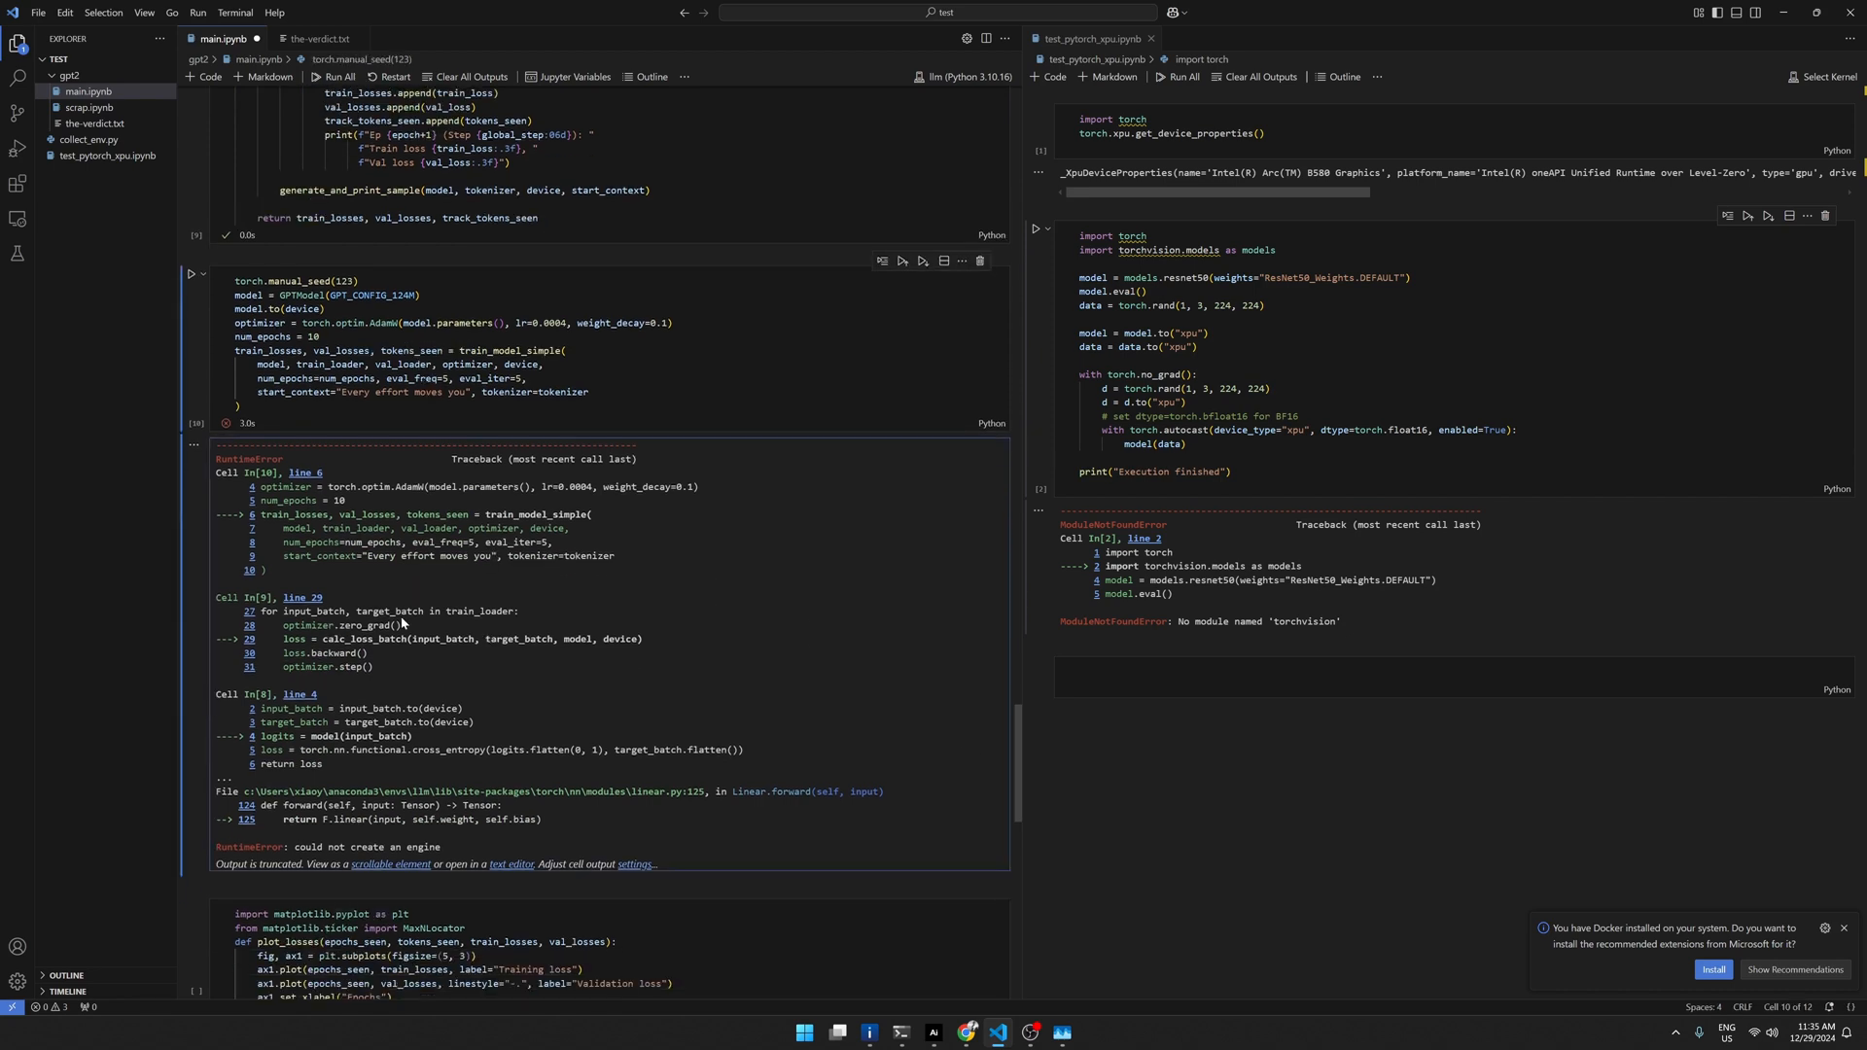
mouse_move(350, 509)
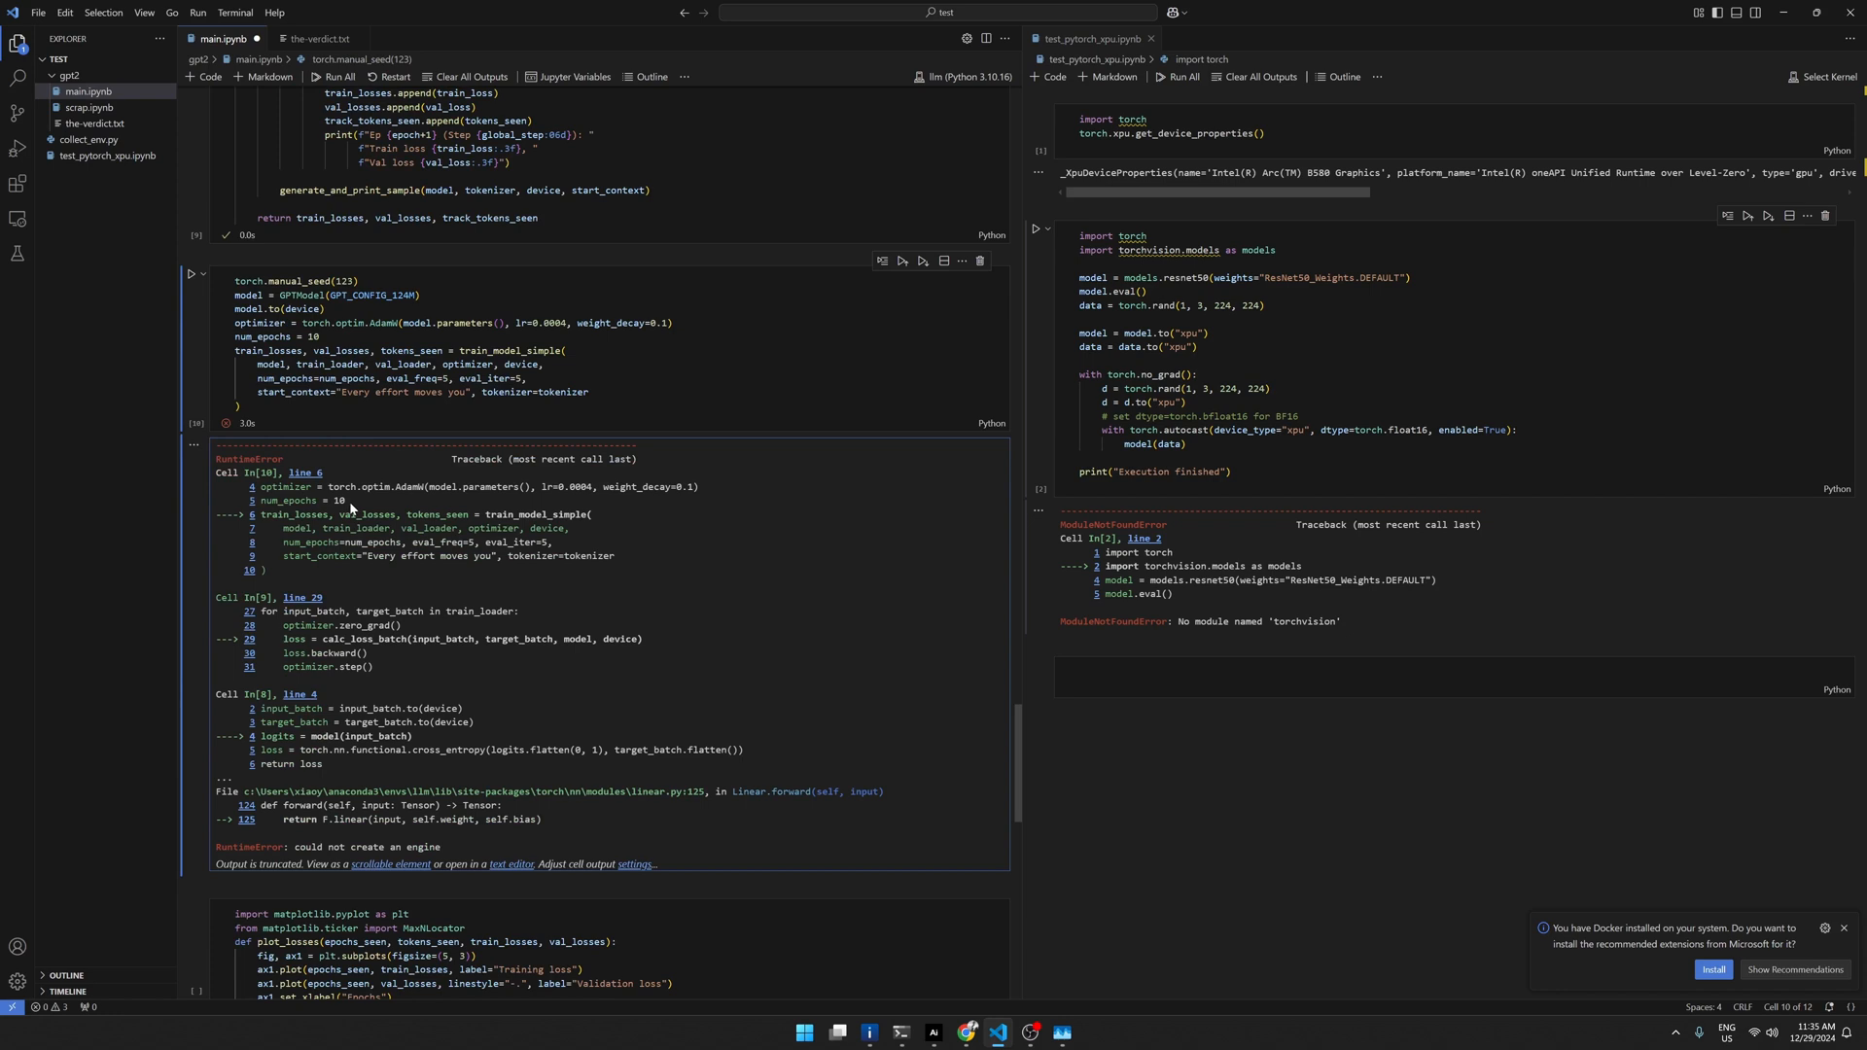
scroll(down, 3)
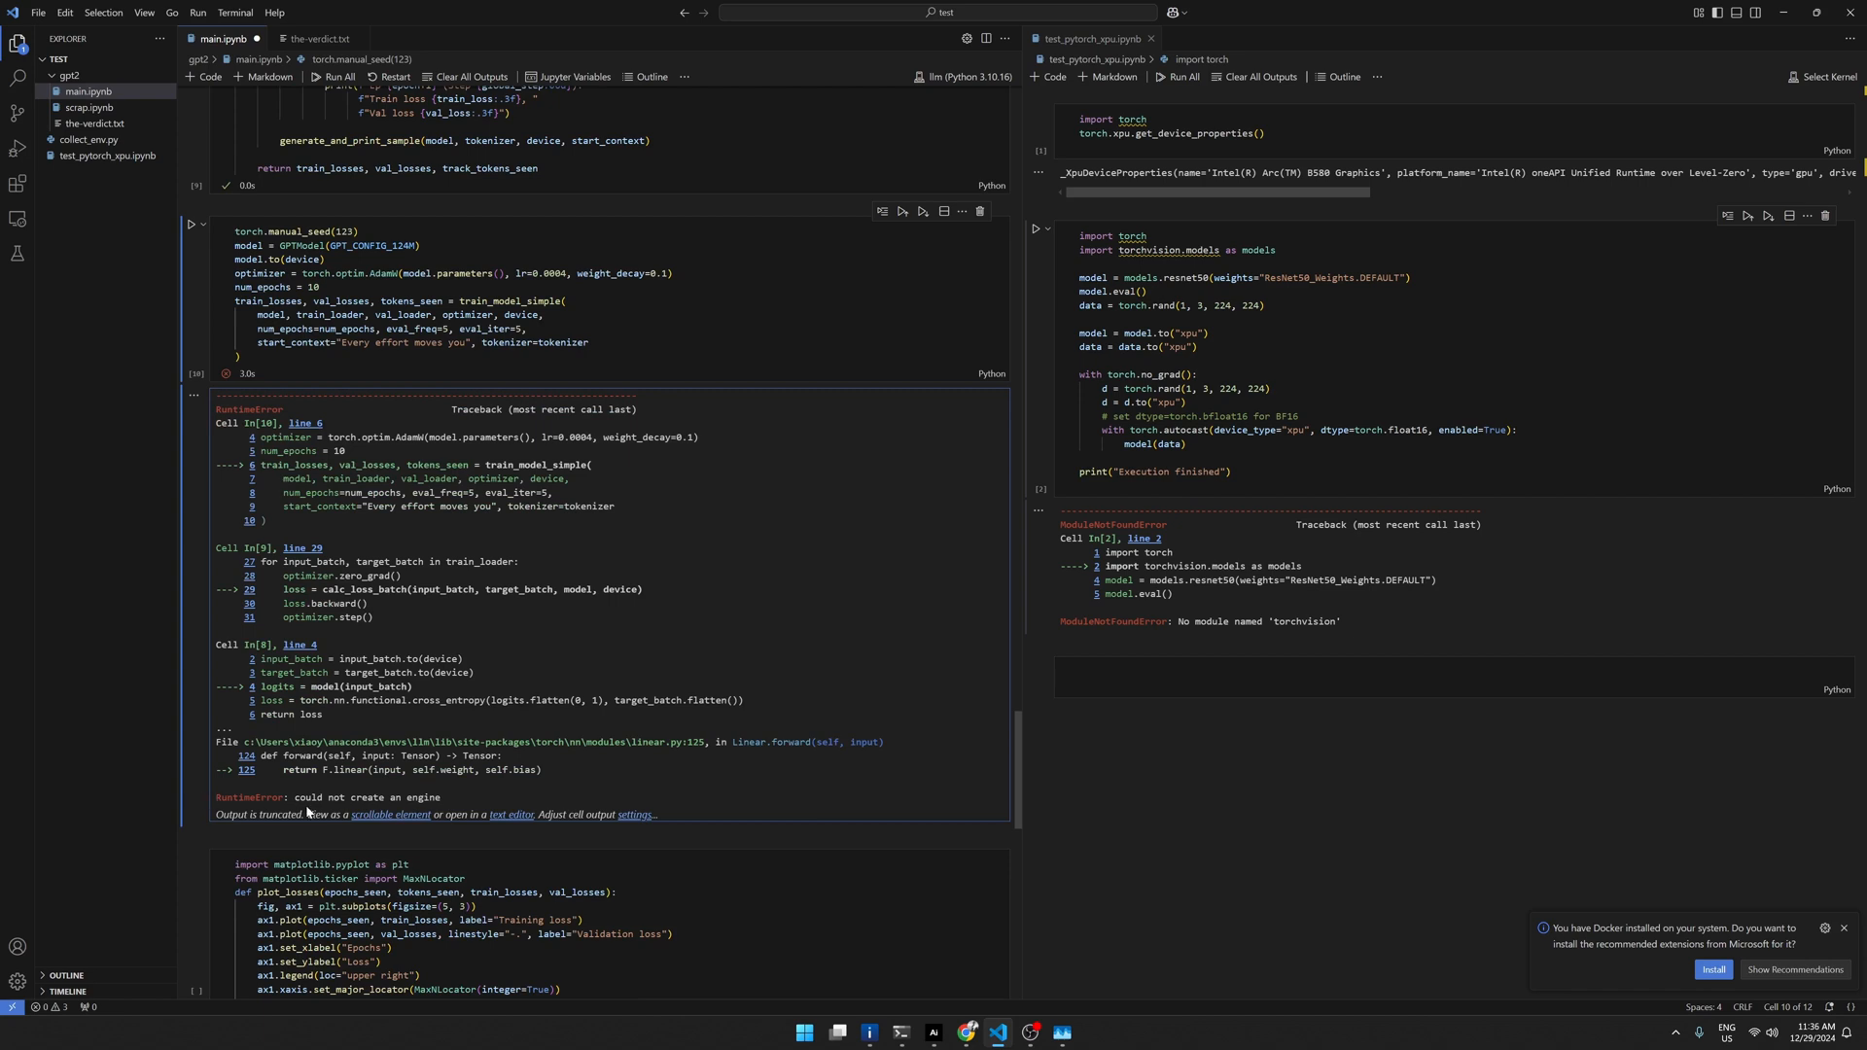
mouse_move(410, 812)
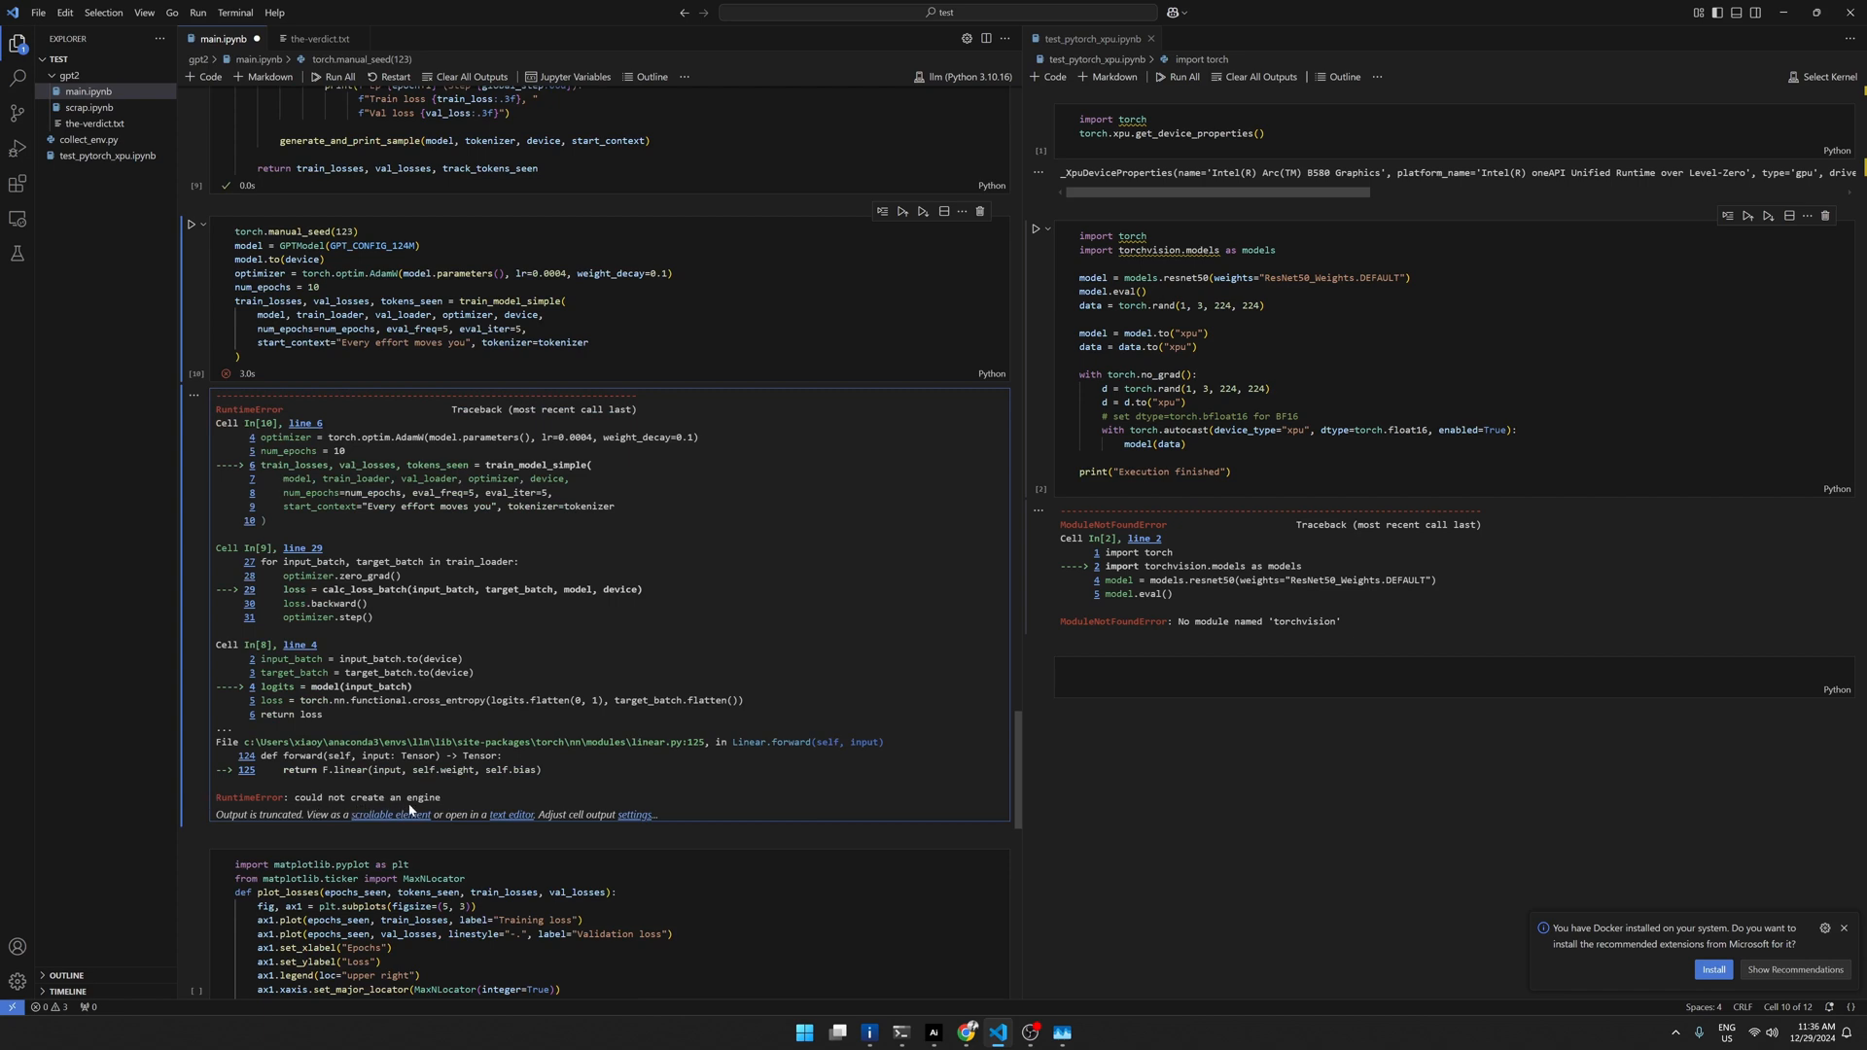